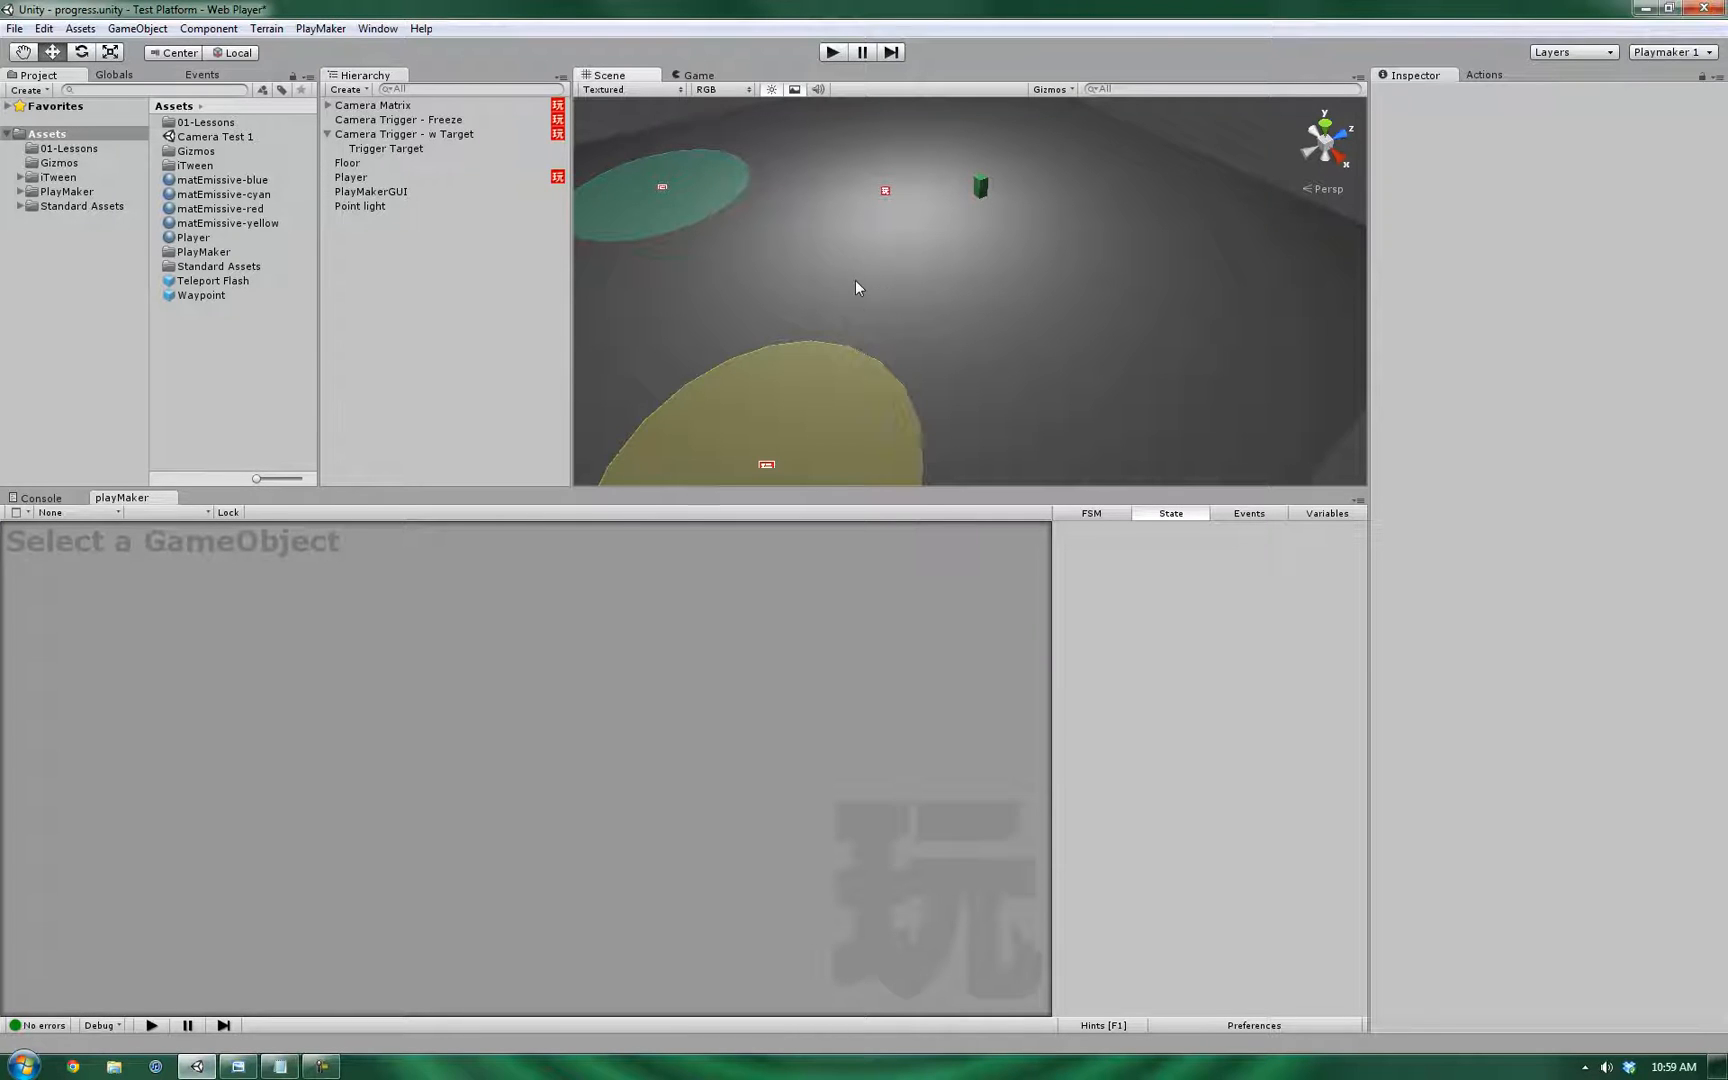
- Inspect Camera Trigger - Freeze, then Camera Trigger - w Target and its Trigger System FSM
click(396, 120)
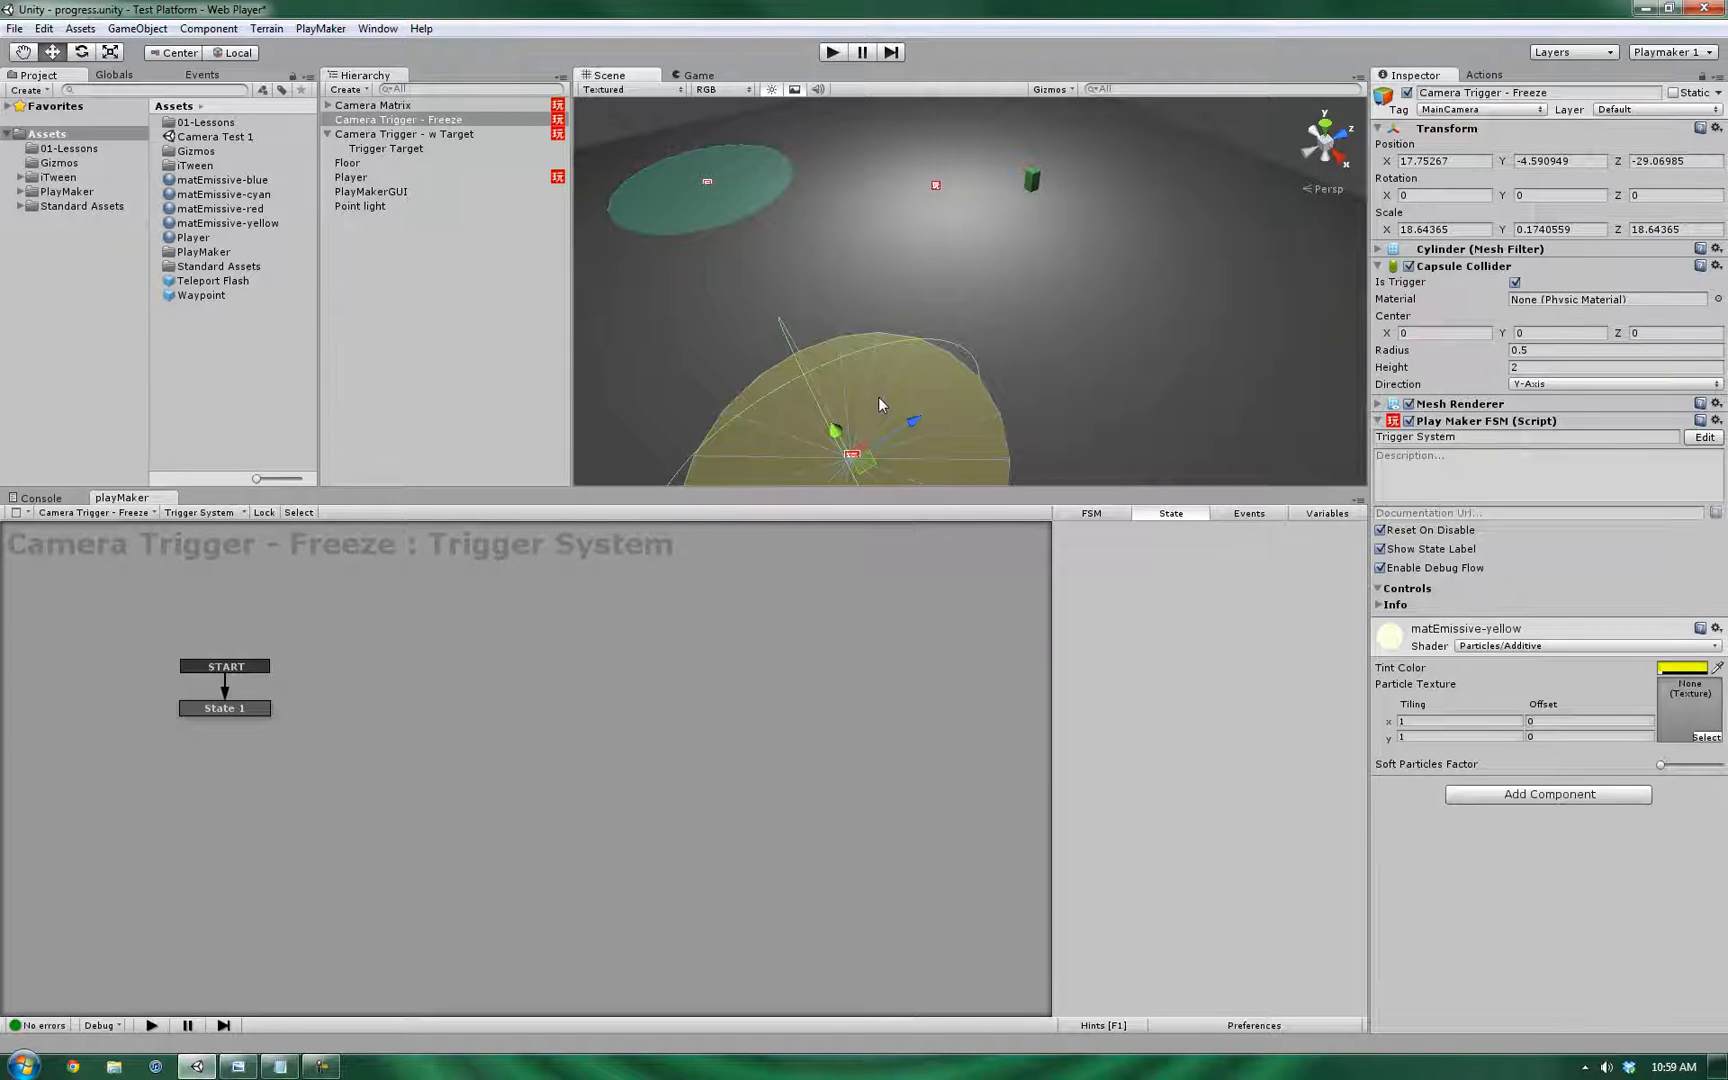
click(404, 134)
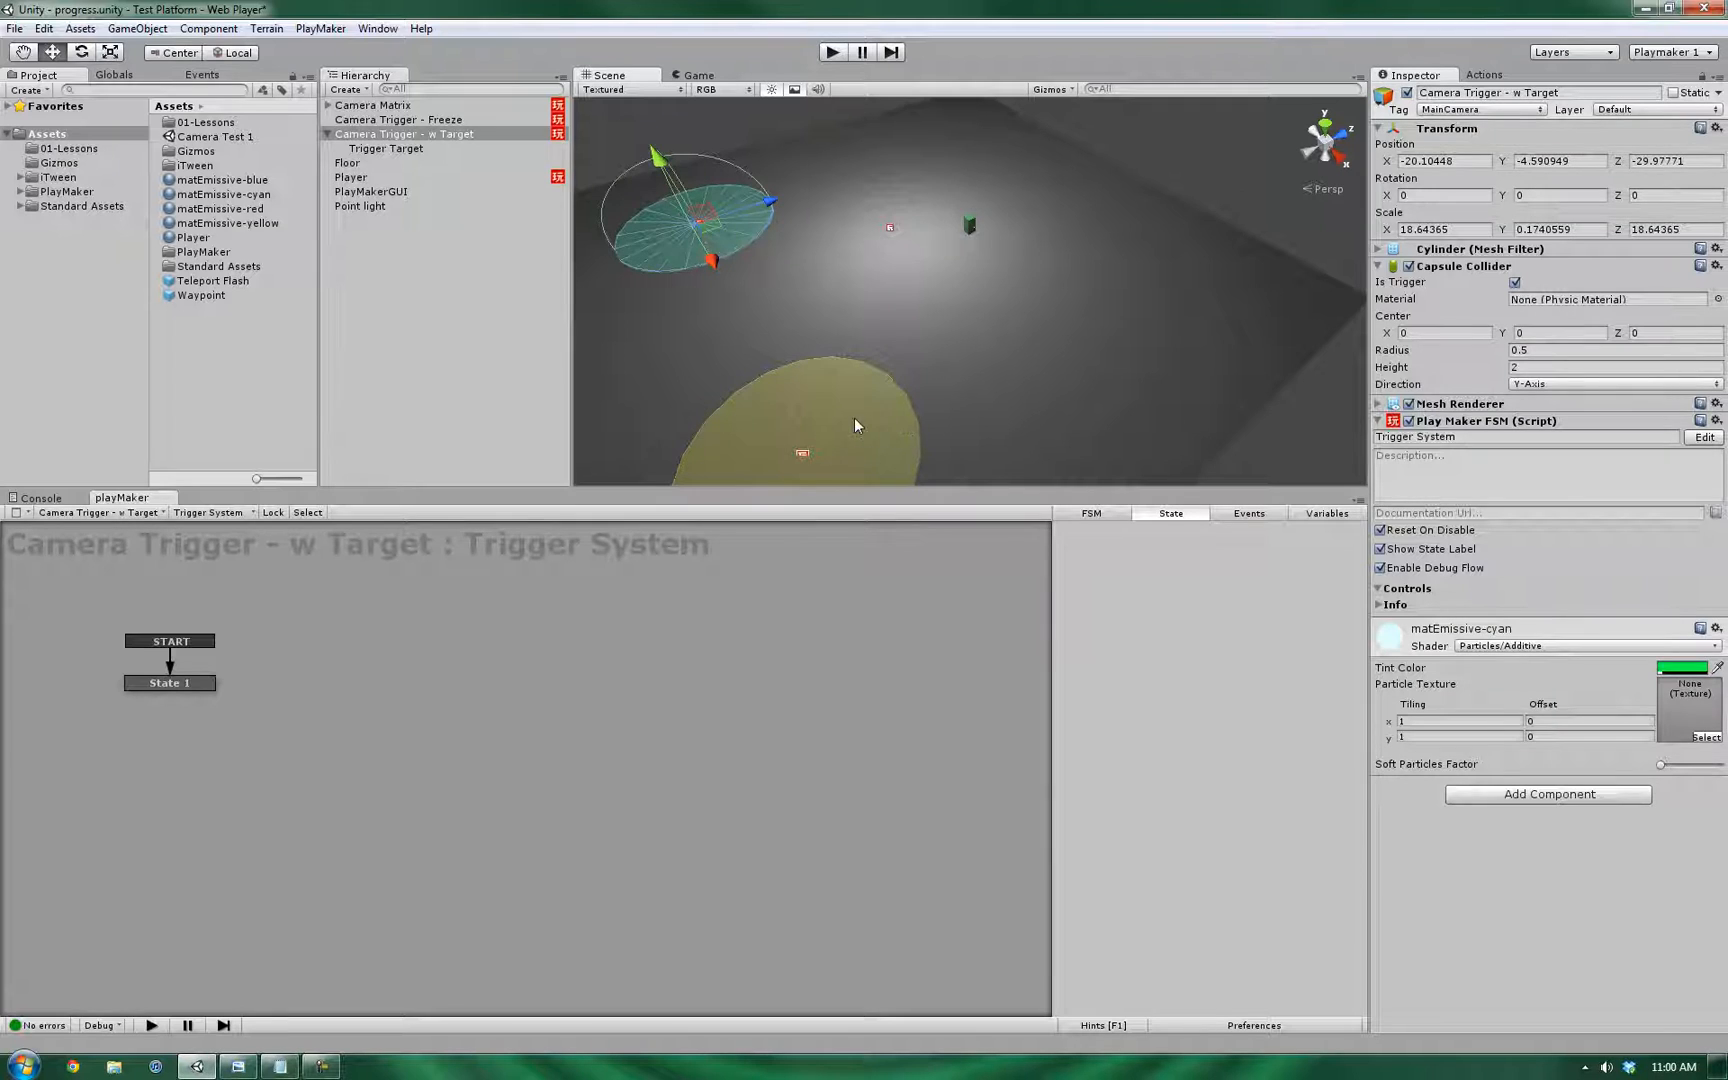
- Create Teleporter 1 from a camera trigger and remove its MainCamera tag
click(398, 120)
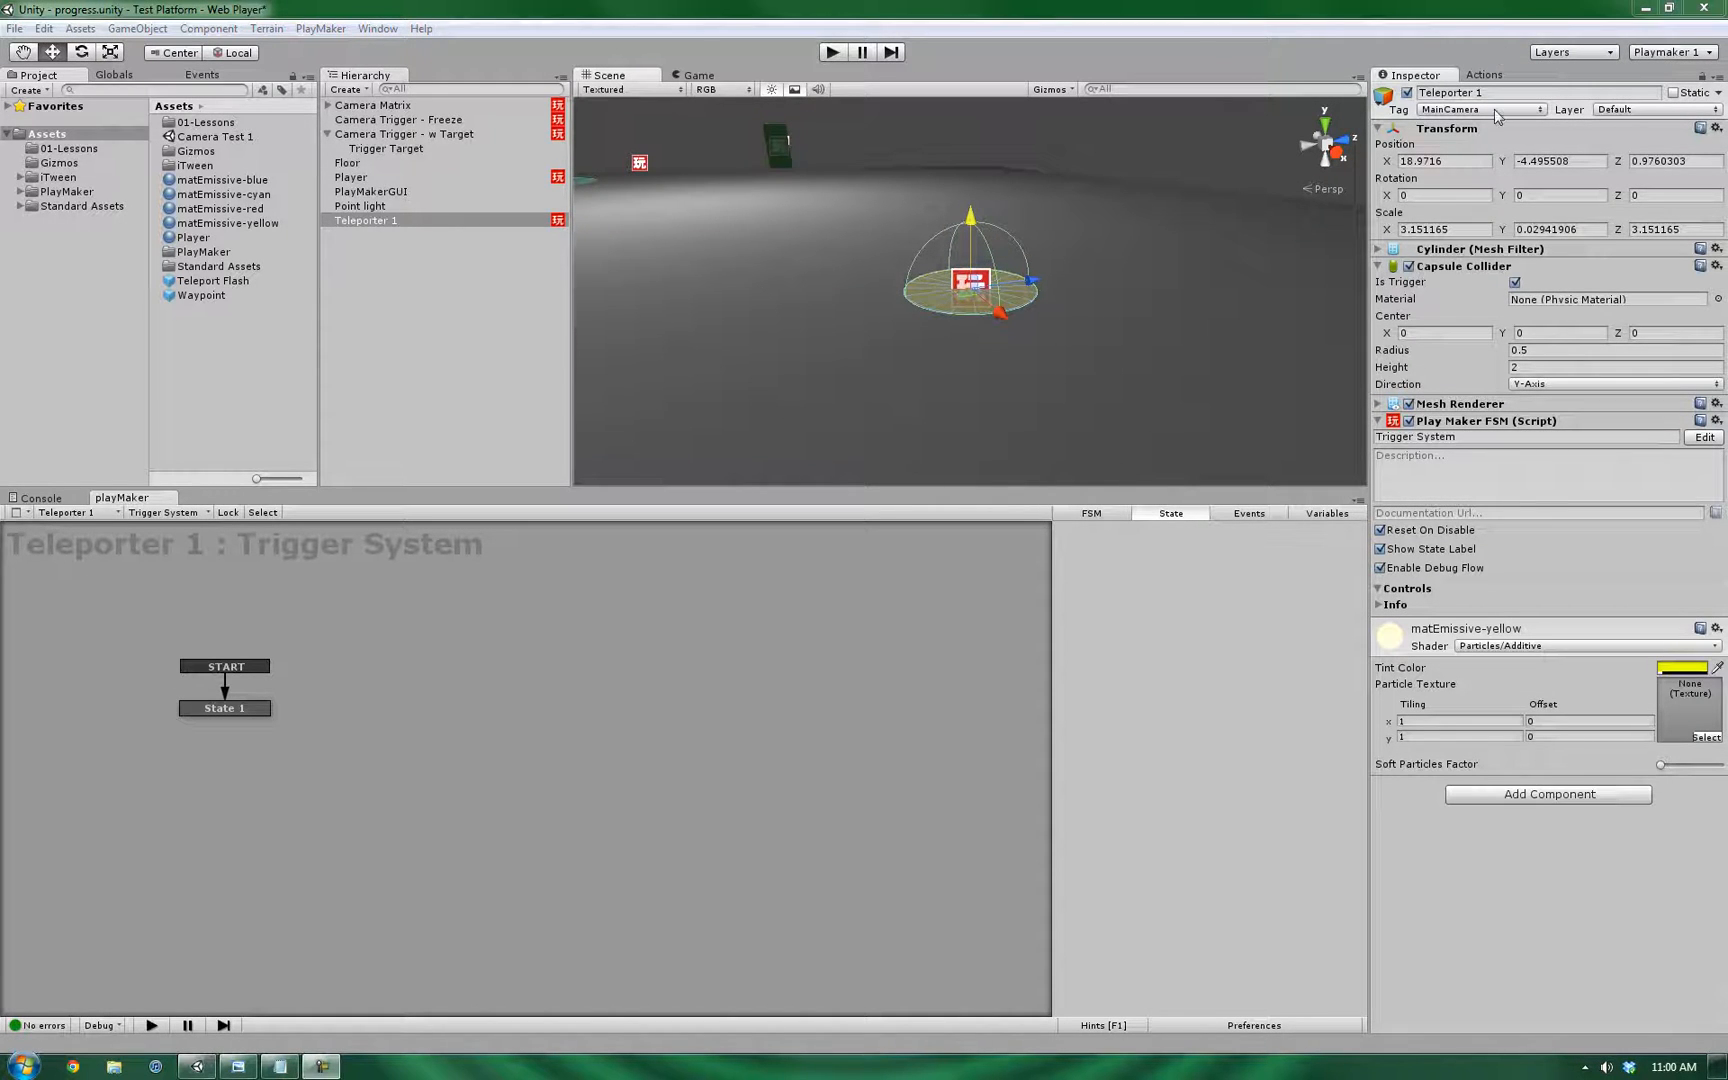
click(1482, 110)
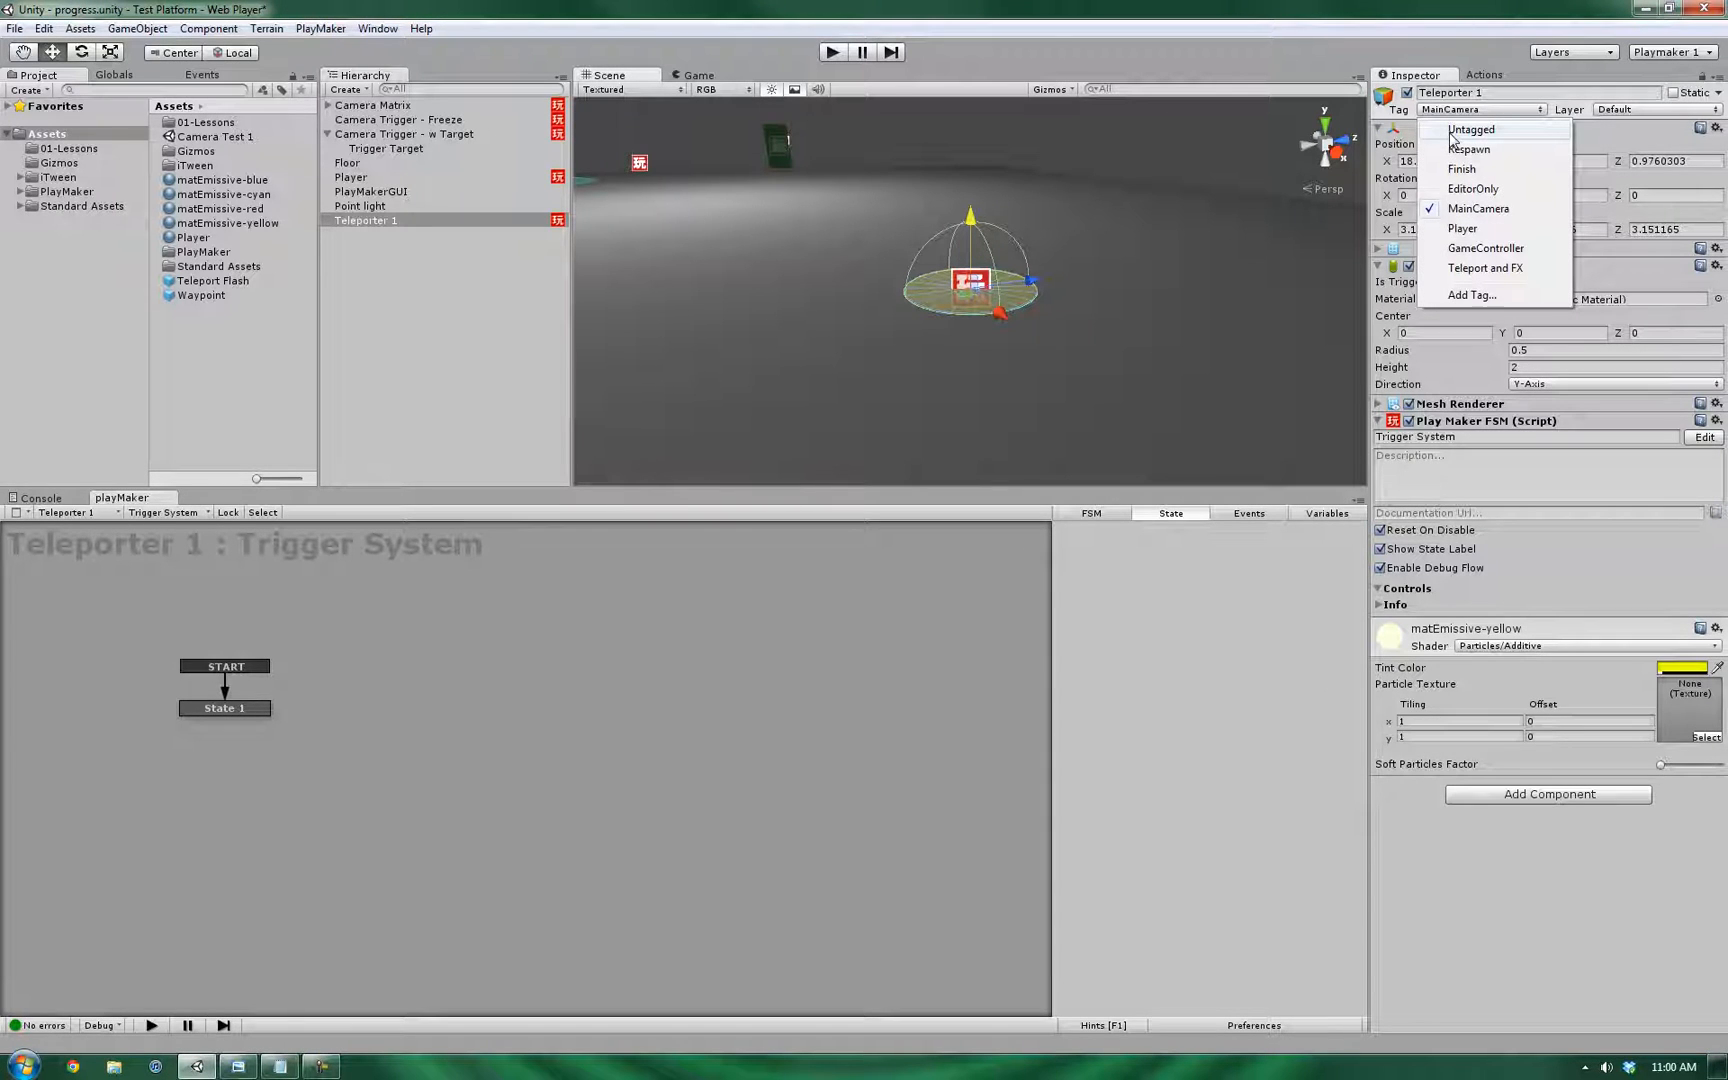
mouse_move(1516, 268)
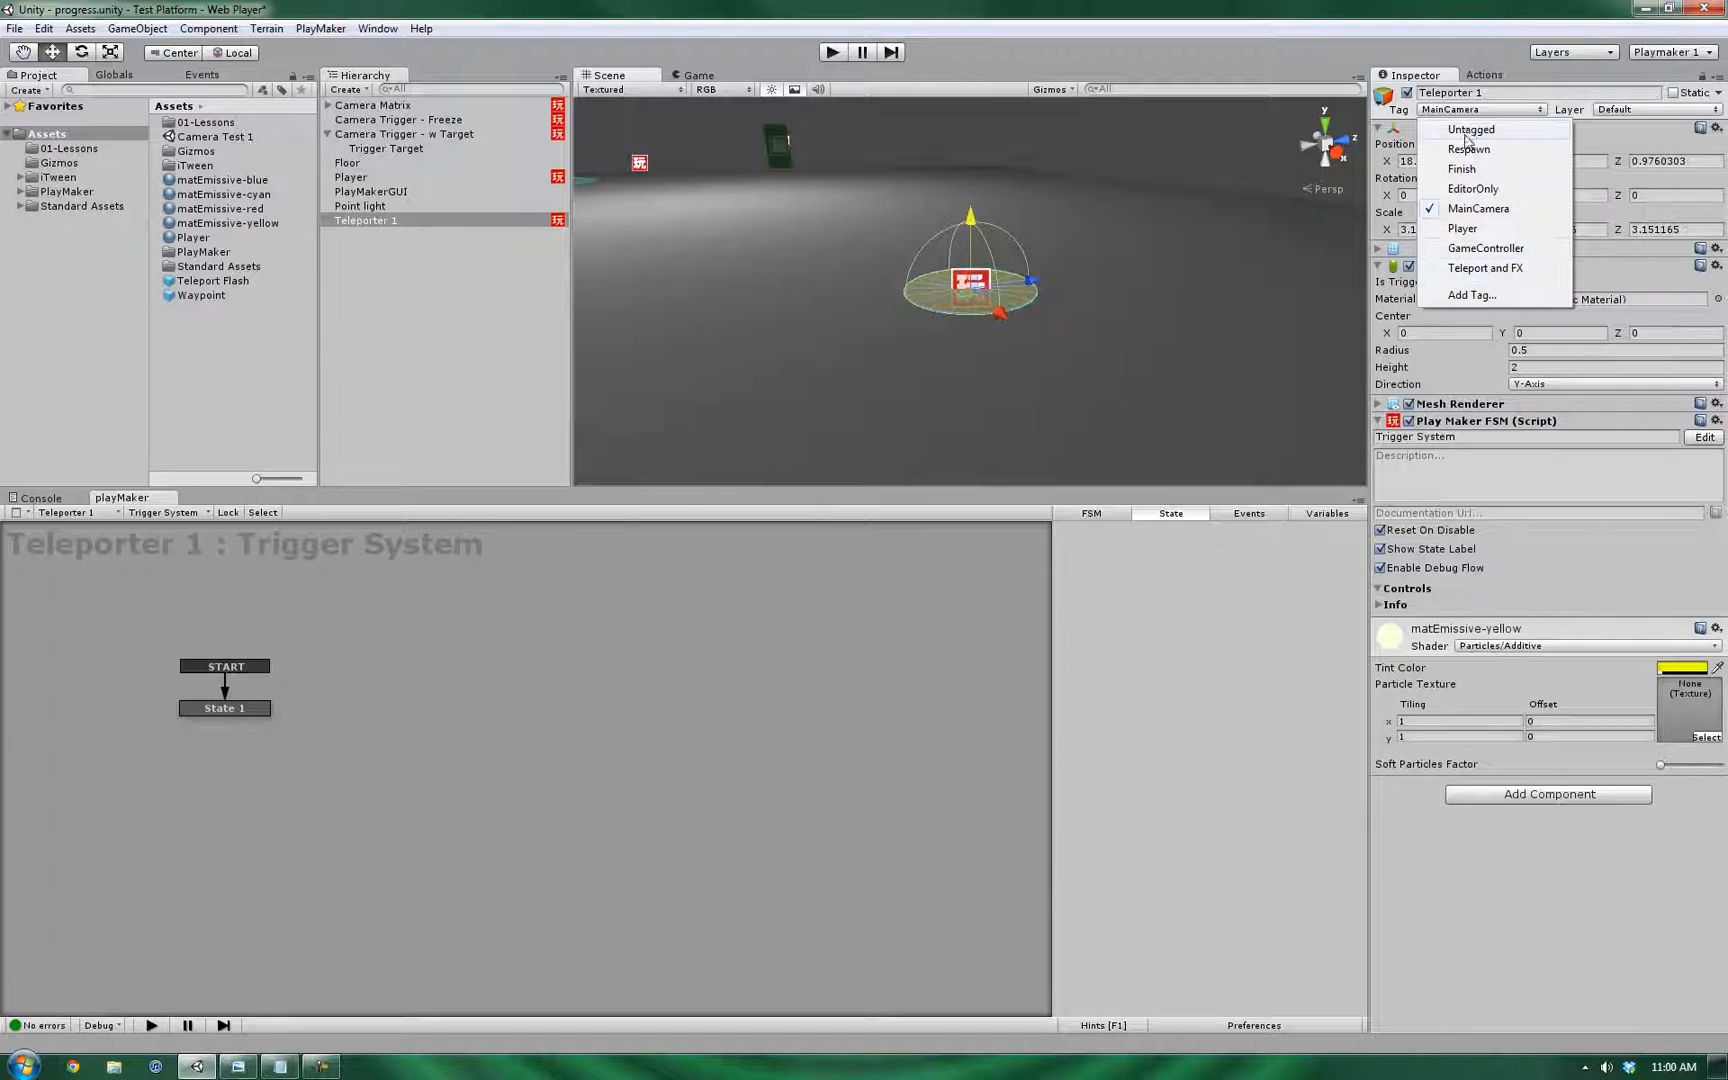
click(1470, 128)
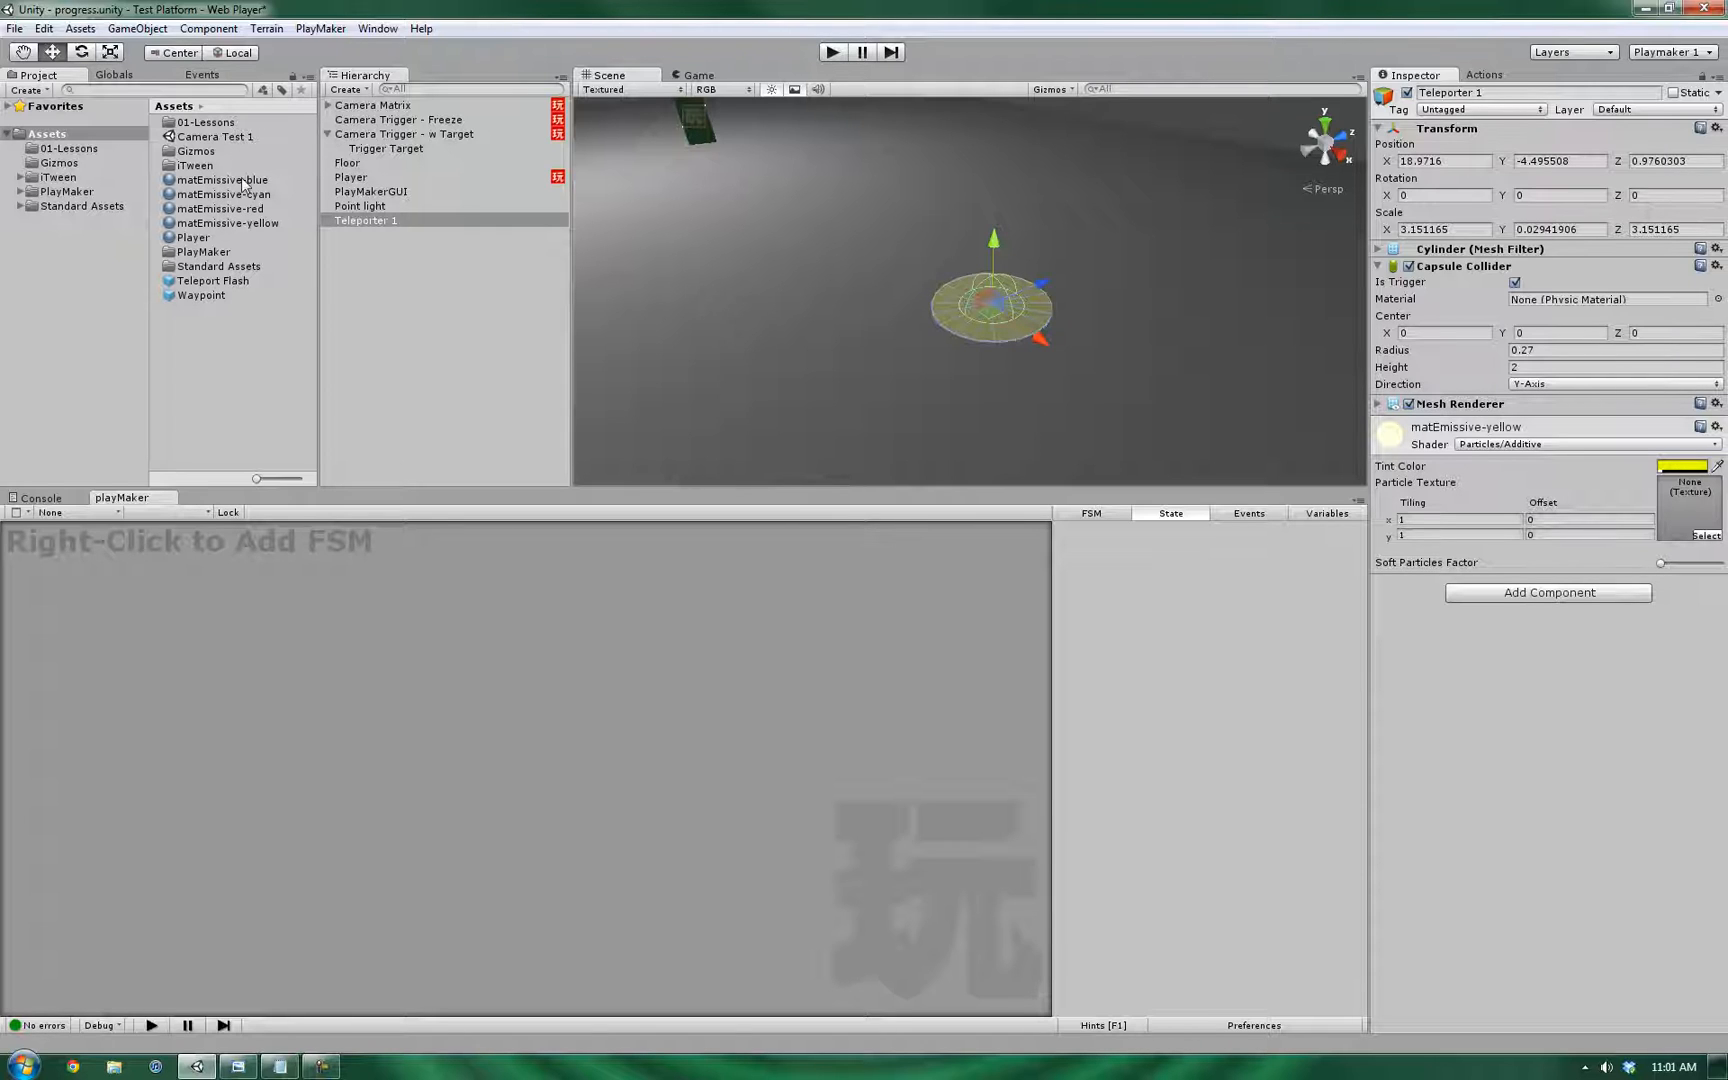
mouse_move(214, 180)
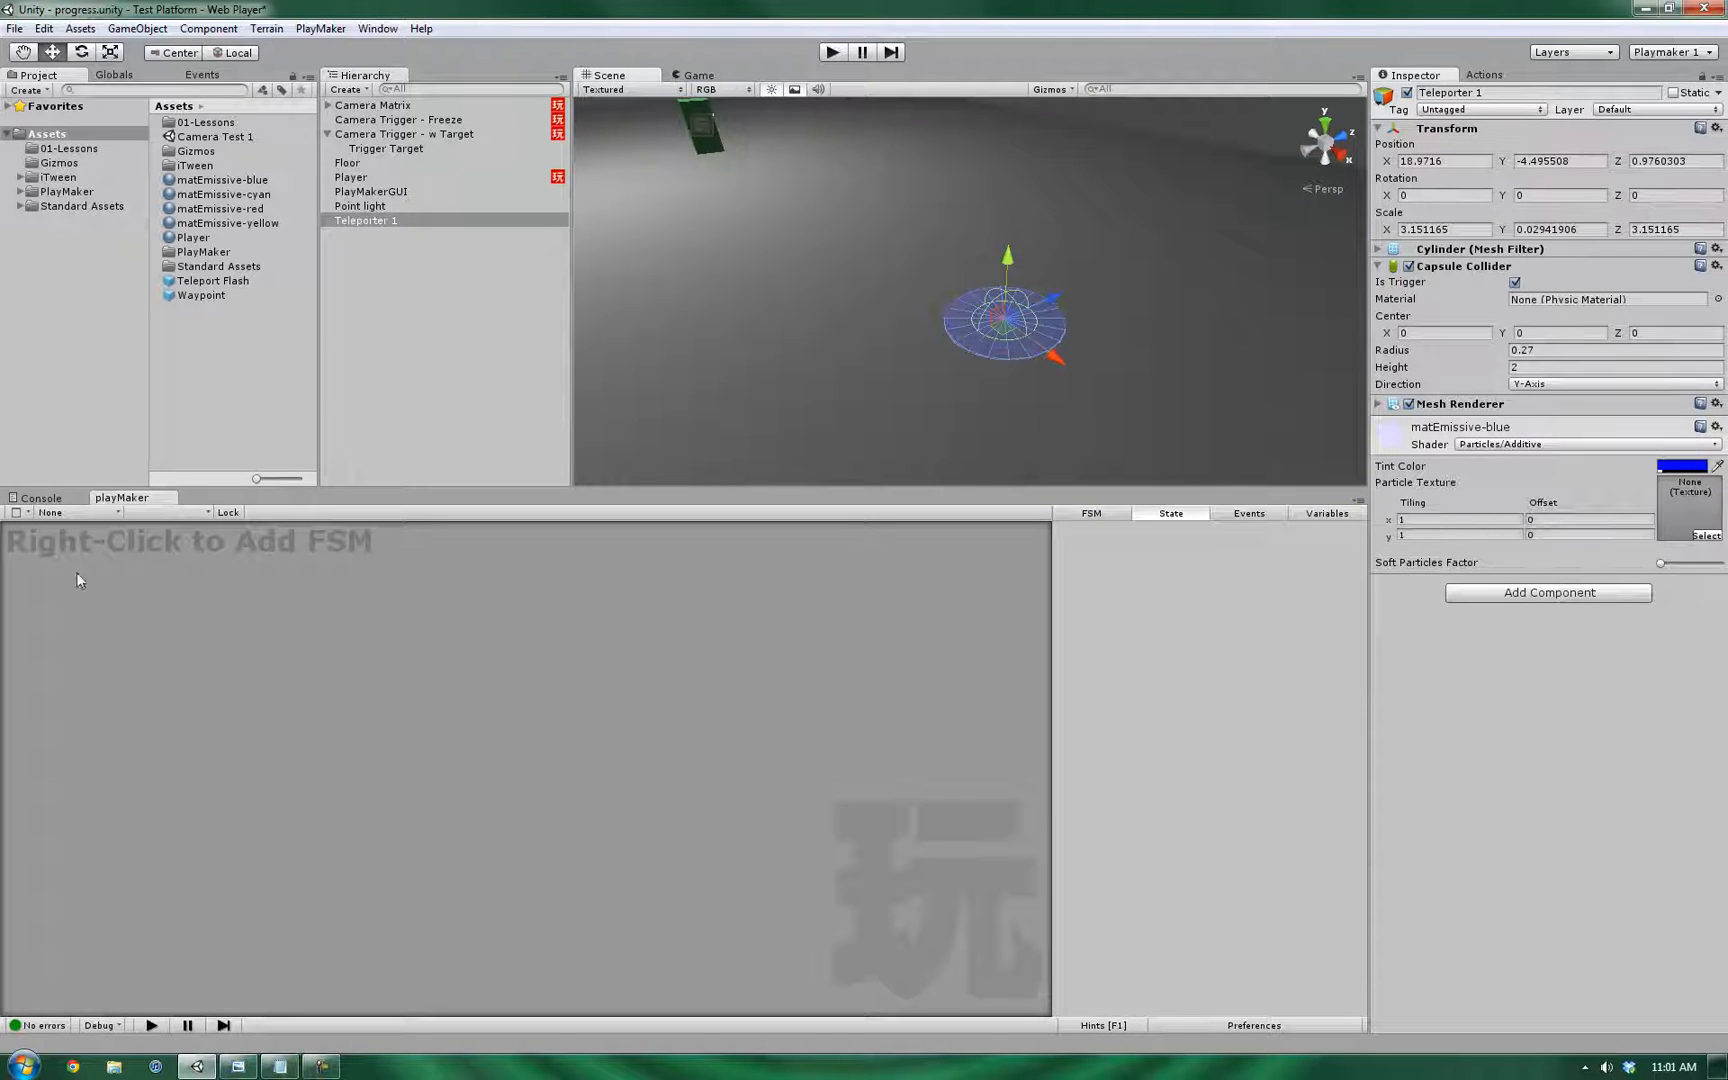
mouse_move(1106, 618)
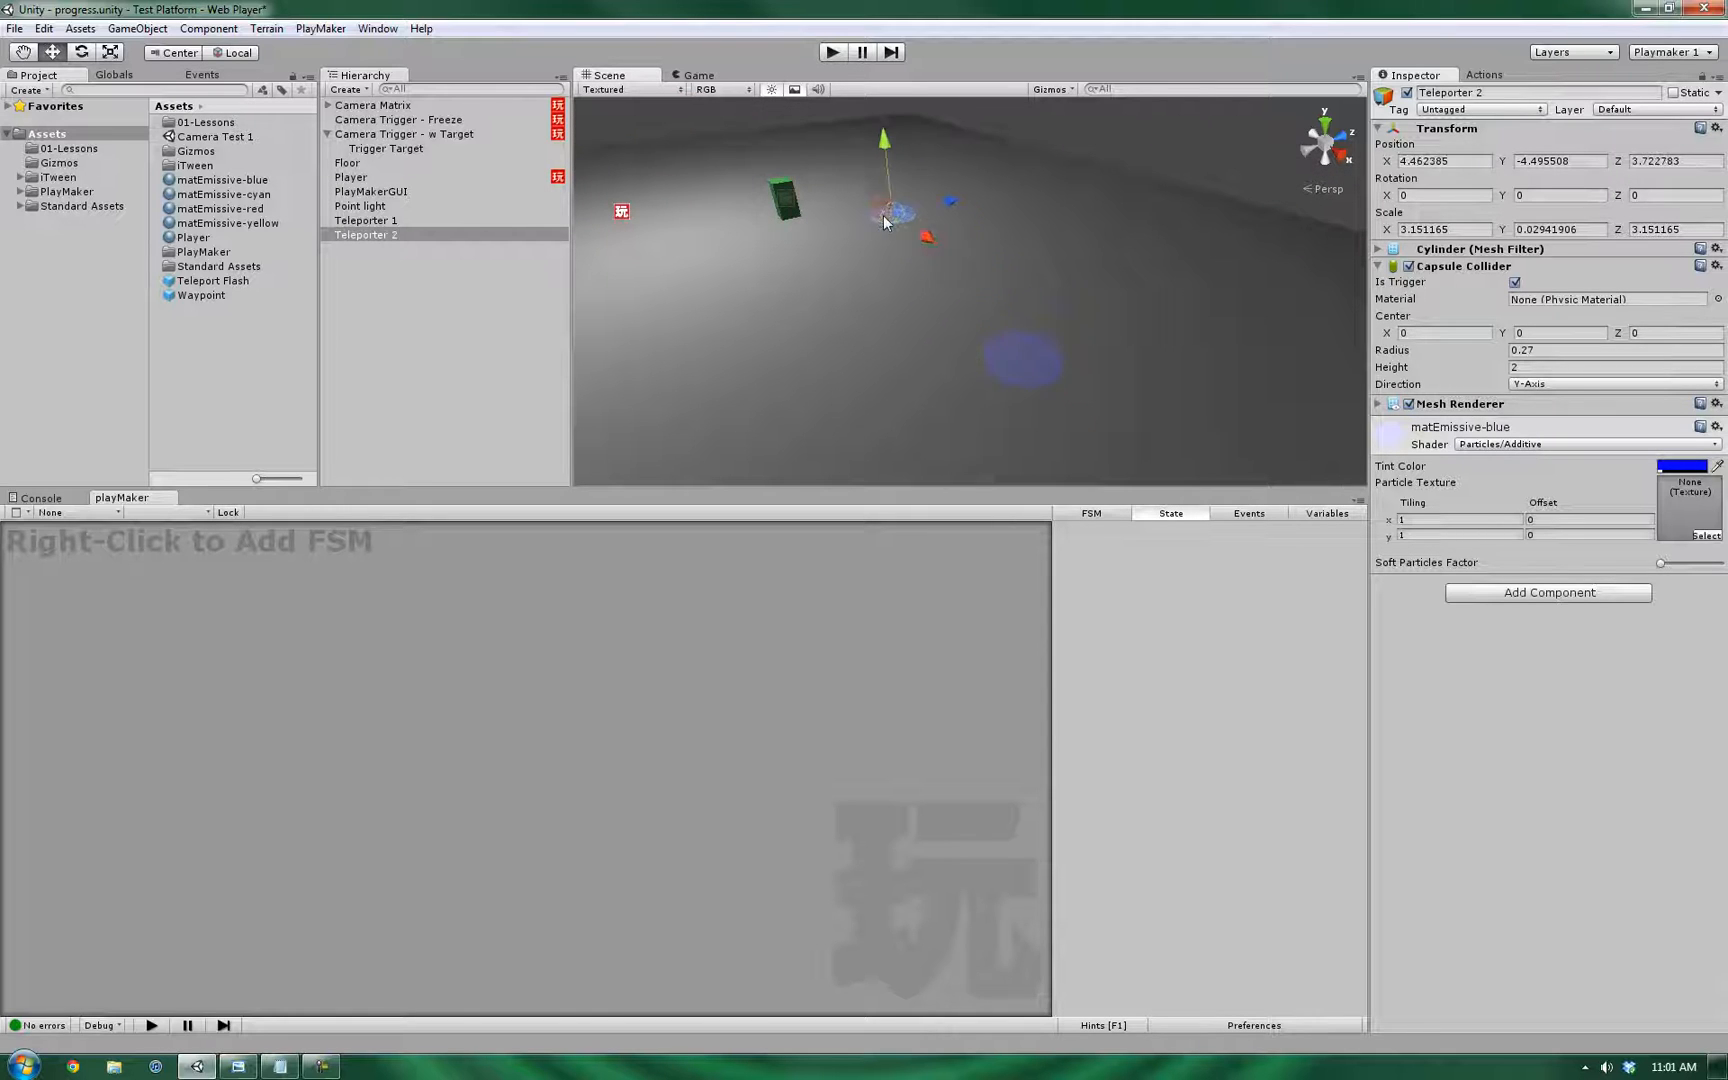
- Reselect Teleporter 1 after placing its copy Teleporter 2 on the floor
click(366, 220)
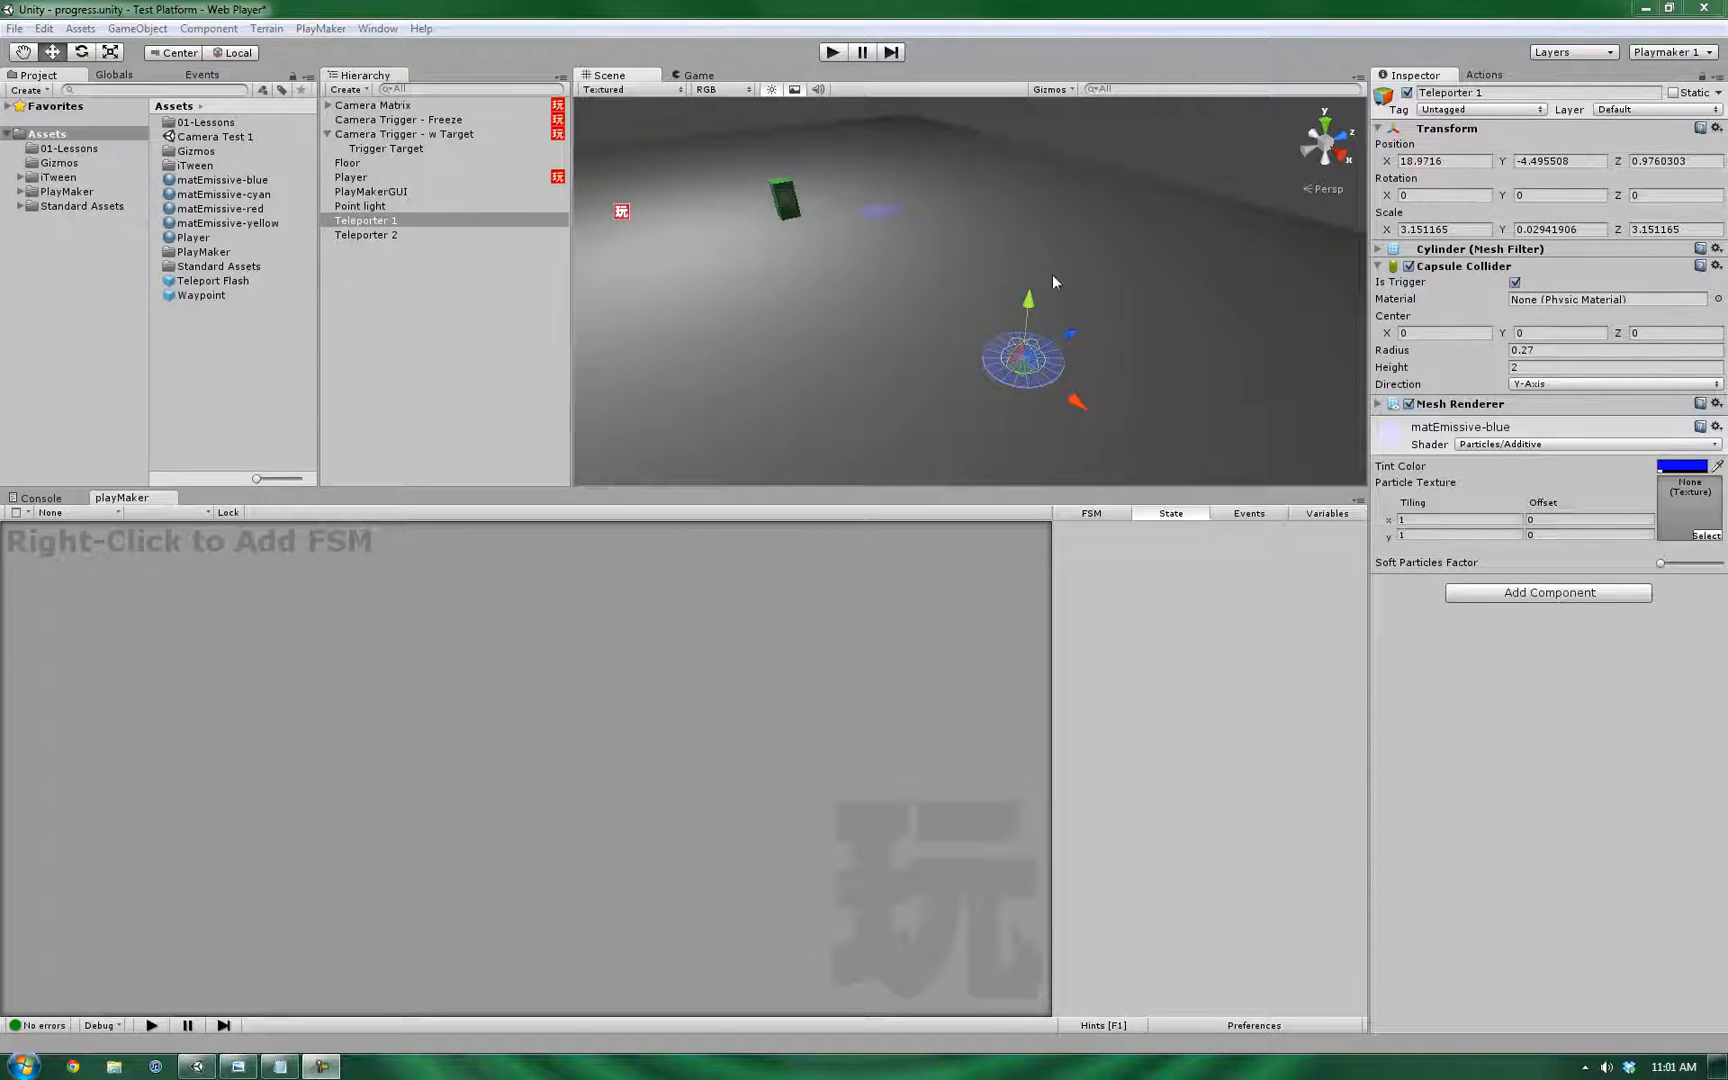
mouse_move(938, 394)
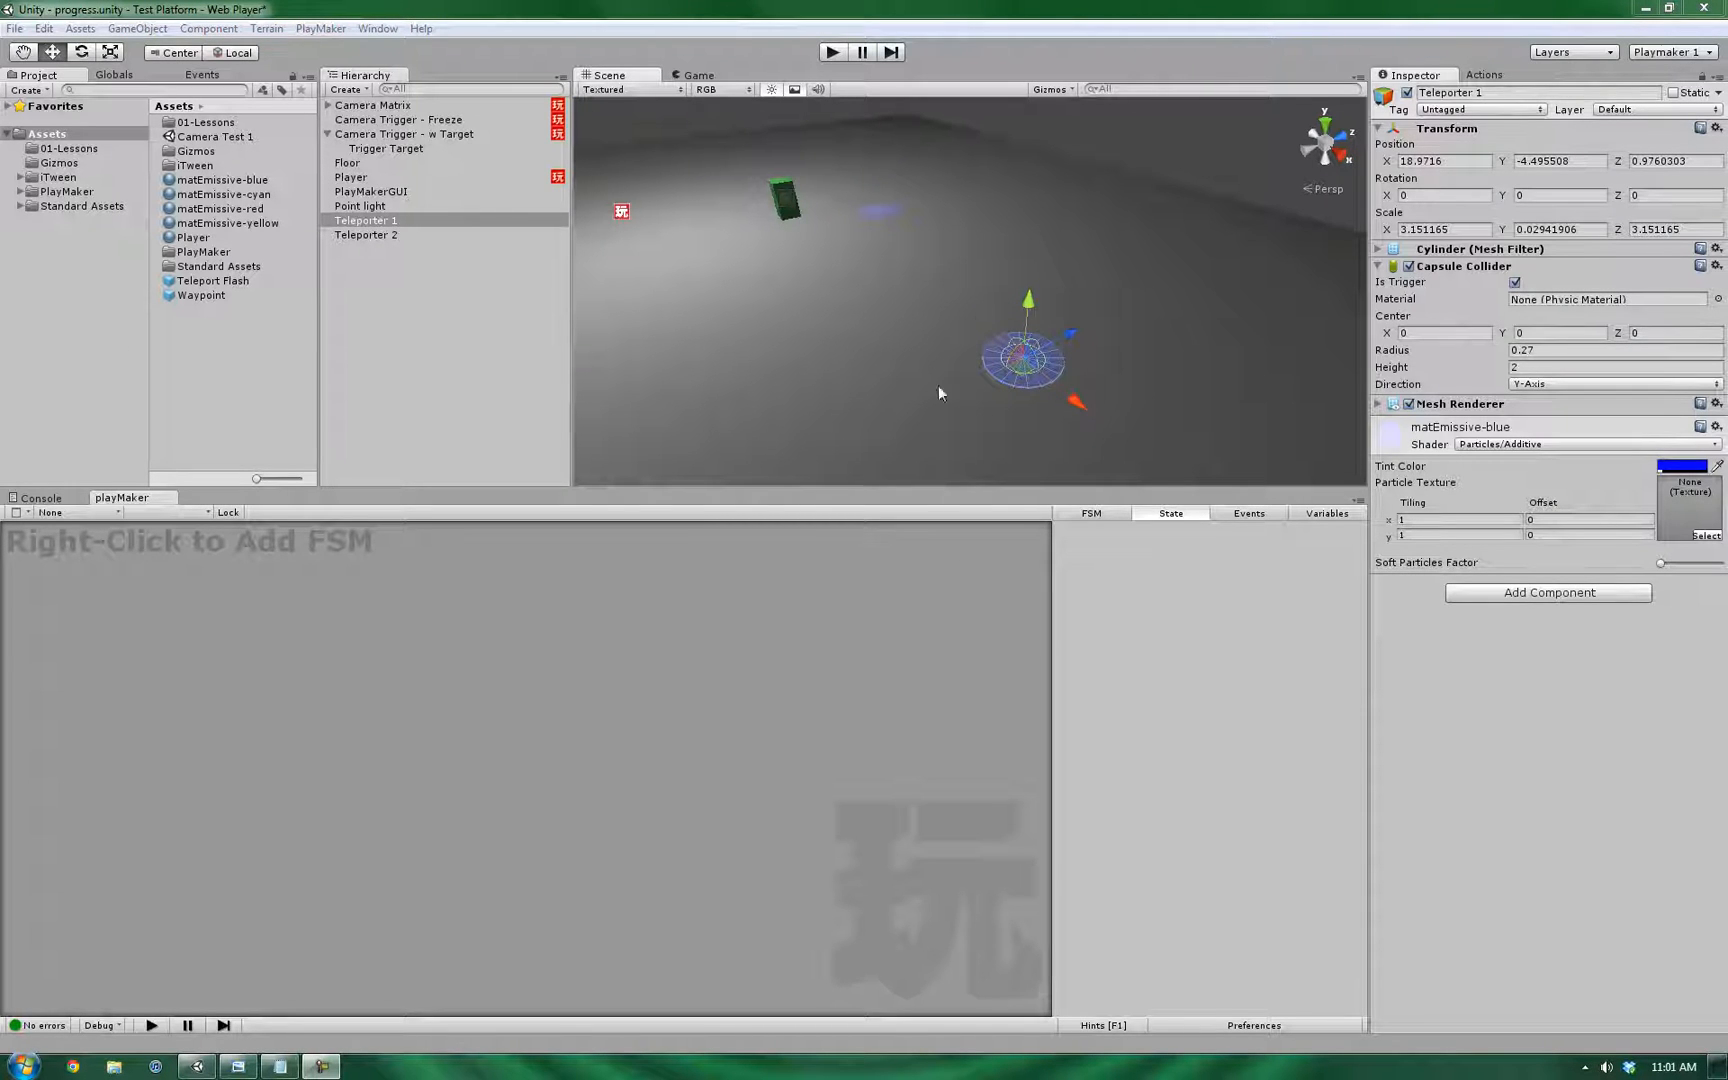
mouse_move(954, 440)
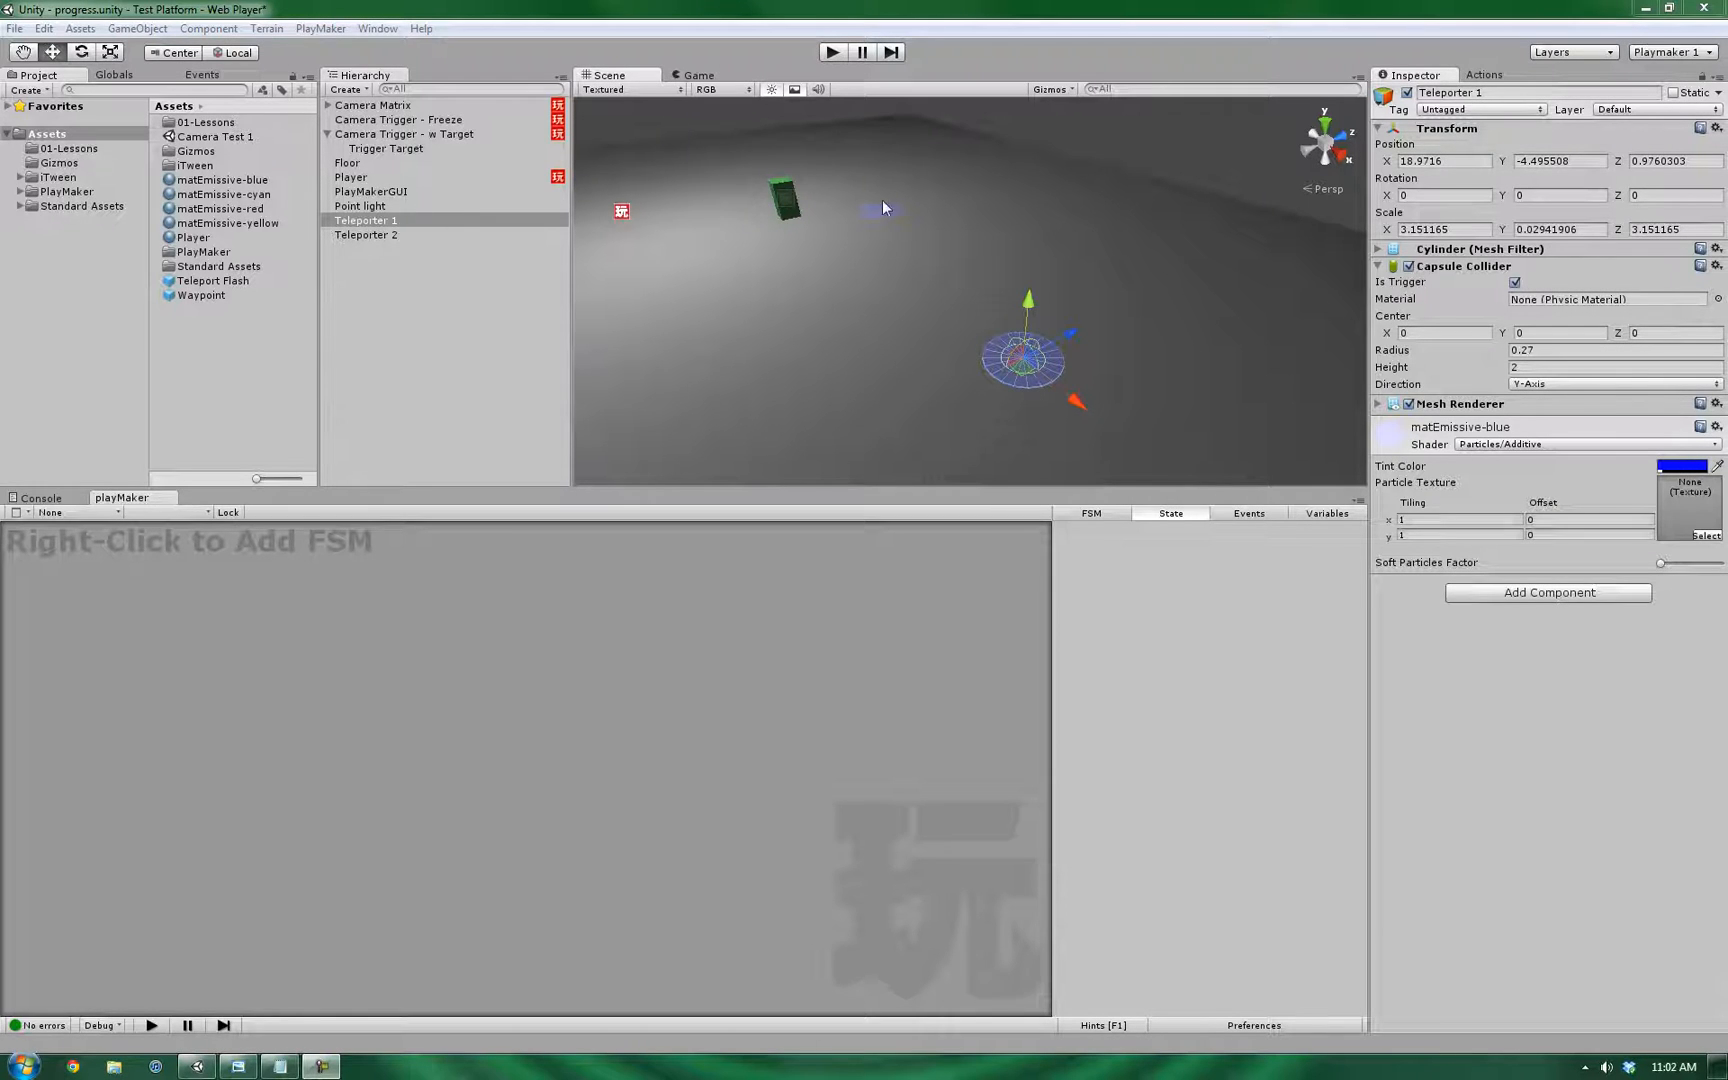
mouse_move(882, 278)
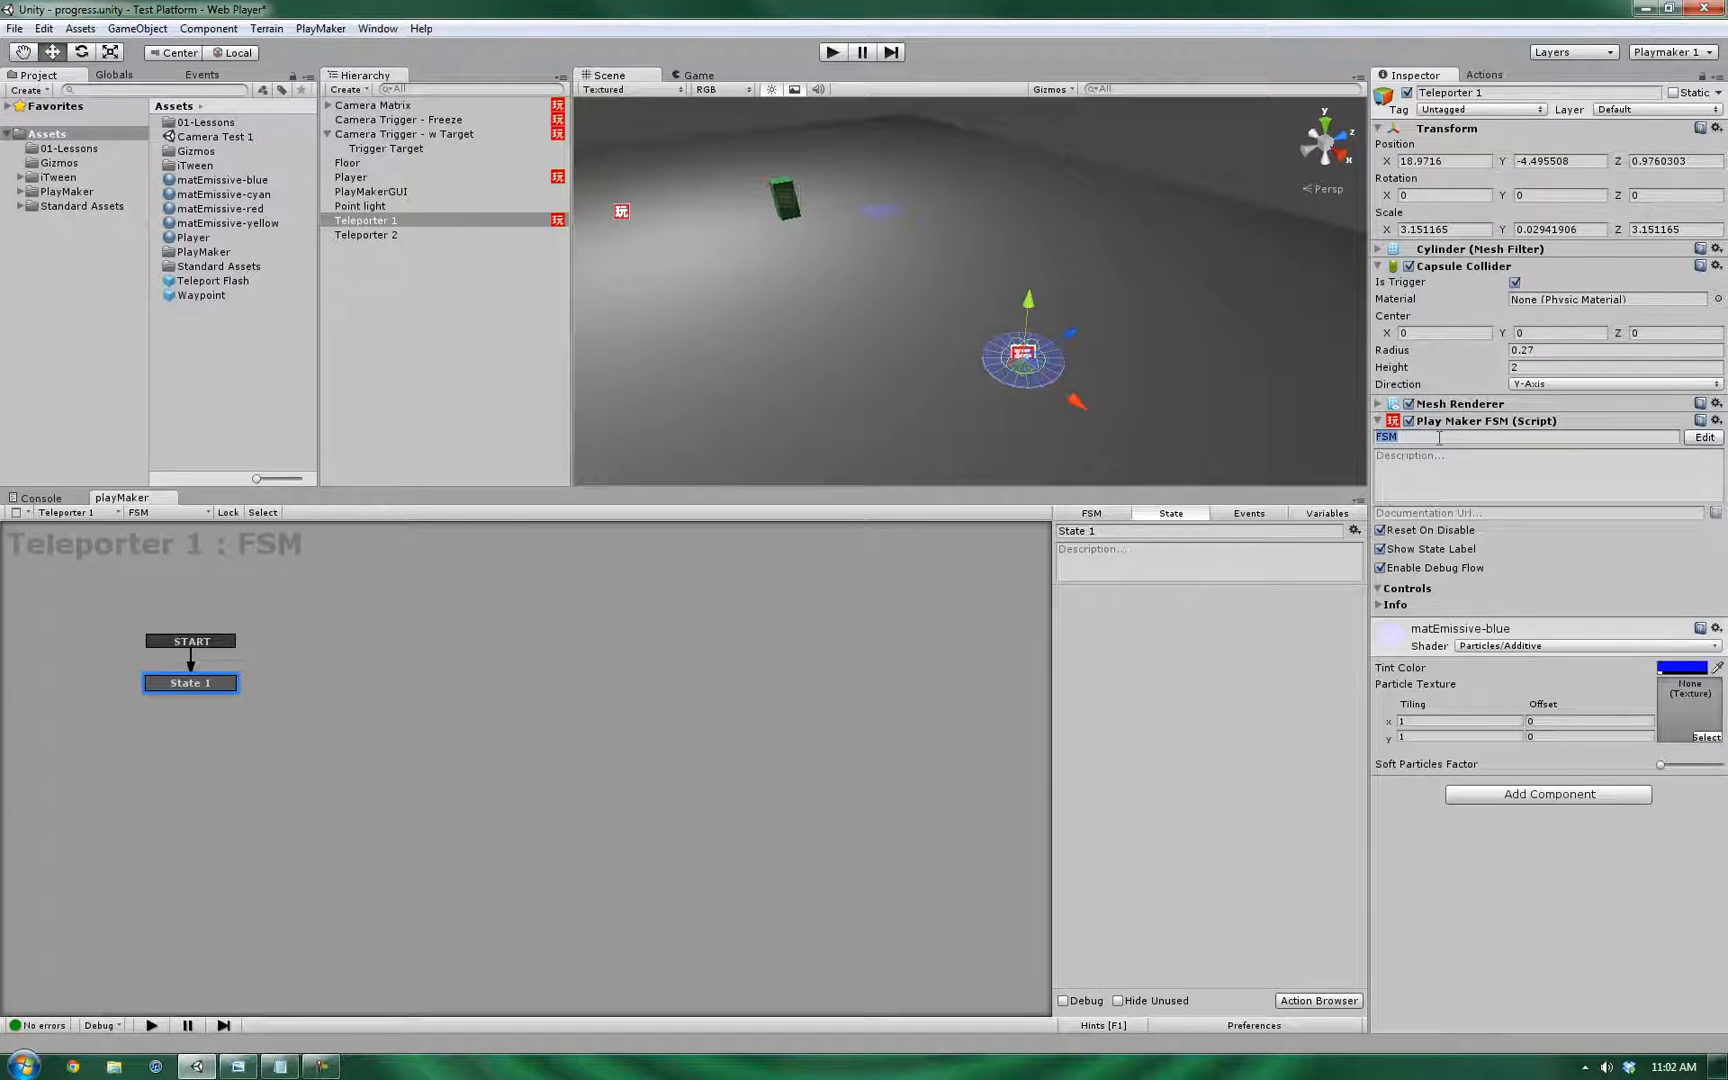
- Name the FSM 'Teleport' and add a GameObject variable Player
text(Teleport)
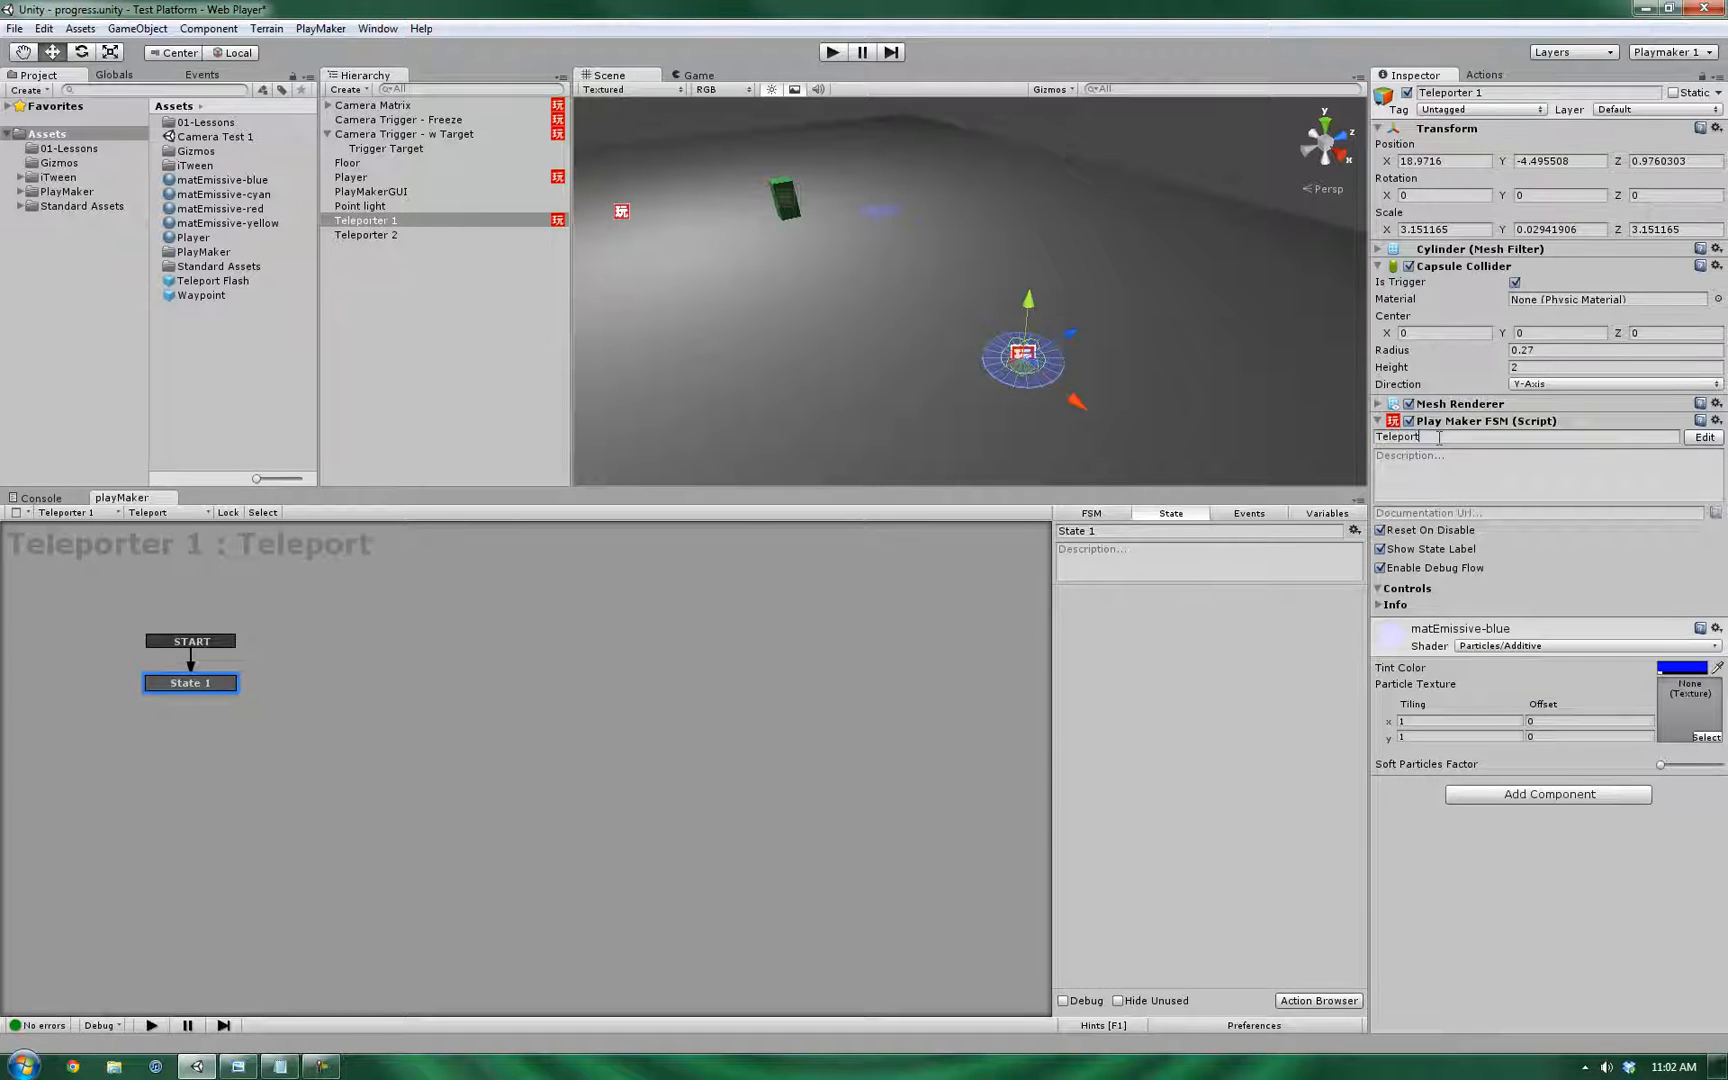
click(1326, 514)
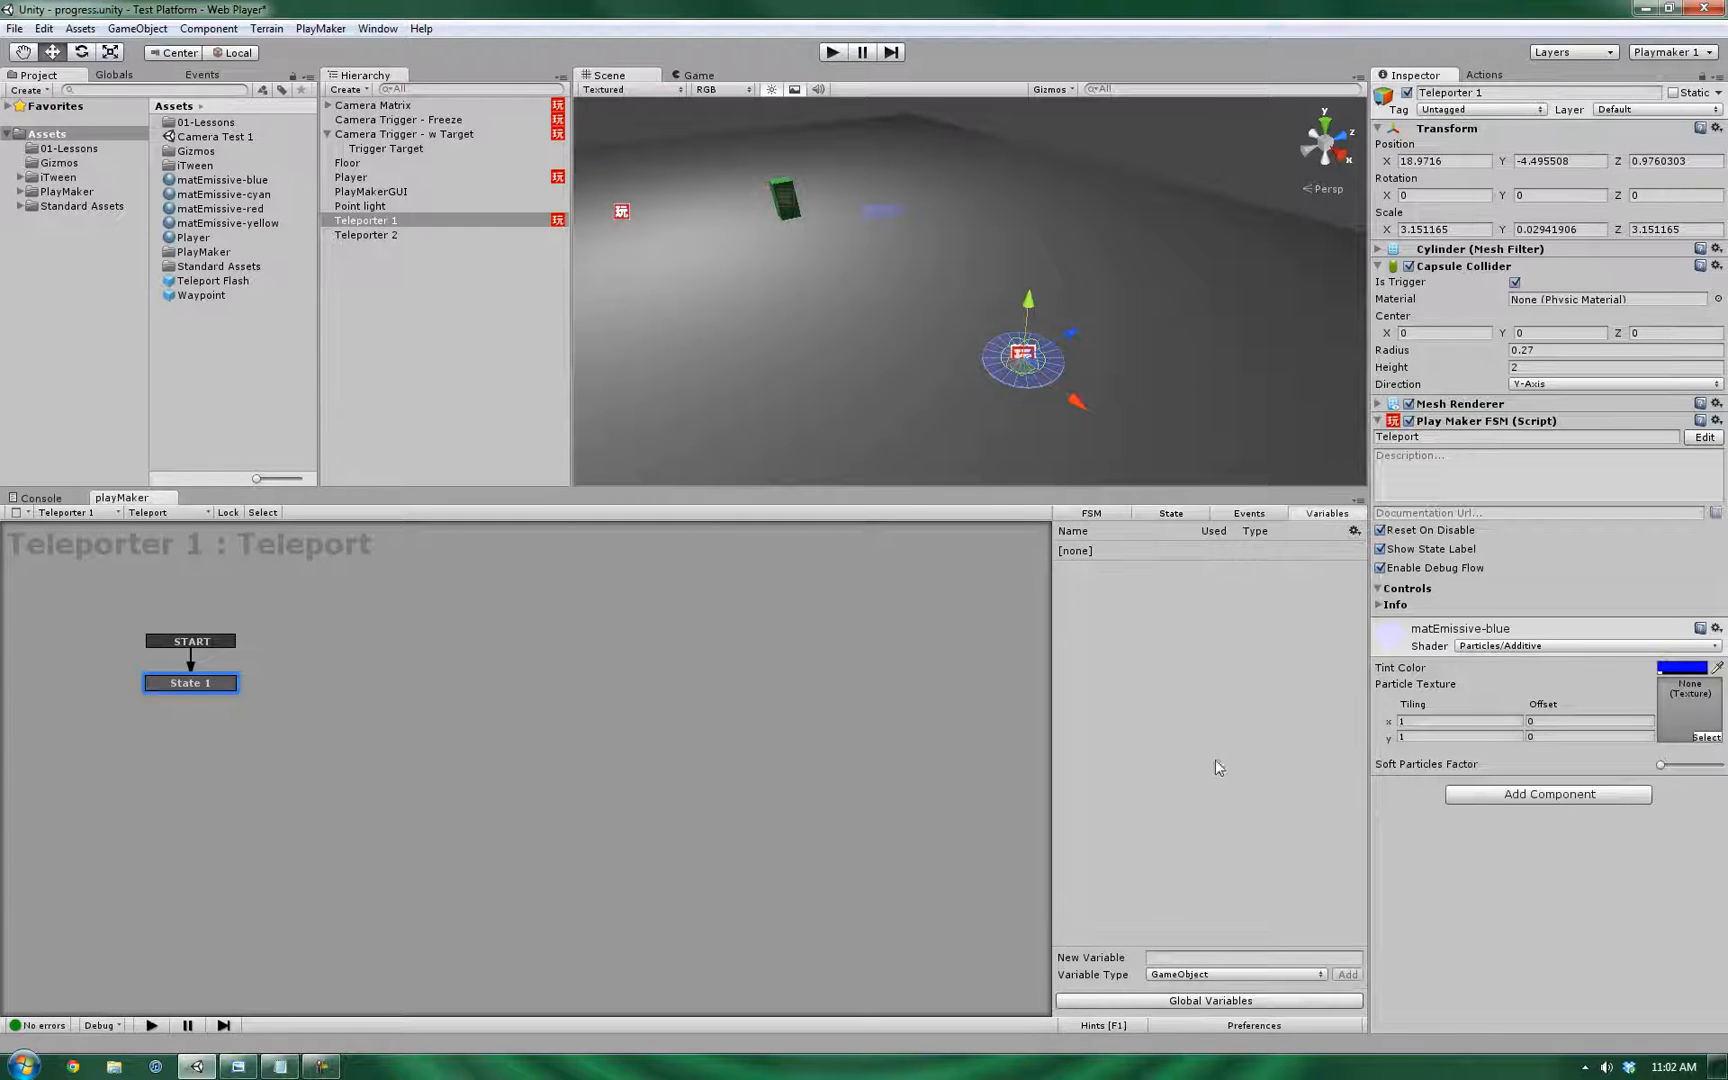
mouse_move(1150, 758)
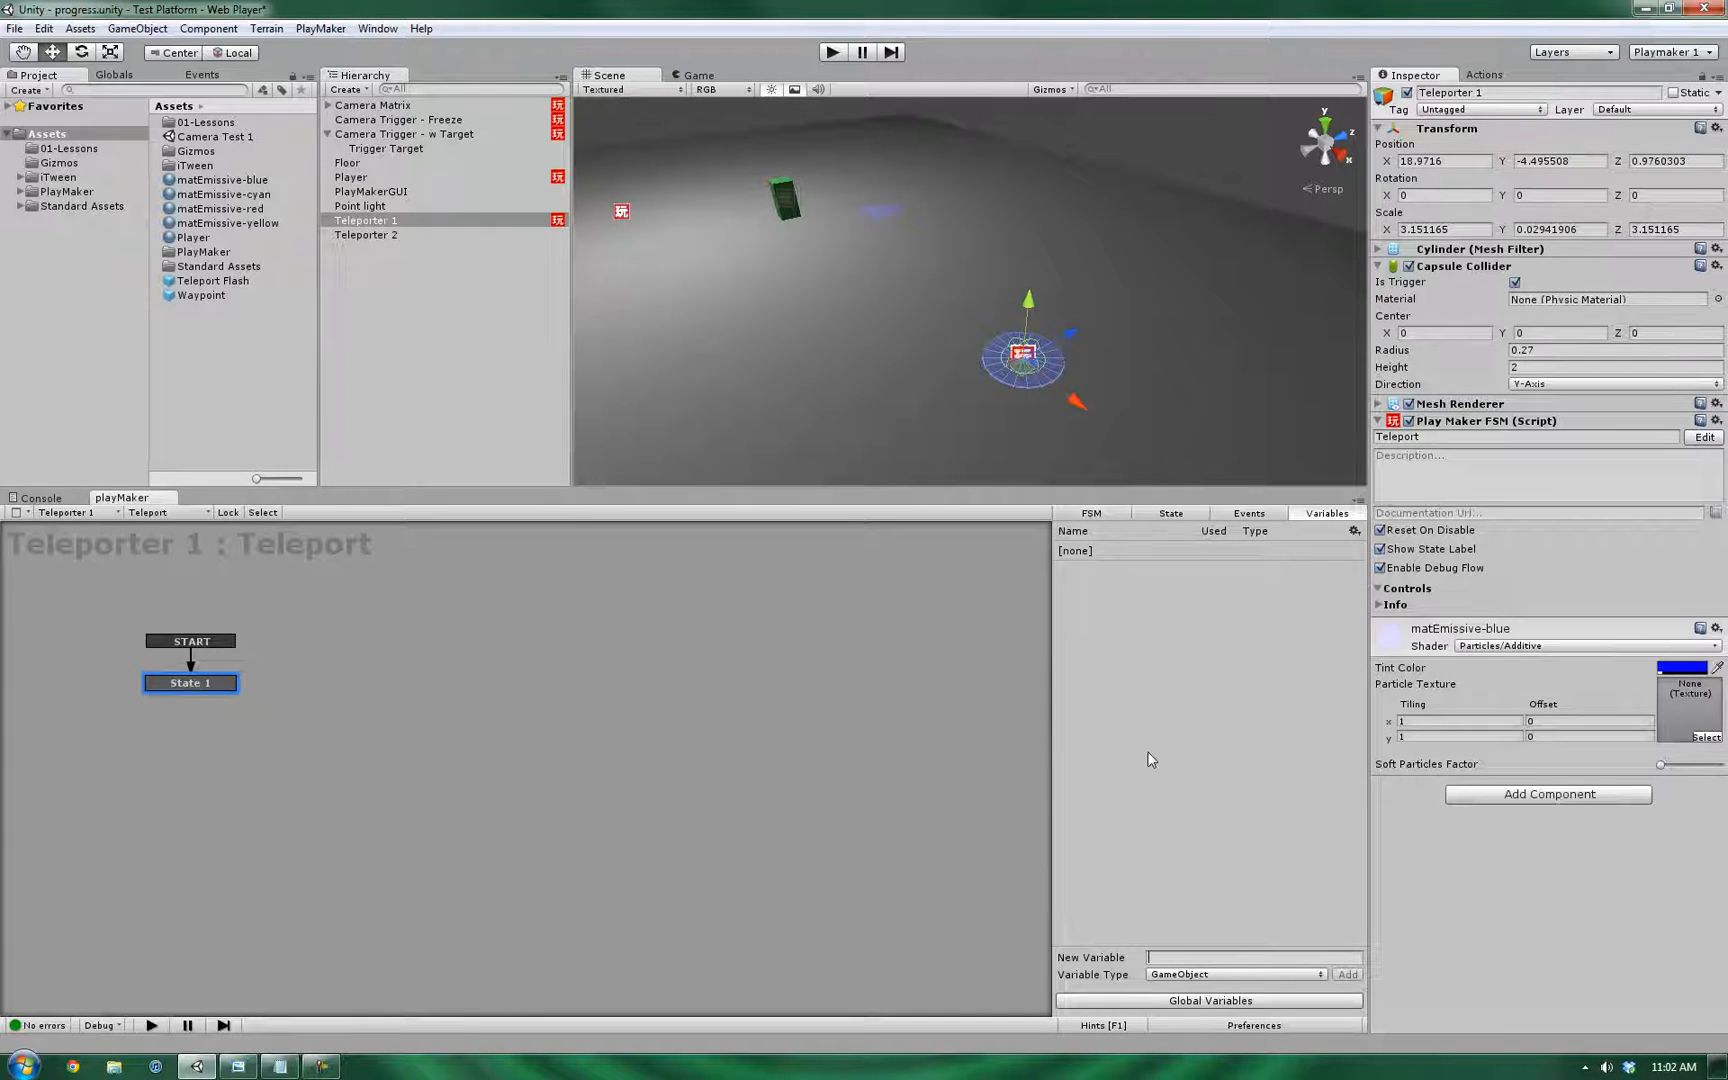
text(P)
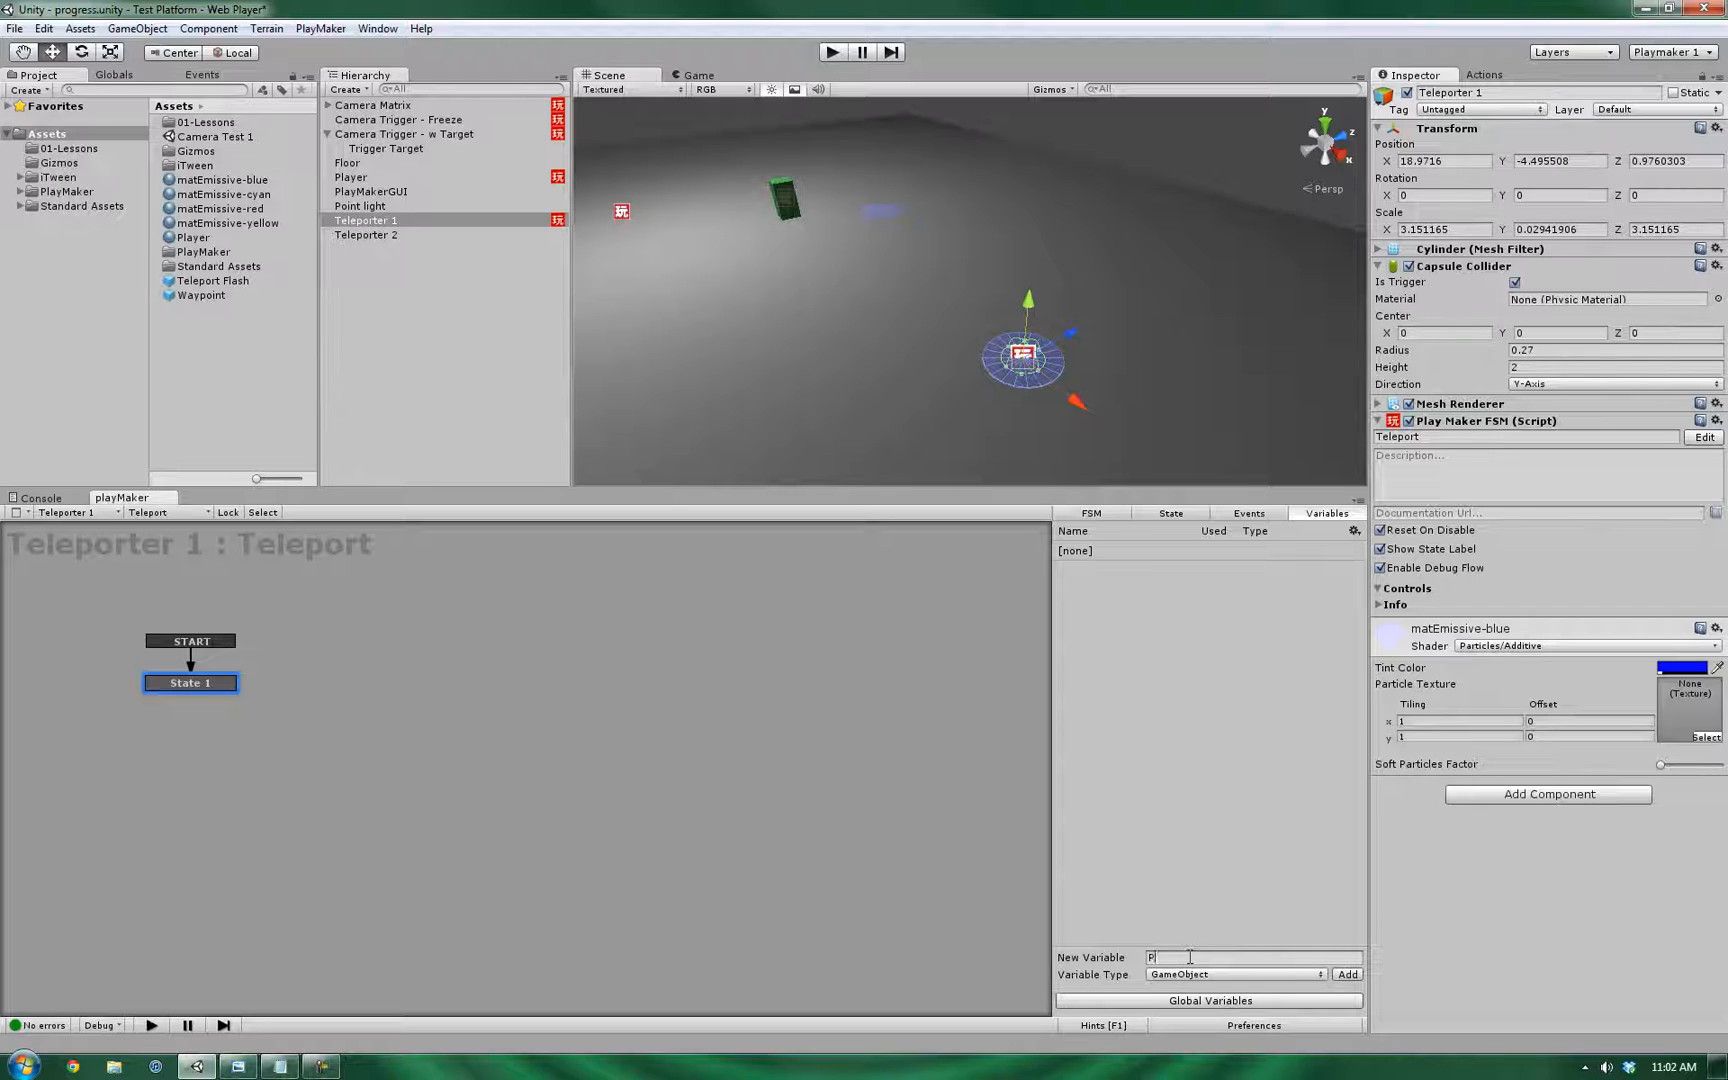
click(1346, 974)
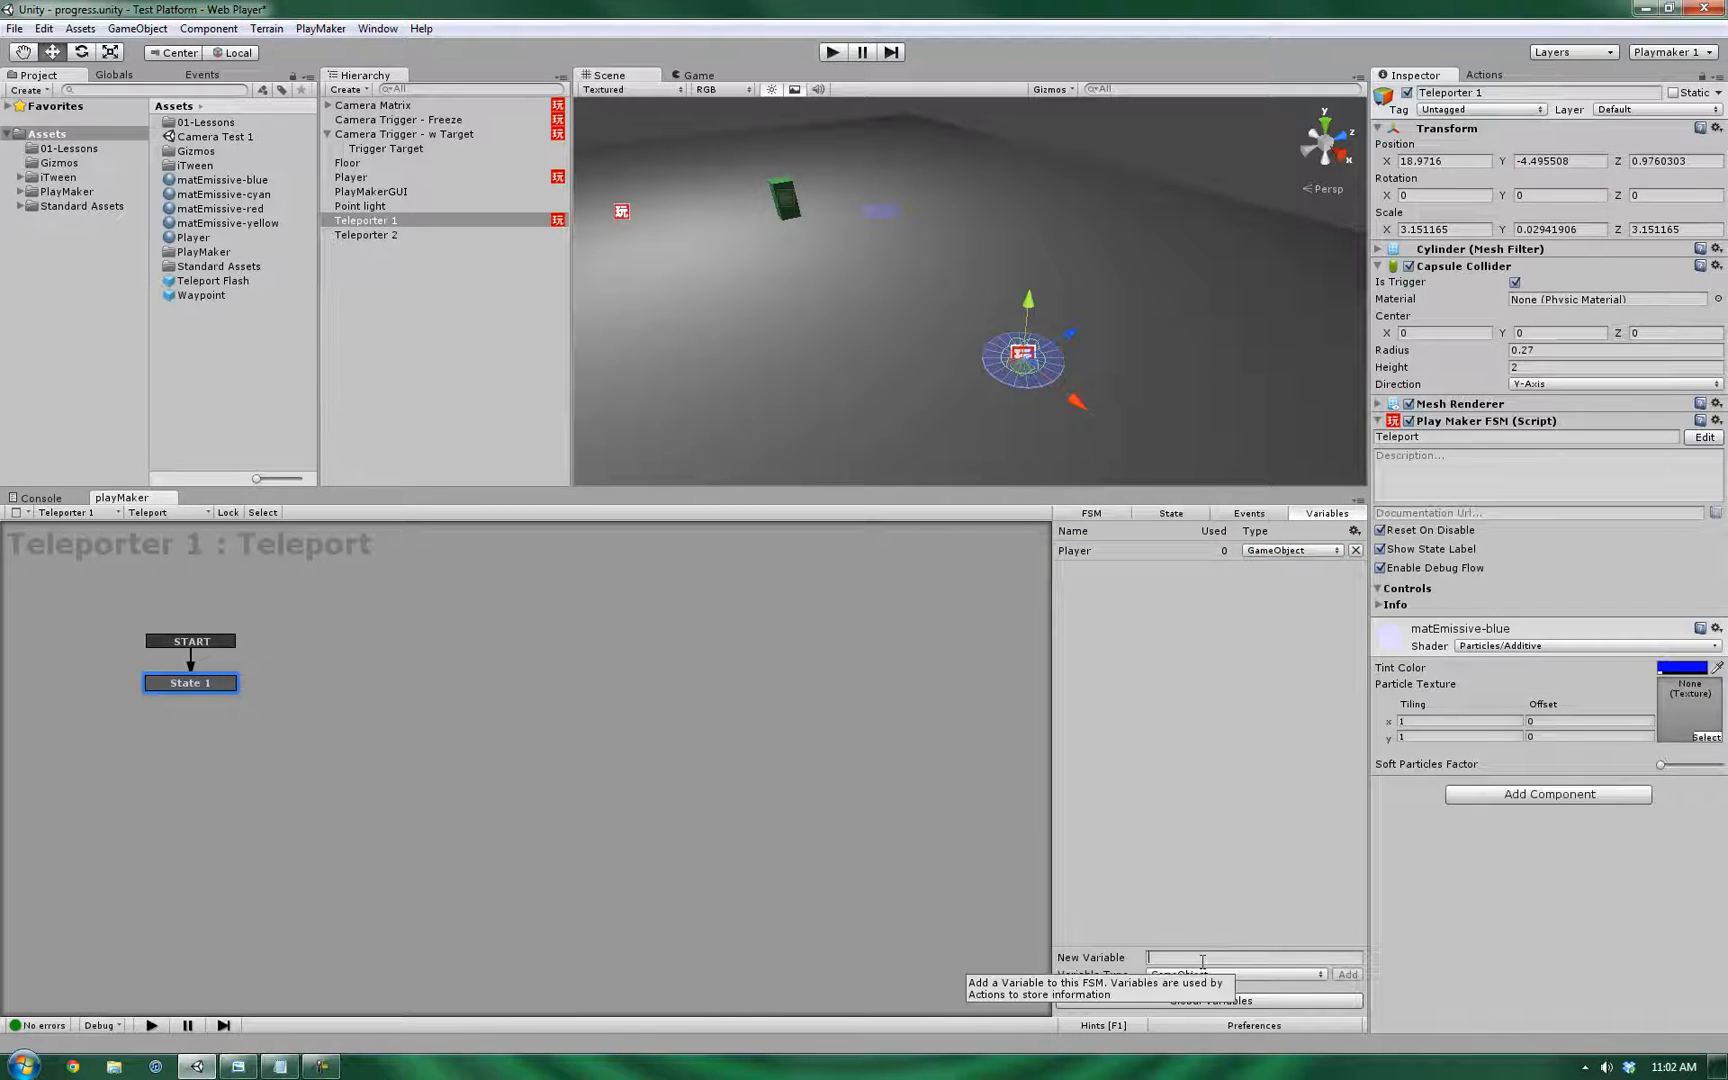
- Add an exposed GameObject variable Next Teleporter and assign Teleporter 2 to it
text(Next T)
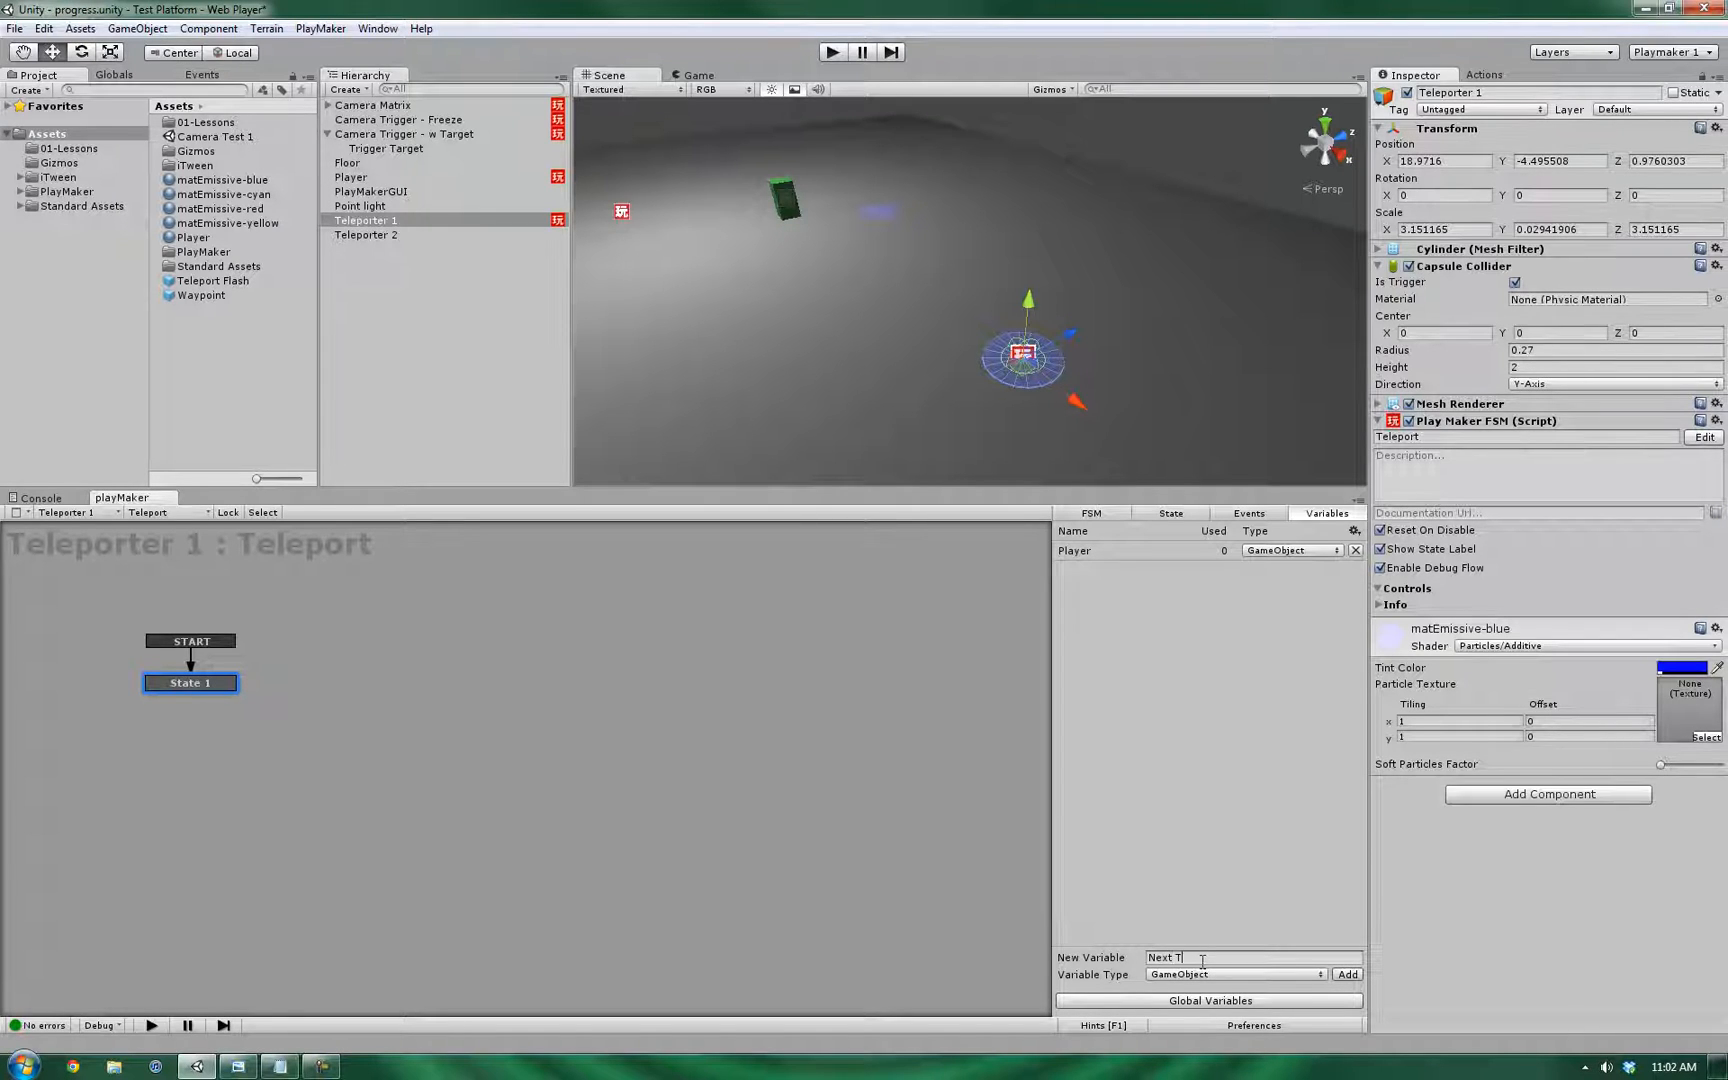
click(1346, 974)
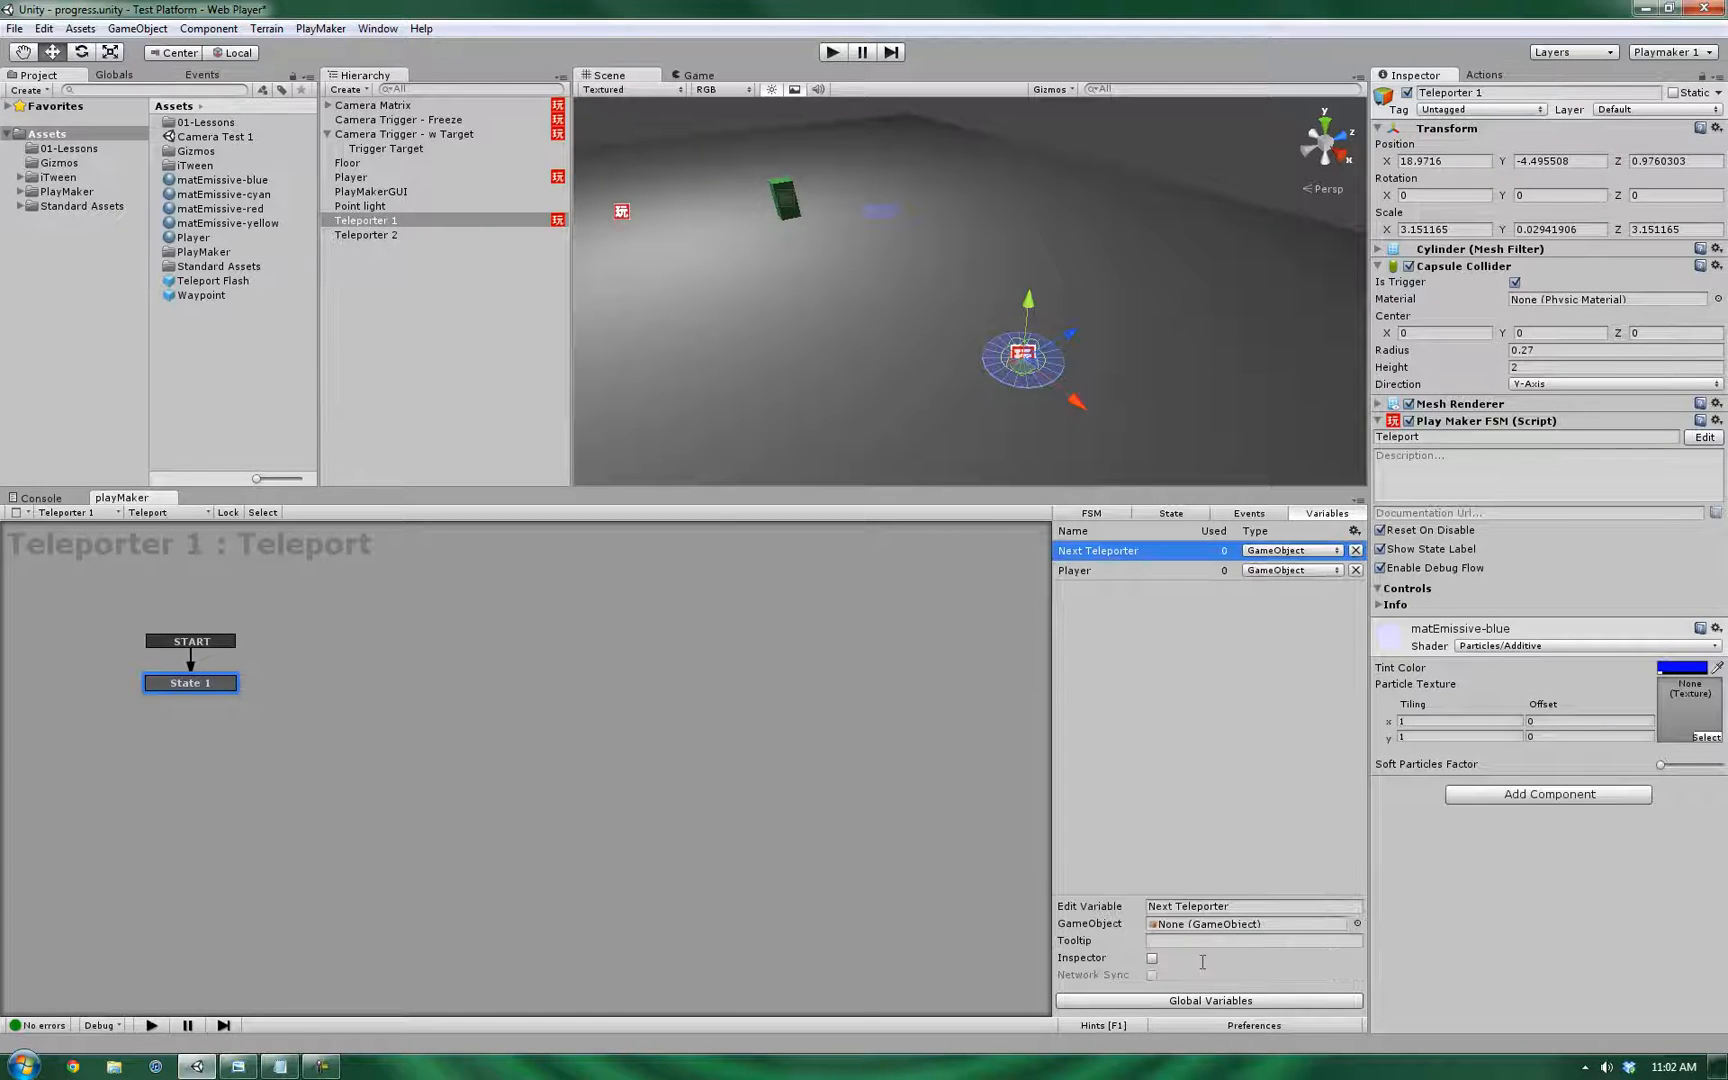
click(1152, 956)
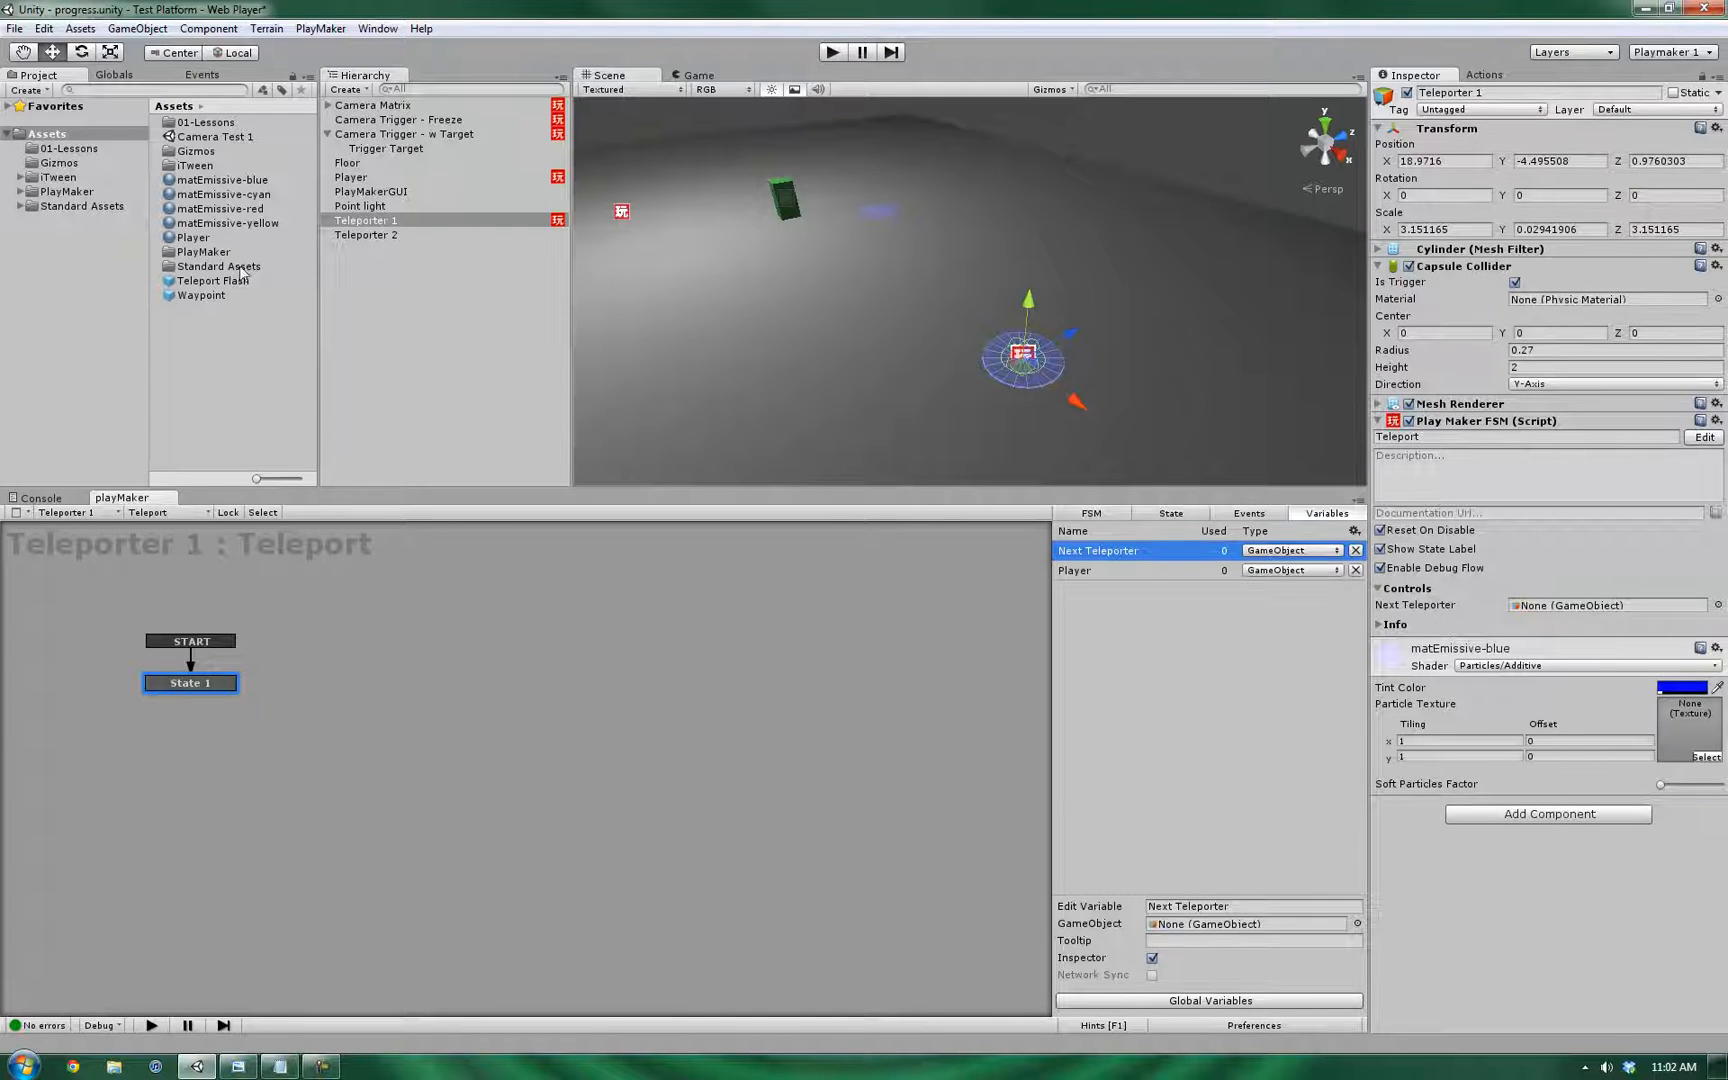
click(364, 220)
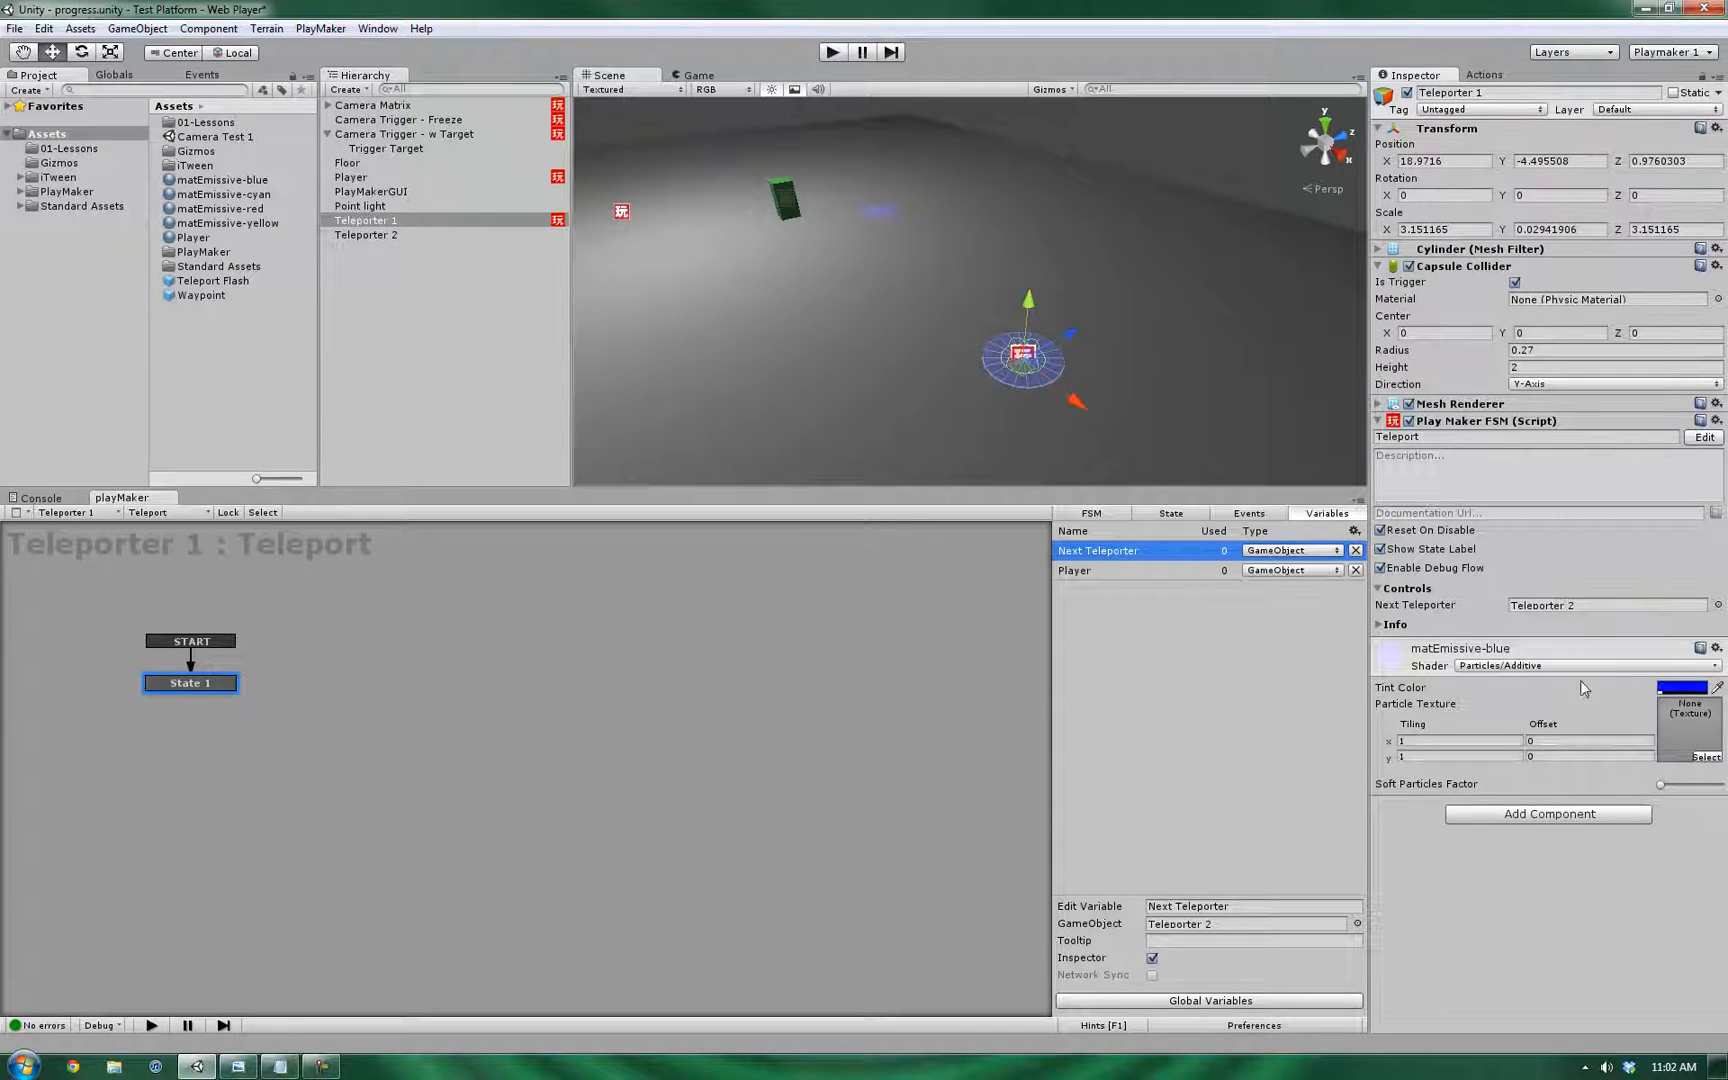
mouse_move(940, 710)
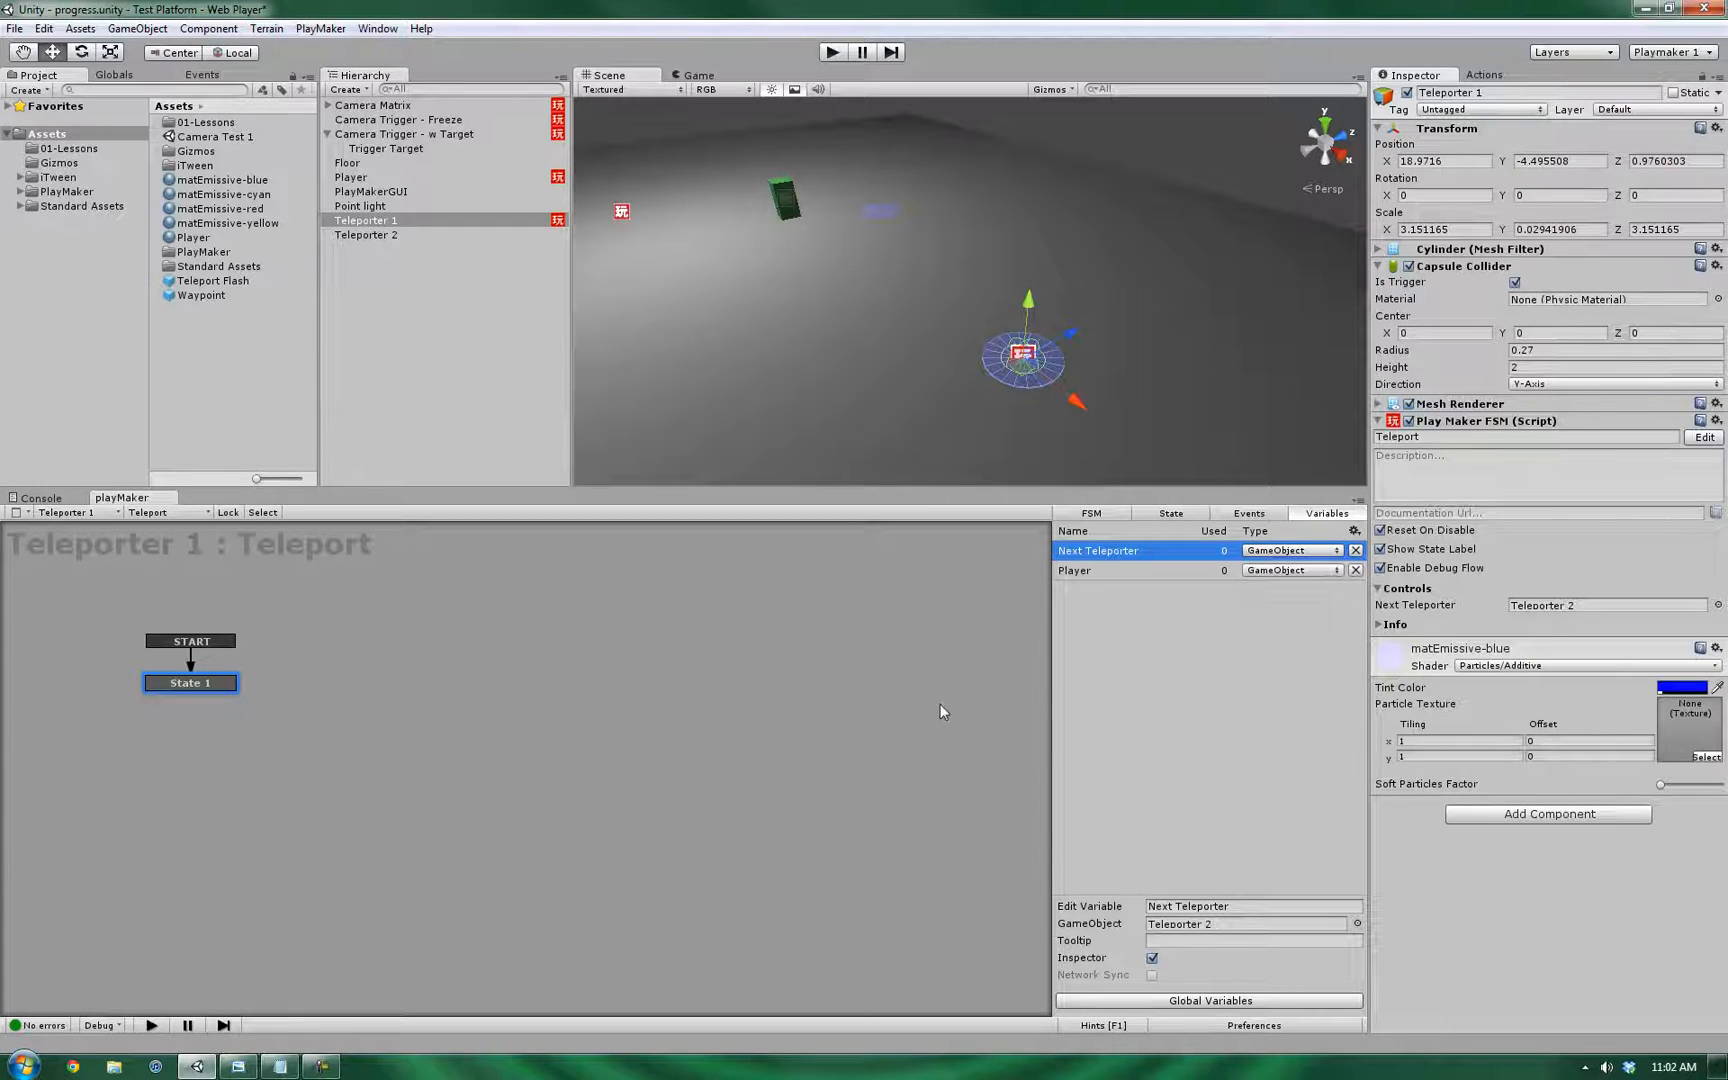
mouse_move(1150, 698)
text(Idle)
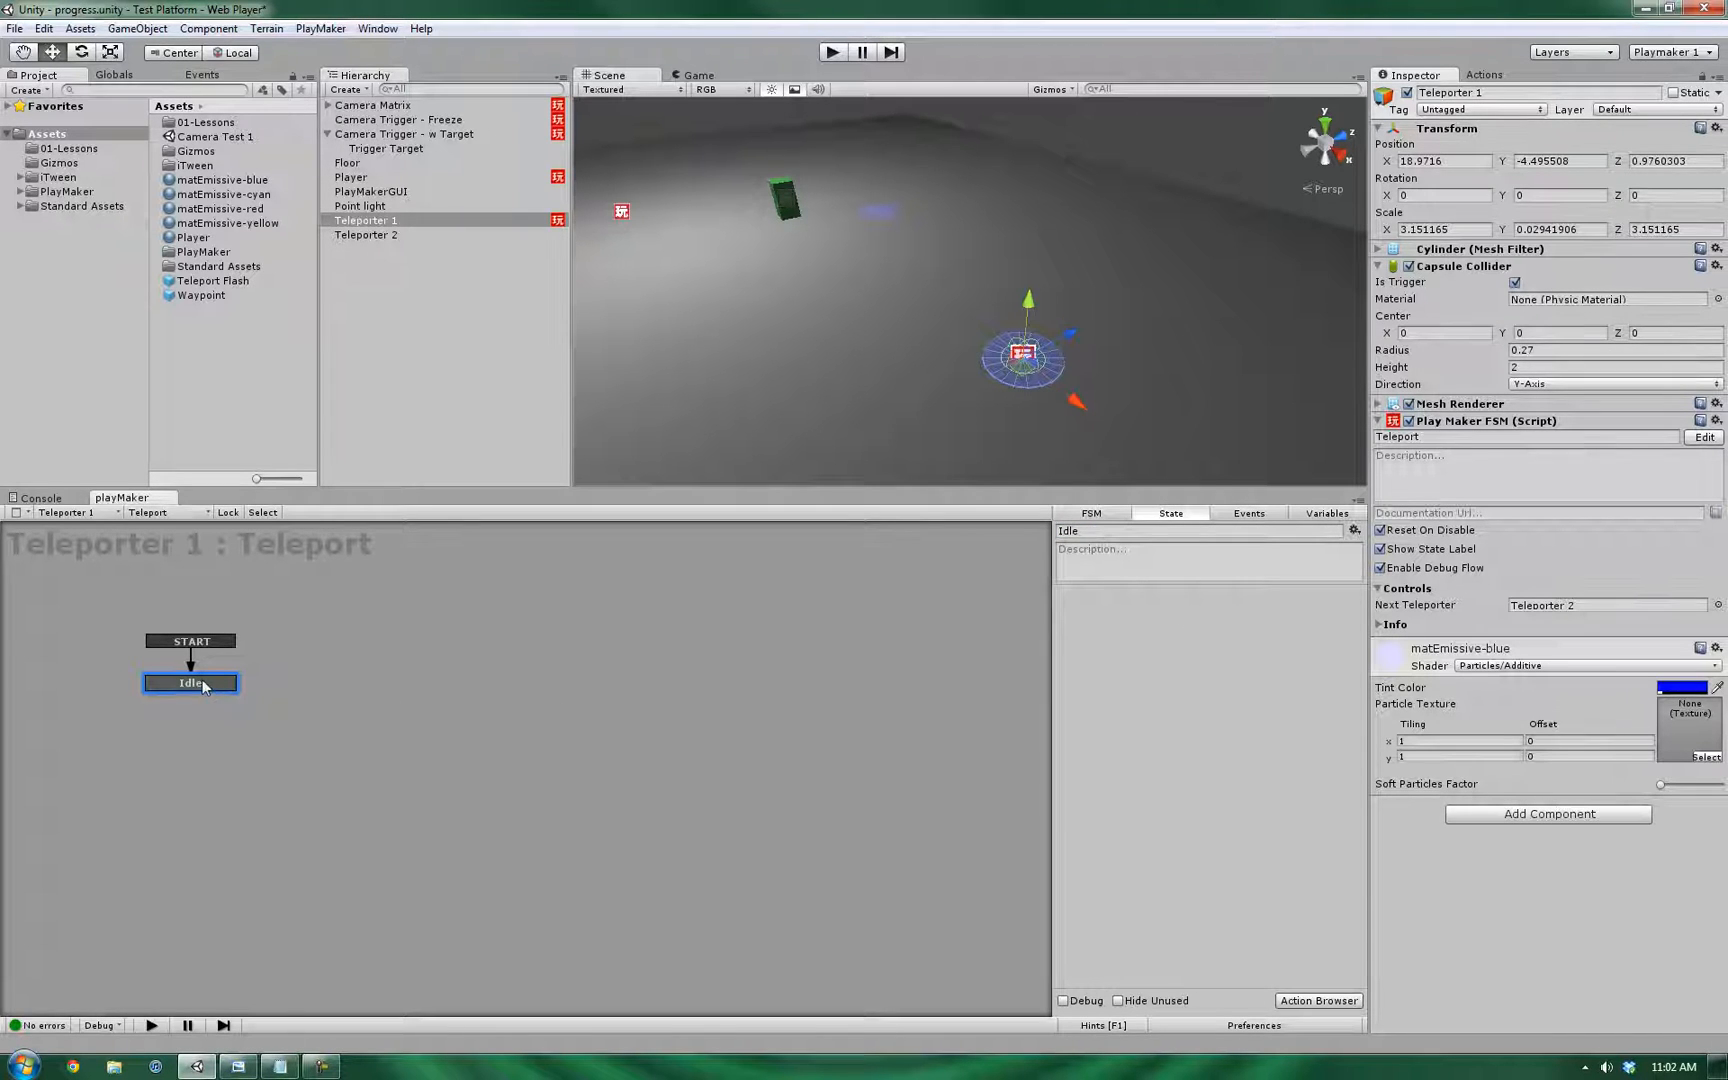
- Add a Trigger Event sending TRIGGER ENTER, storing the collider in Player, with a TRIGGER ENTER transition
click(1484, 74)
text(trigg)
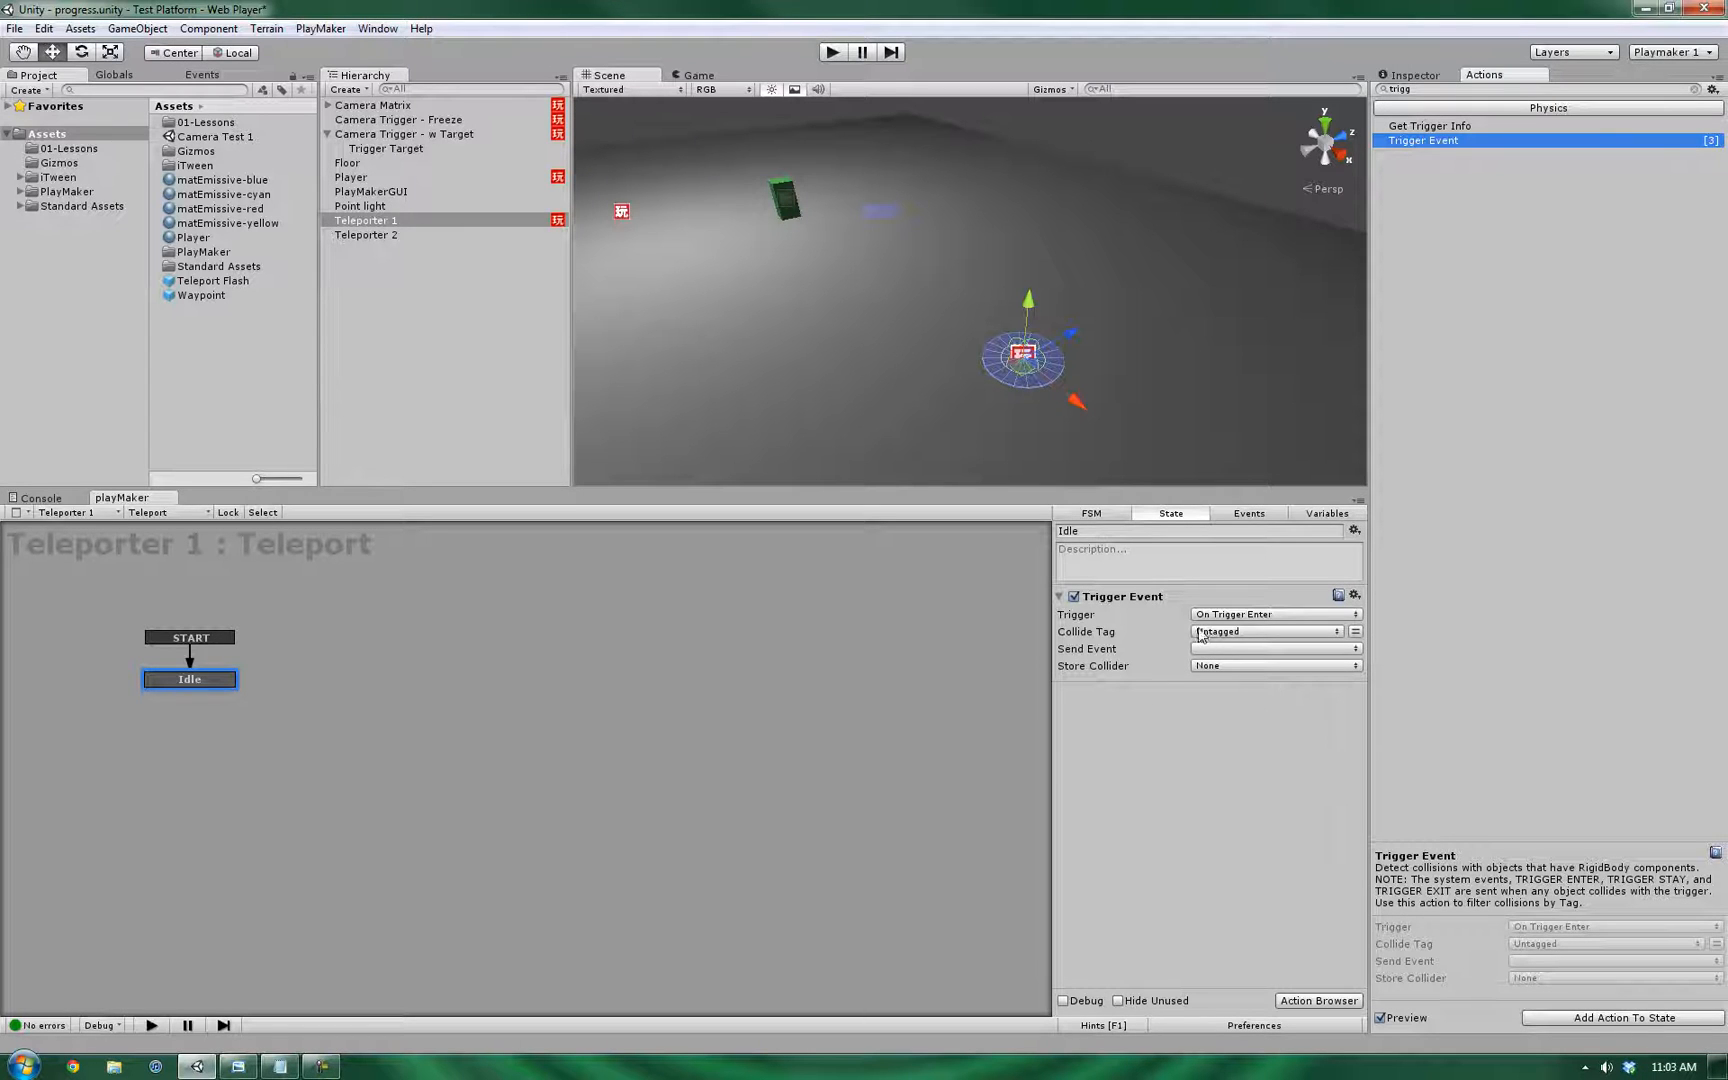
right_click(188, 678)
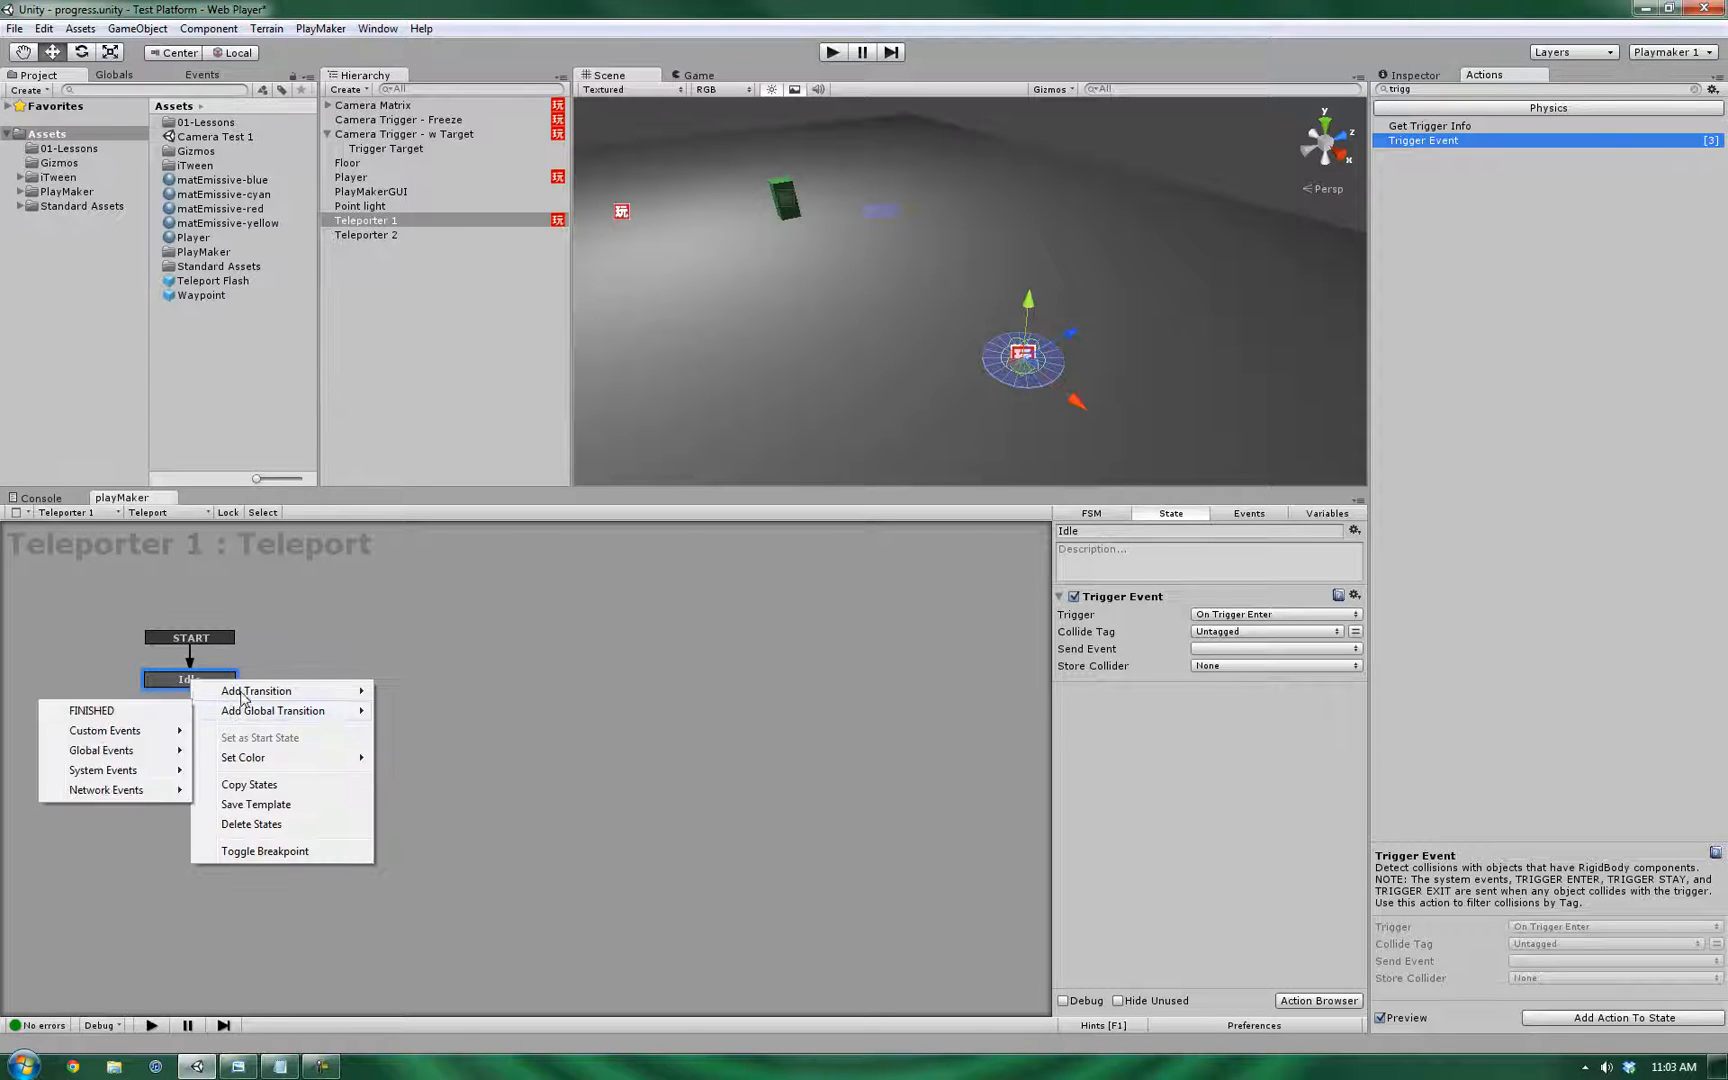
click(102, 750)
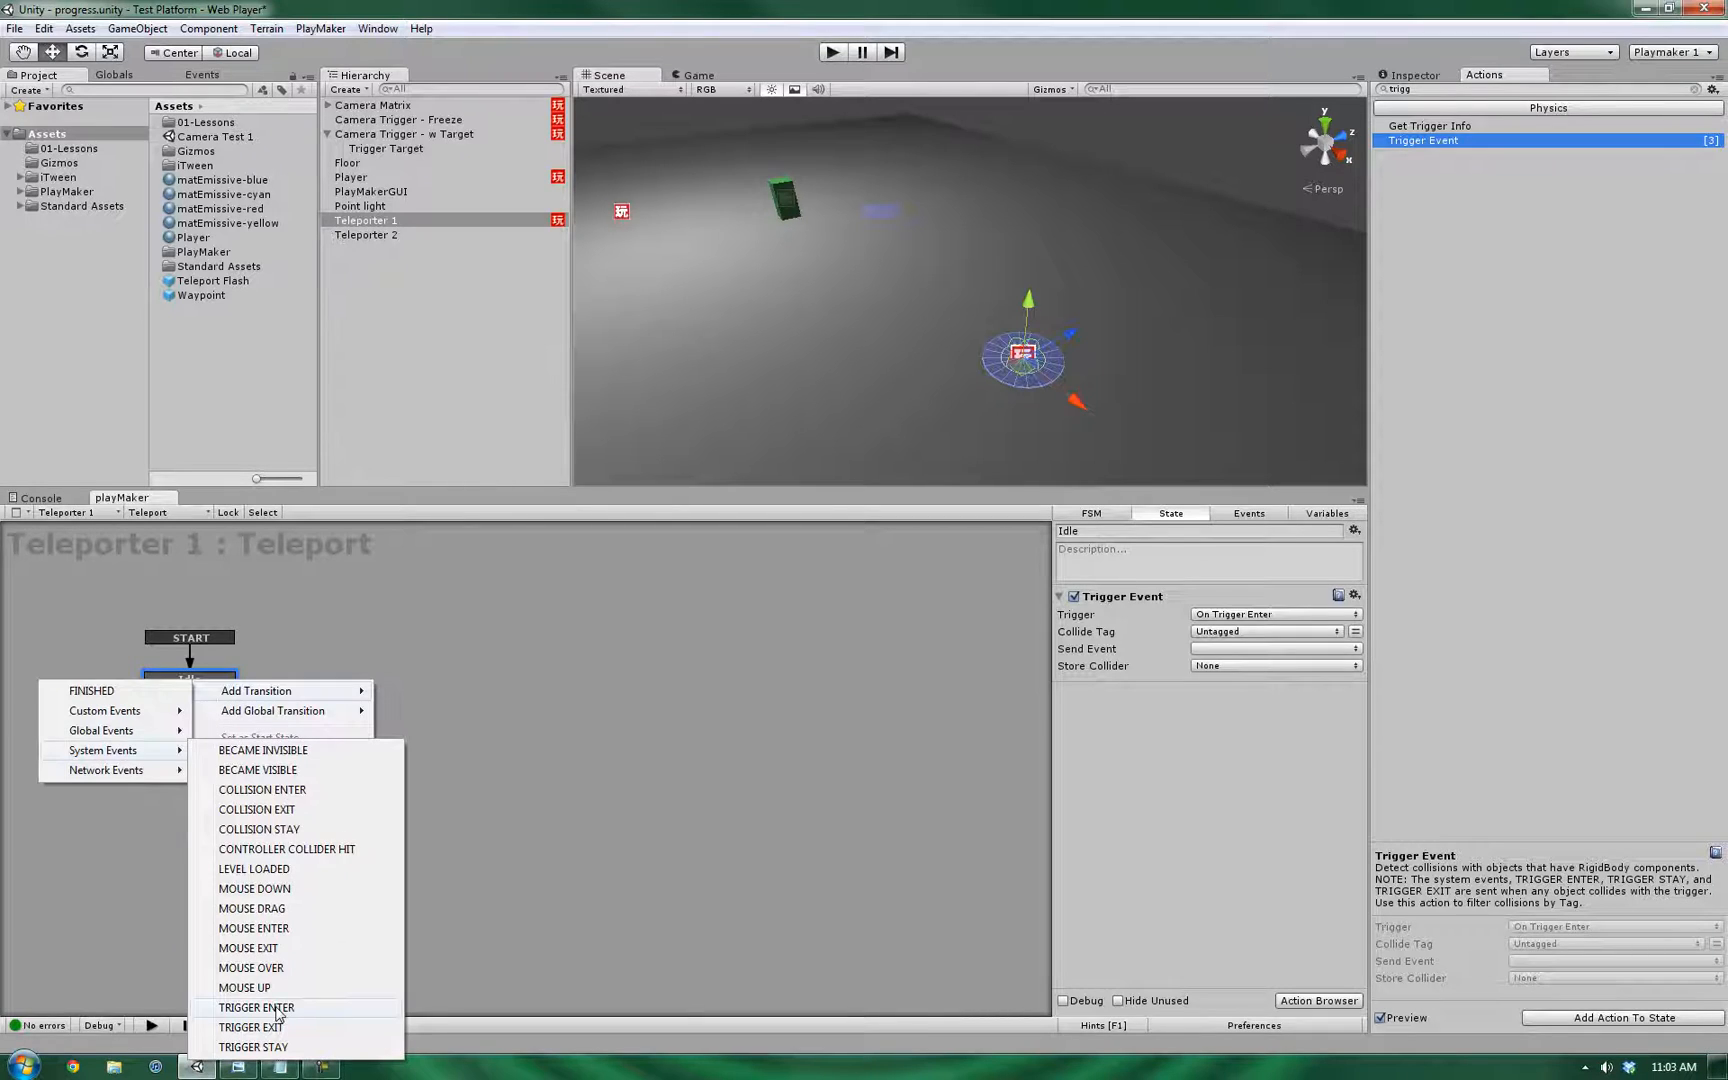
click(256, 1008)
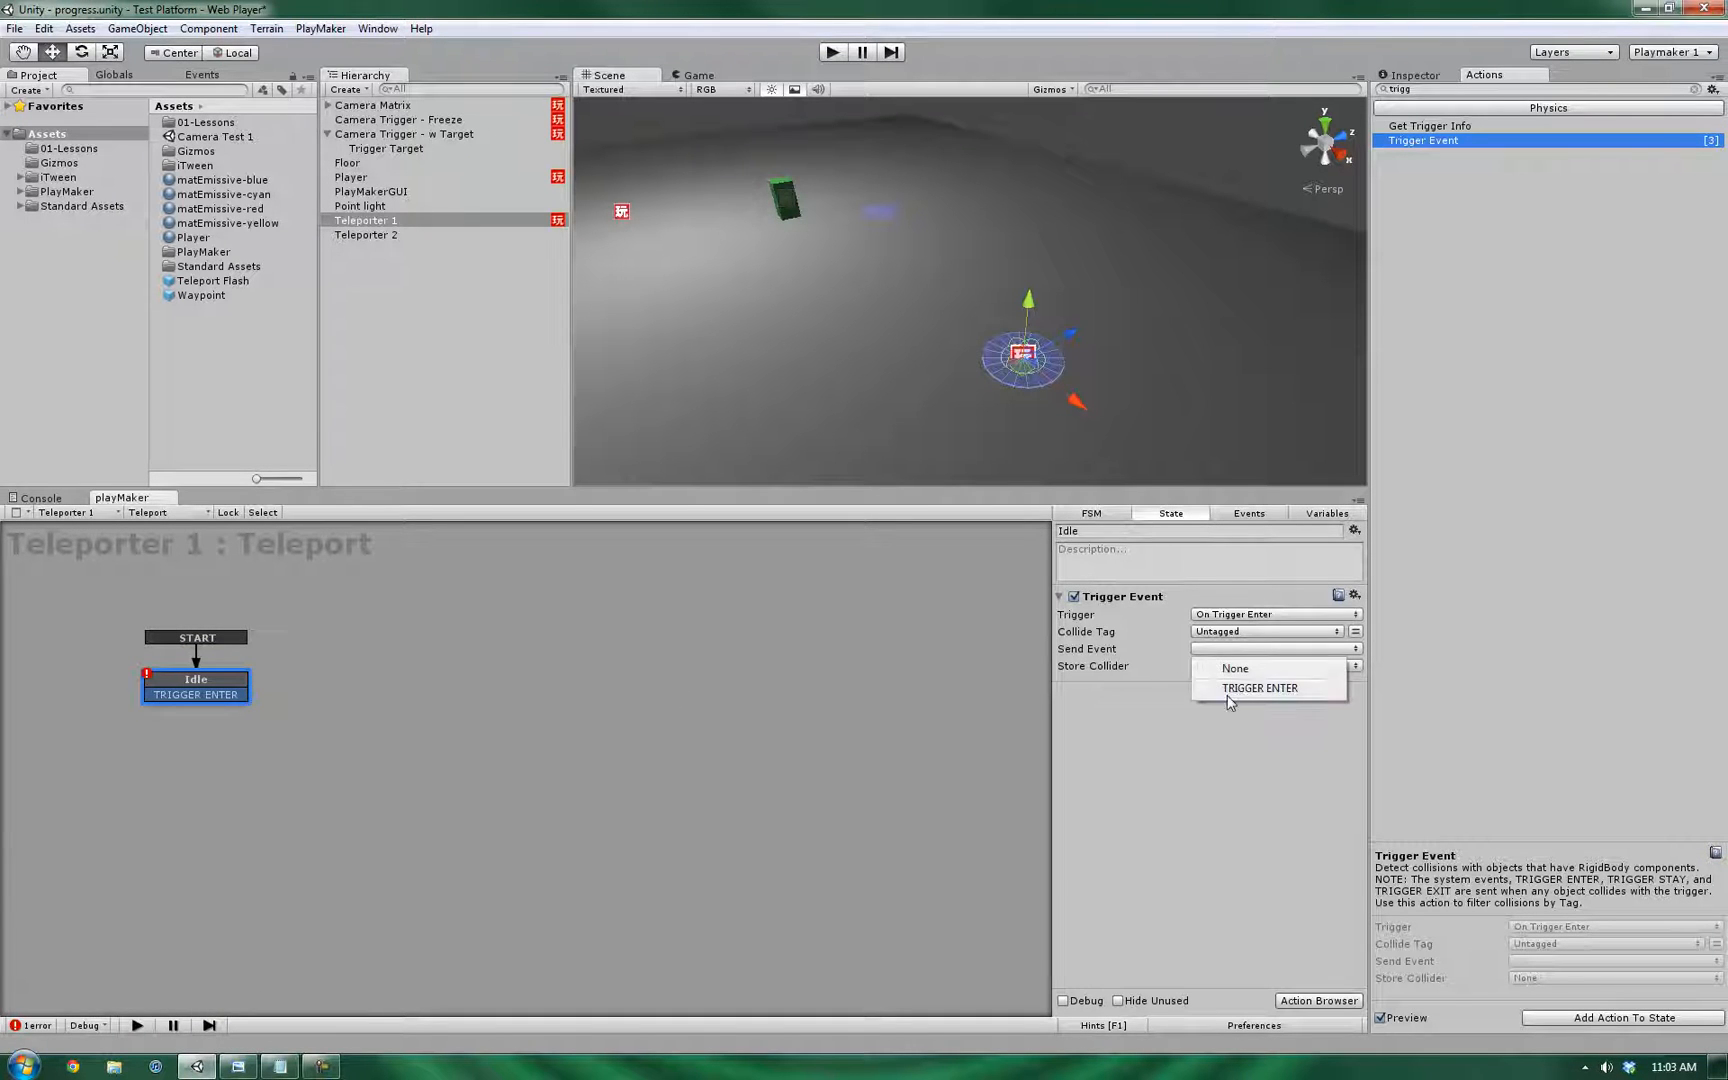
click(1260, 688)
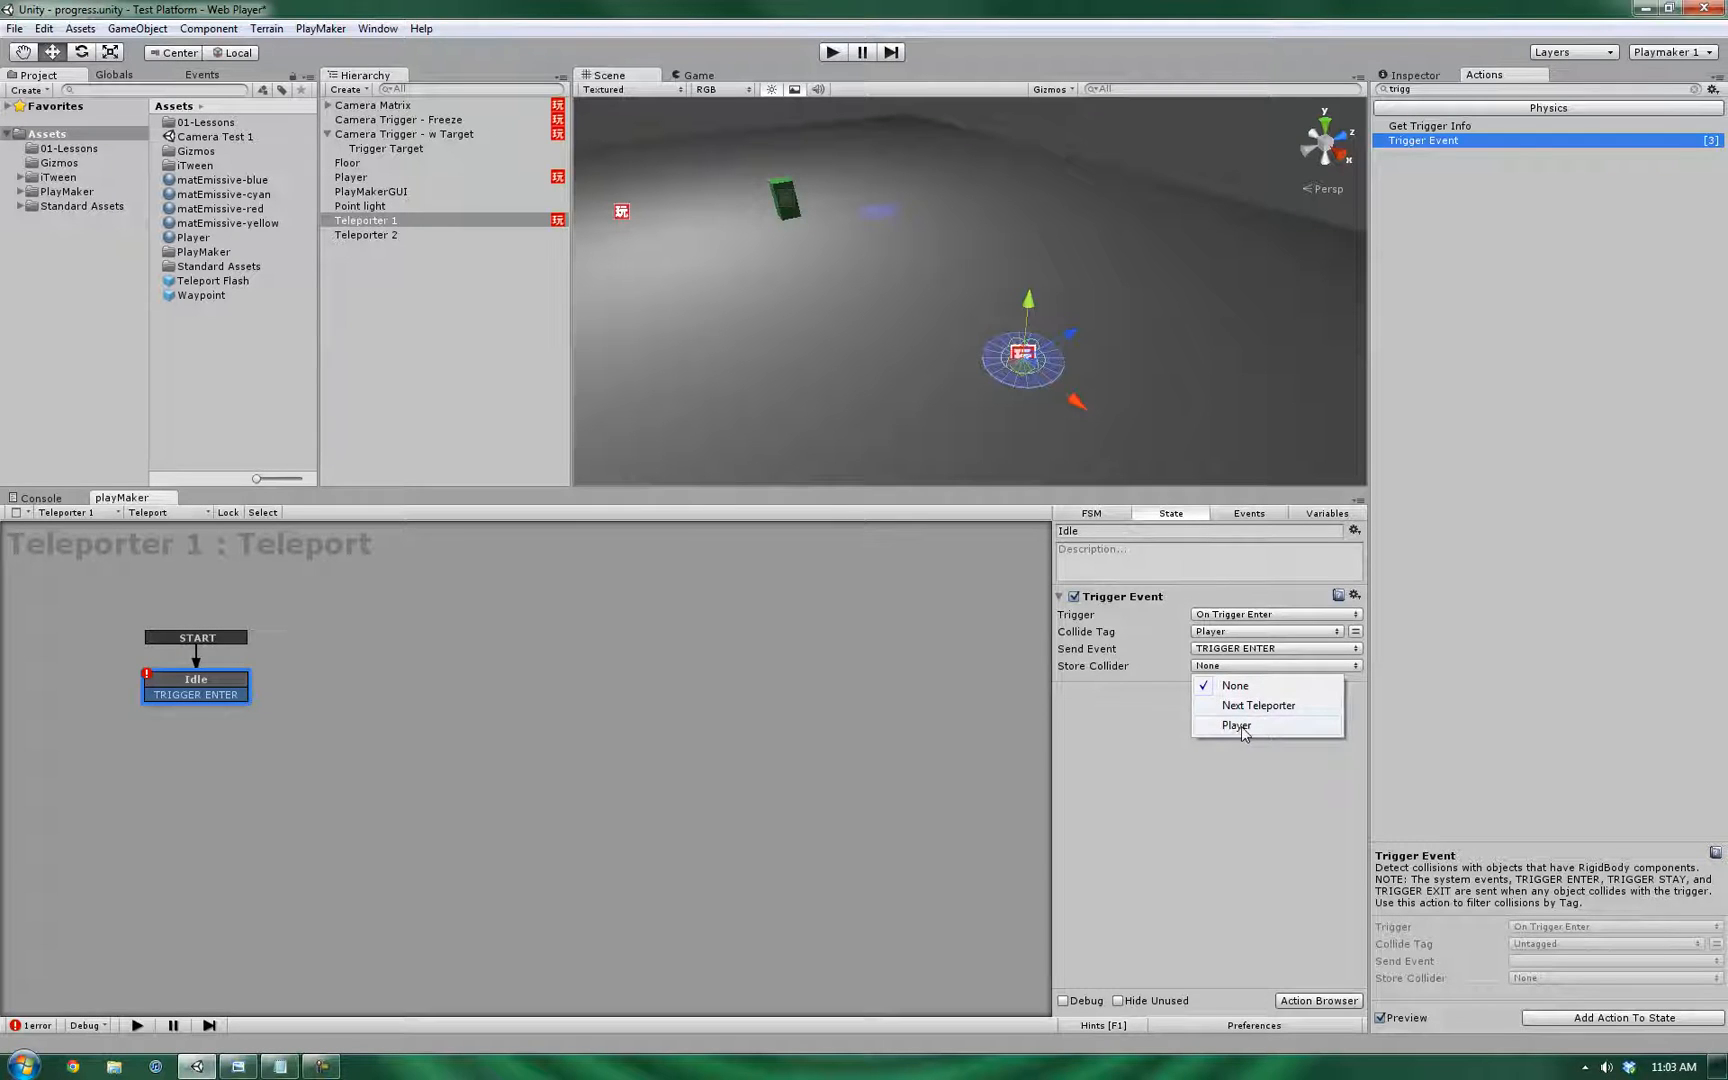
click(1236, 726)
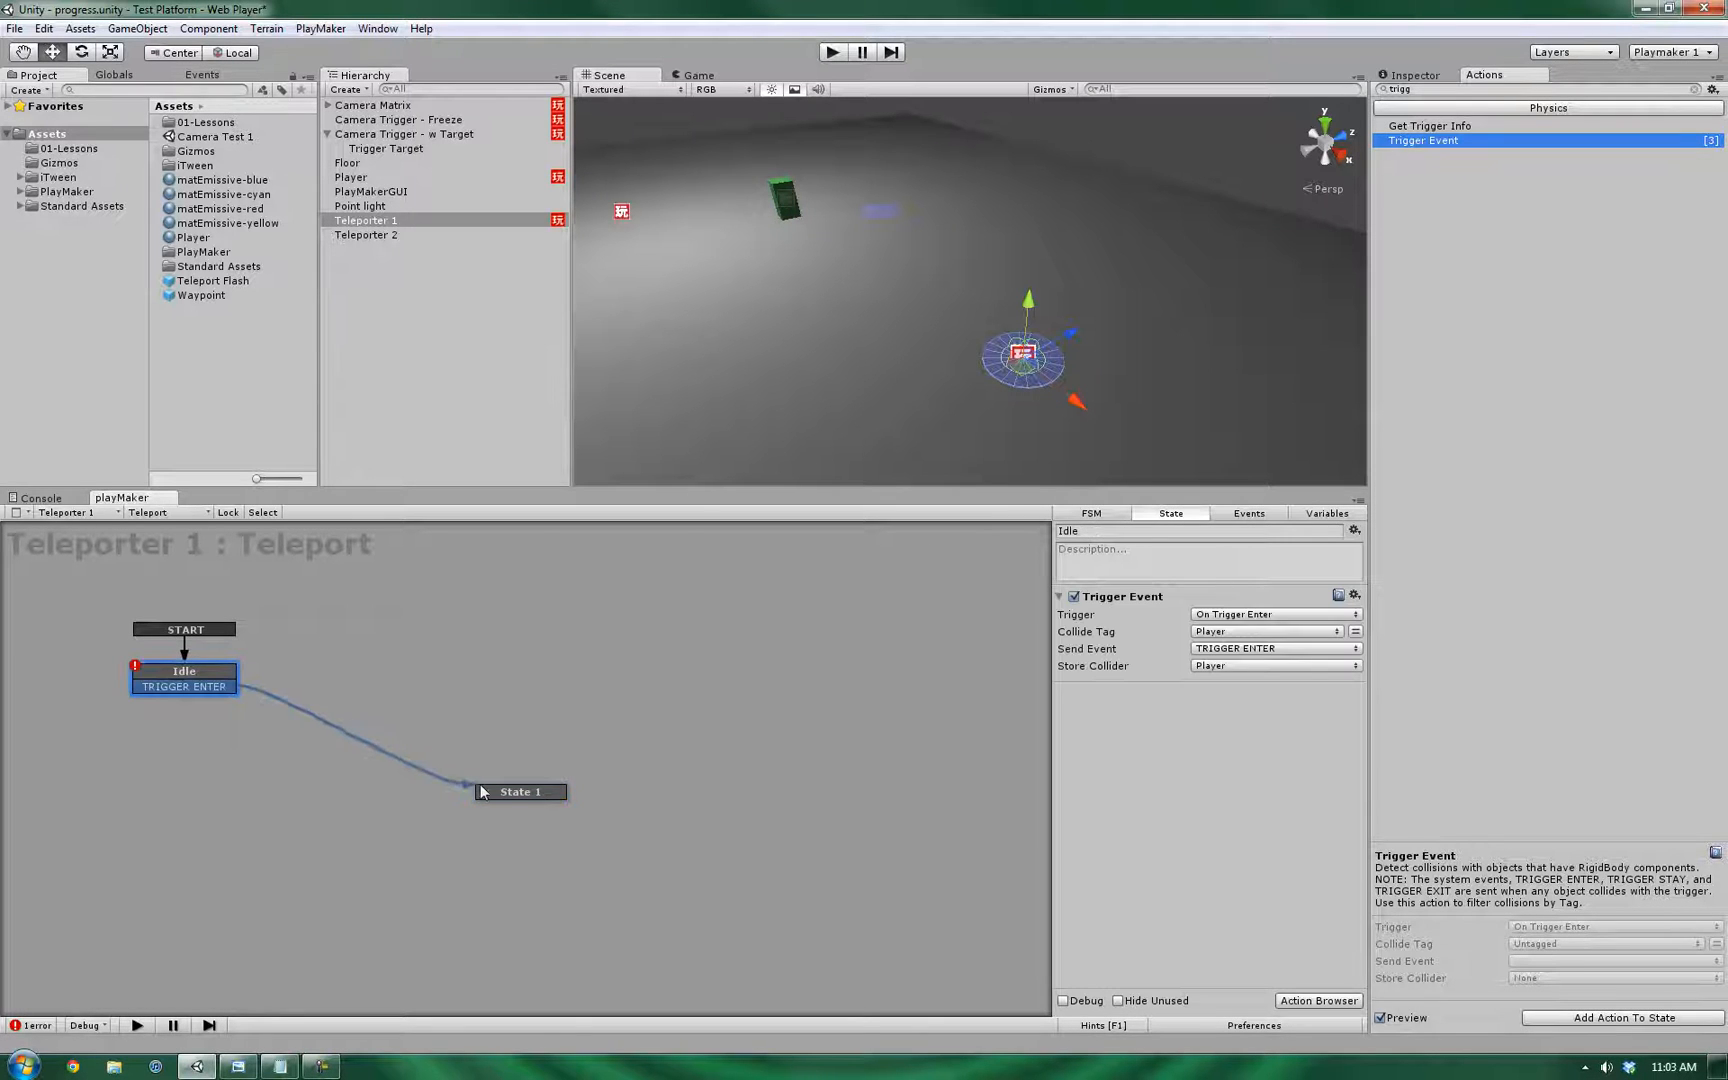
- Name the new state Teleport and add Get Position reading from Next Teleporter
click(520, 792)
text(Teleport)
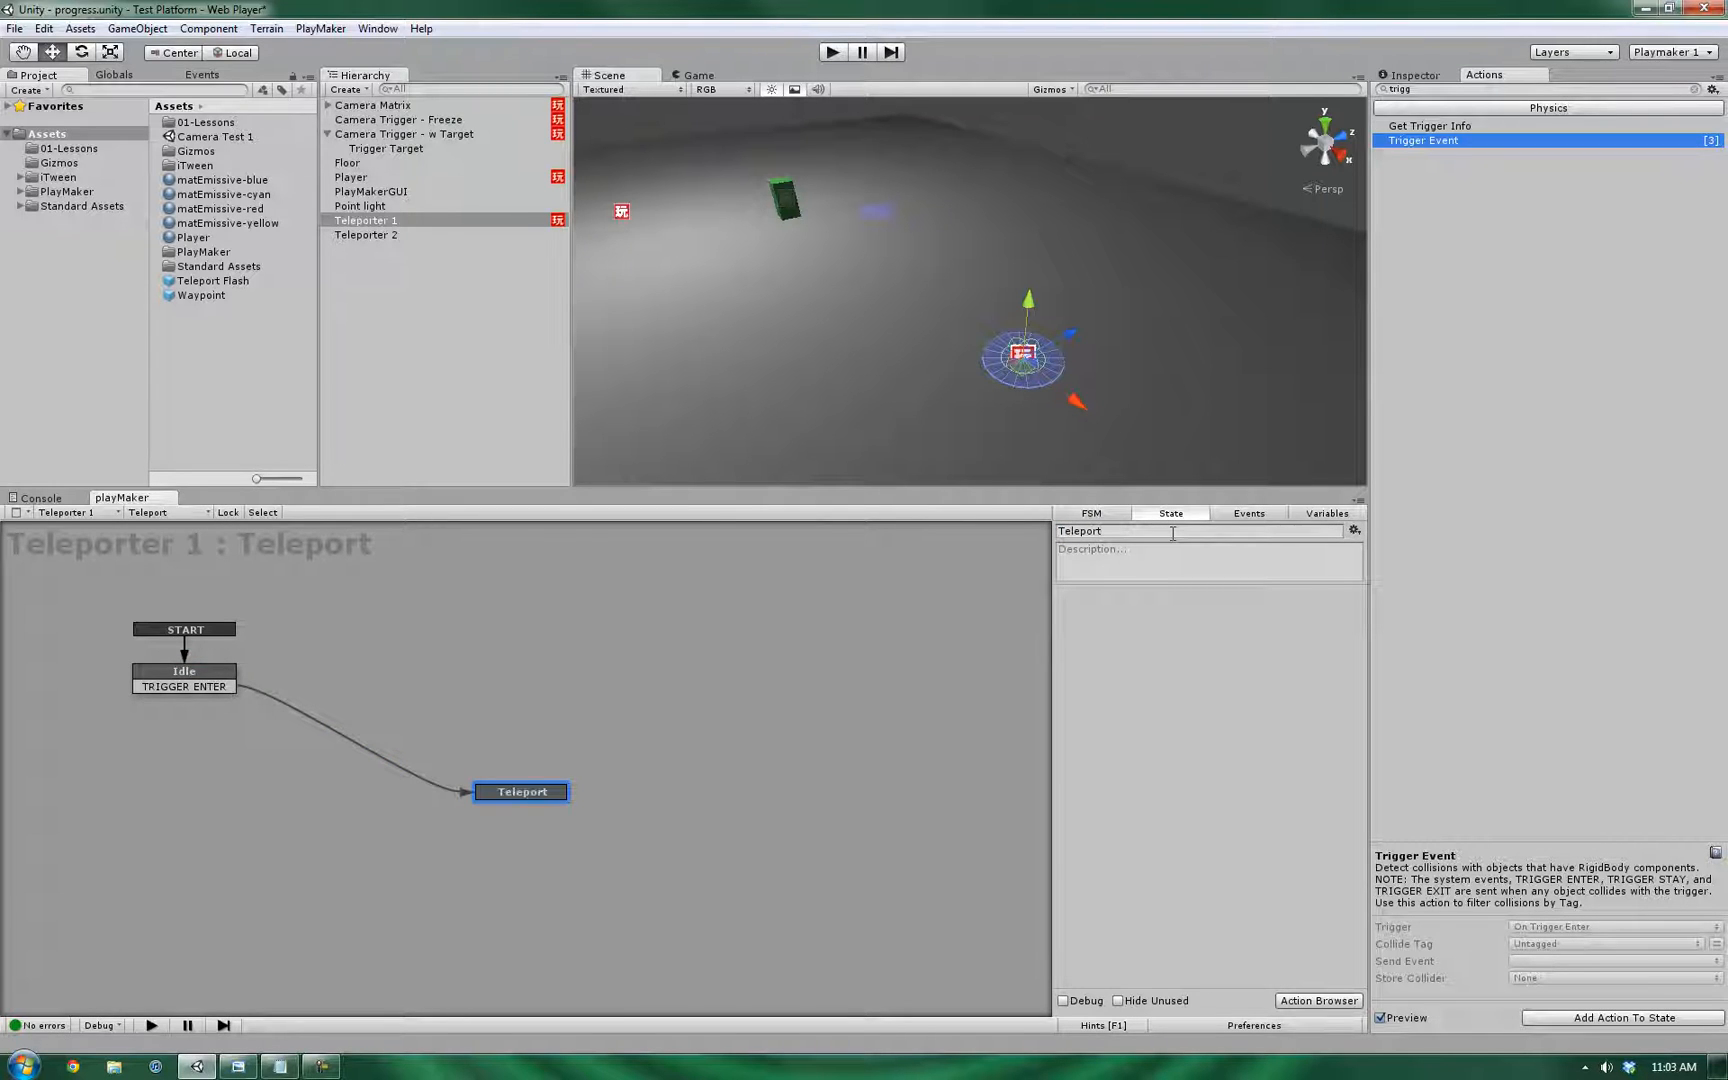
click(520, 792)
text(position)
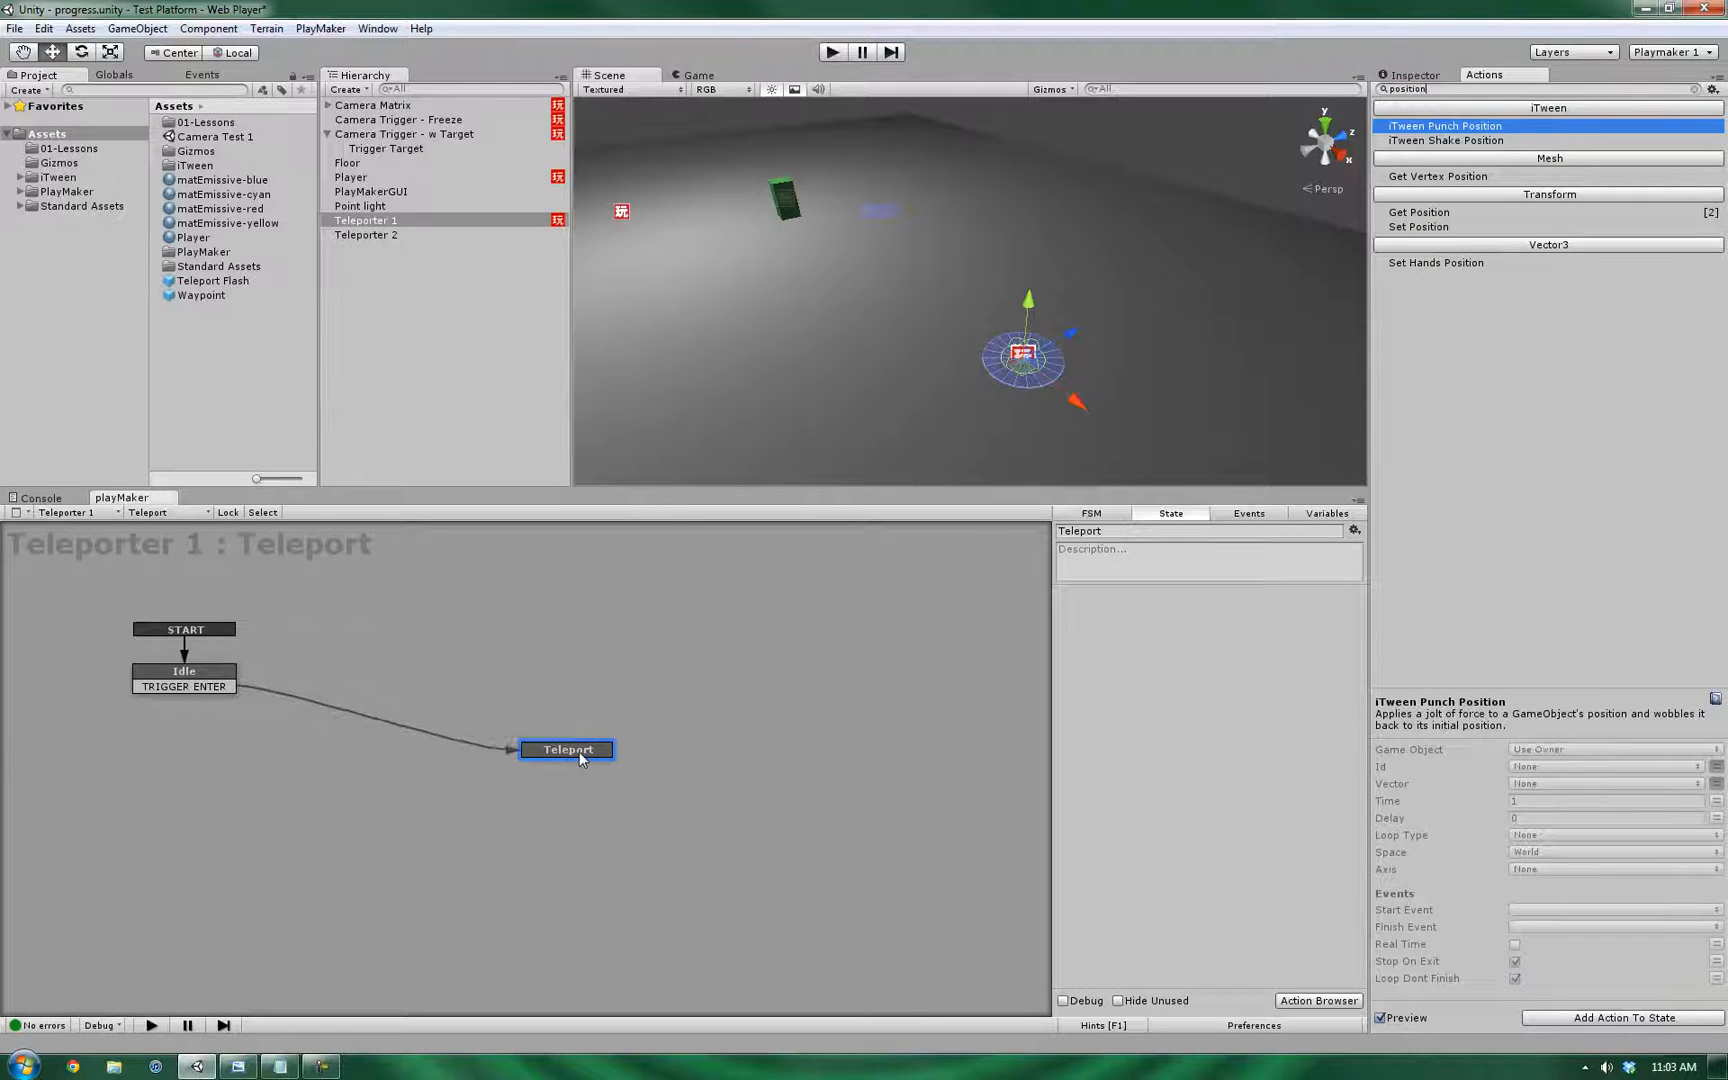
click(1422, 212)
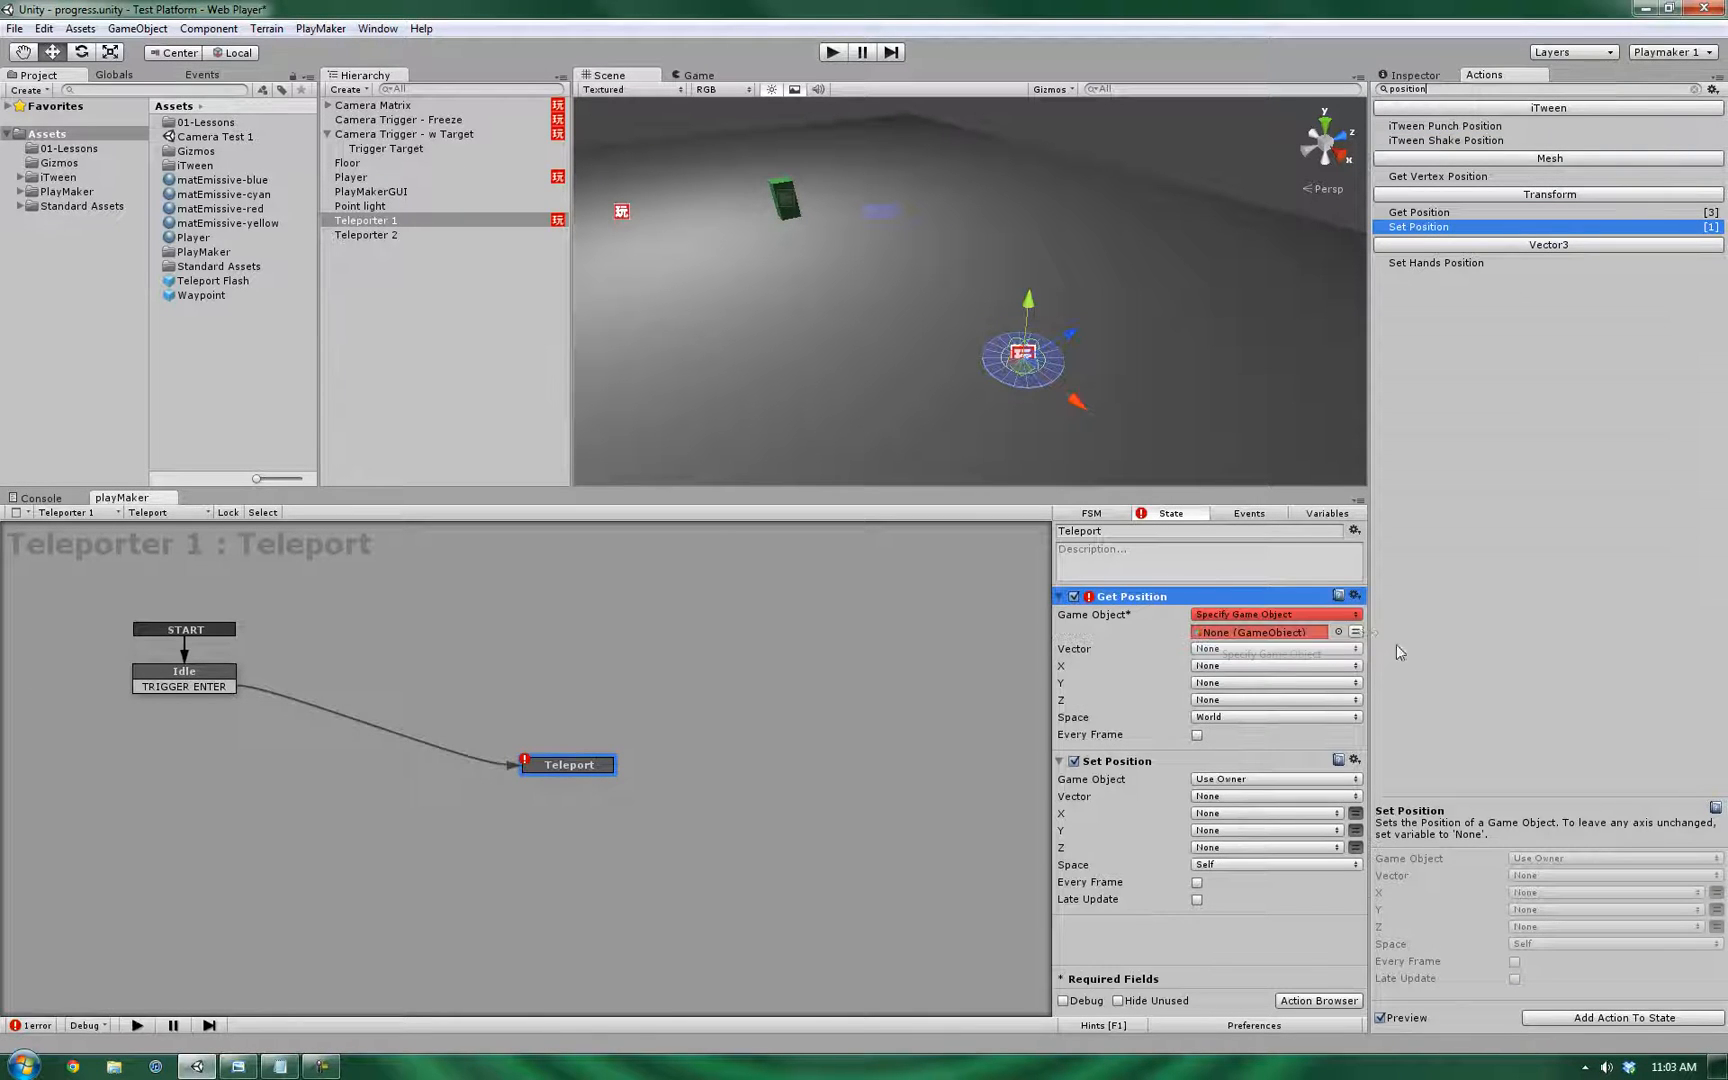
click(1268, 632)
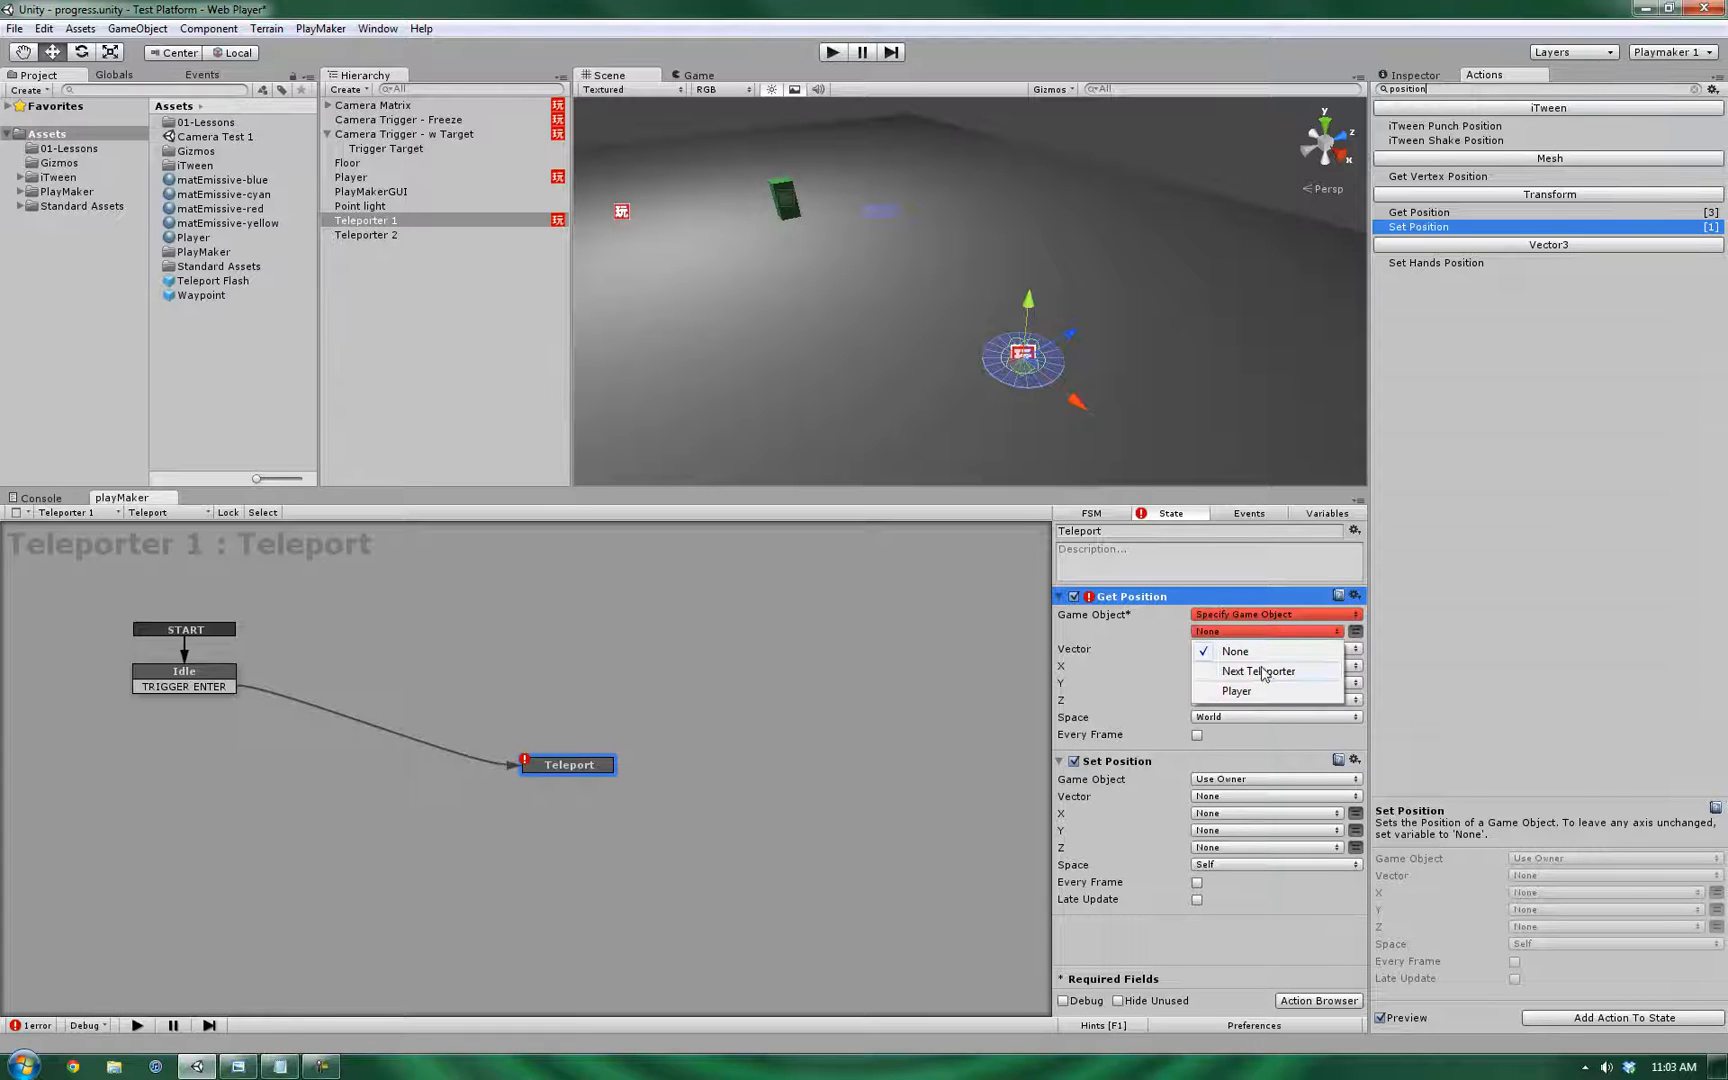
click(1256, 672)
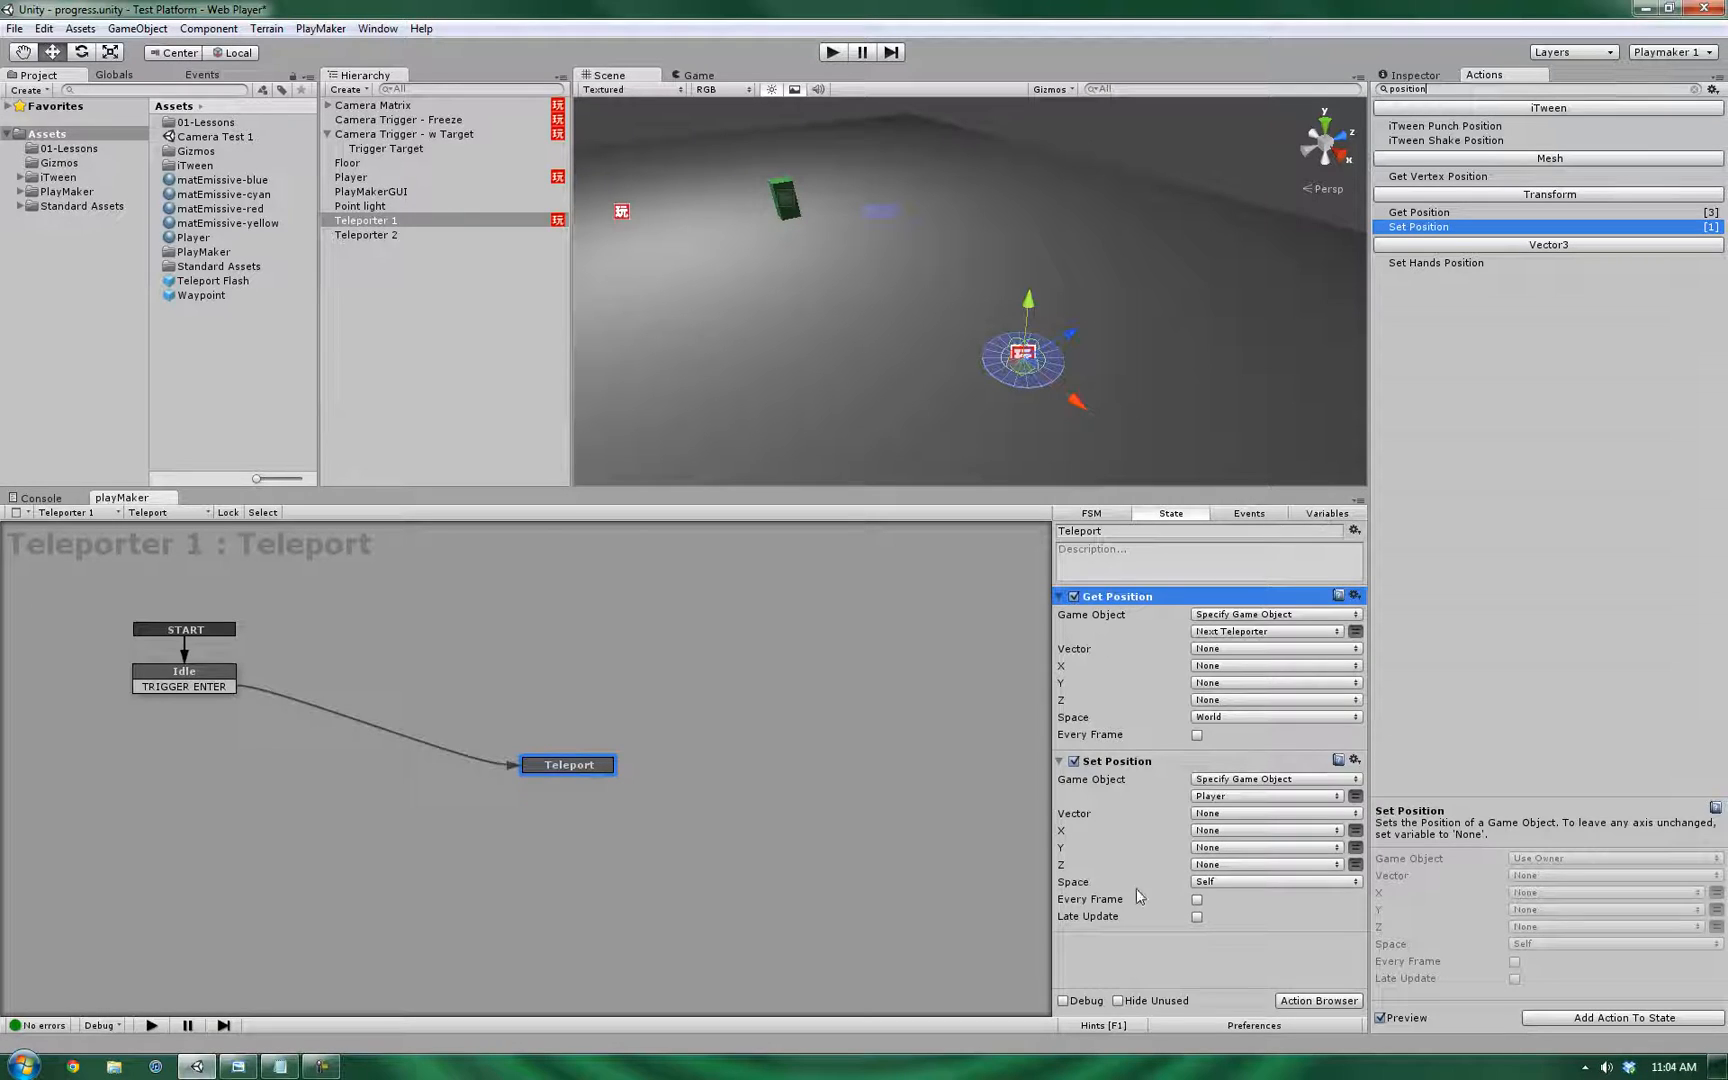
mouse_move(1232, 660)
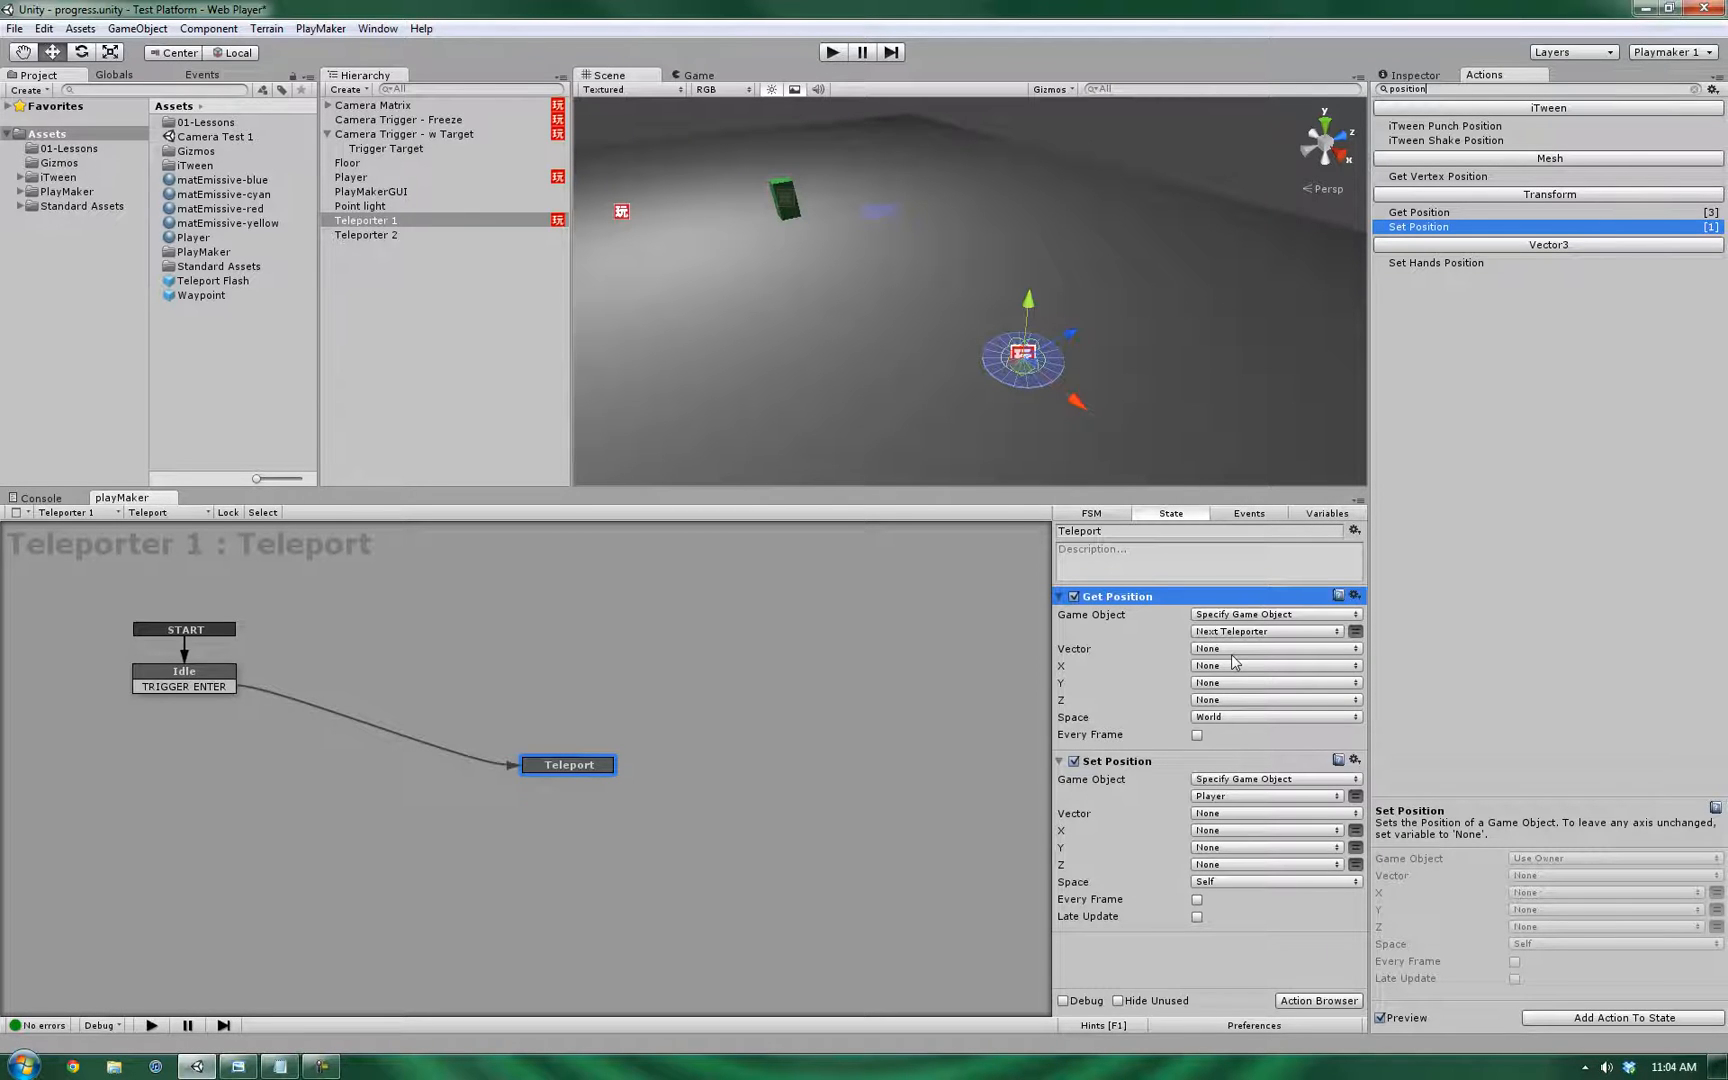
mouse_move(1212, 714)
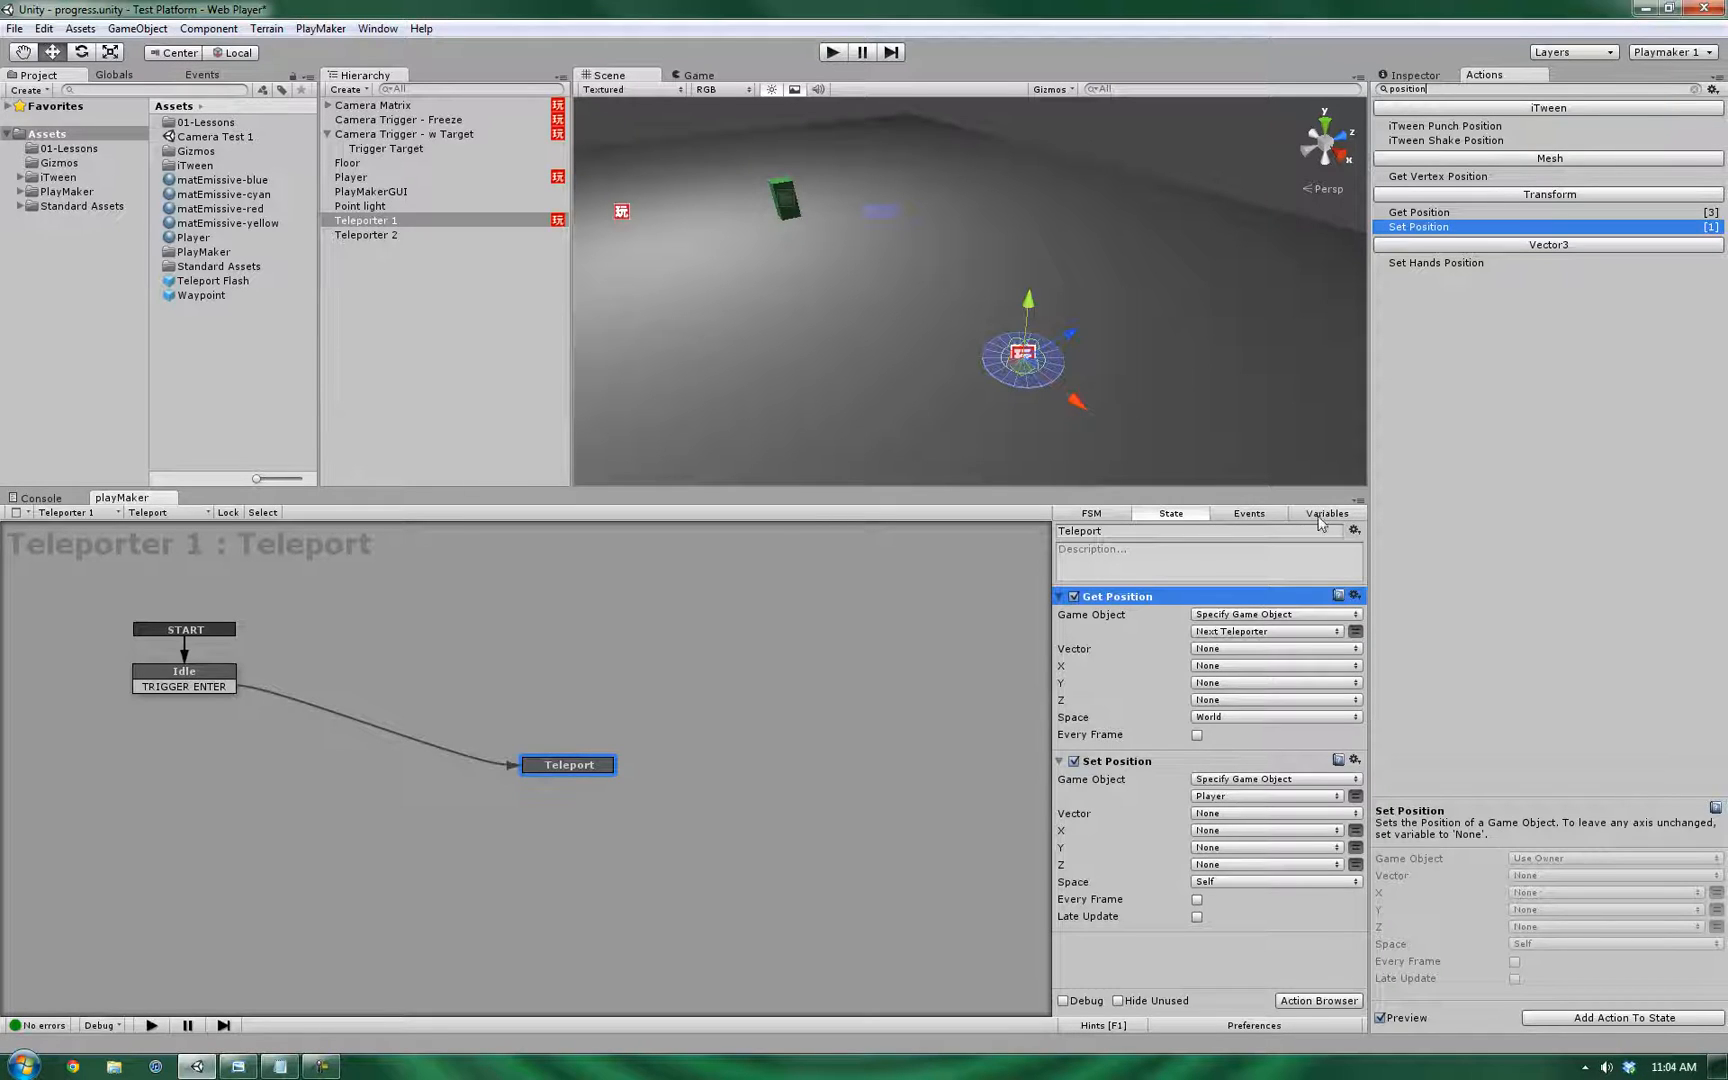
- Add a Vector3 variable Location and use it as the player's new position
click(1326, 514)
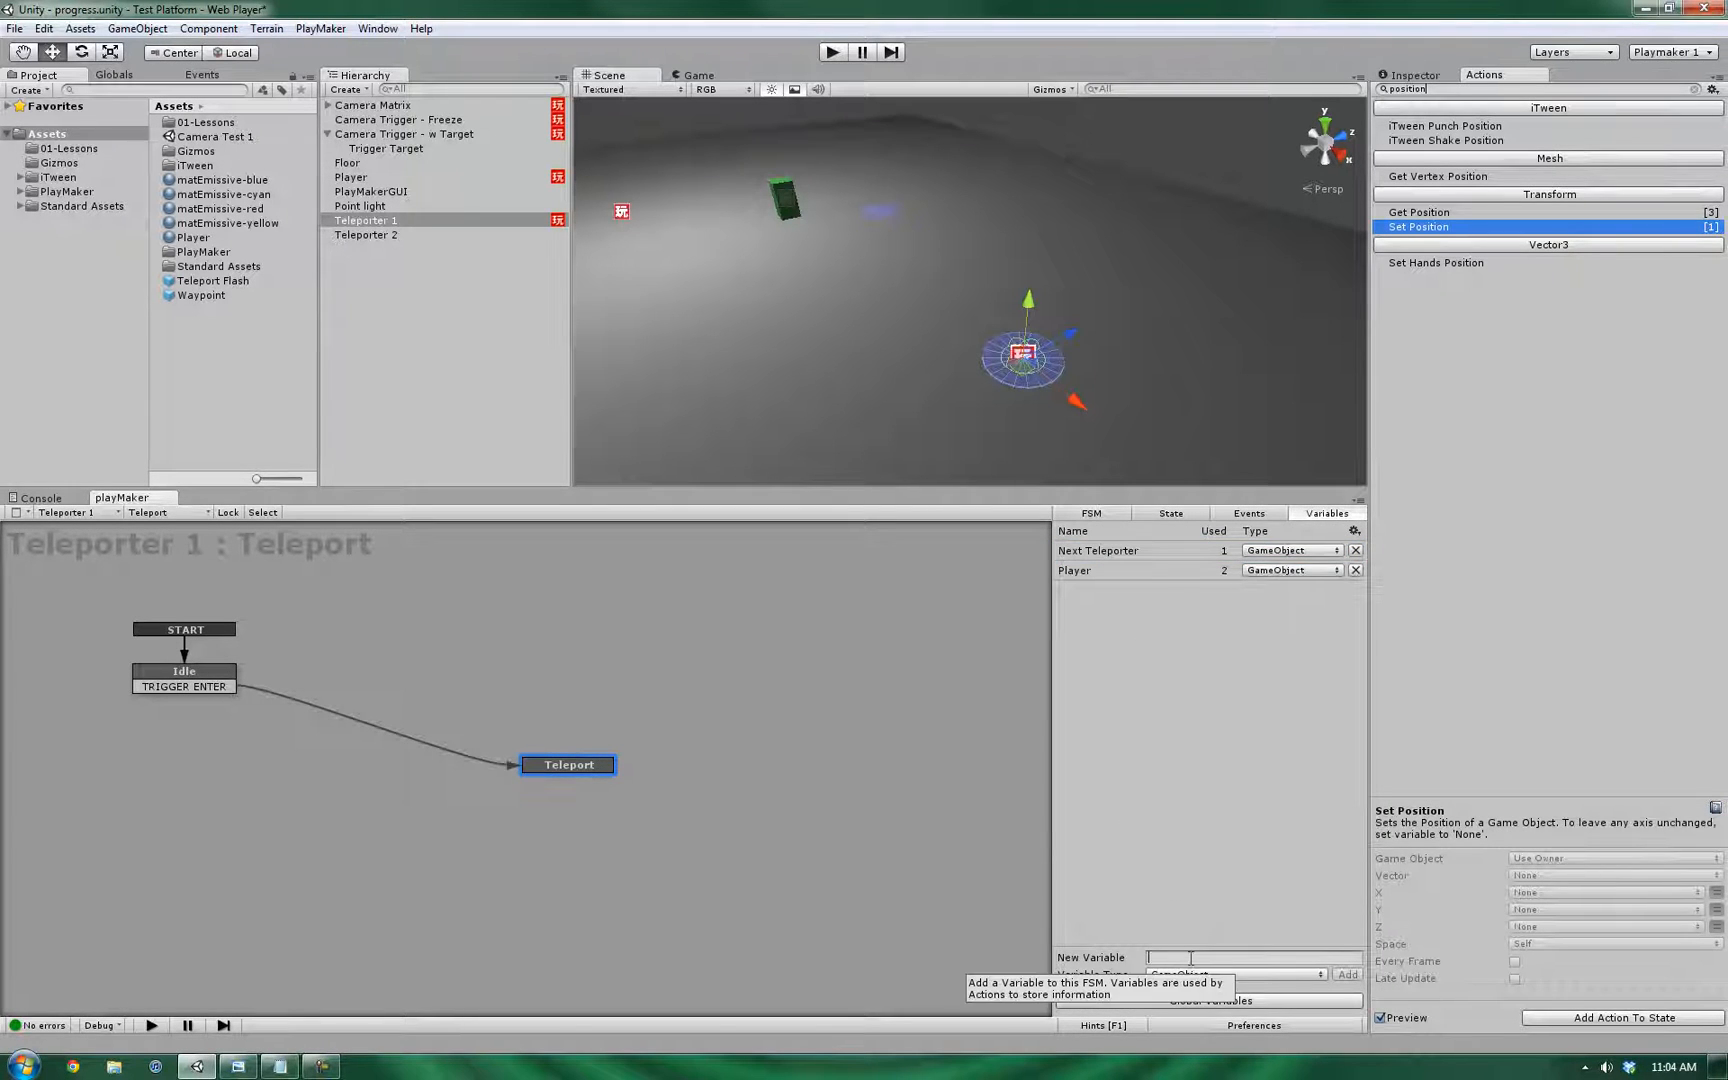
text(Location)
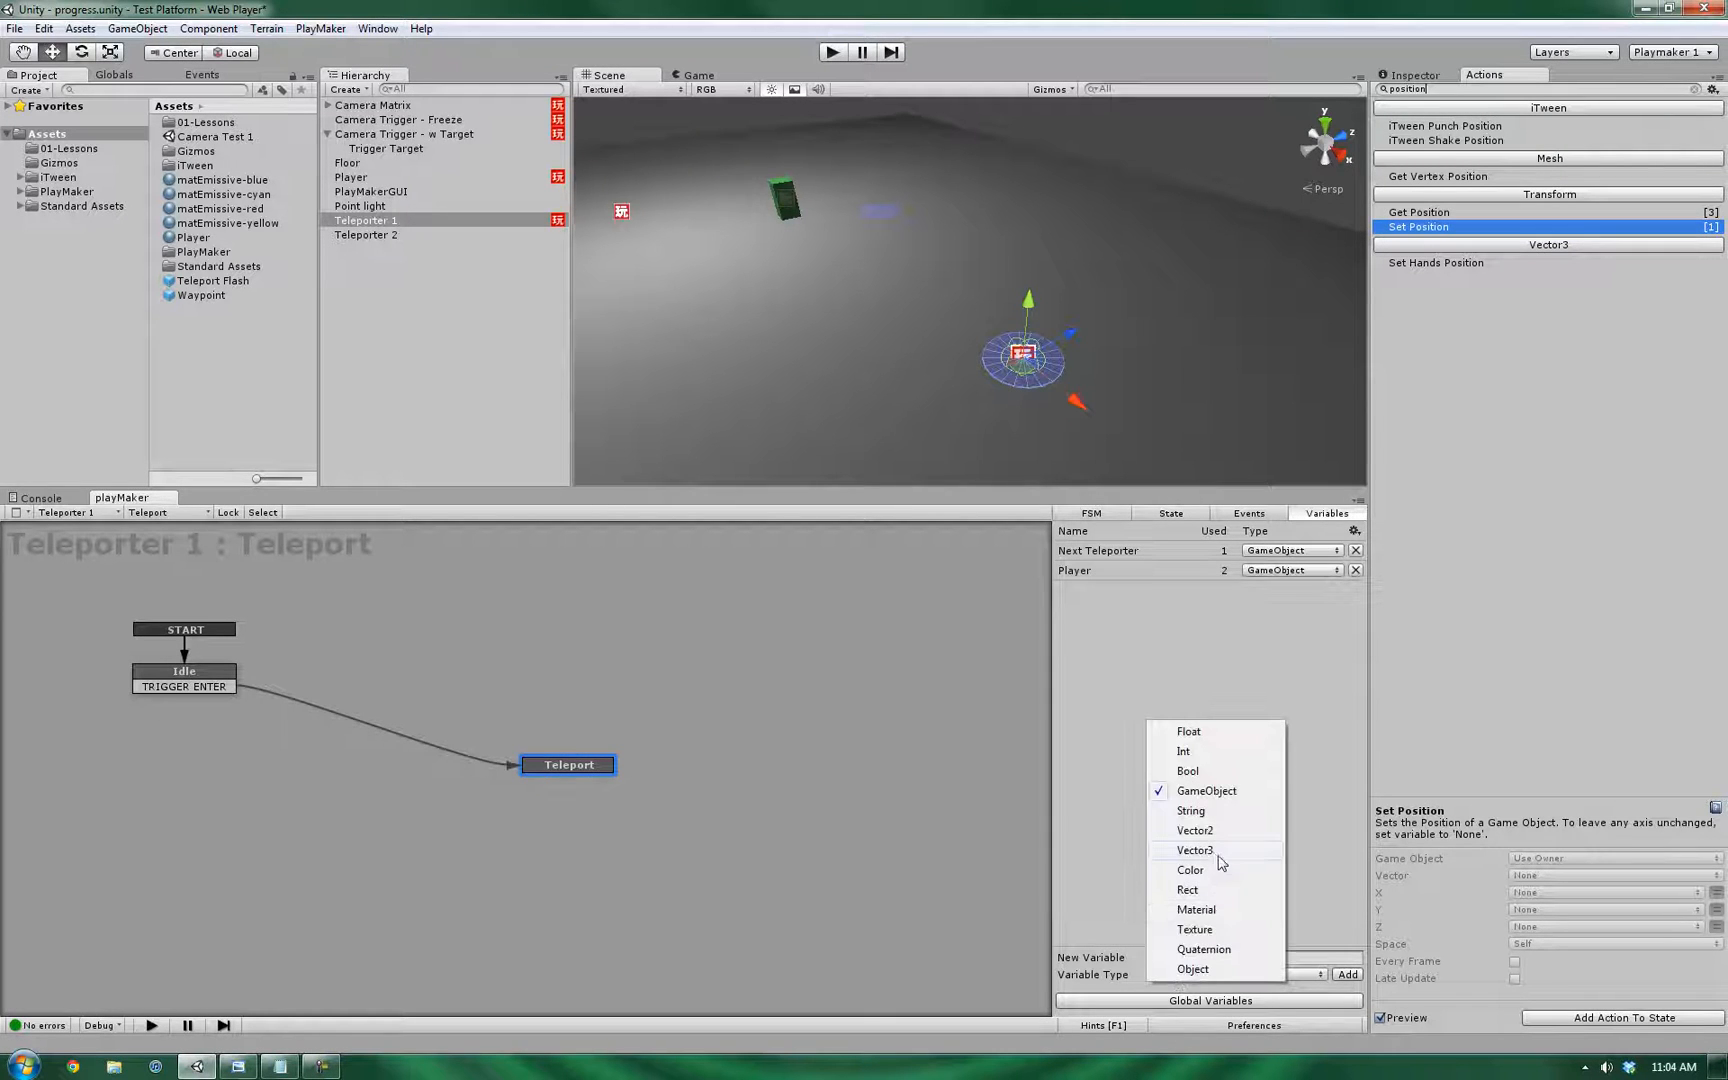
click(1196, 850)
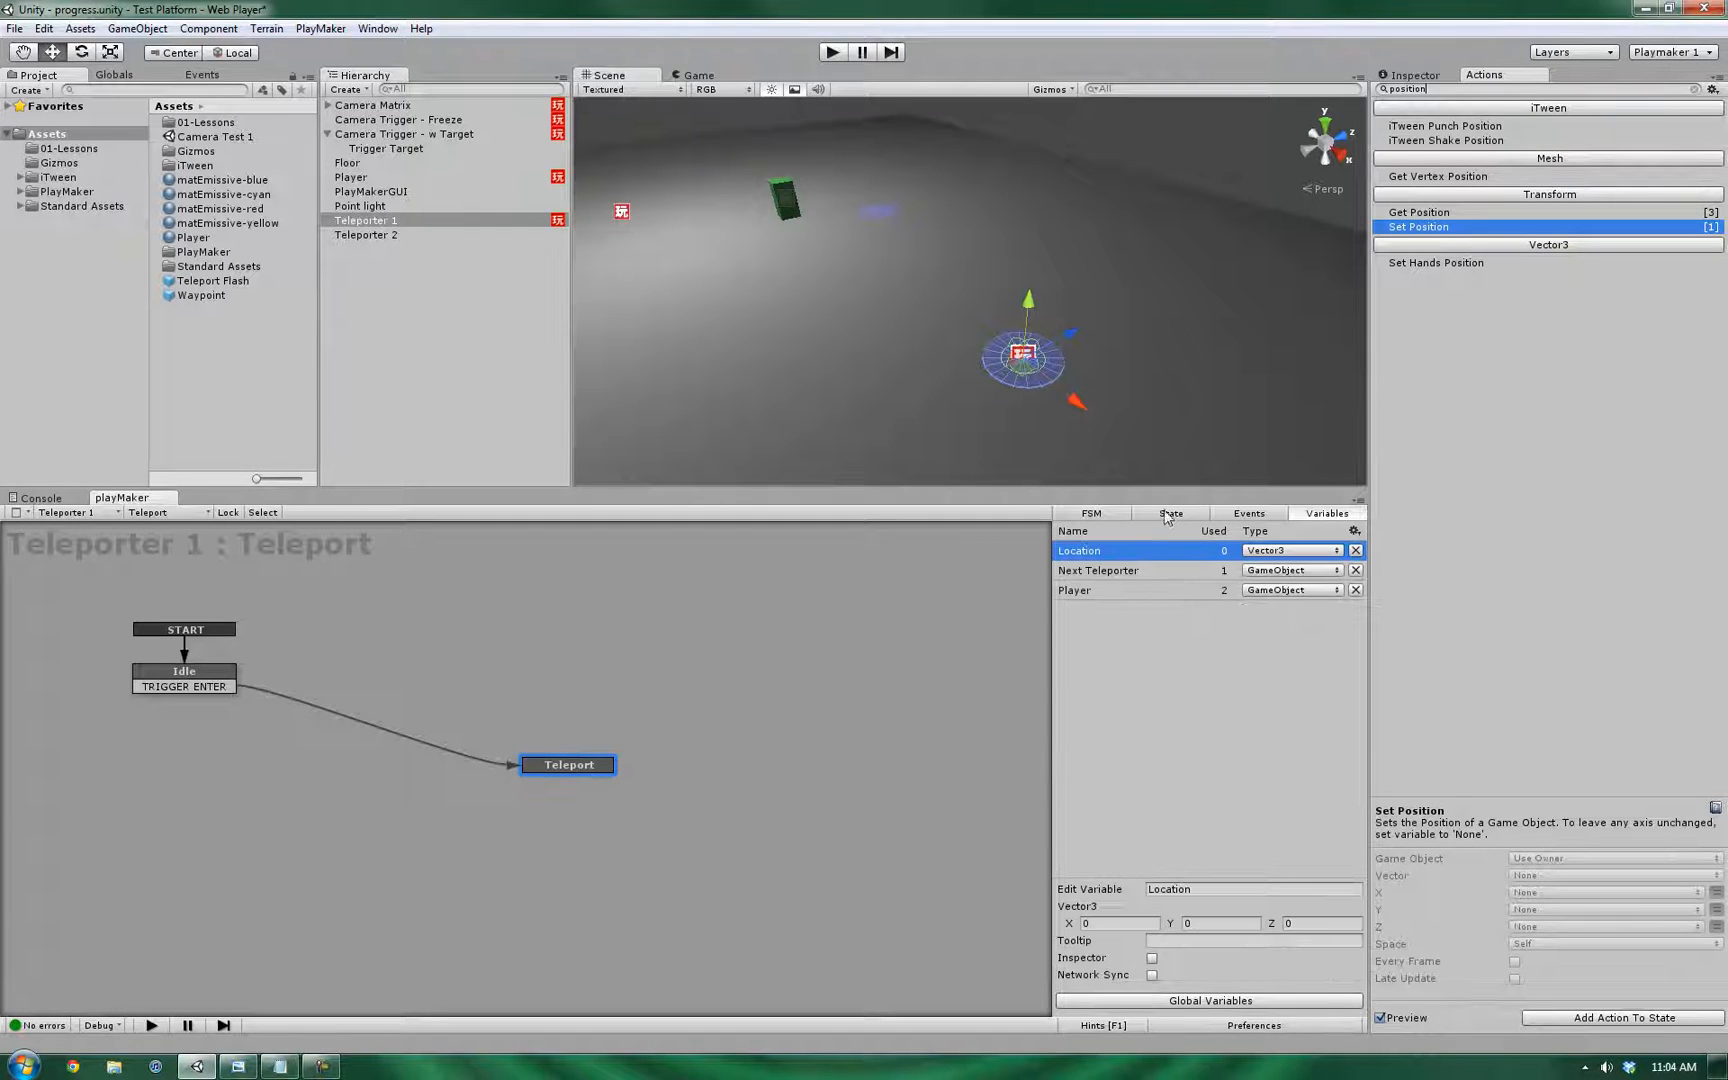
click(1172, 512)
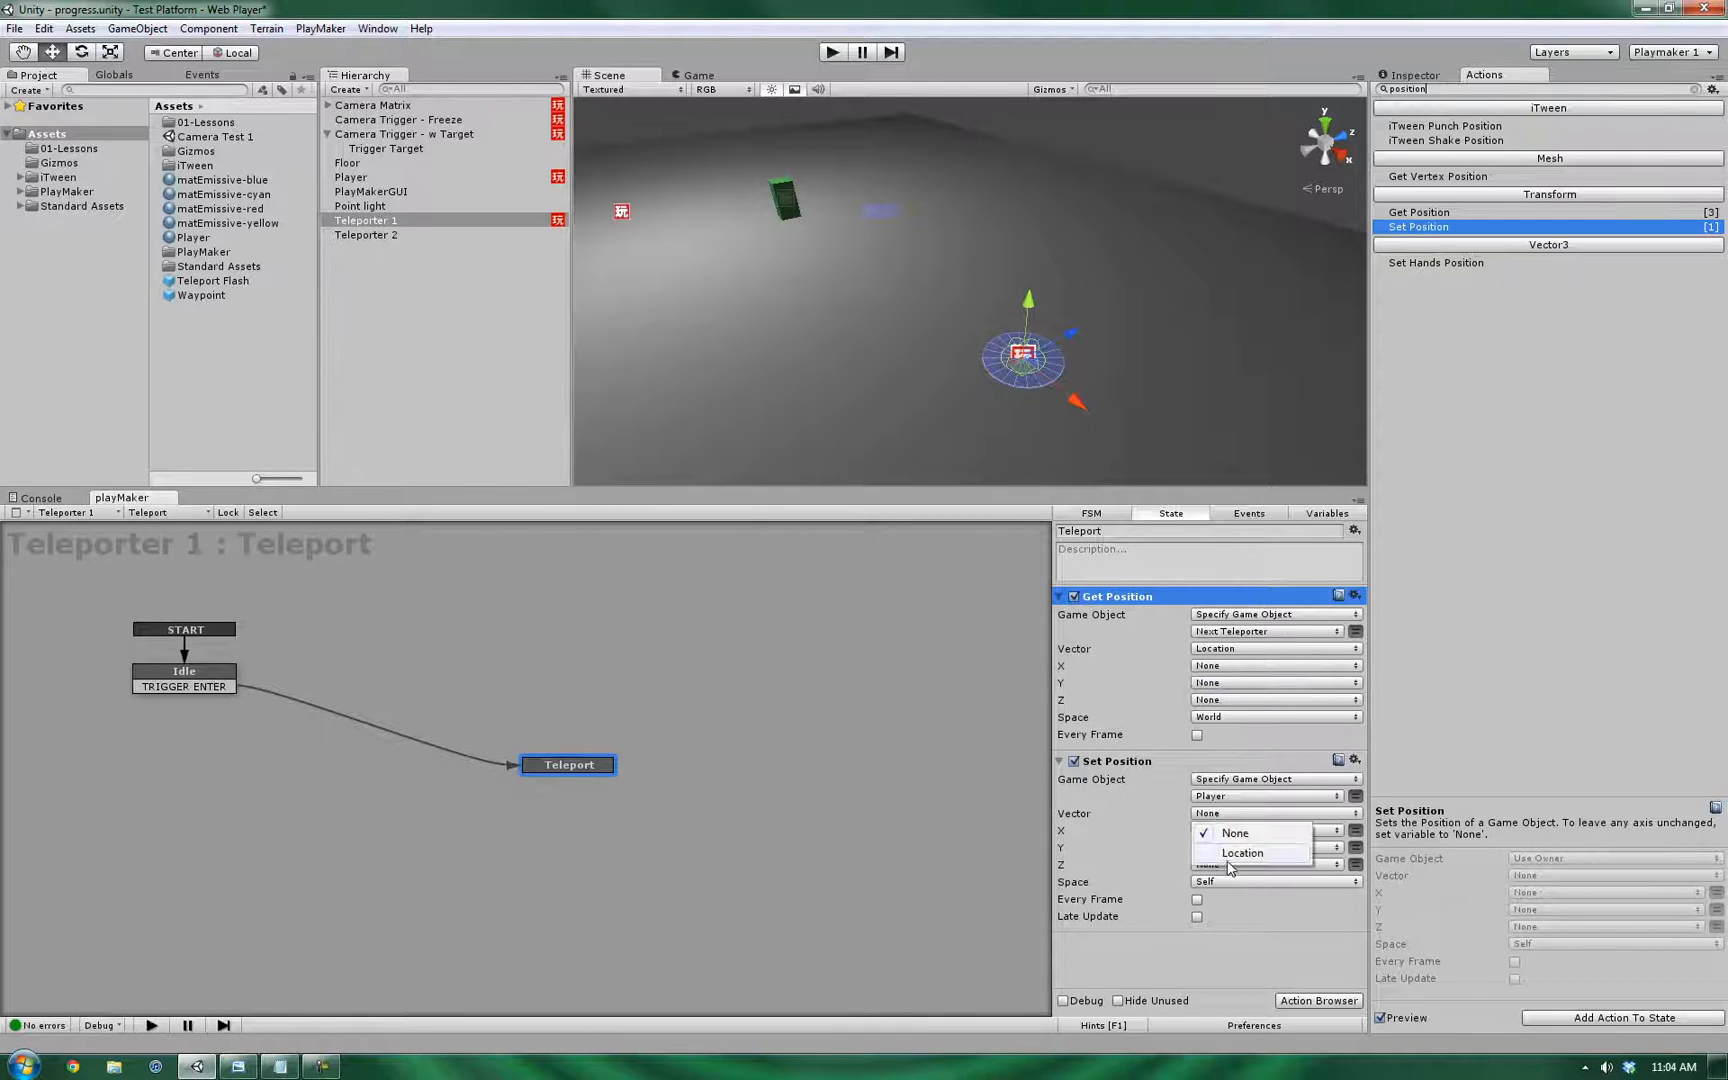
click(1242, 852)
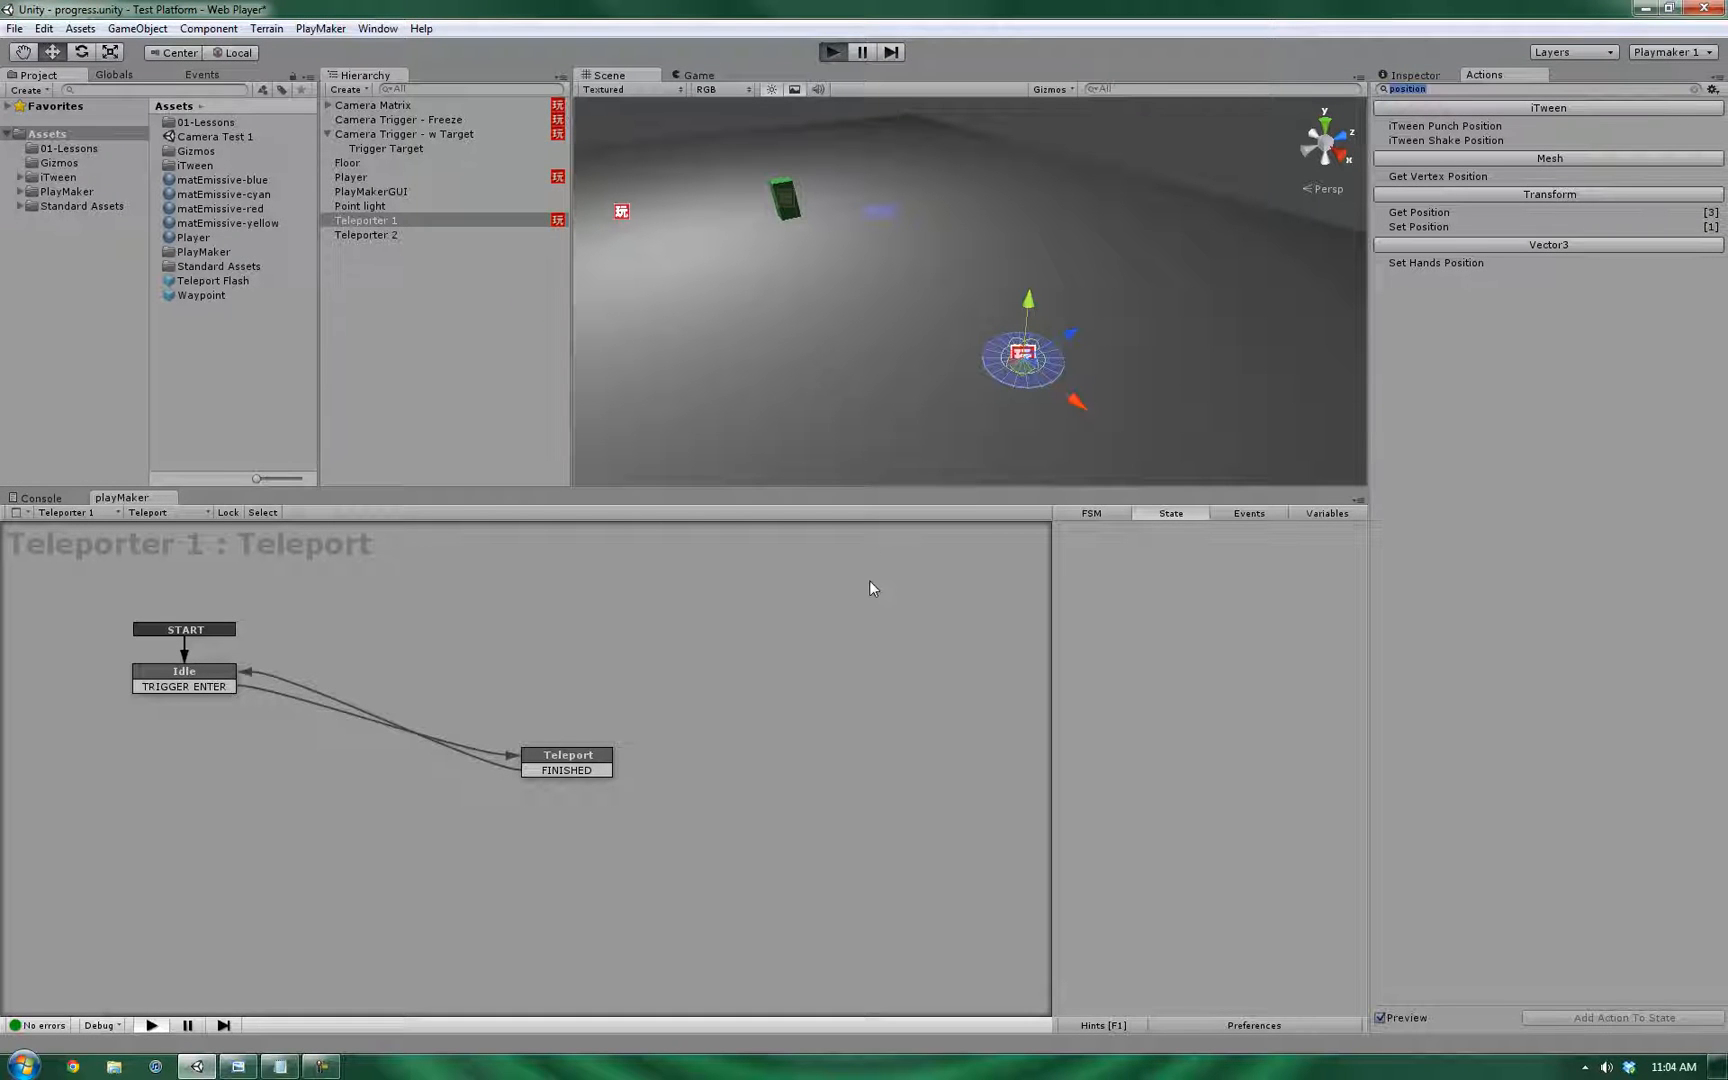
- Select the Floor object to review its Transform and Box Collider
click(832, 52)
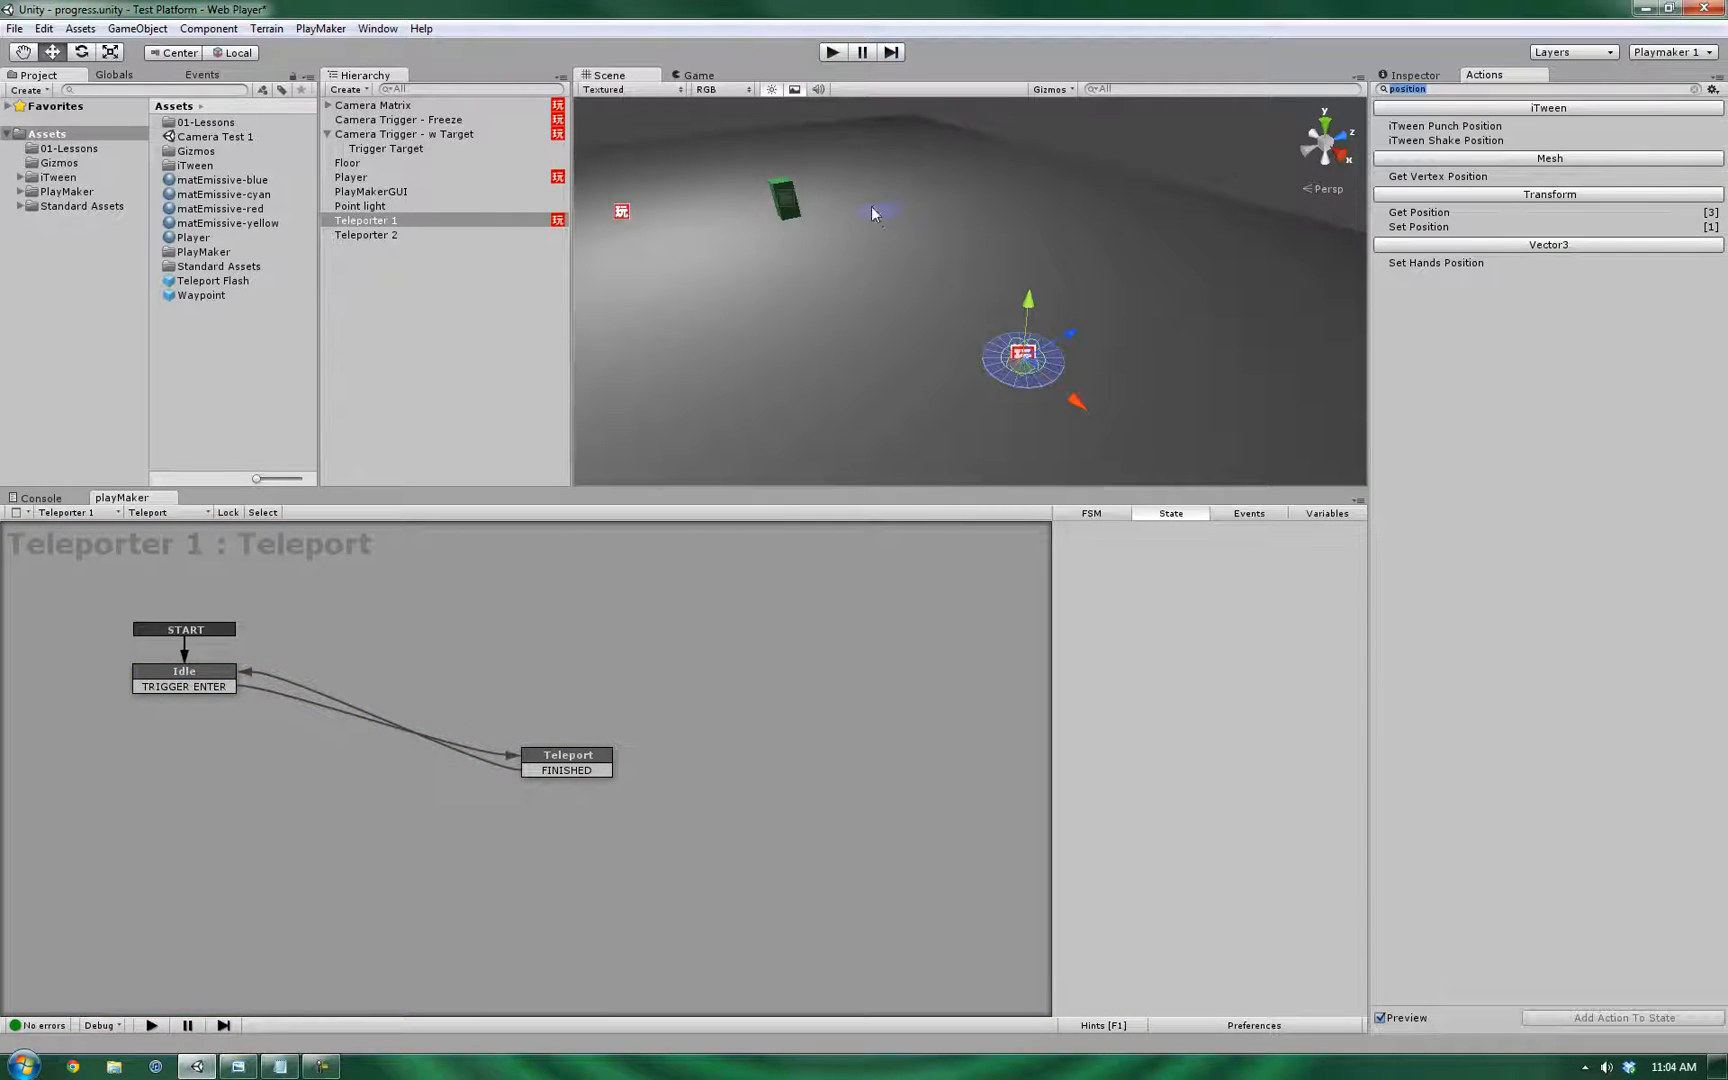
mouse_move(804, 194)
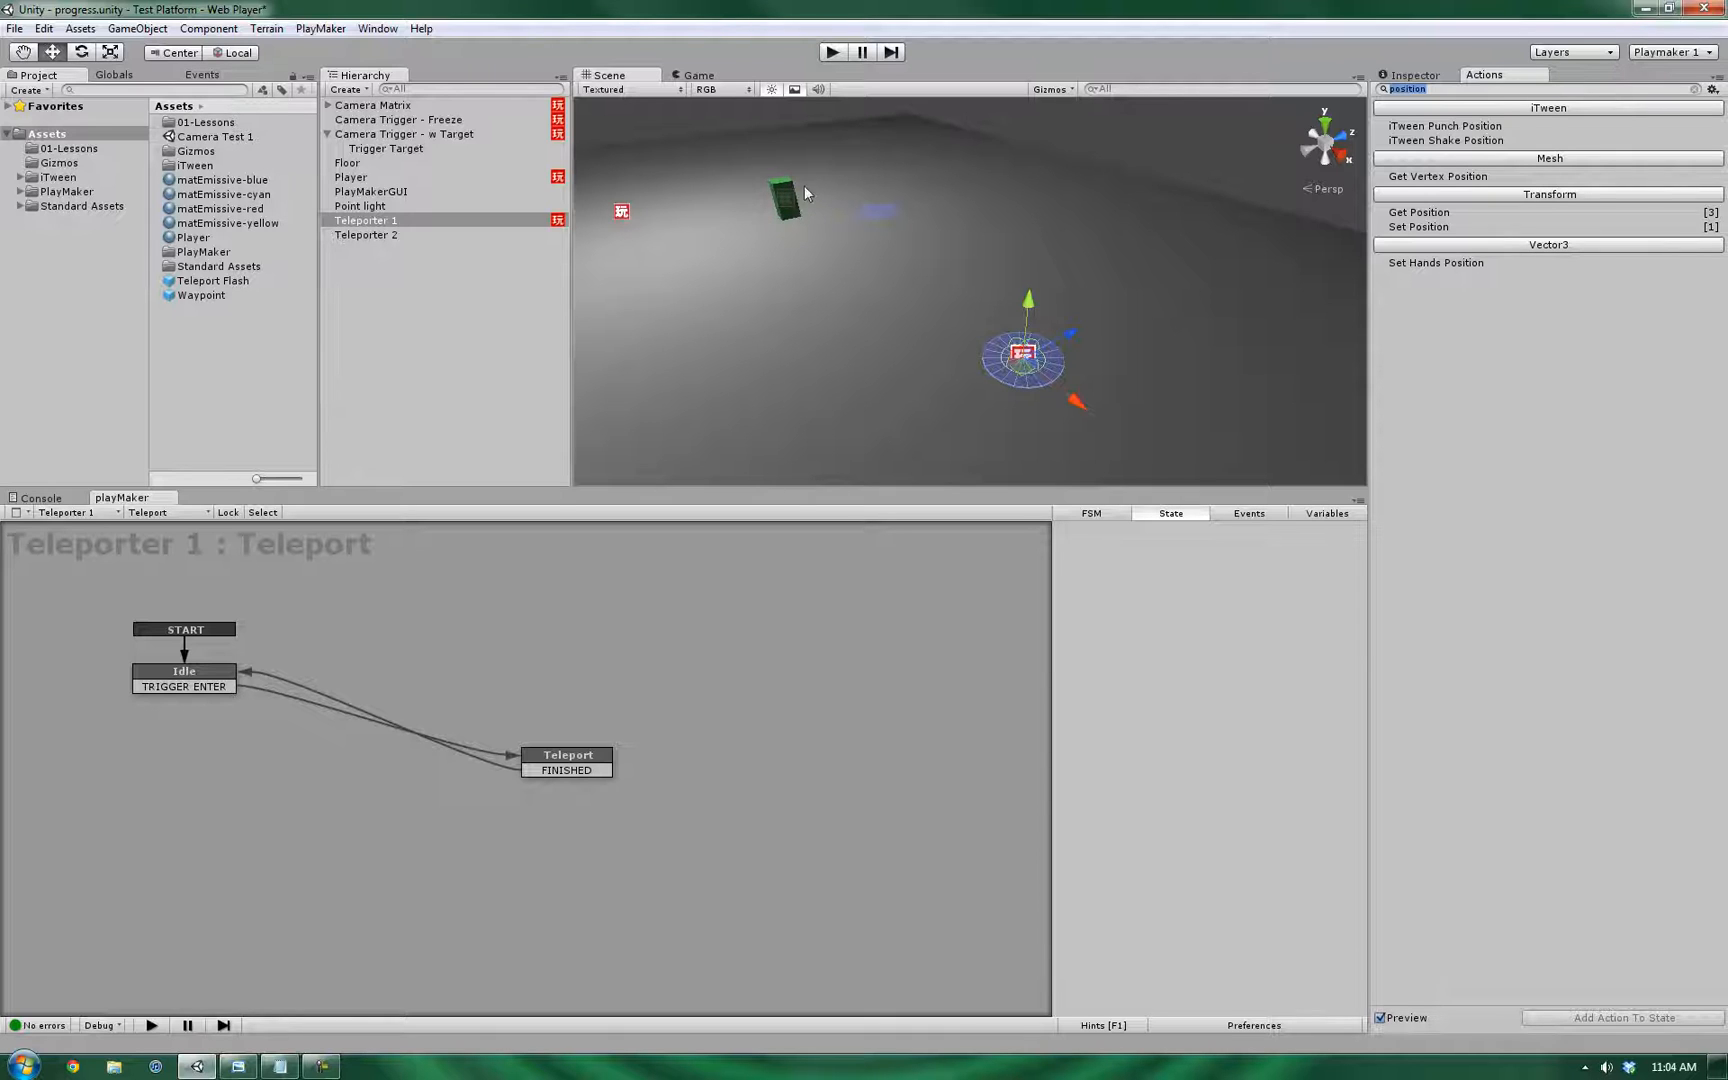
click(348, 164)
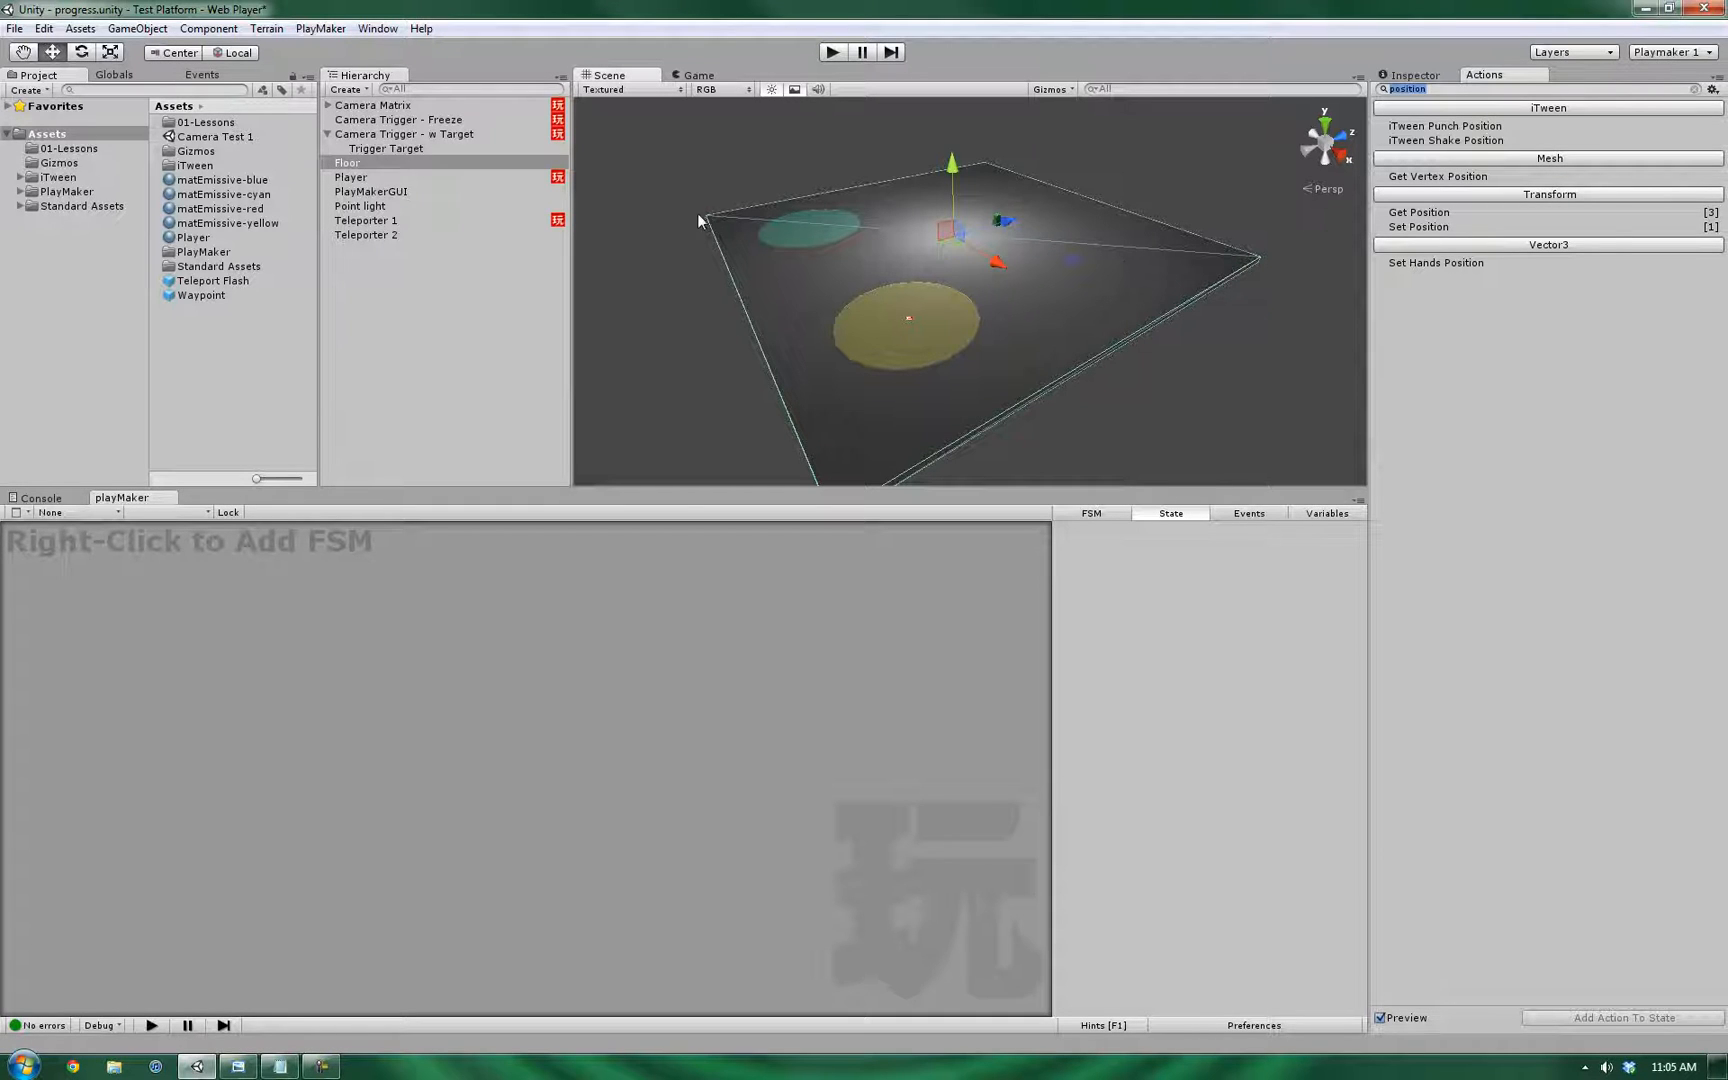
mouse_move(1000, 178)
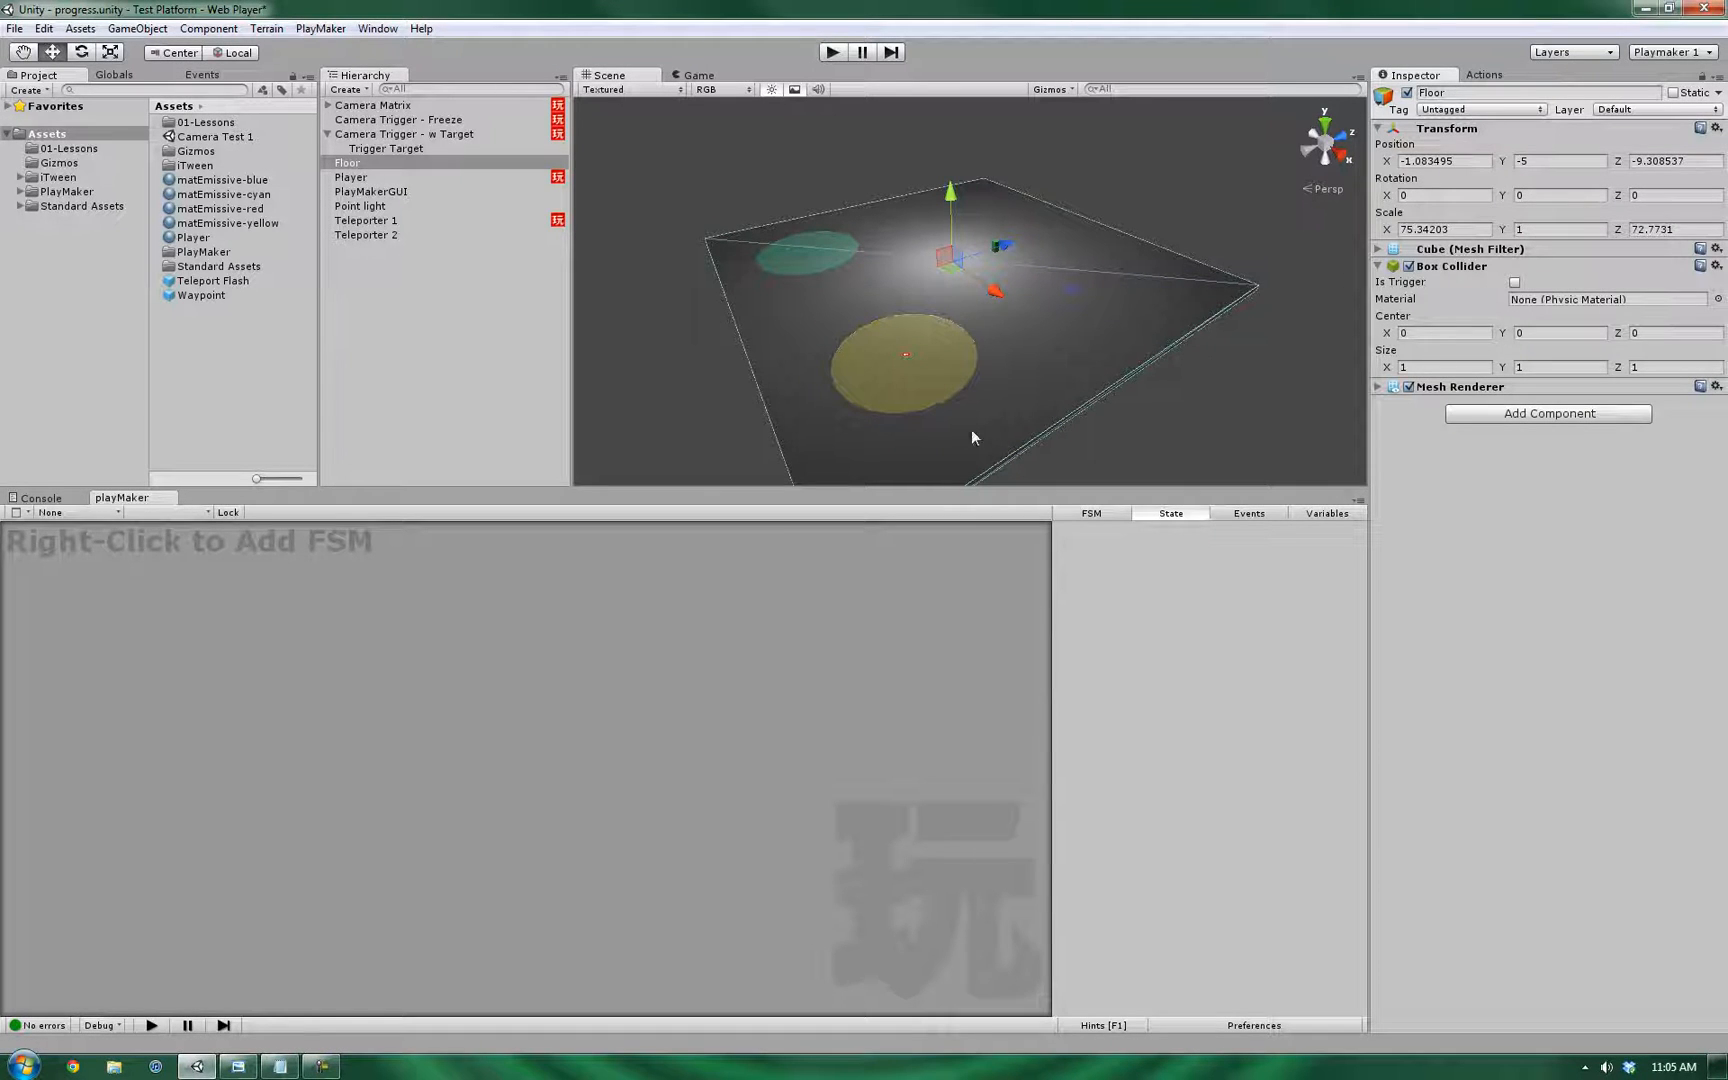
mouse_move(960, 212)
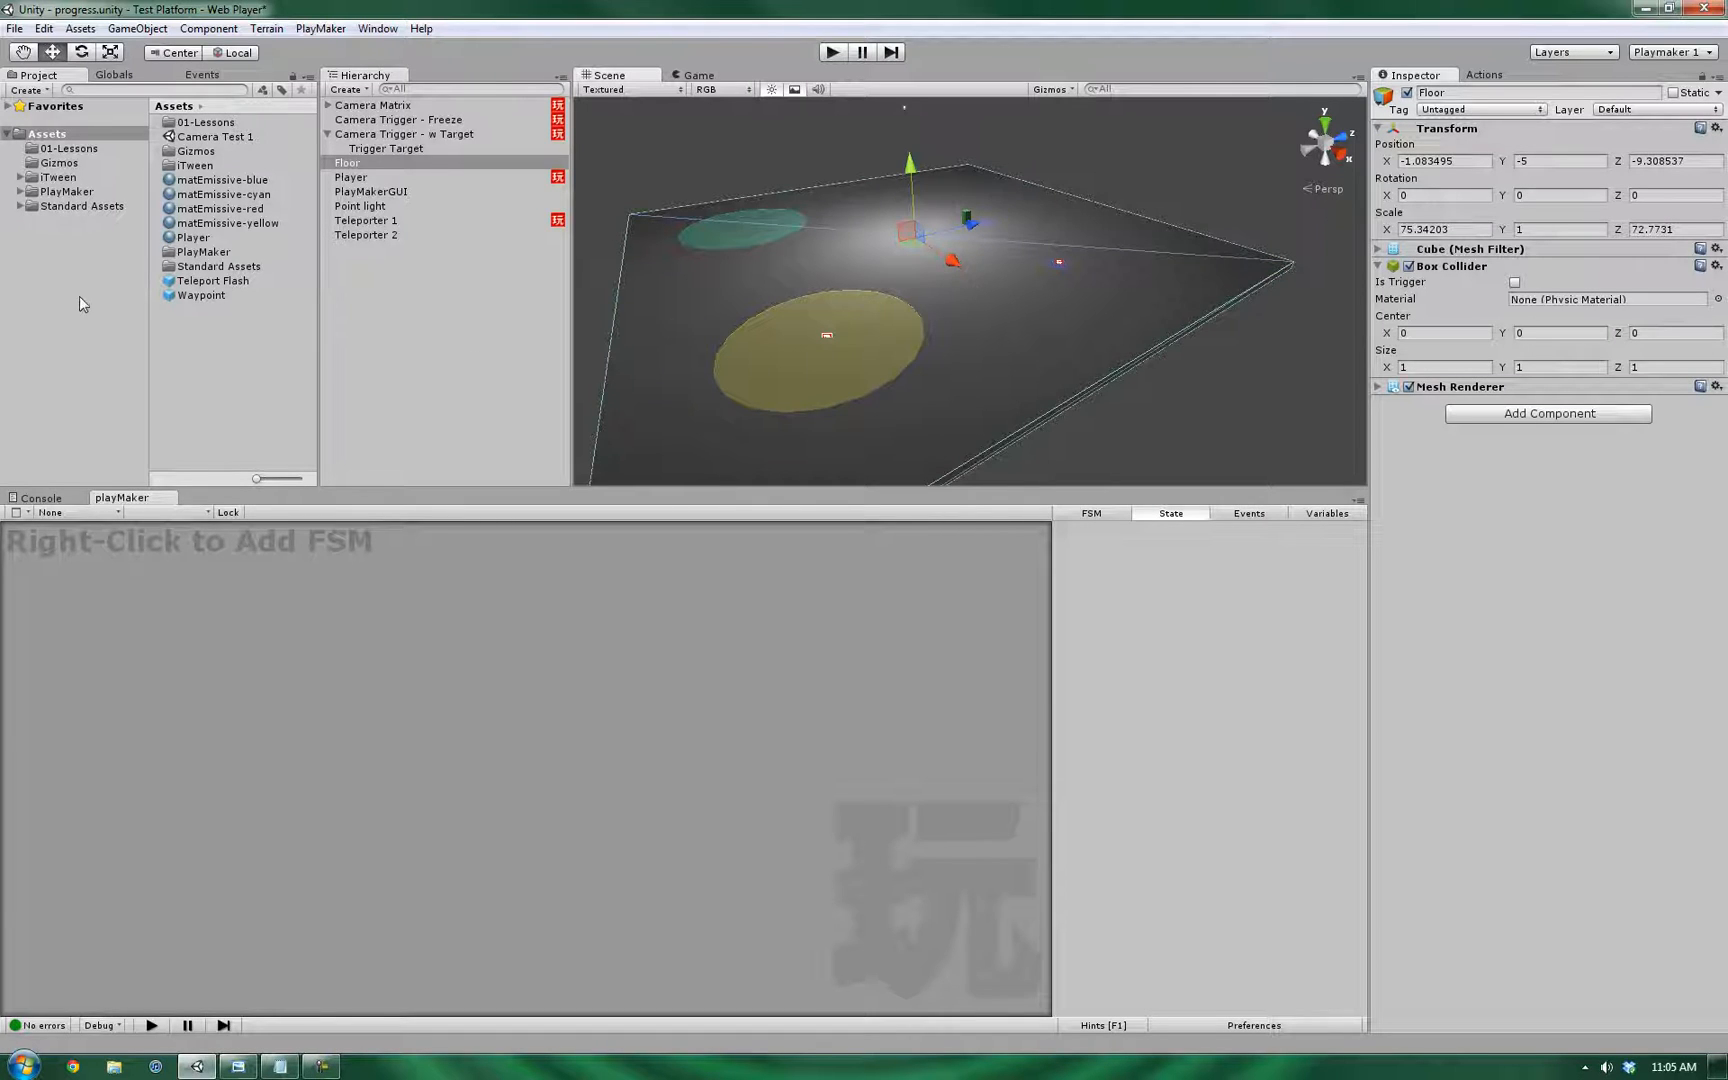
mouse_move(986, 244)
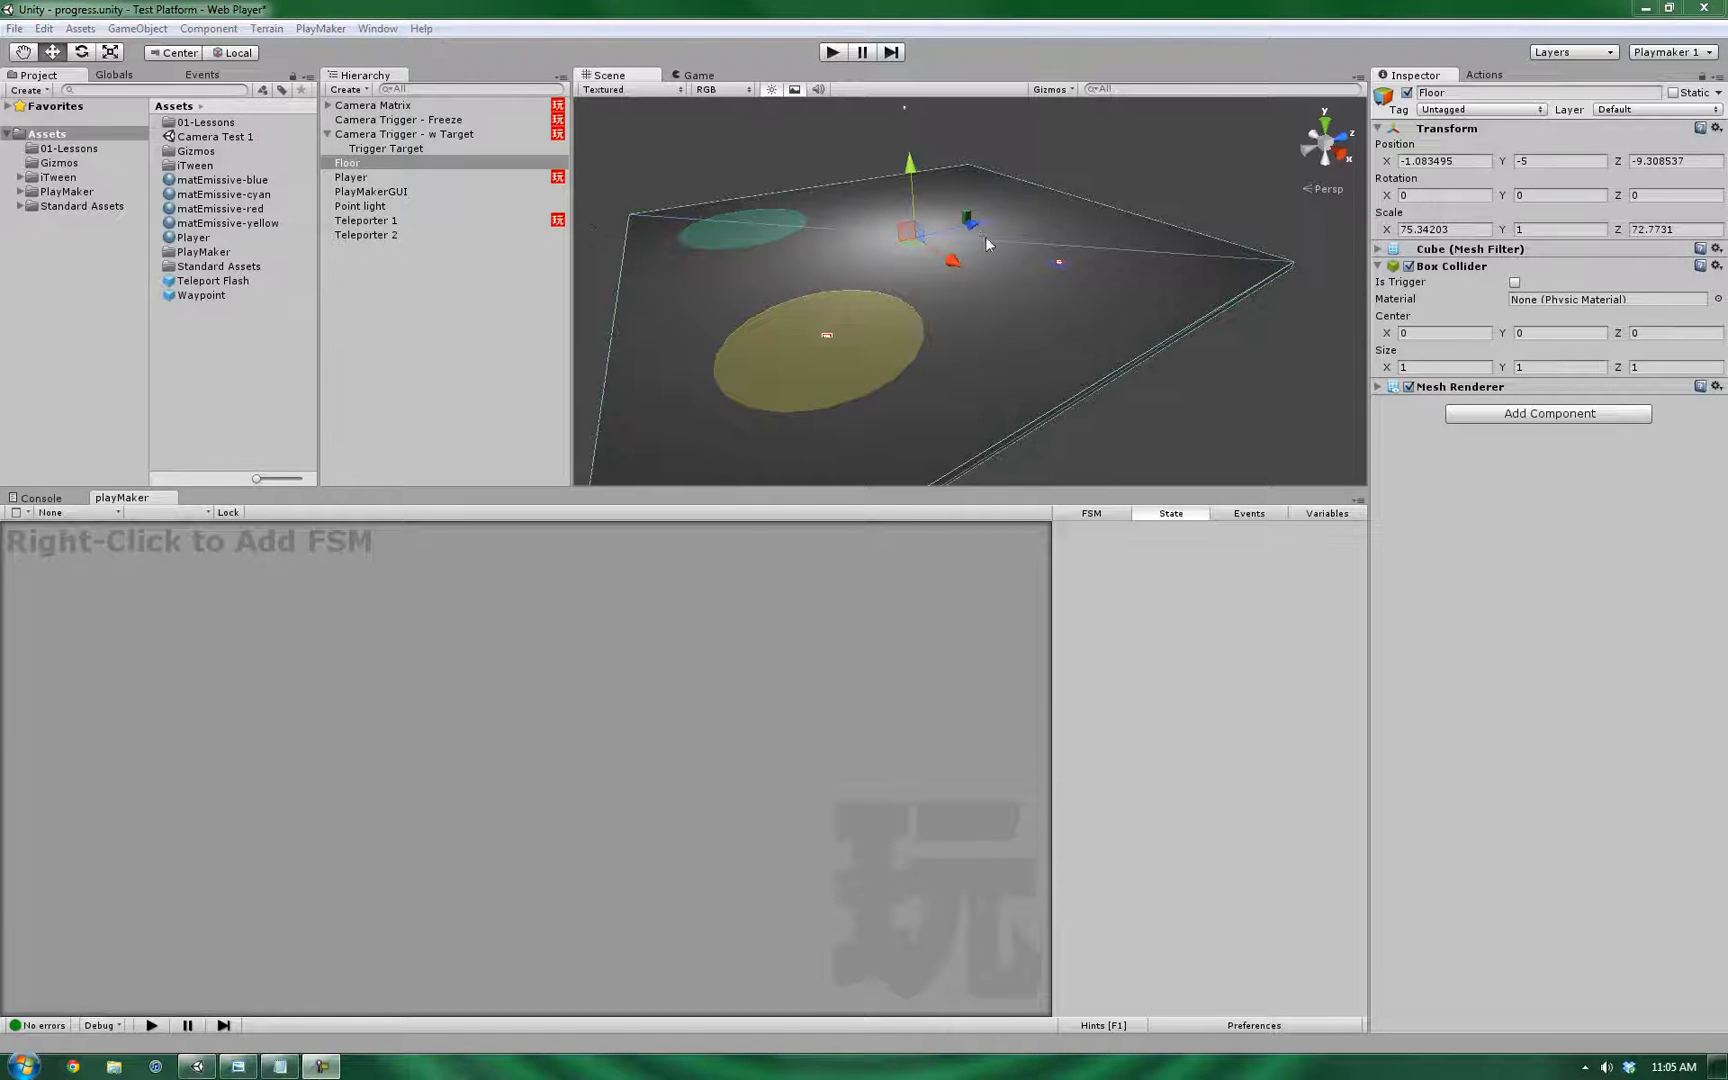
- Create a float variable 'Elevation Overdrive' in Teleporter 1's FSM
click(366, 220)
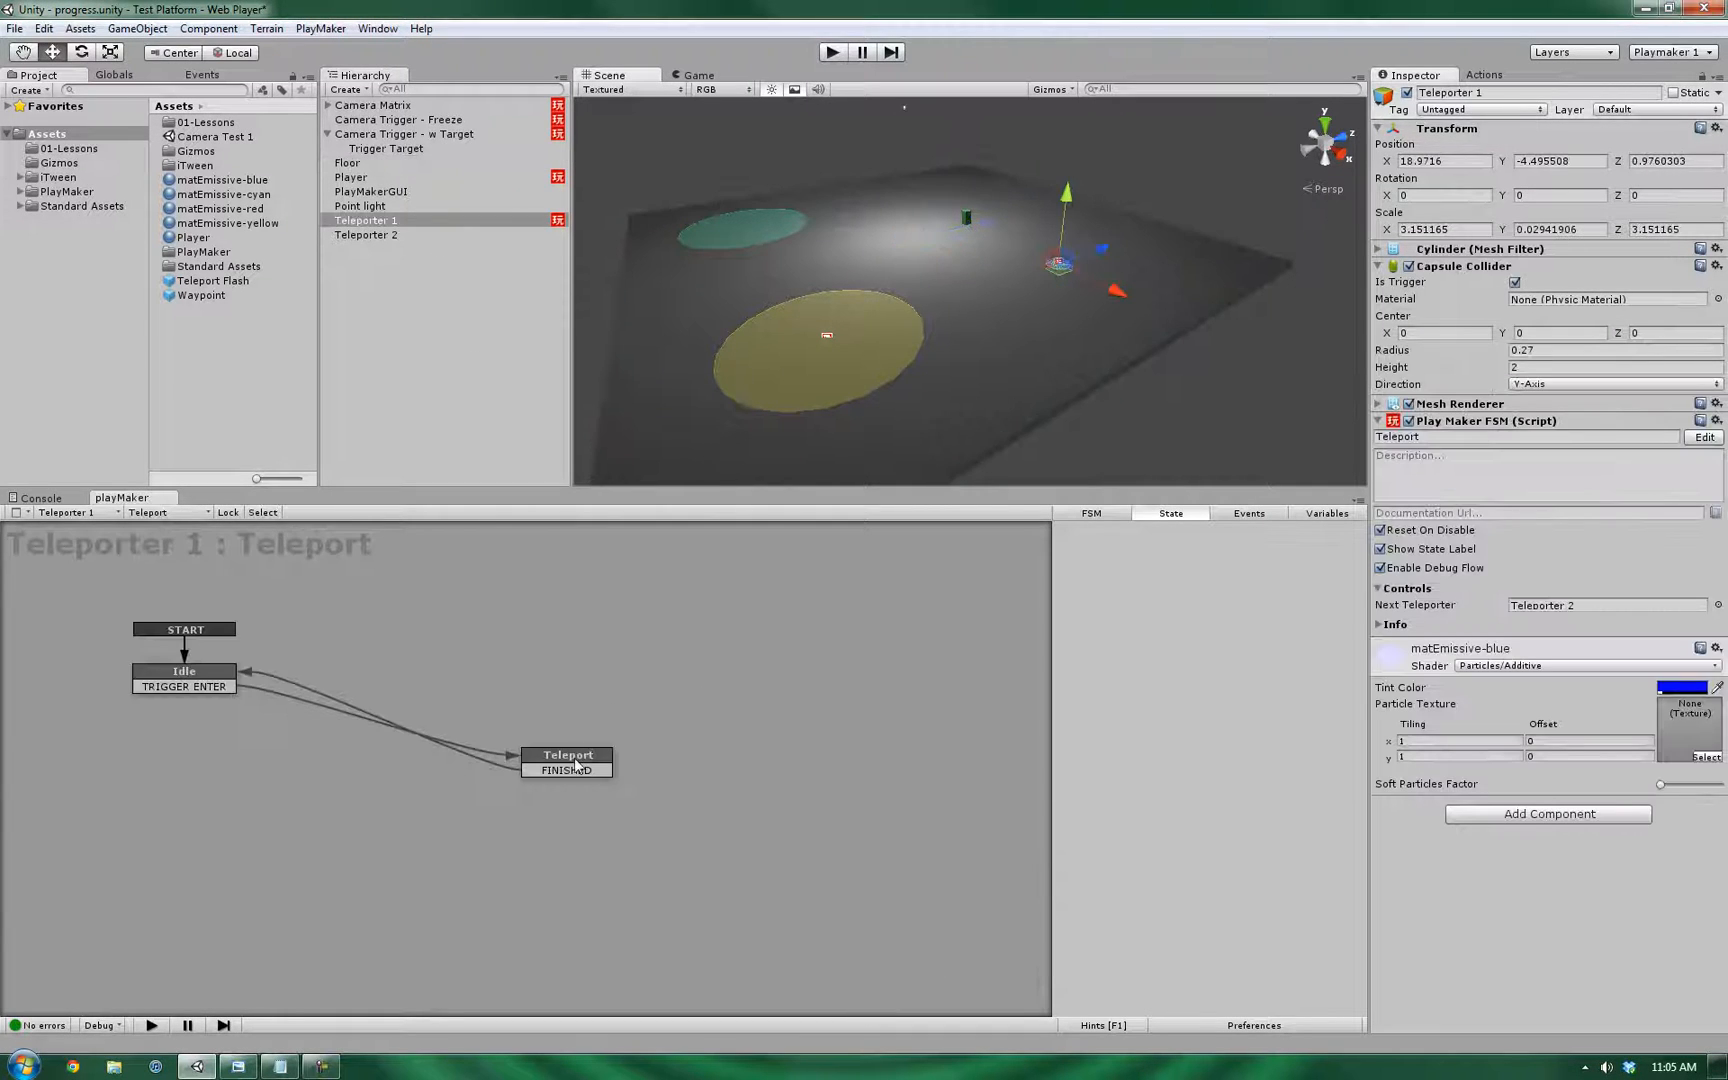
click(1326, 512)
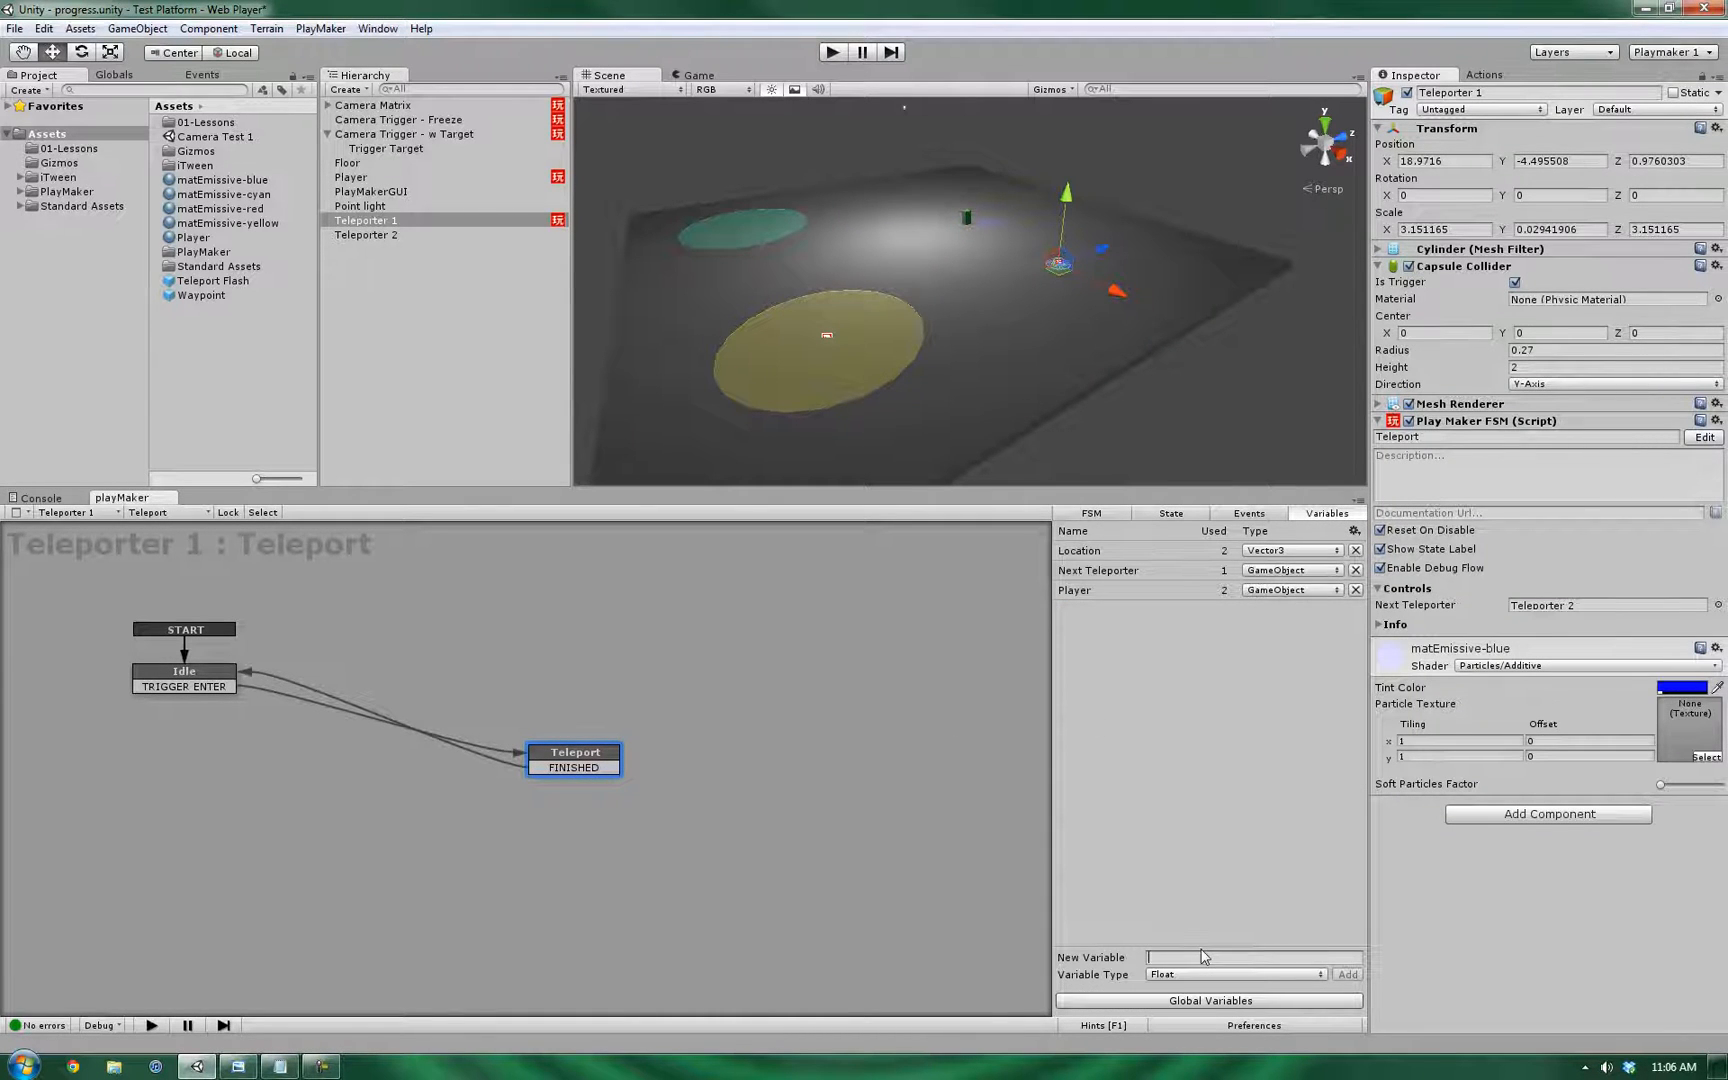
text(Elev)
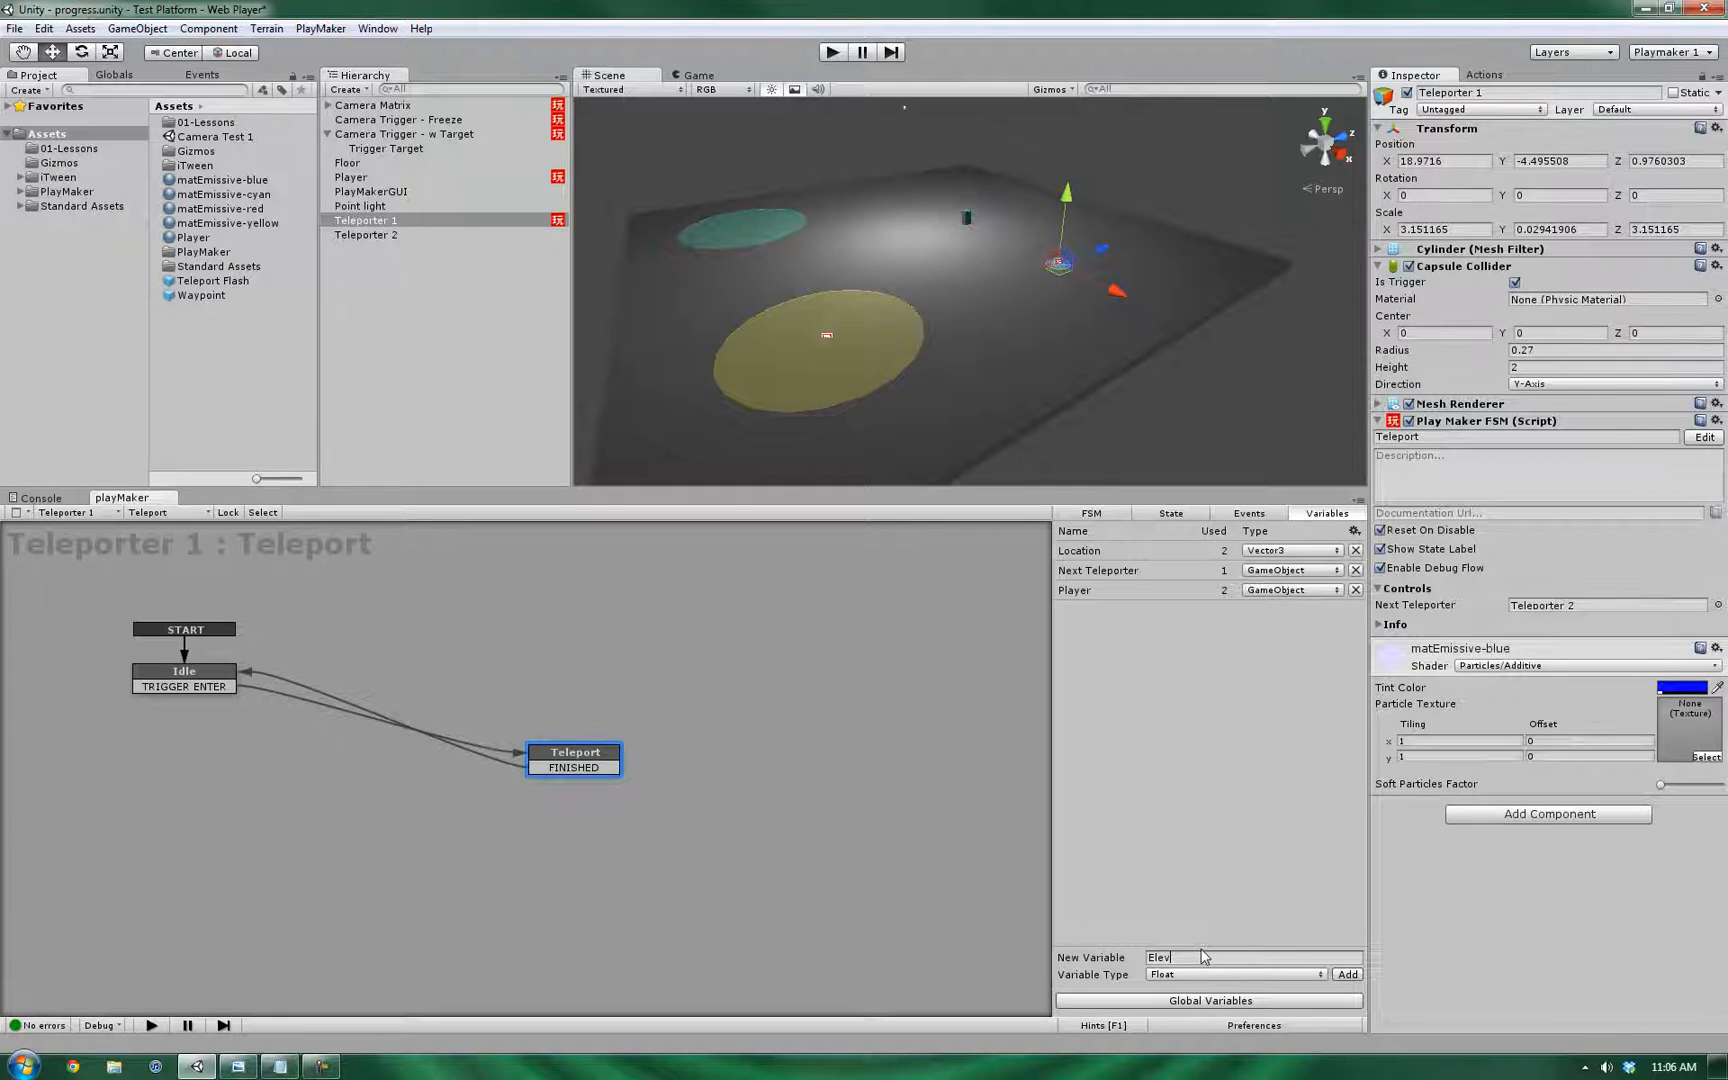
text(Elevation Overdrive)
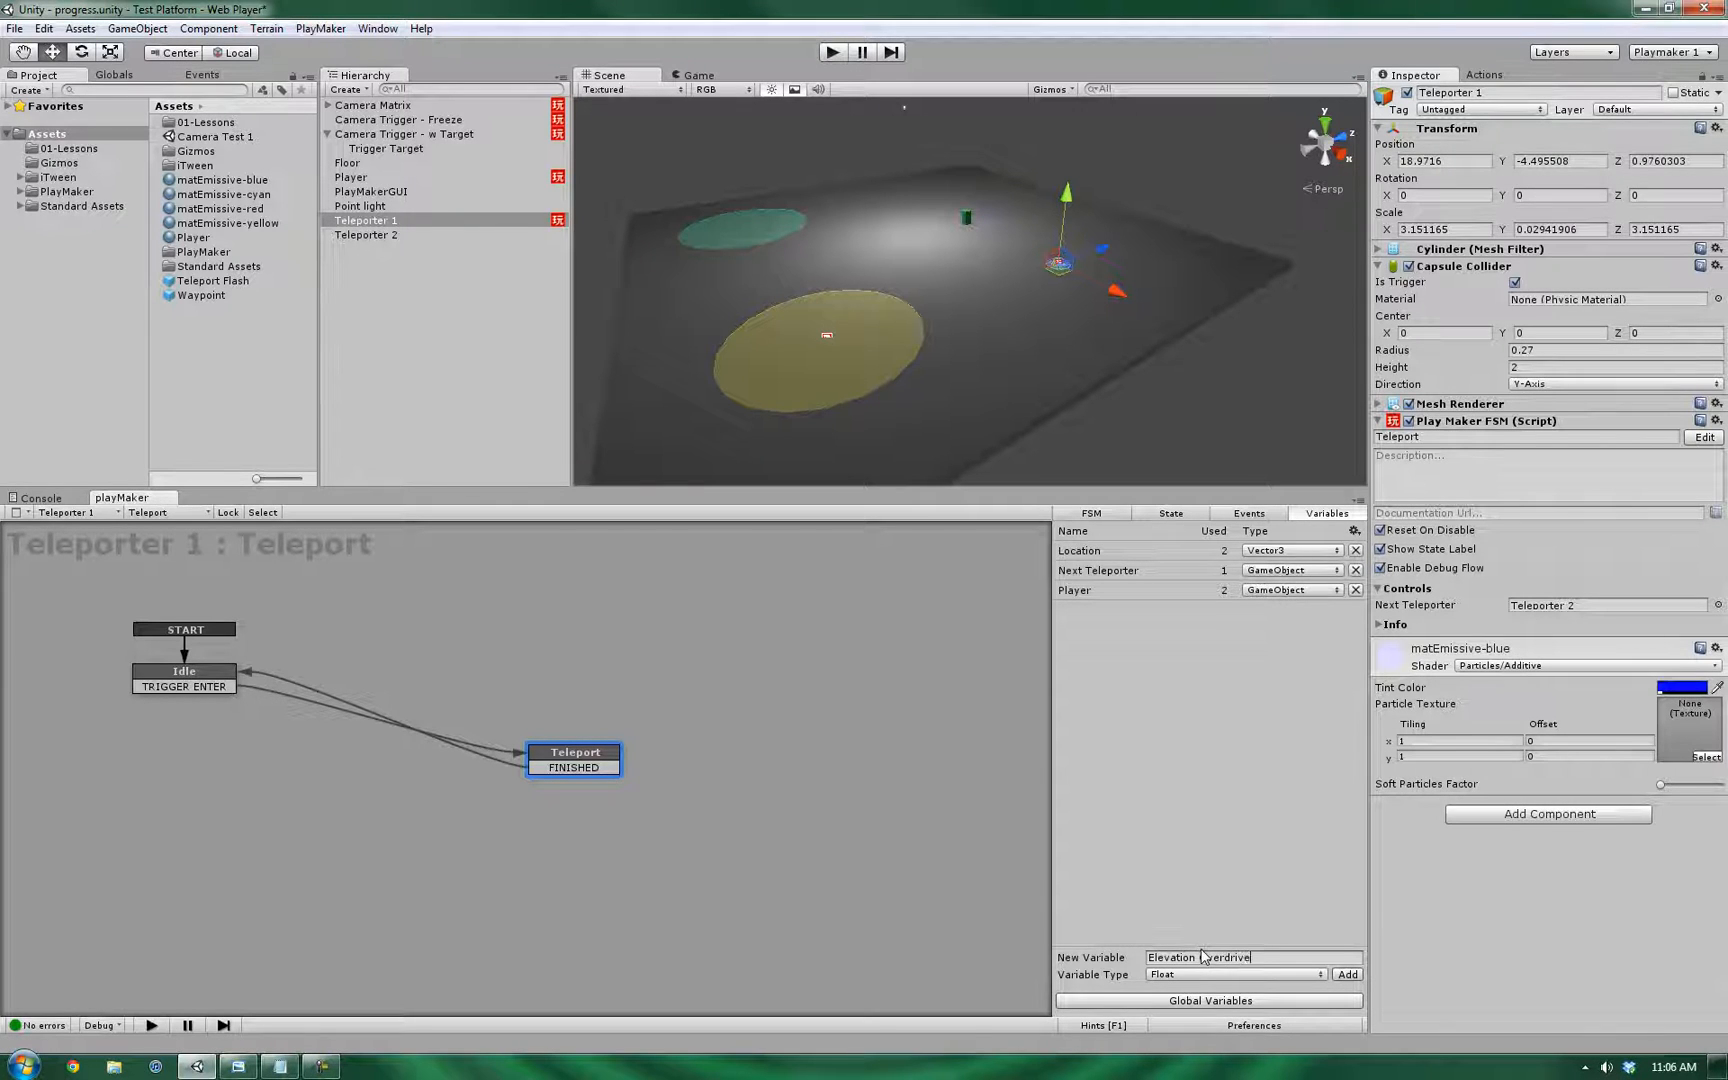
click(1346, 974)
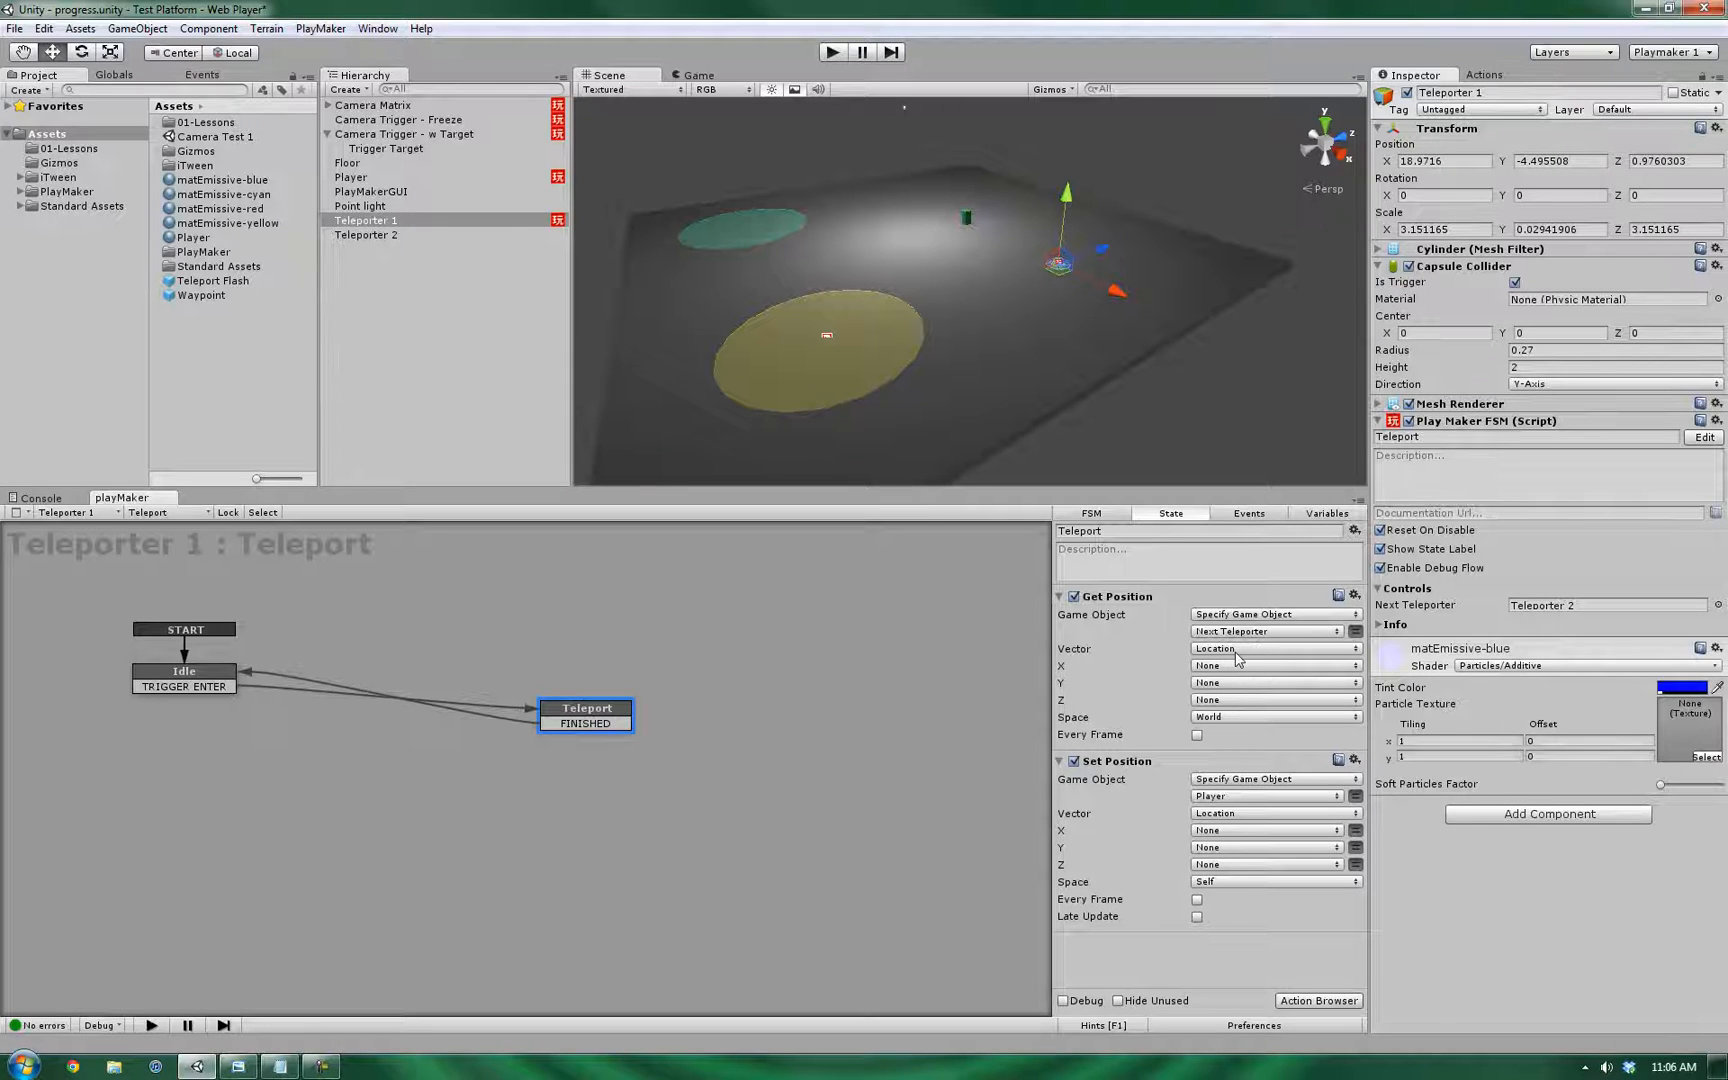
mouse_move(1062, 706)
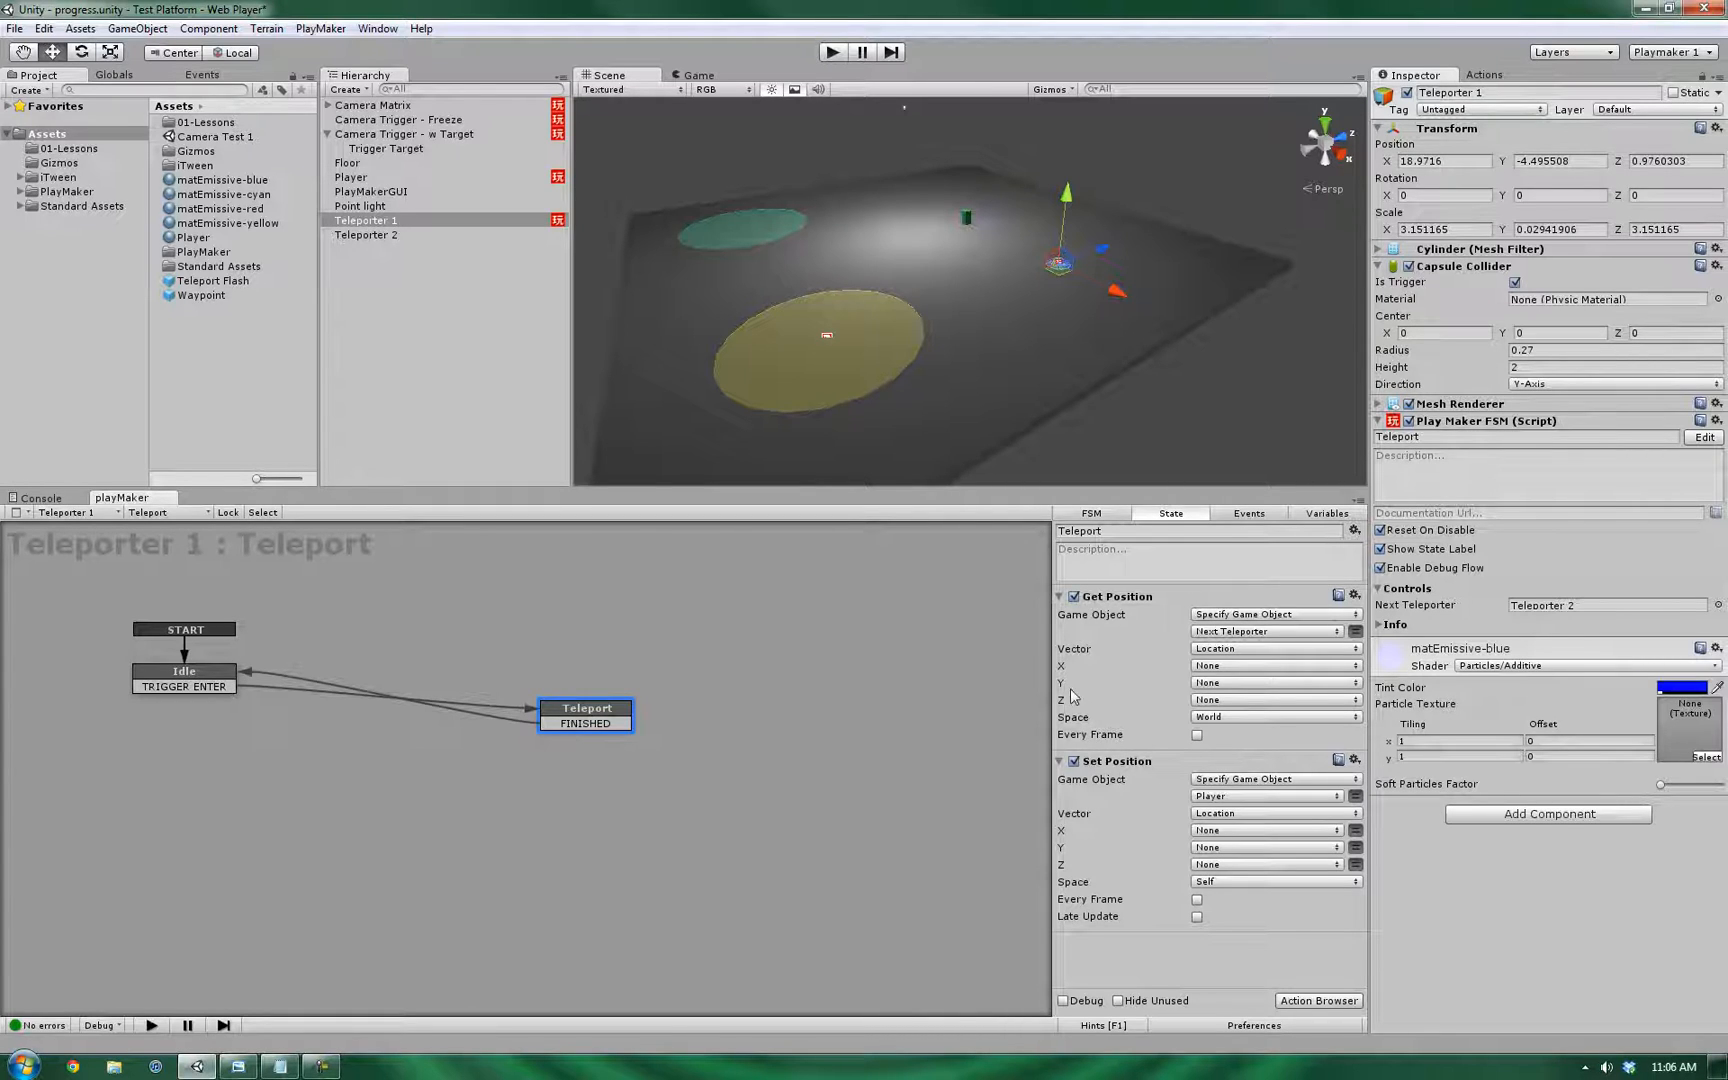
mouse_move(1074, 694)
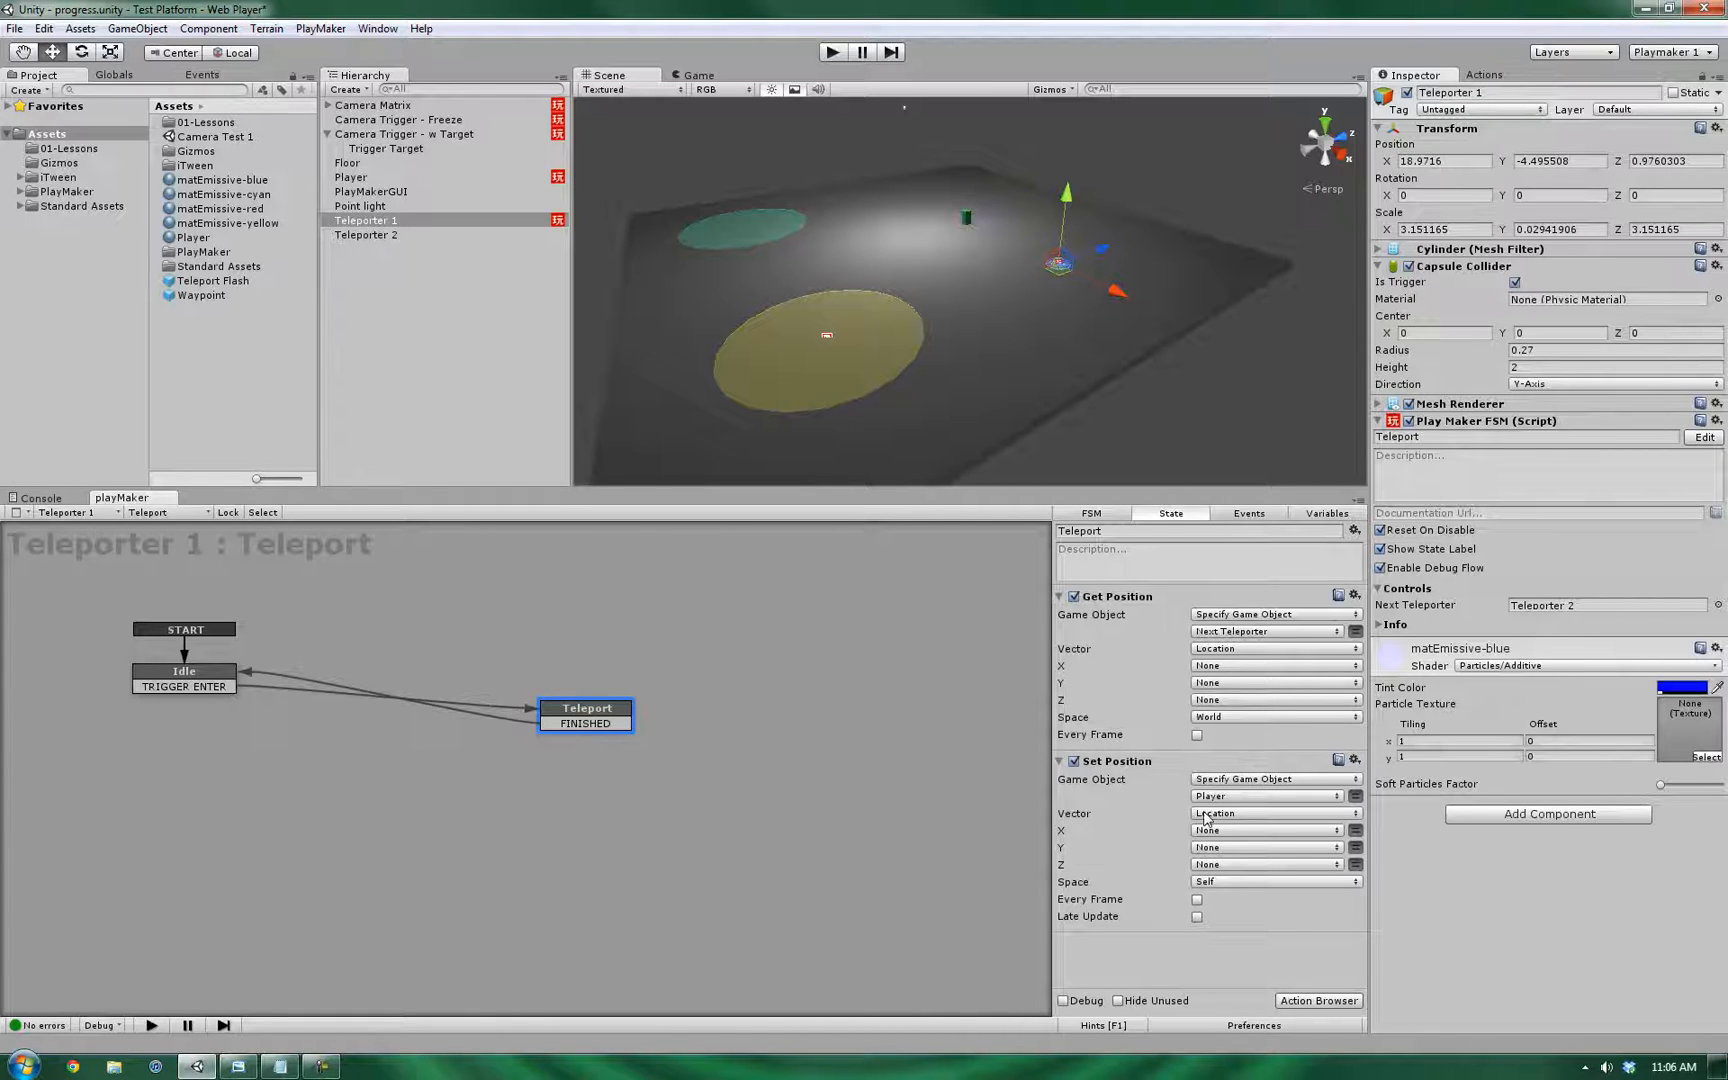
mouse_move(1246, 820)
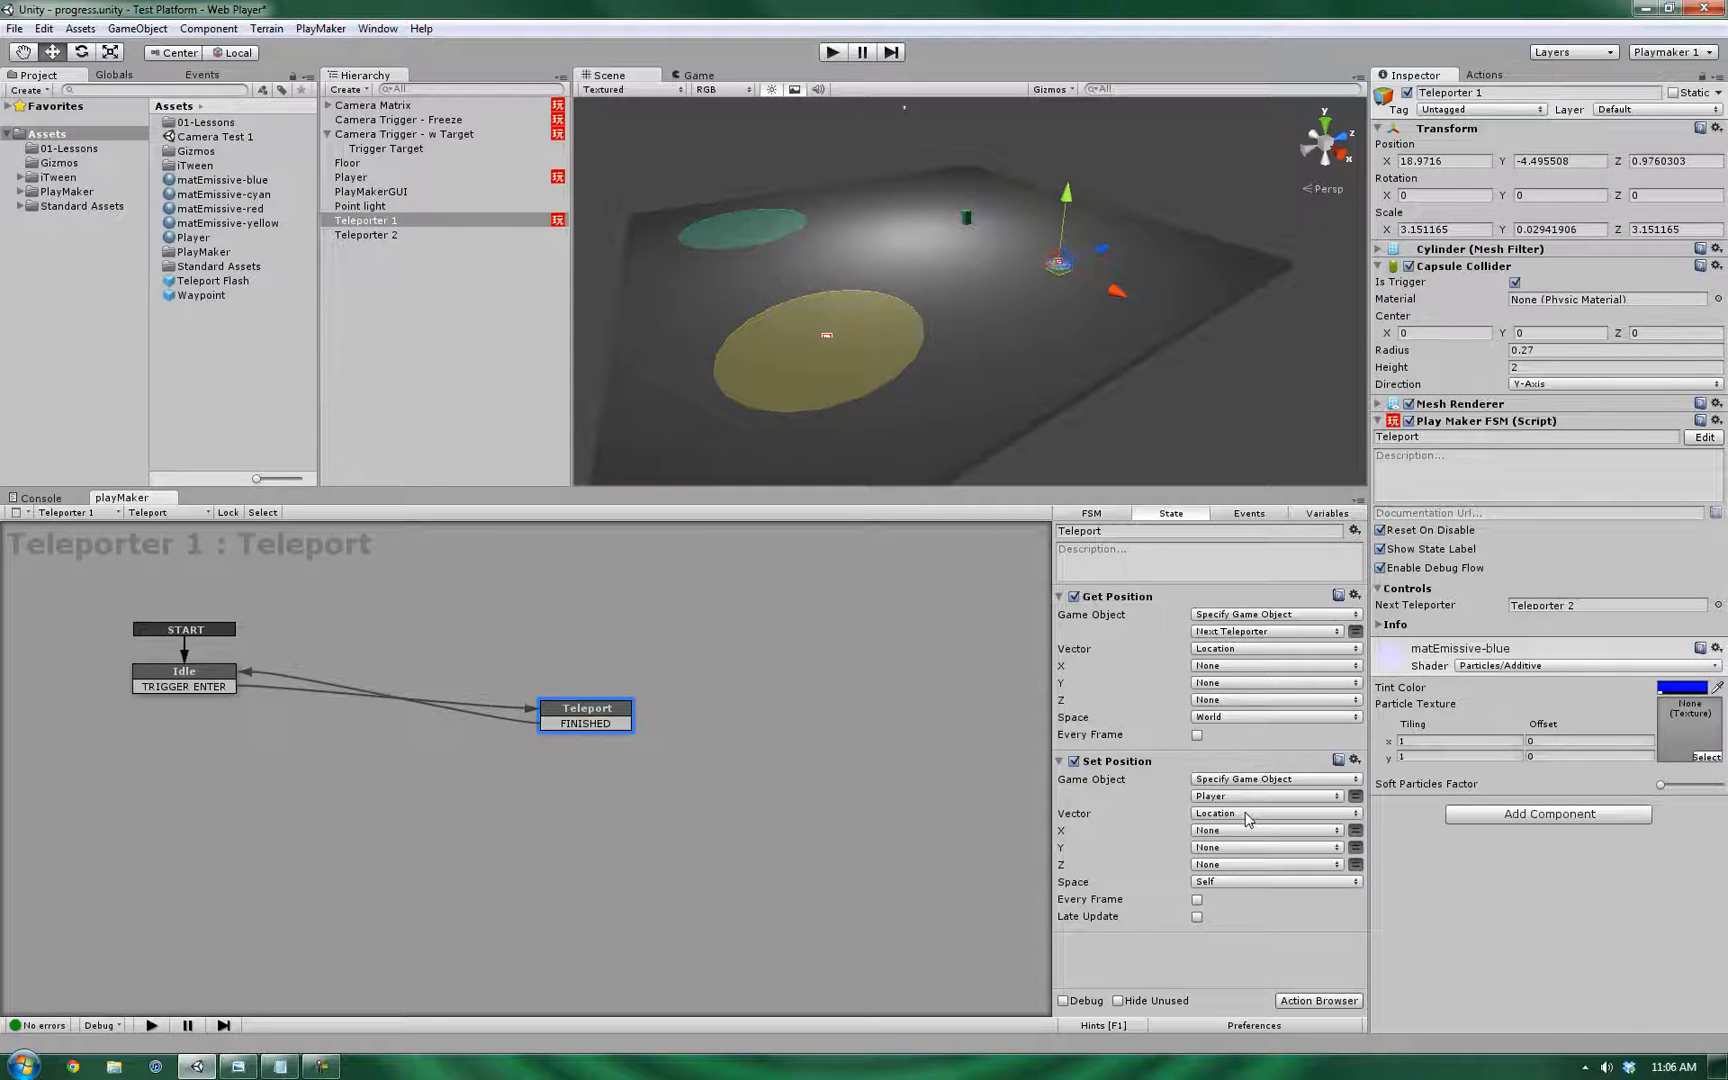
mouse_move(1230, 850)
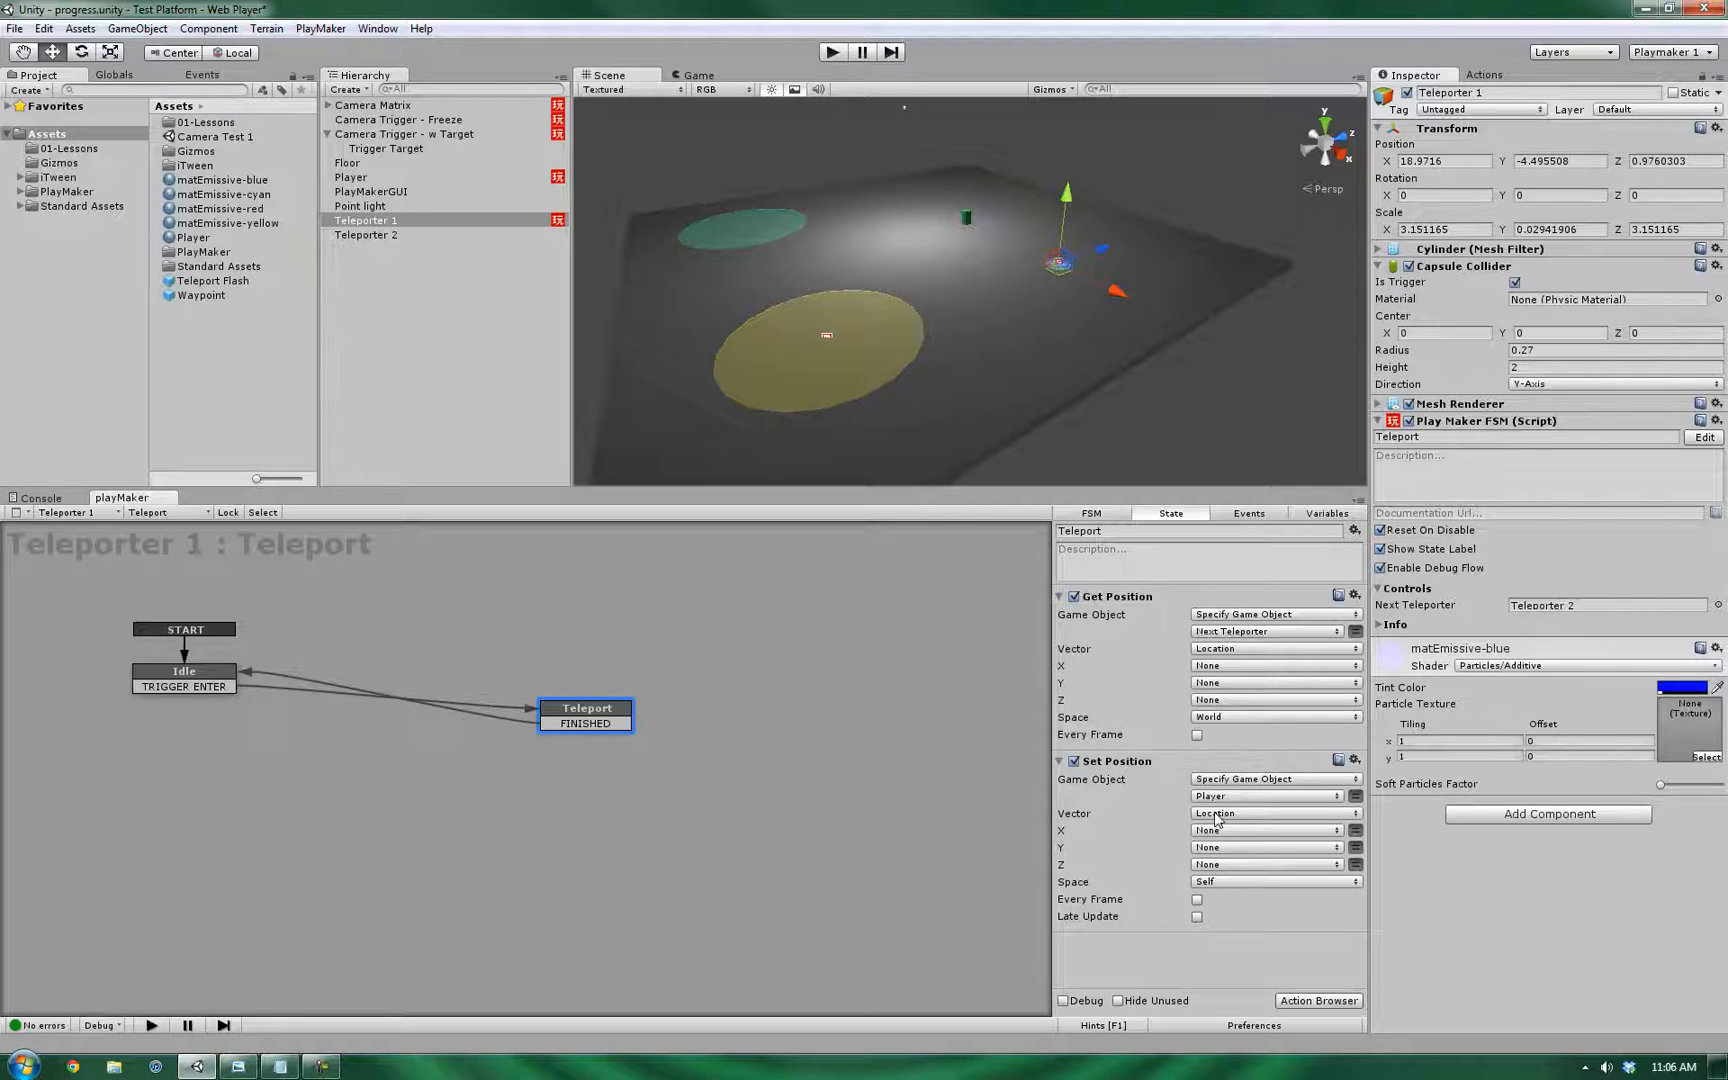
mouse_move(1214, 672)
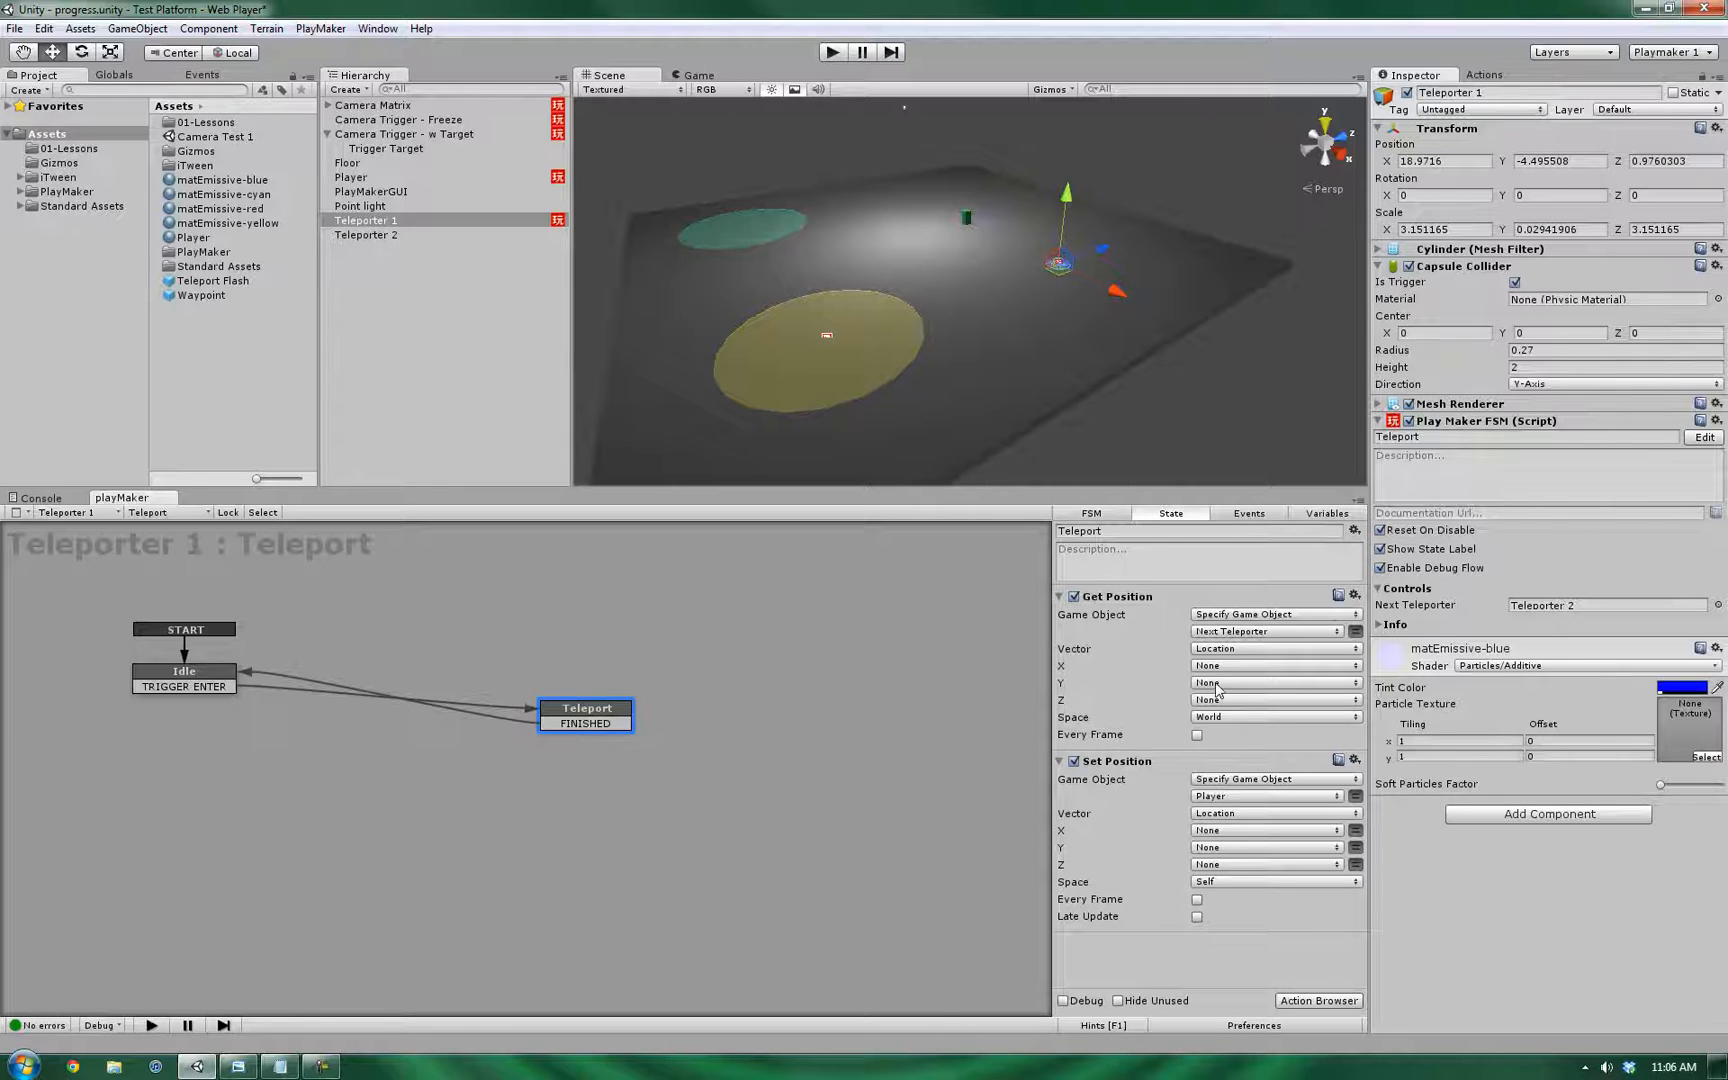
- Route the Y height through Elevation Overdrive and add a Float Add increasing it
click(1268, 682)
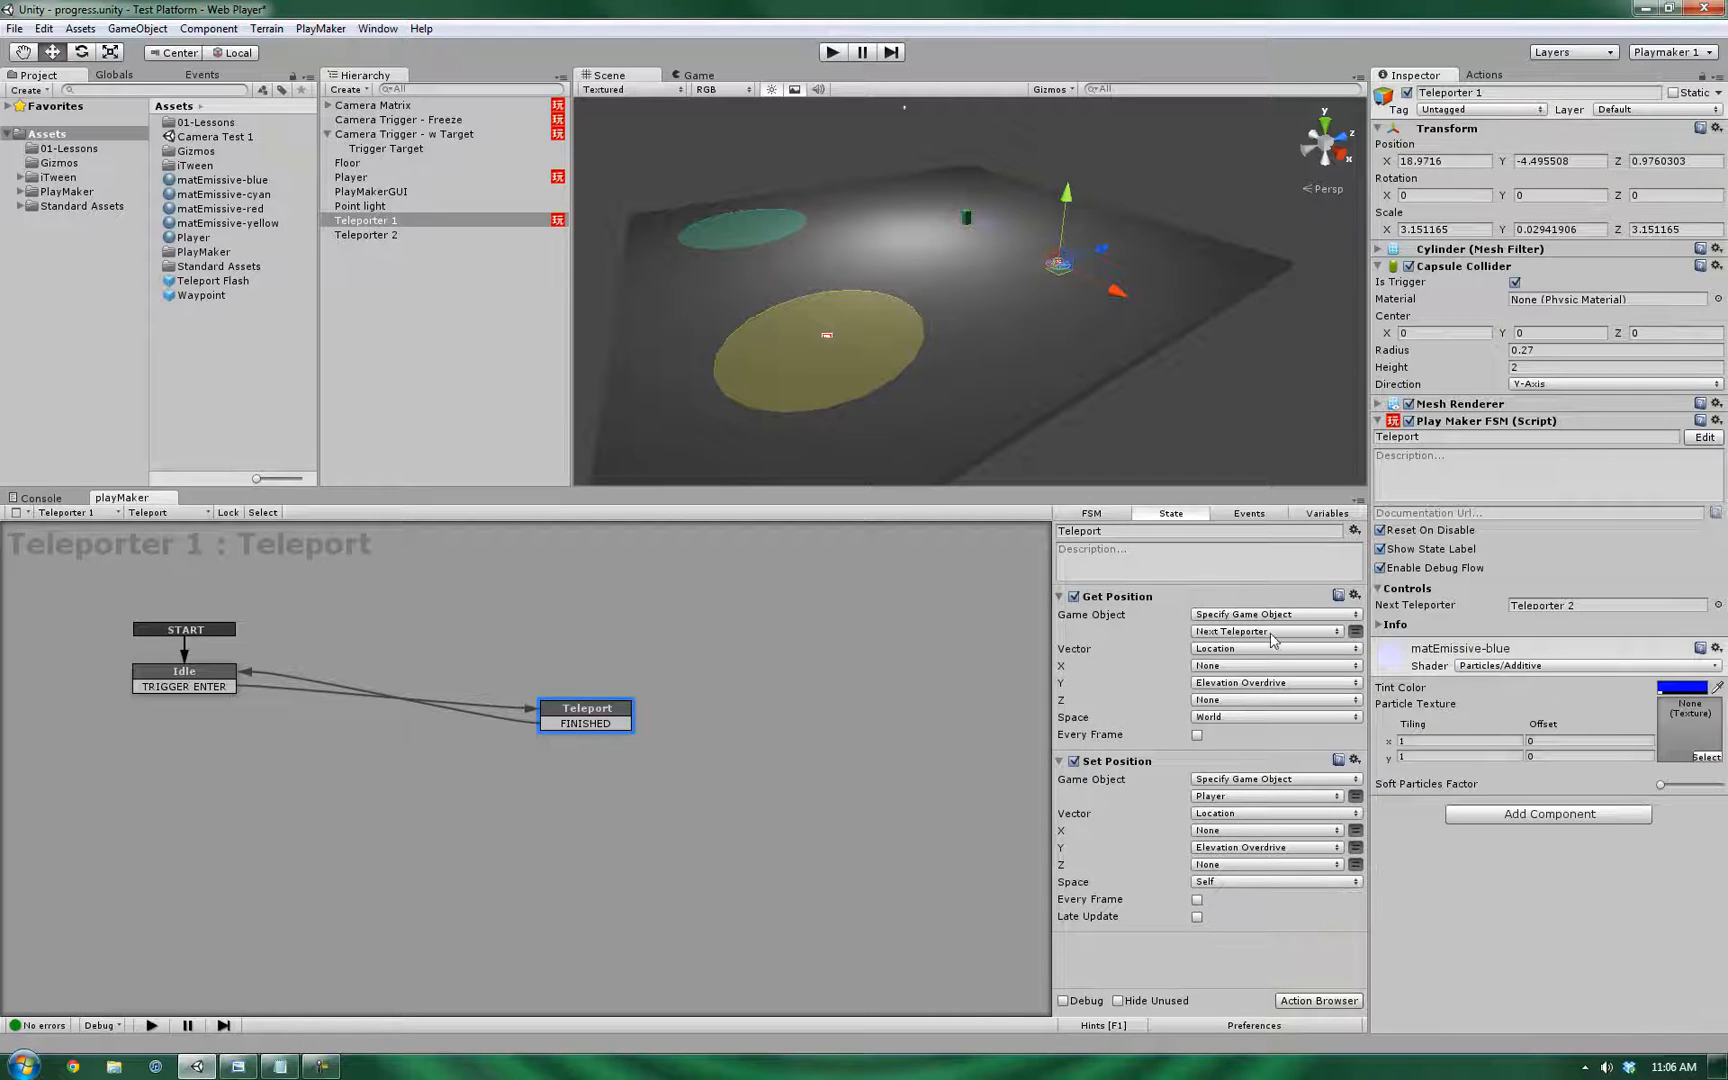
click(1482, 74)
text(add)
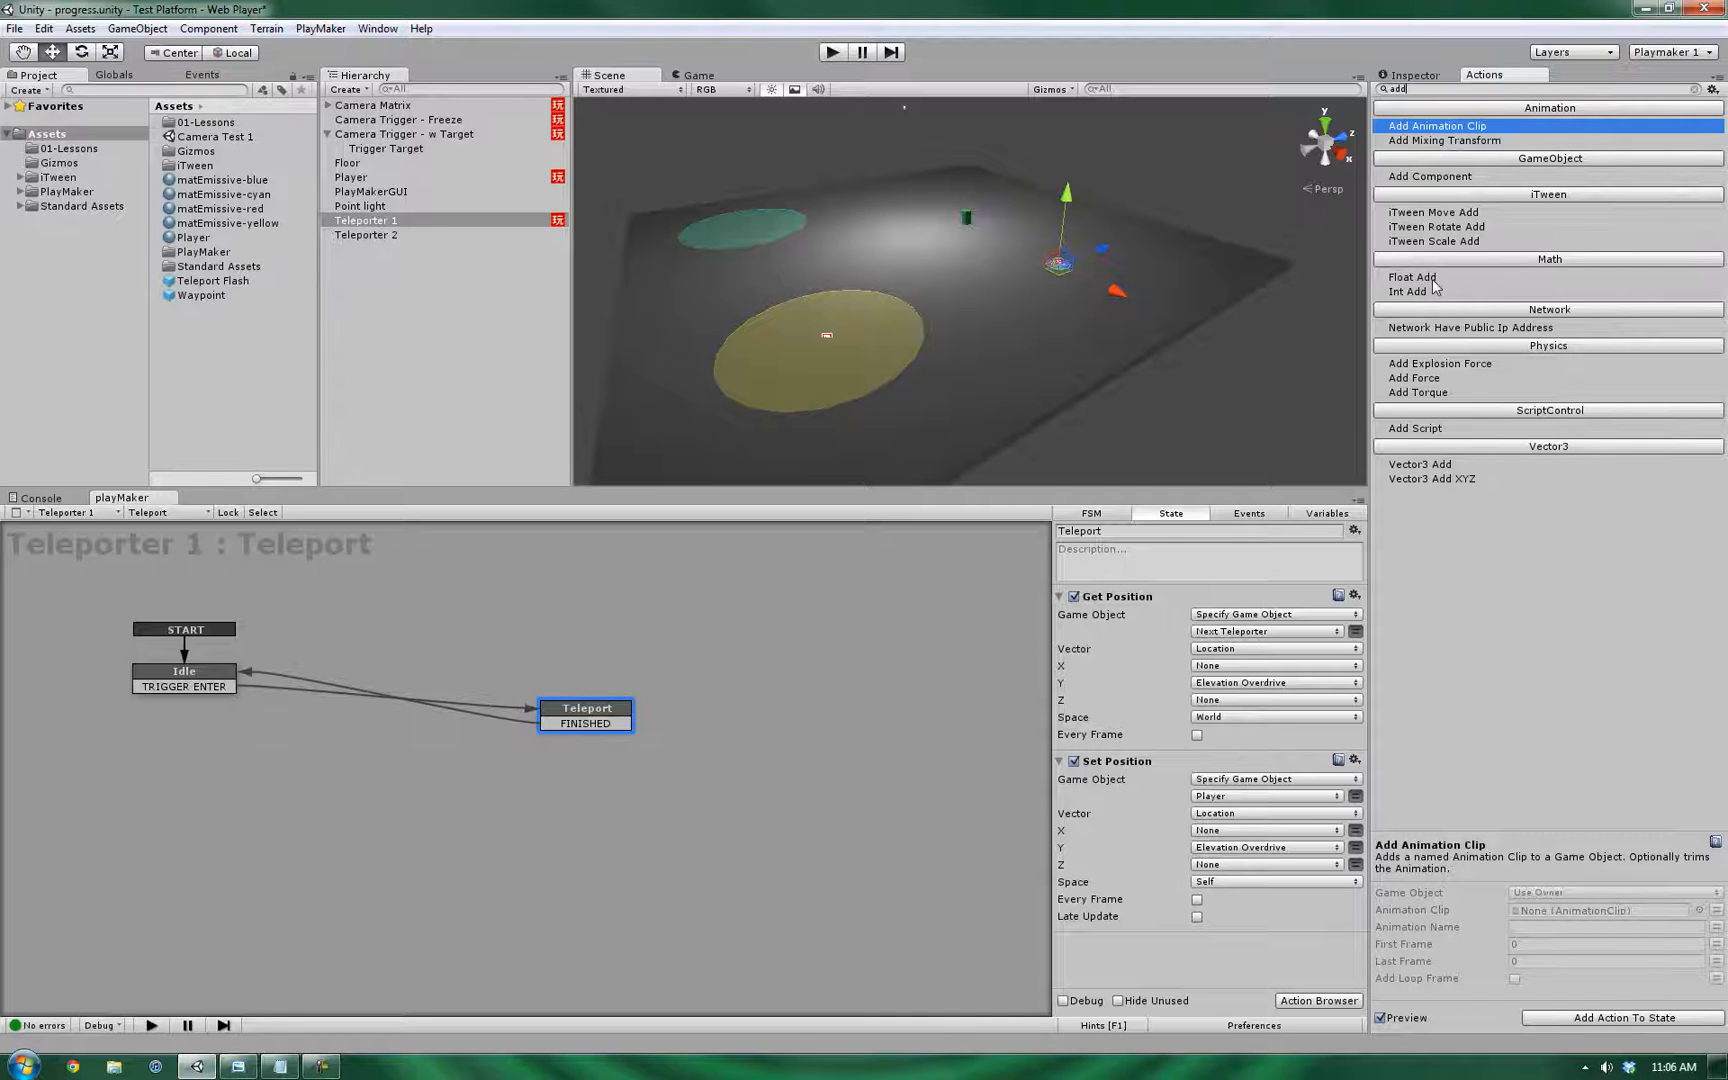
click(1412, 276)
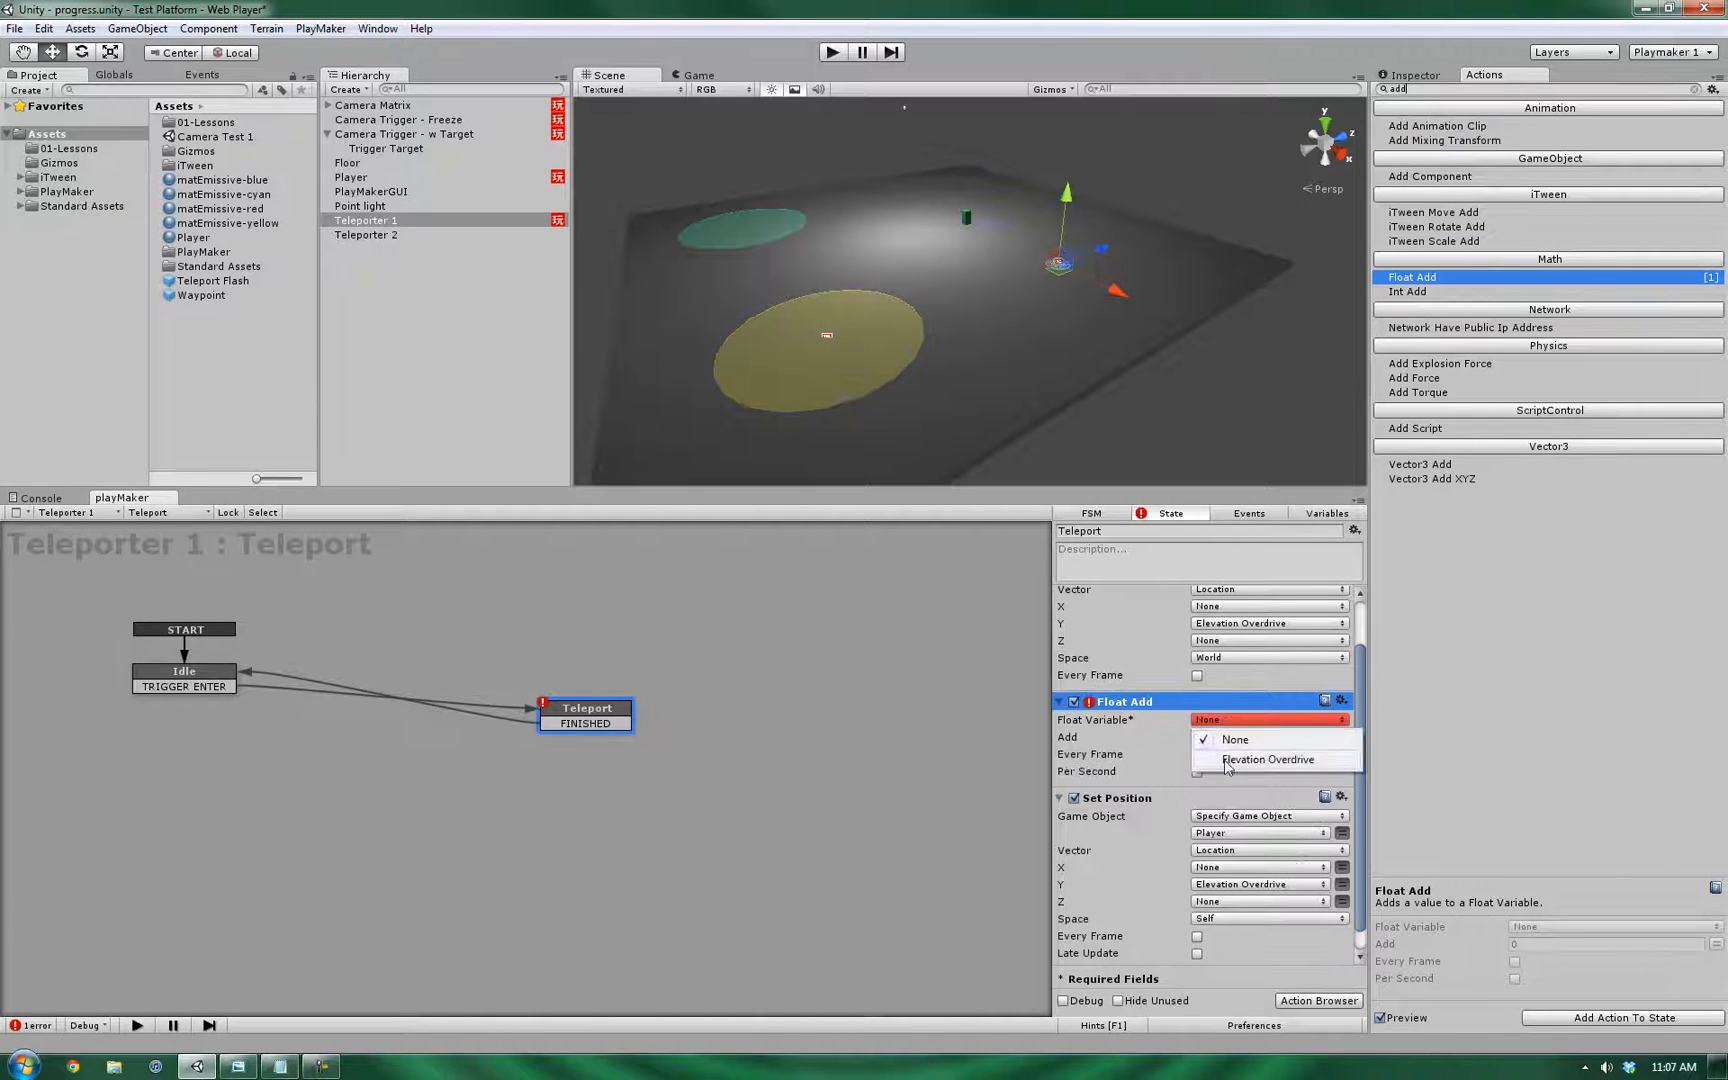
click(1268, 760)
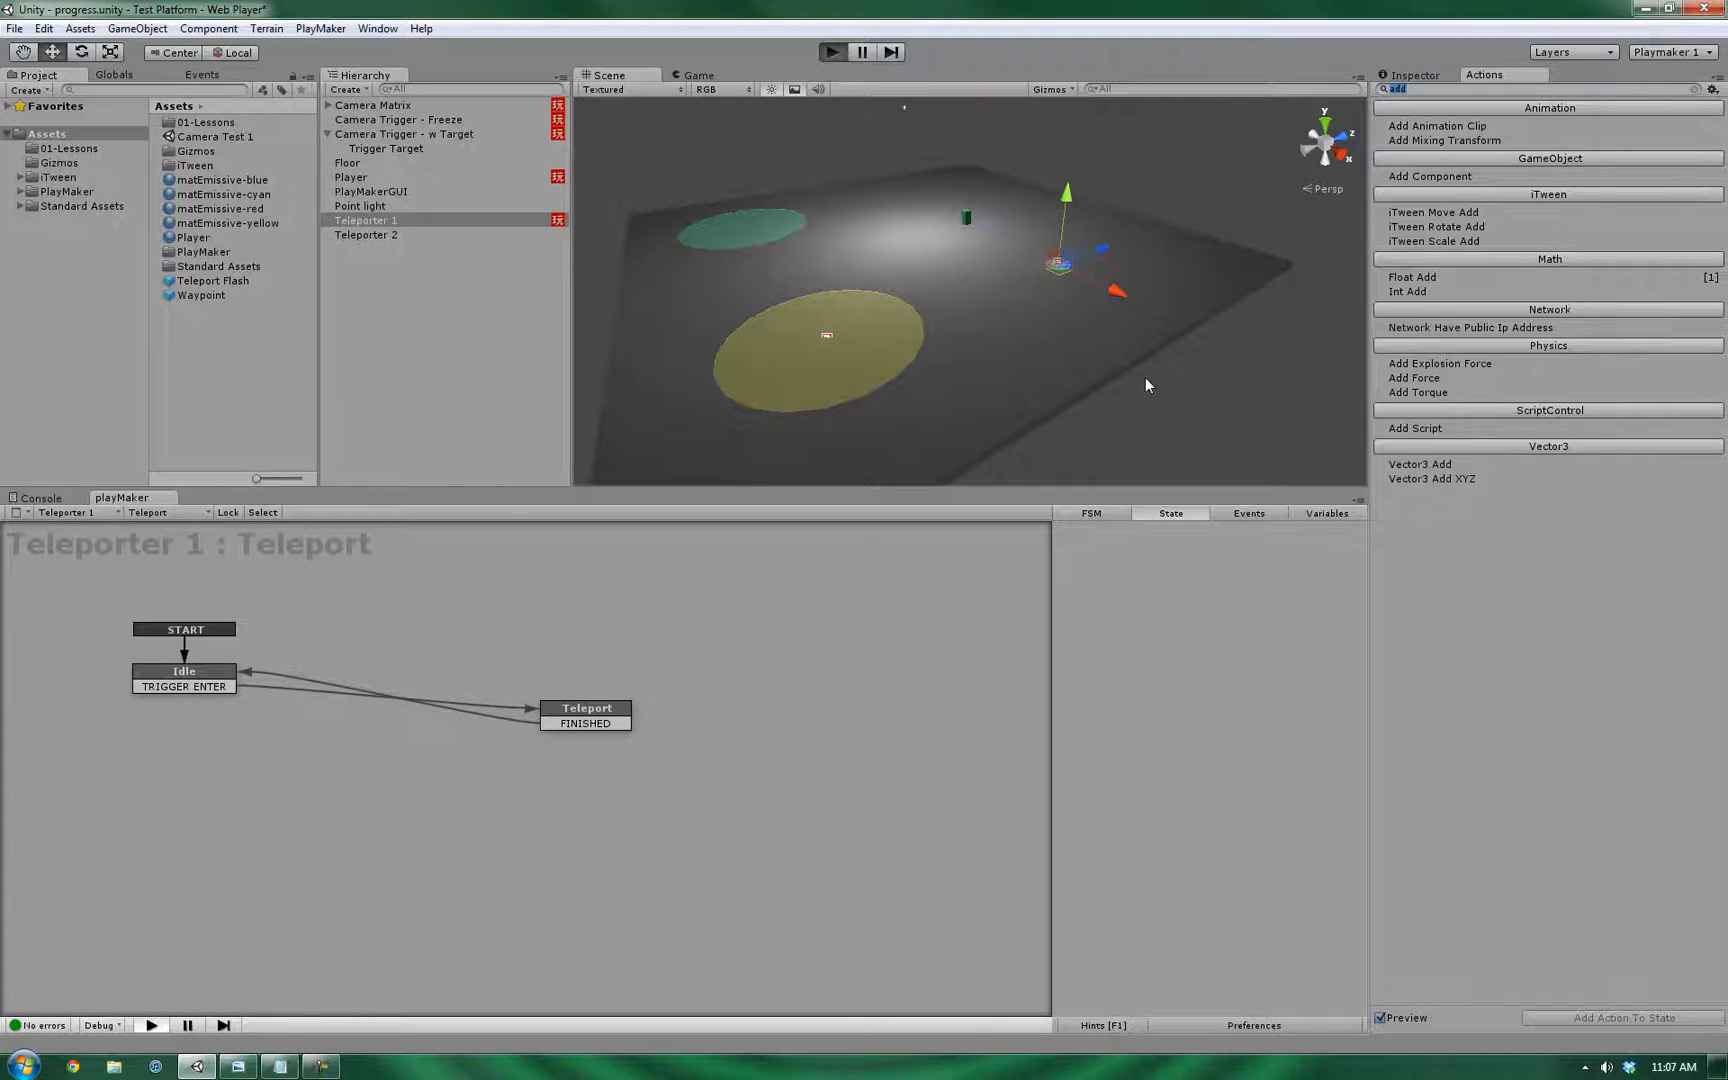
- End the test run, review Teleport's position actions, and select Camera Matrix's Movement FSM
click(830, 52)
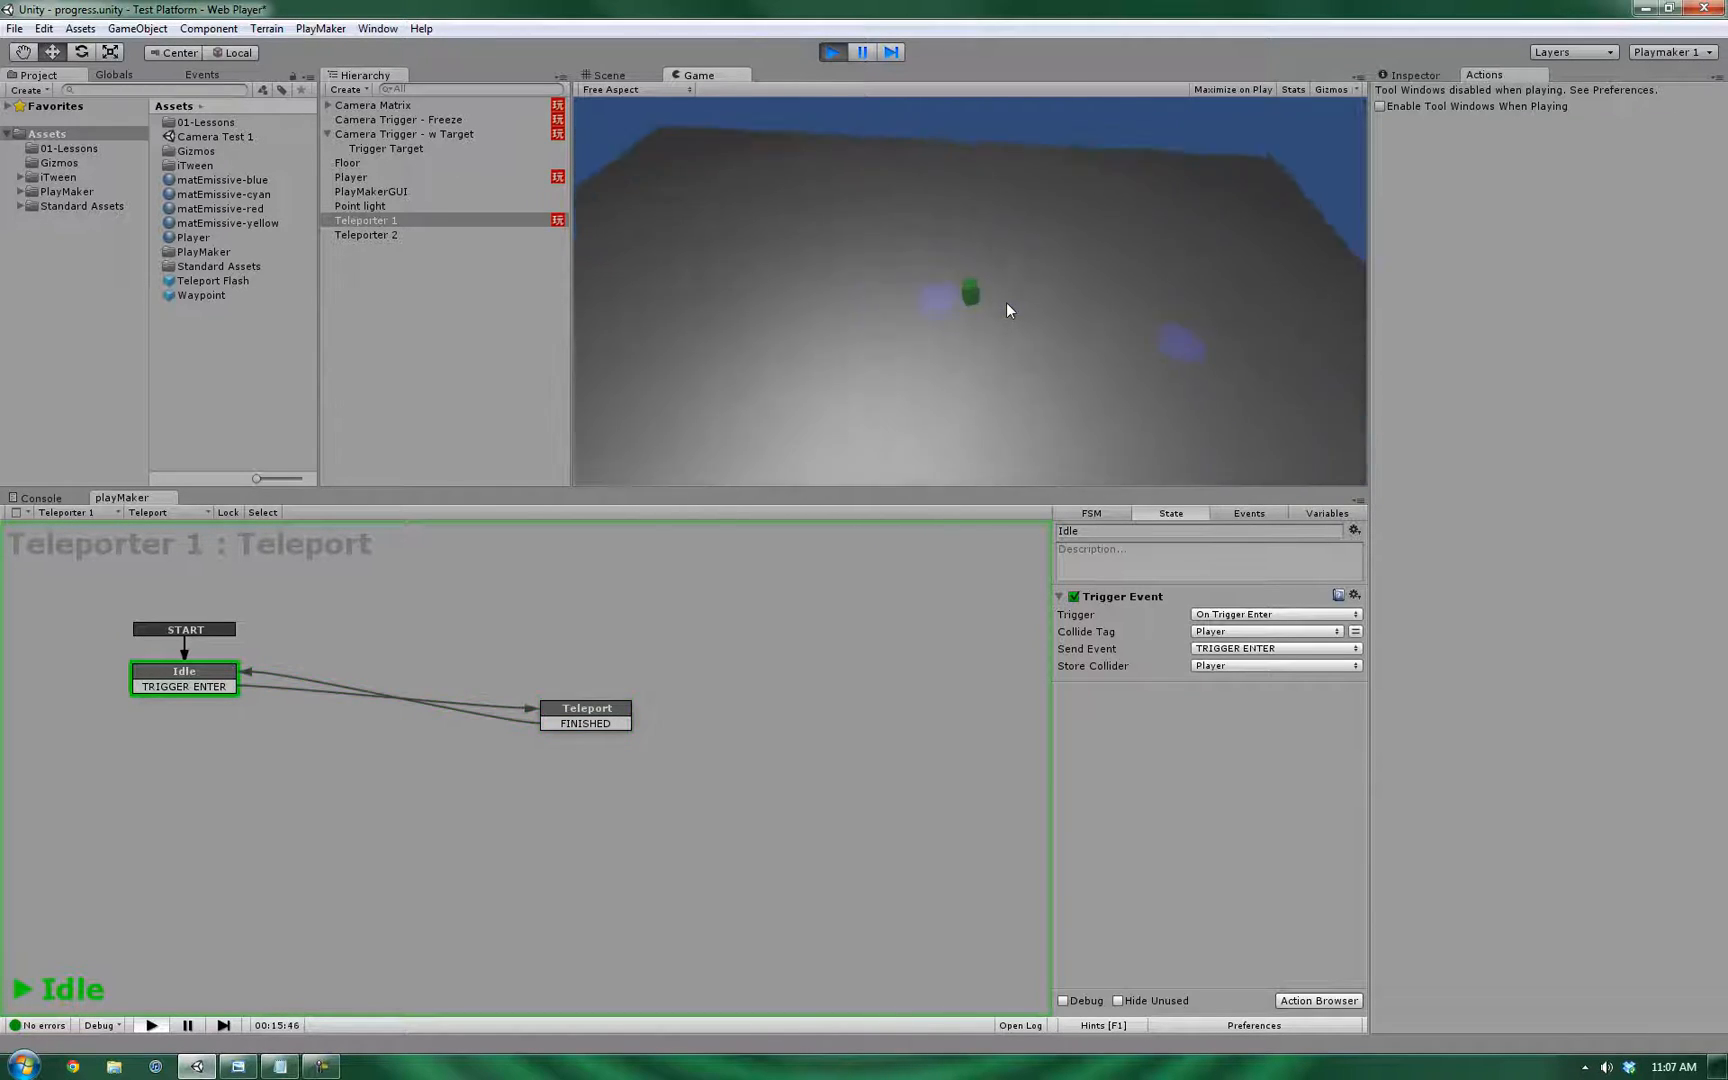
click(860, 52)
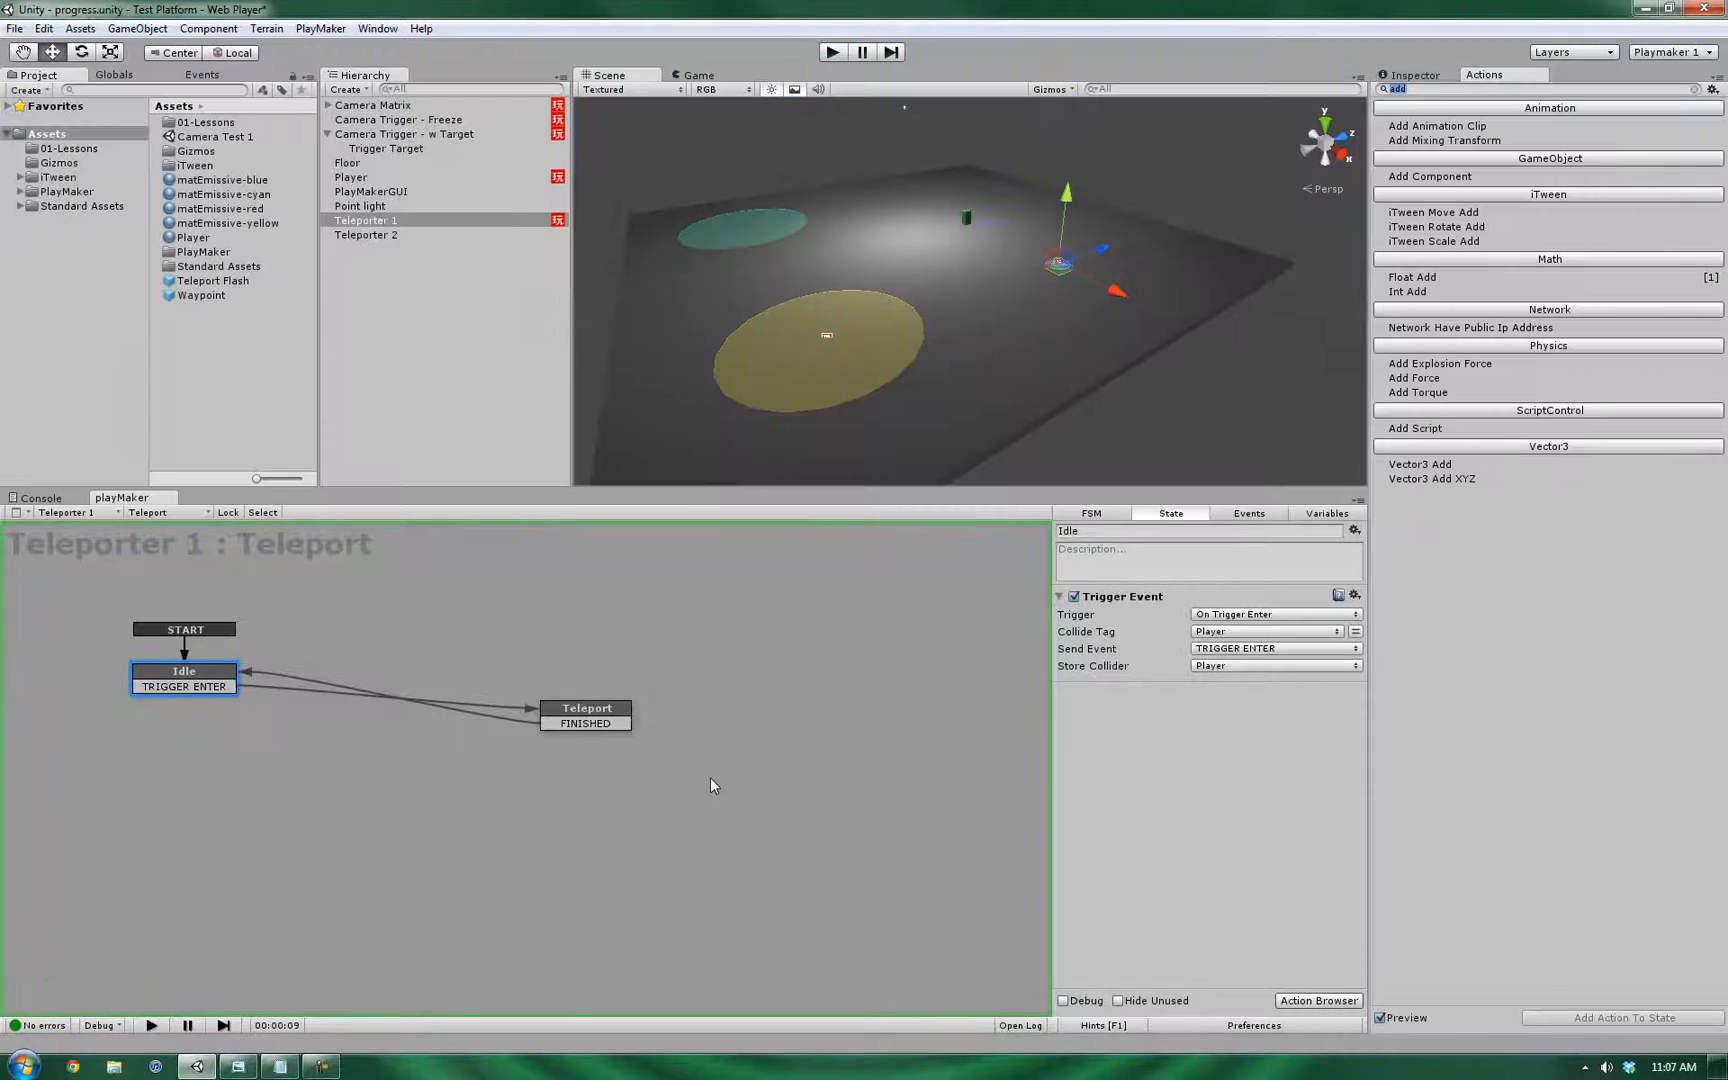
click(586, 714)
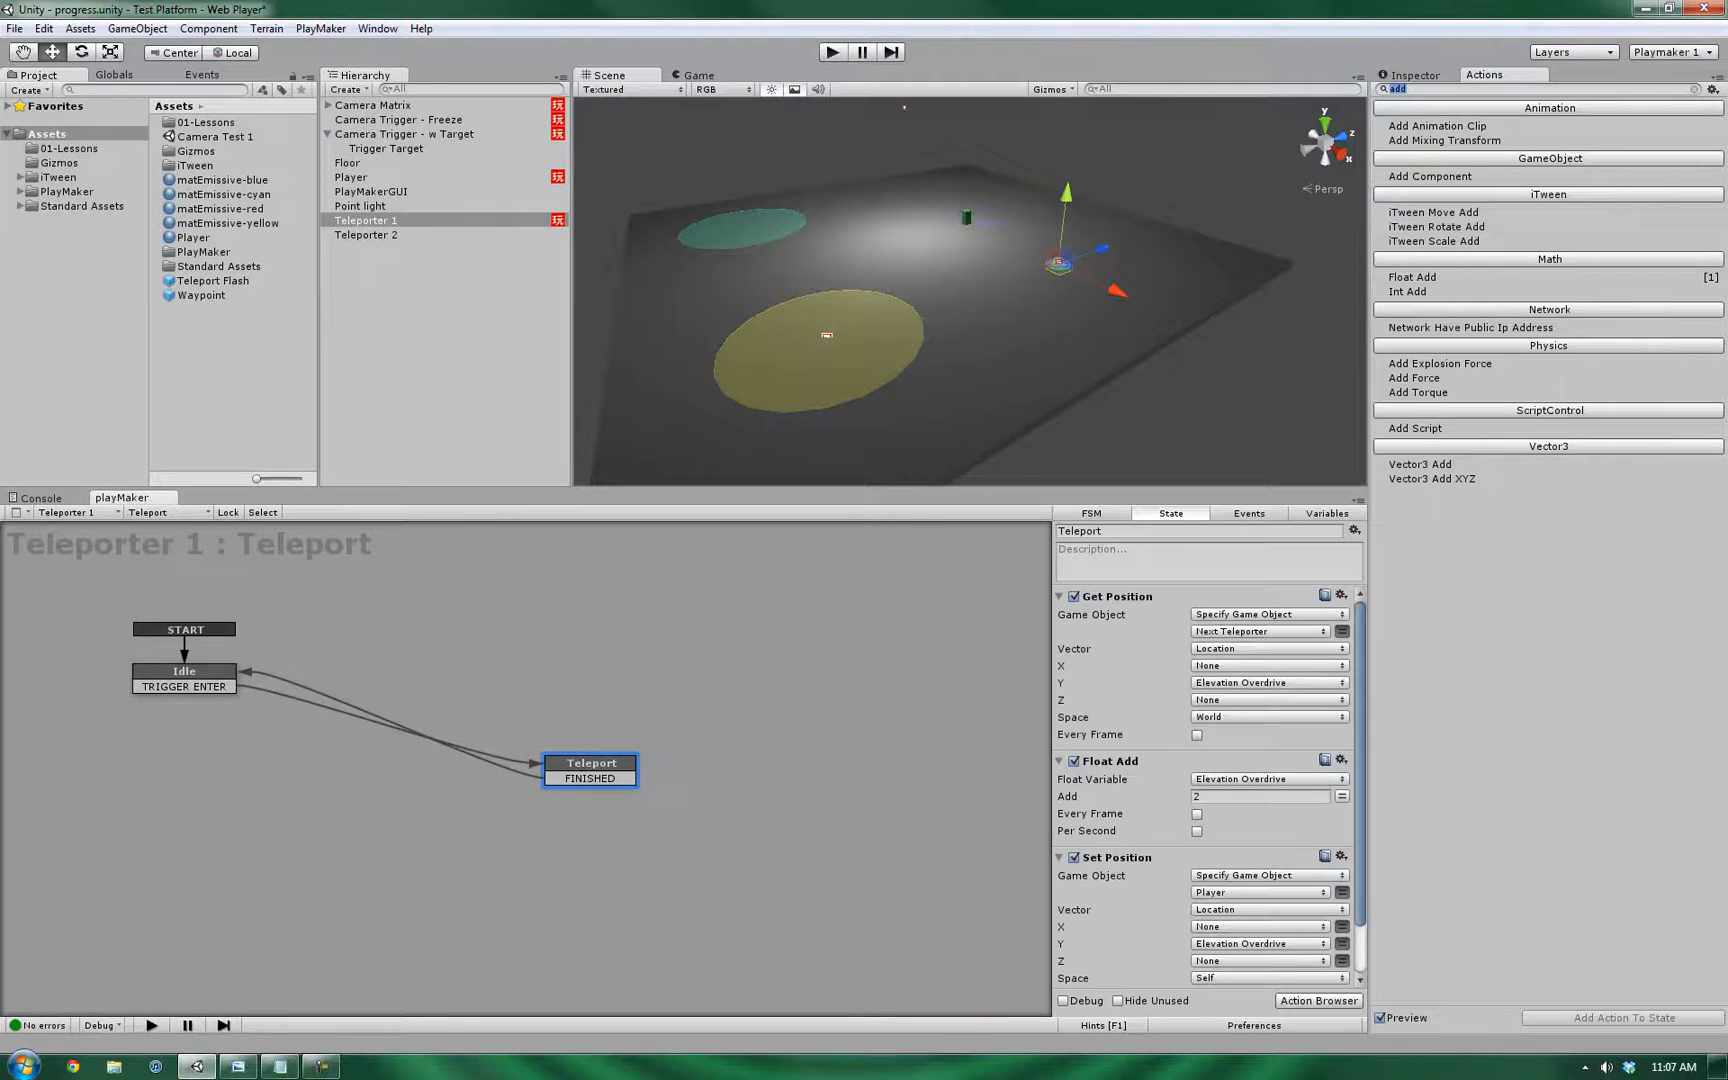
click(372, 104)
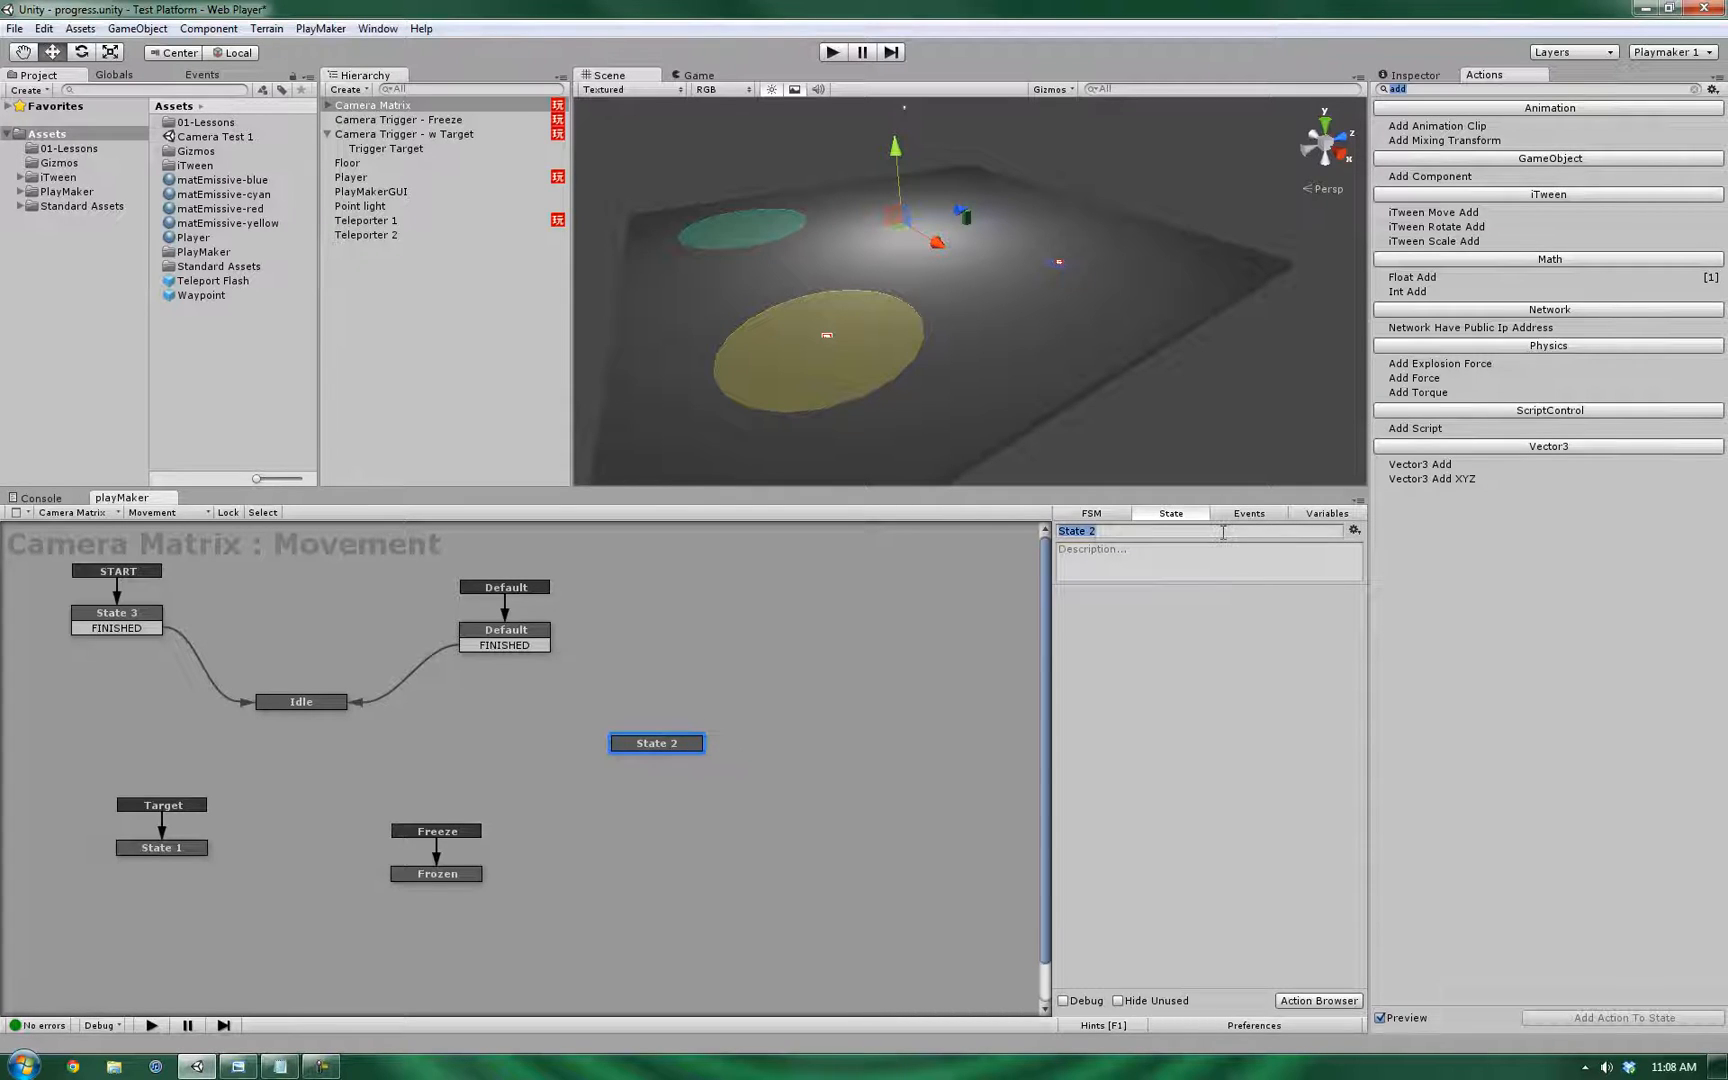
- Name the new Camera Matrix state Teleport and give it a global Teleport transition returning to Idle
text(Teleport)
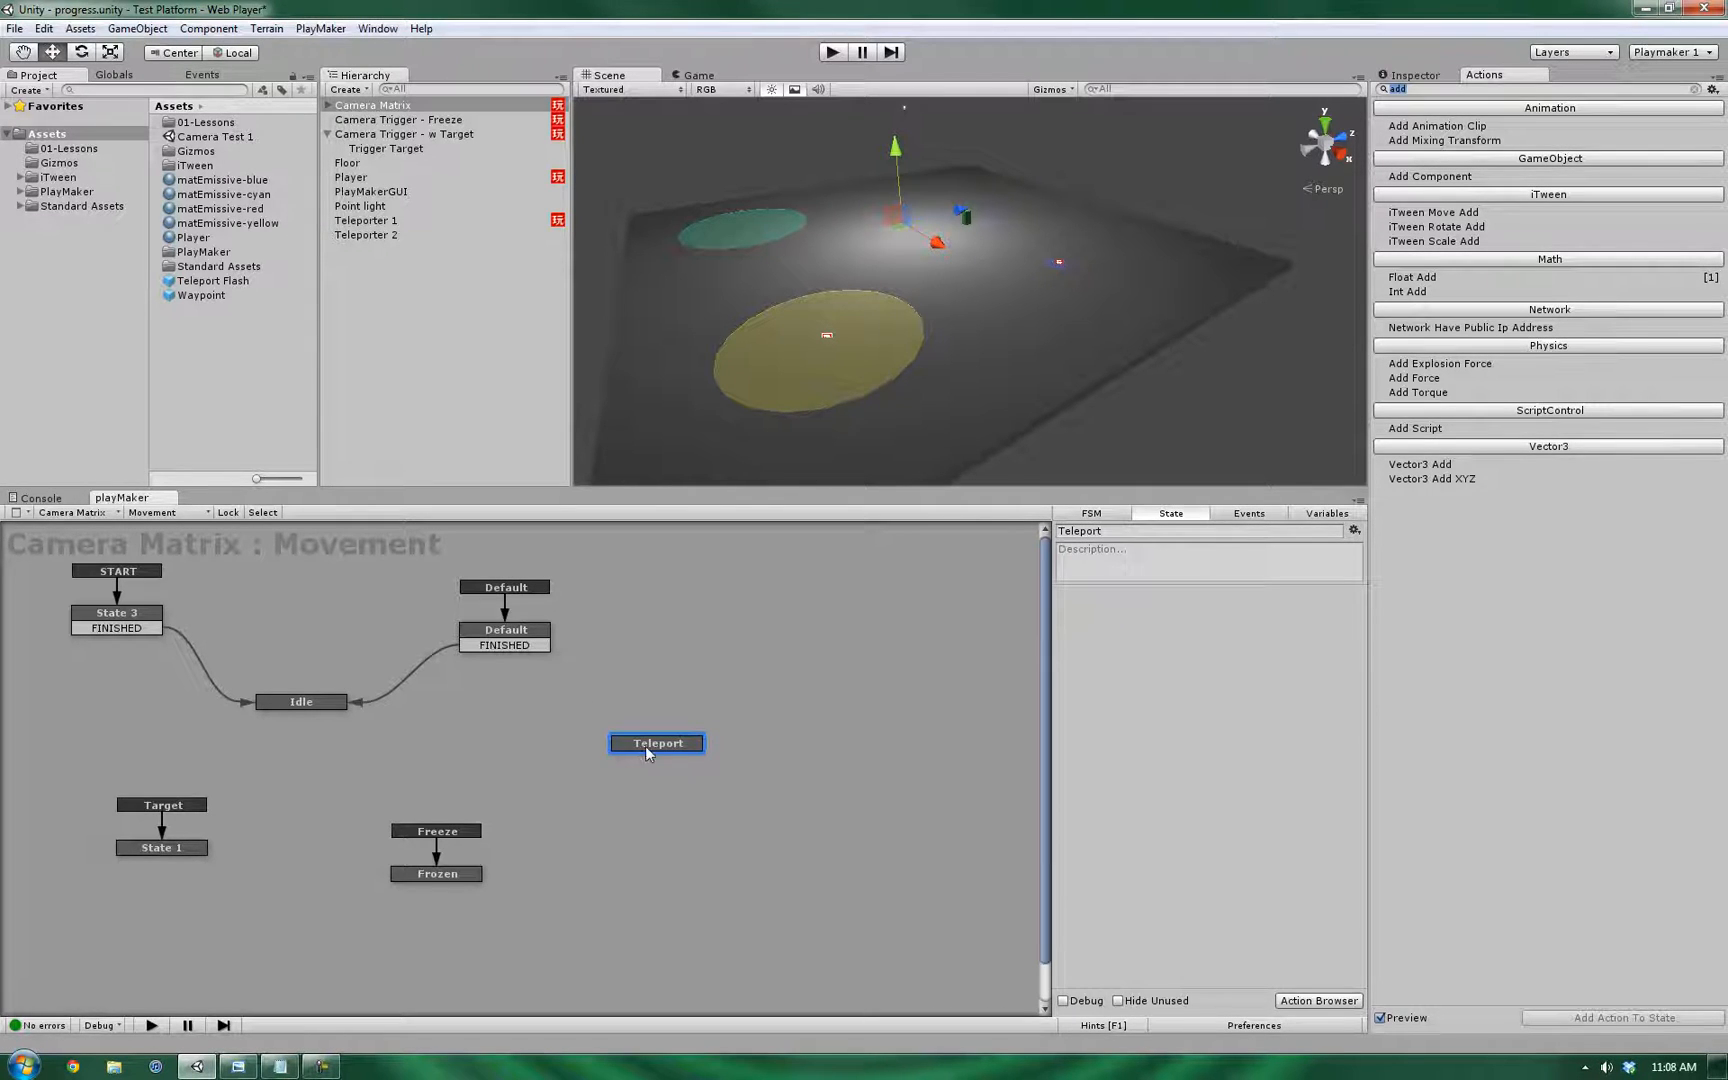
right_click(656, 742)
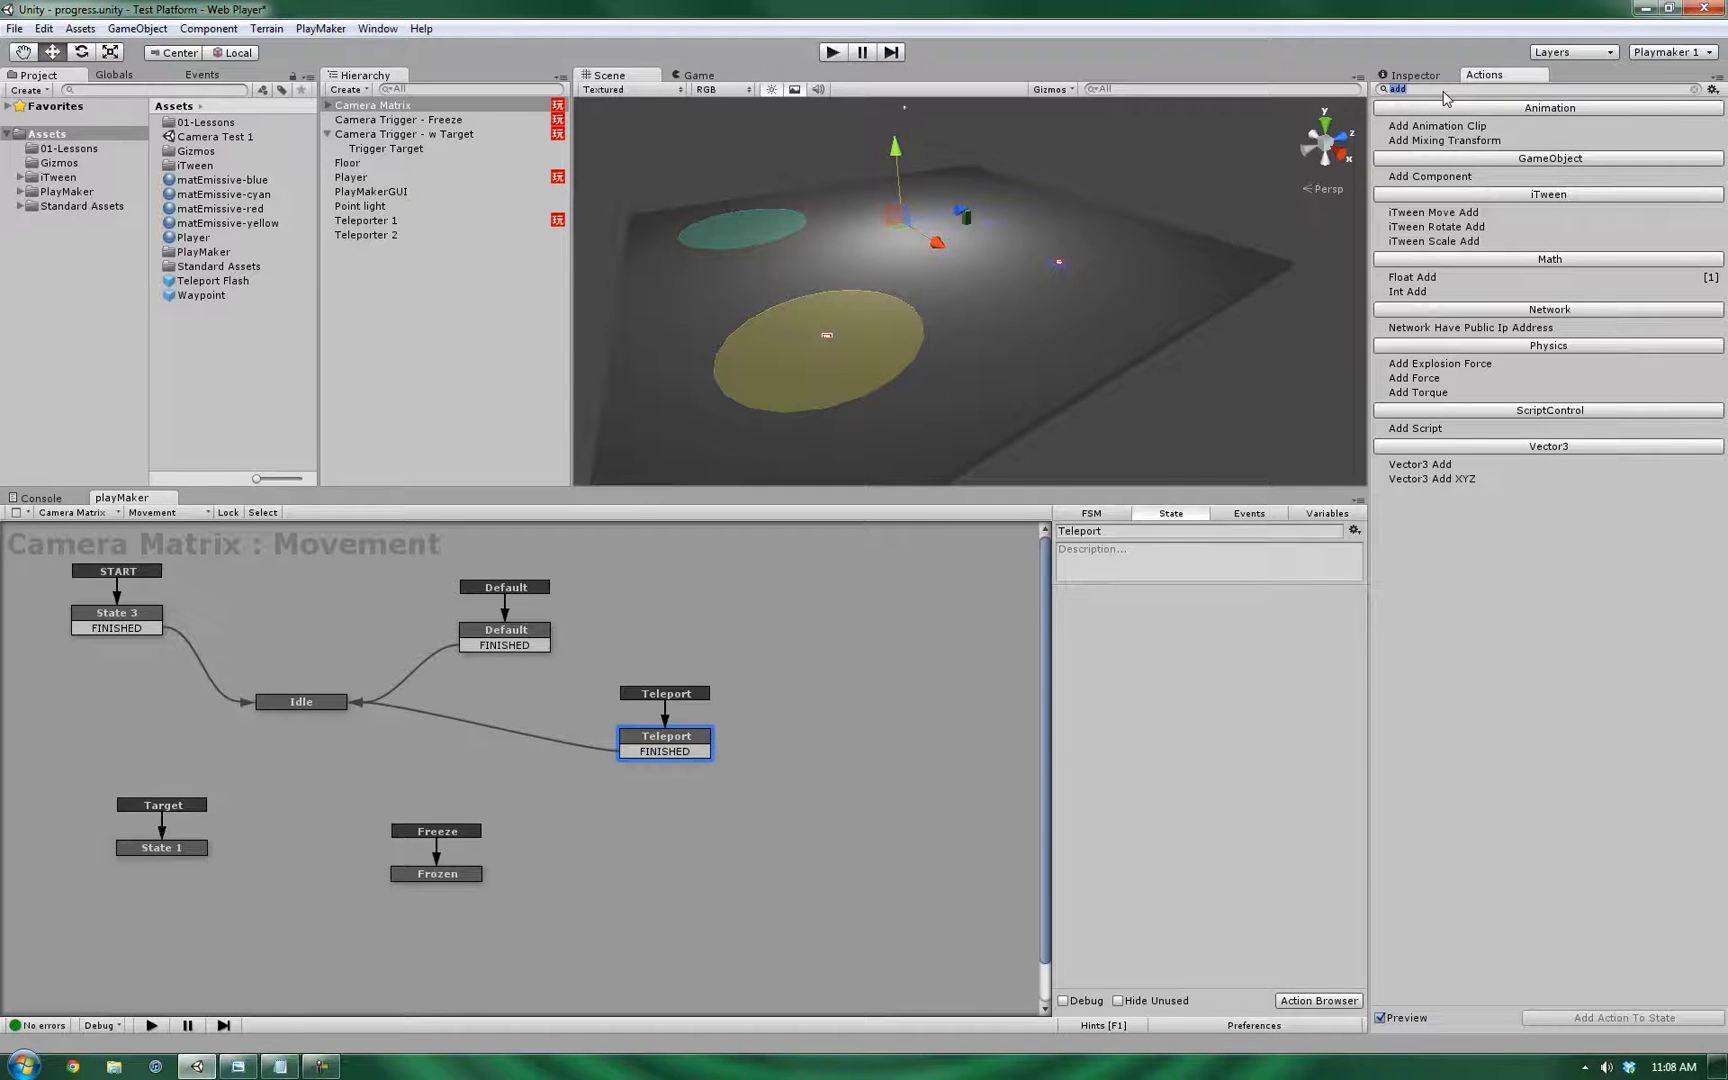
- Add Get Position from Player into Location and Set Position using Location
text(position)
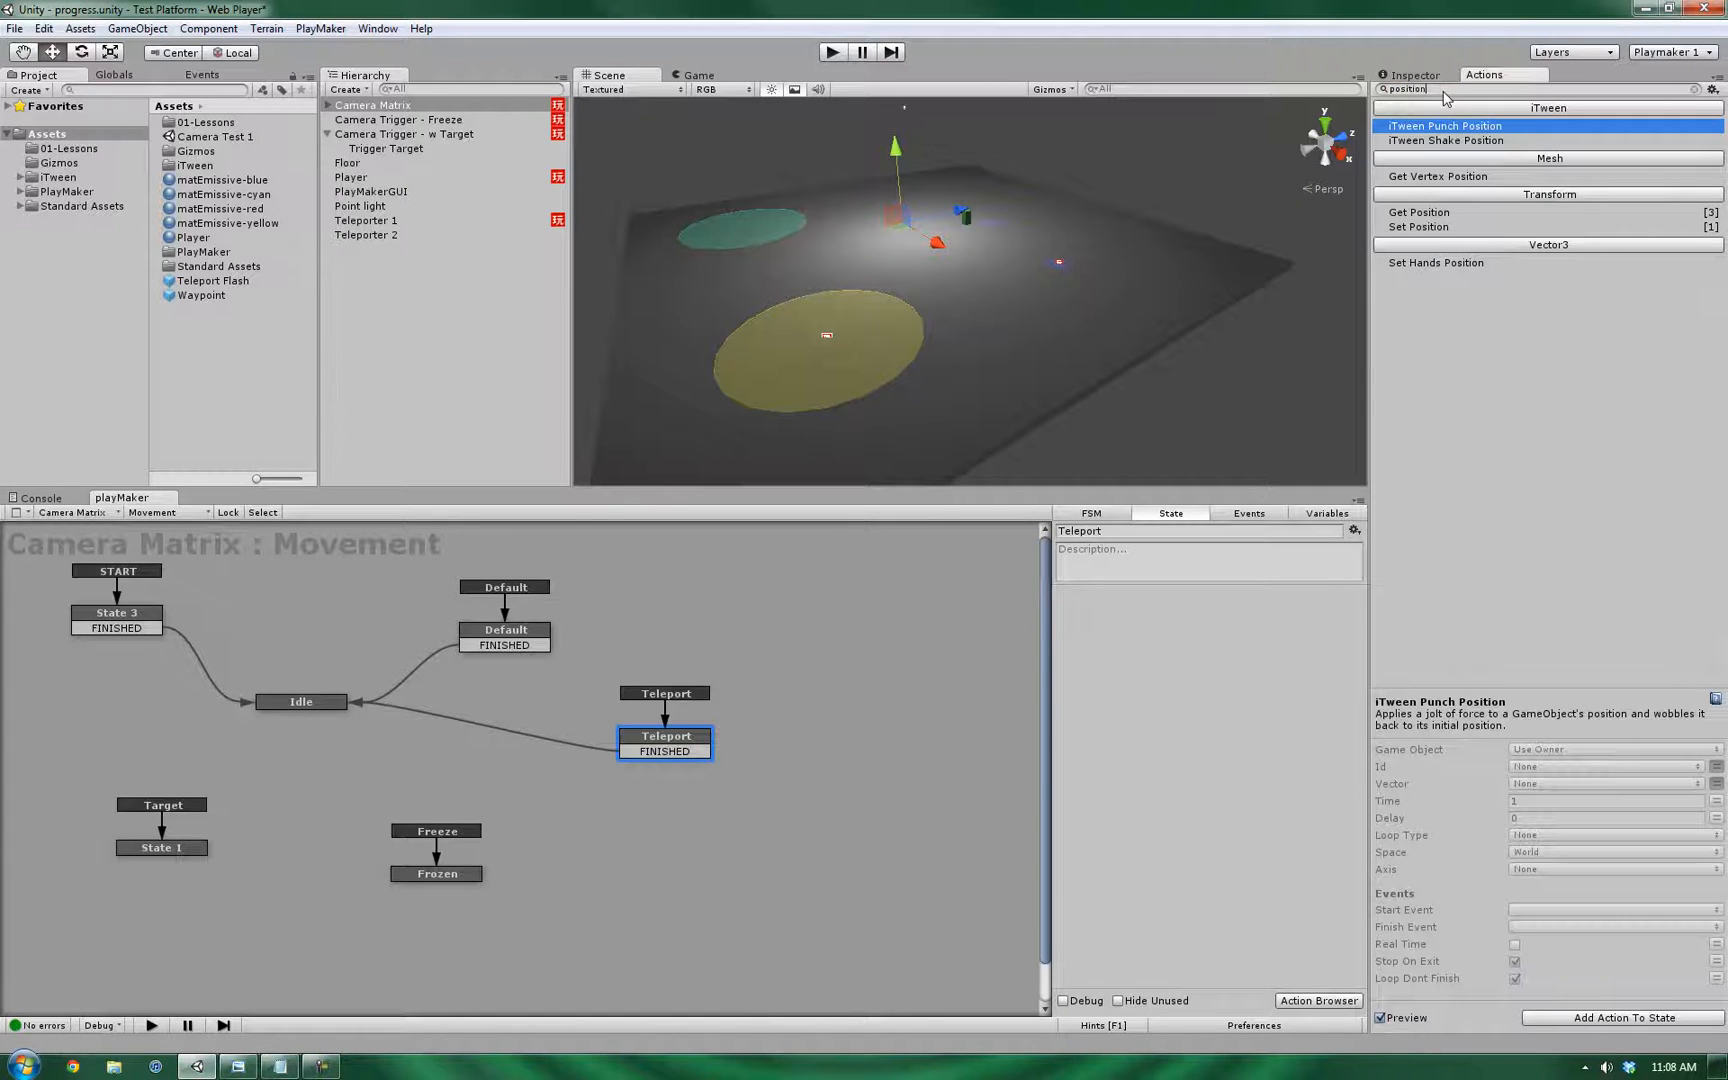
click(1422, 212)
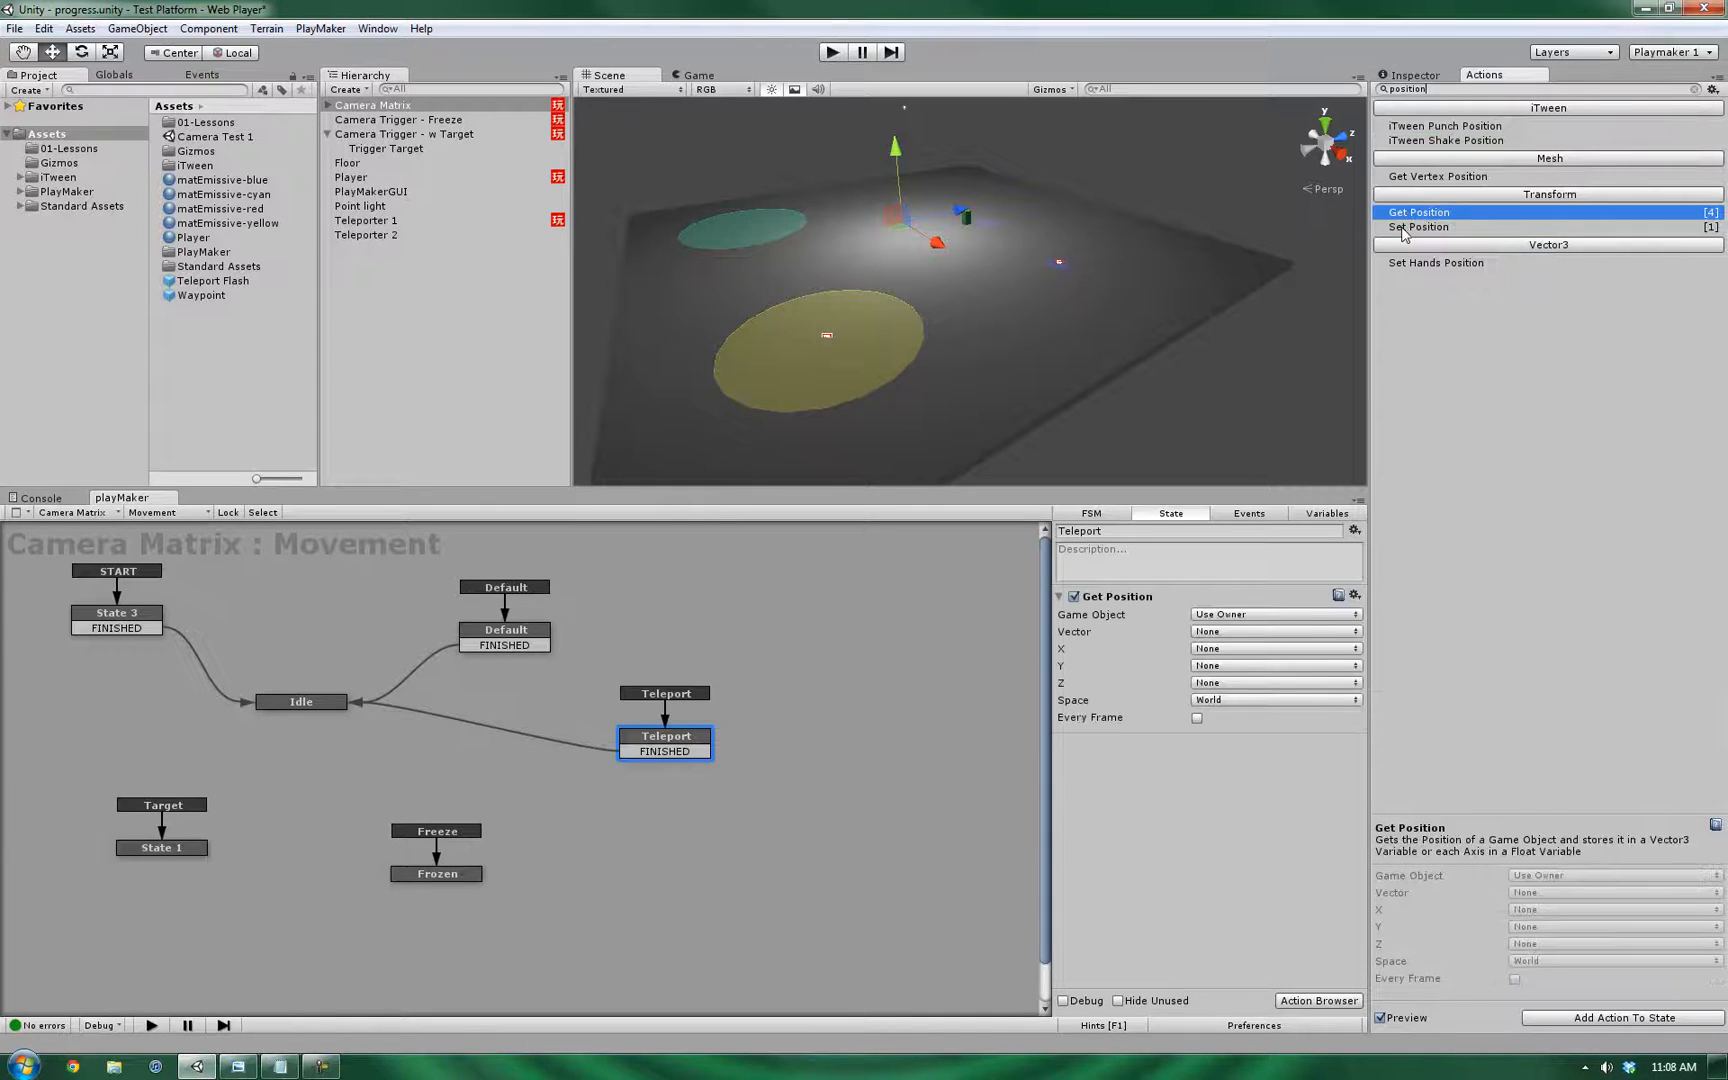
click(1418, 226)
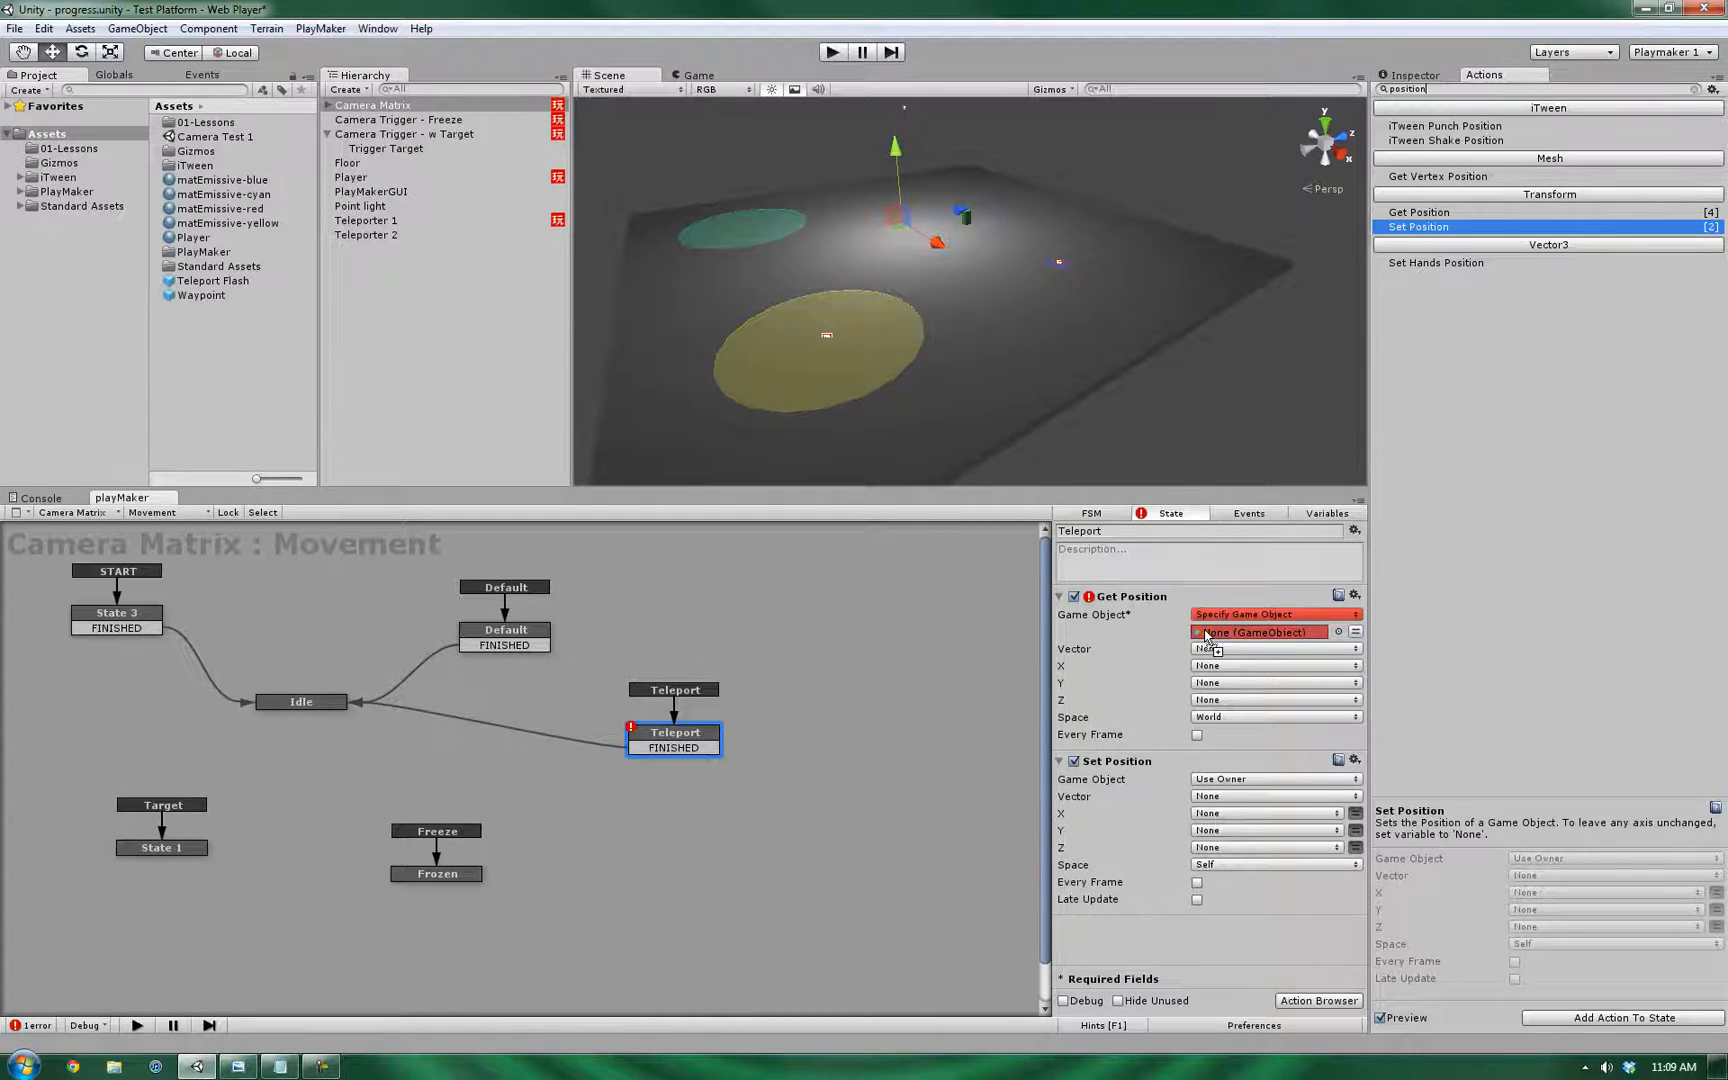
click(1256, 632)
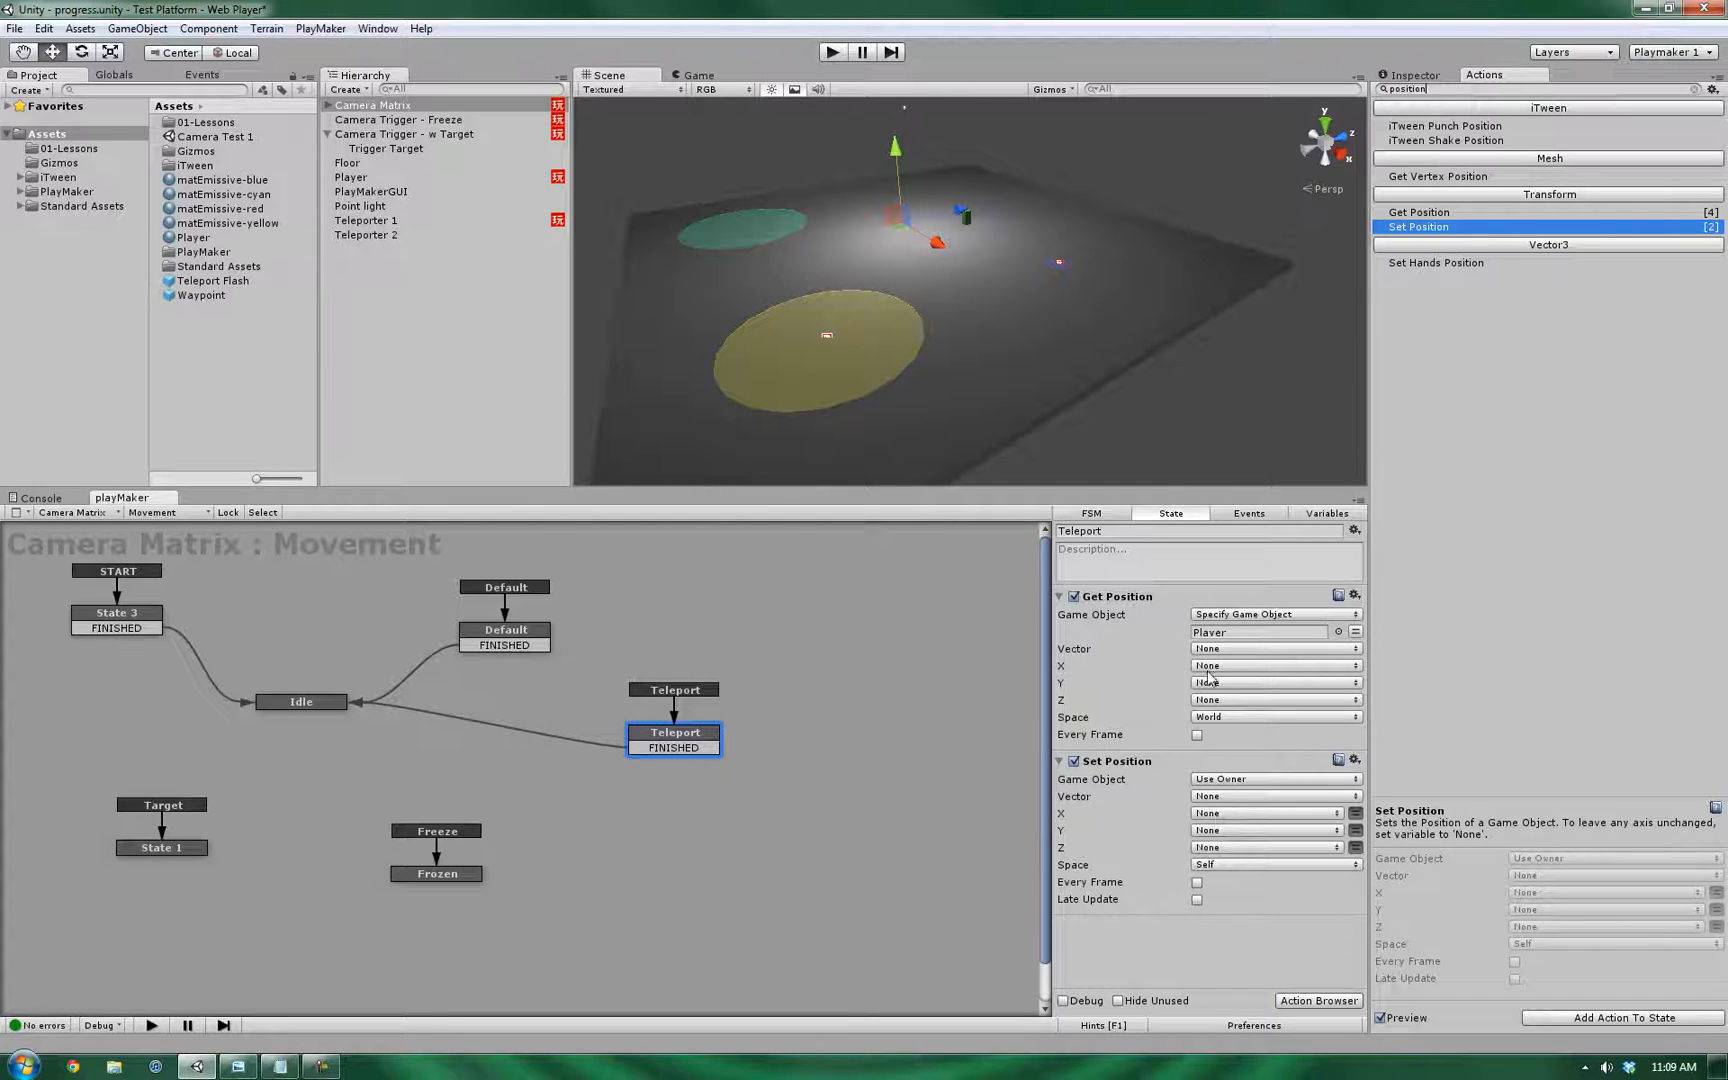
click(1272, 648)
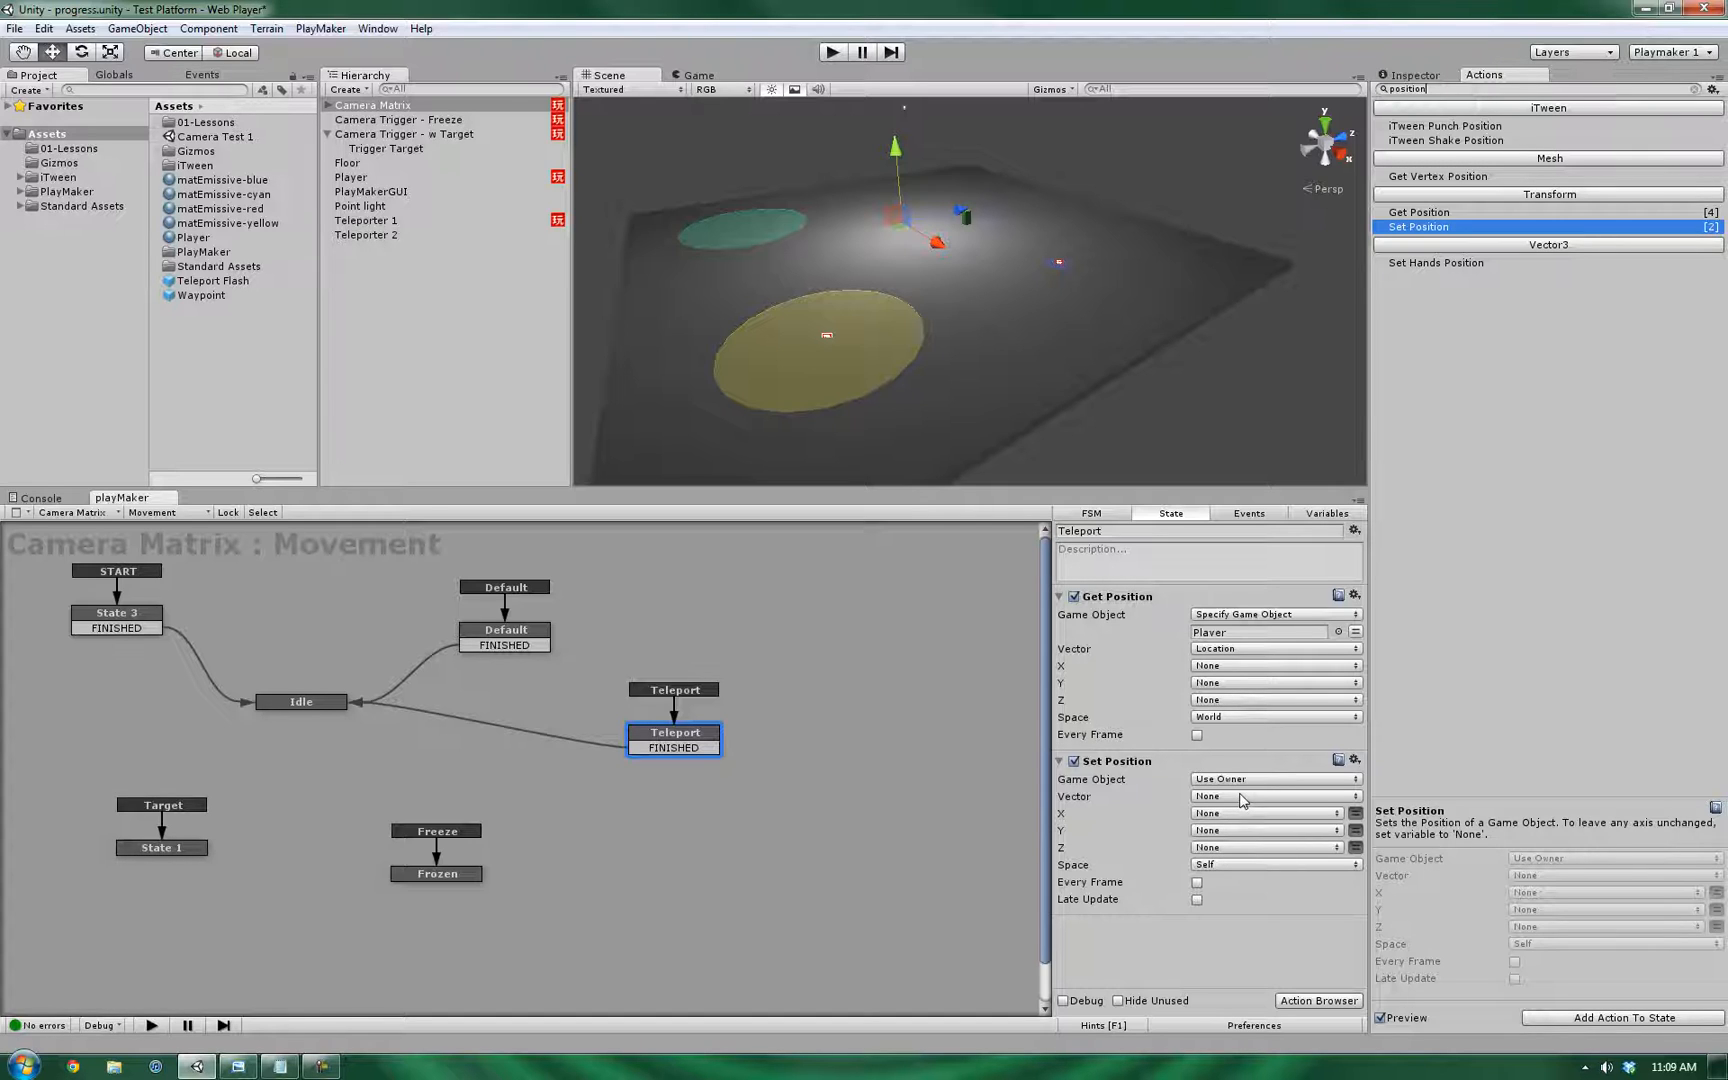
click(1272, 796)
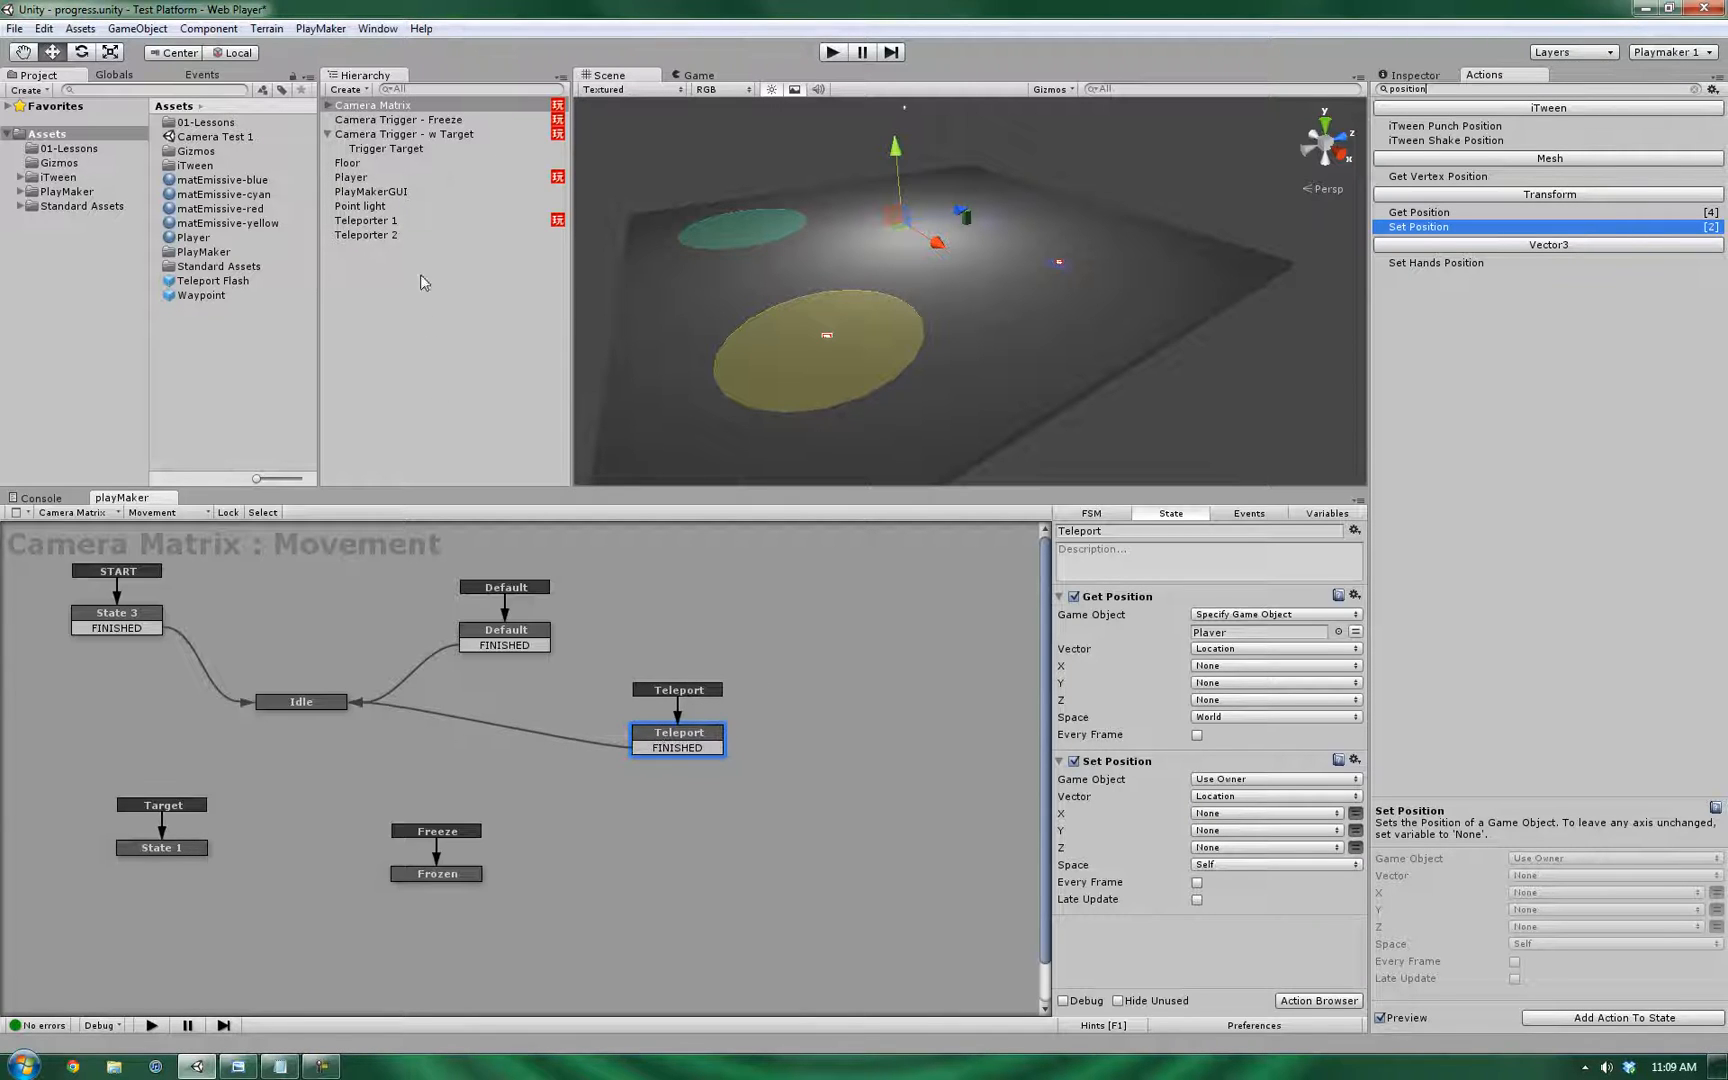
- Route Teleport's FINISHED into Camera Action and have it send the Teleport event to Camera Matrix
click(364, 220)
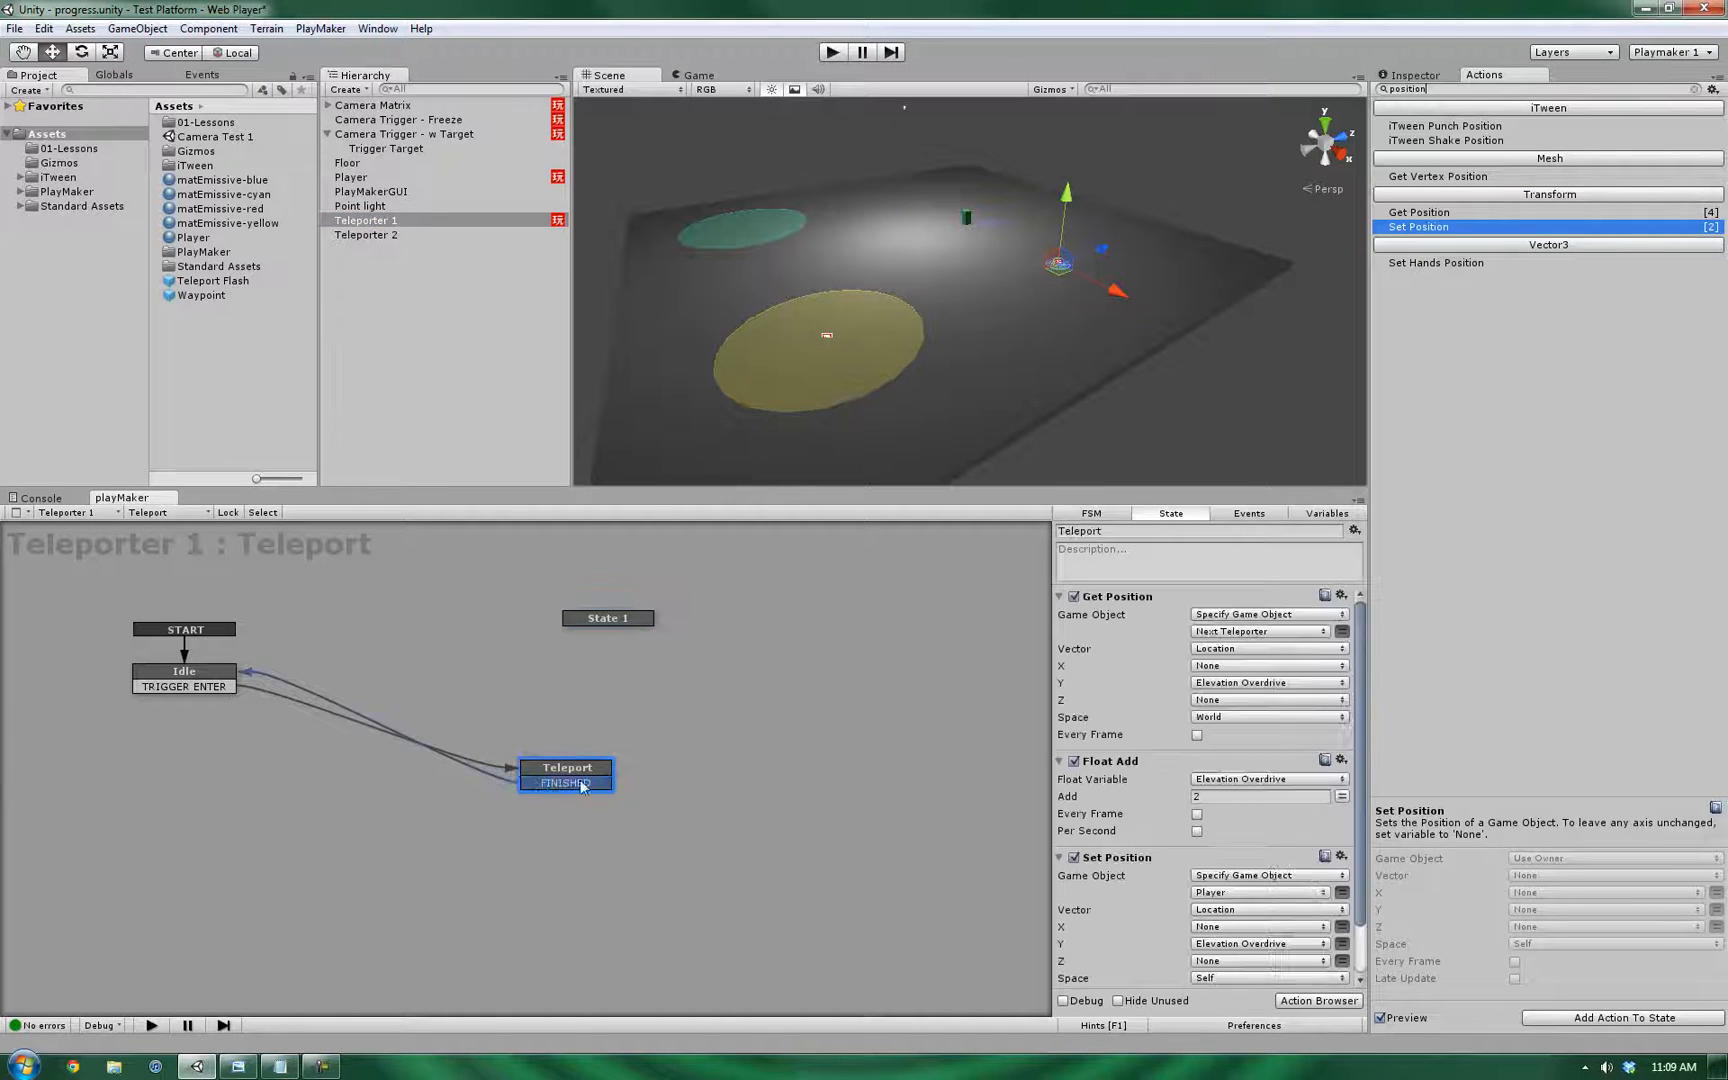
click(608, 618)
text(event)
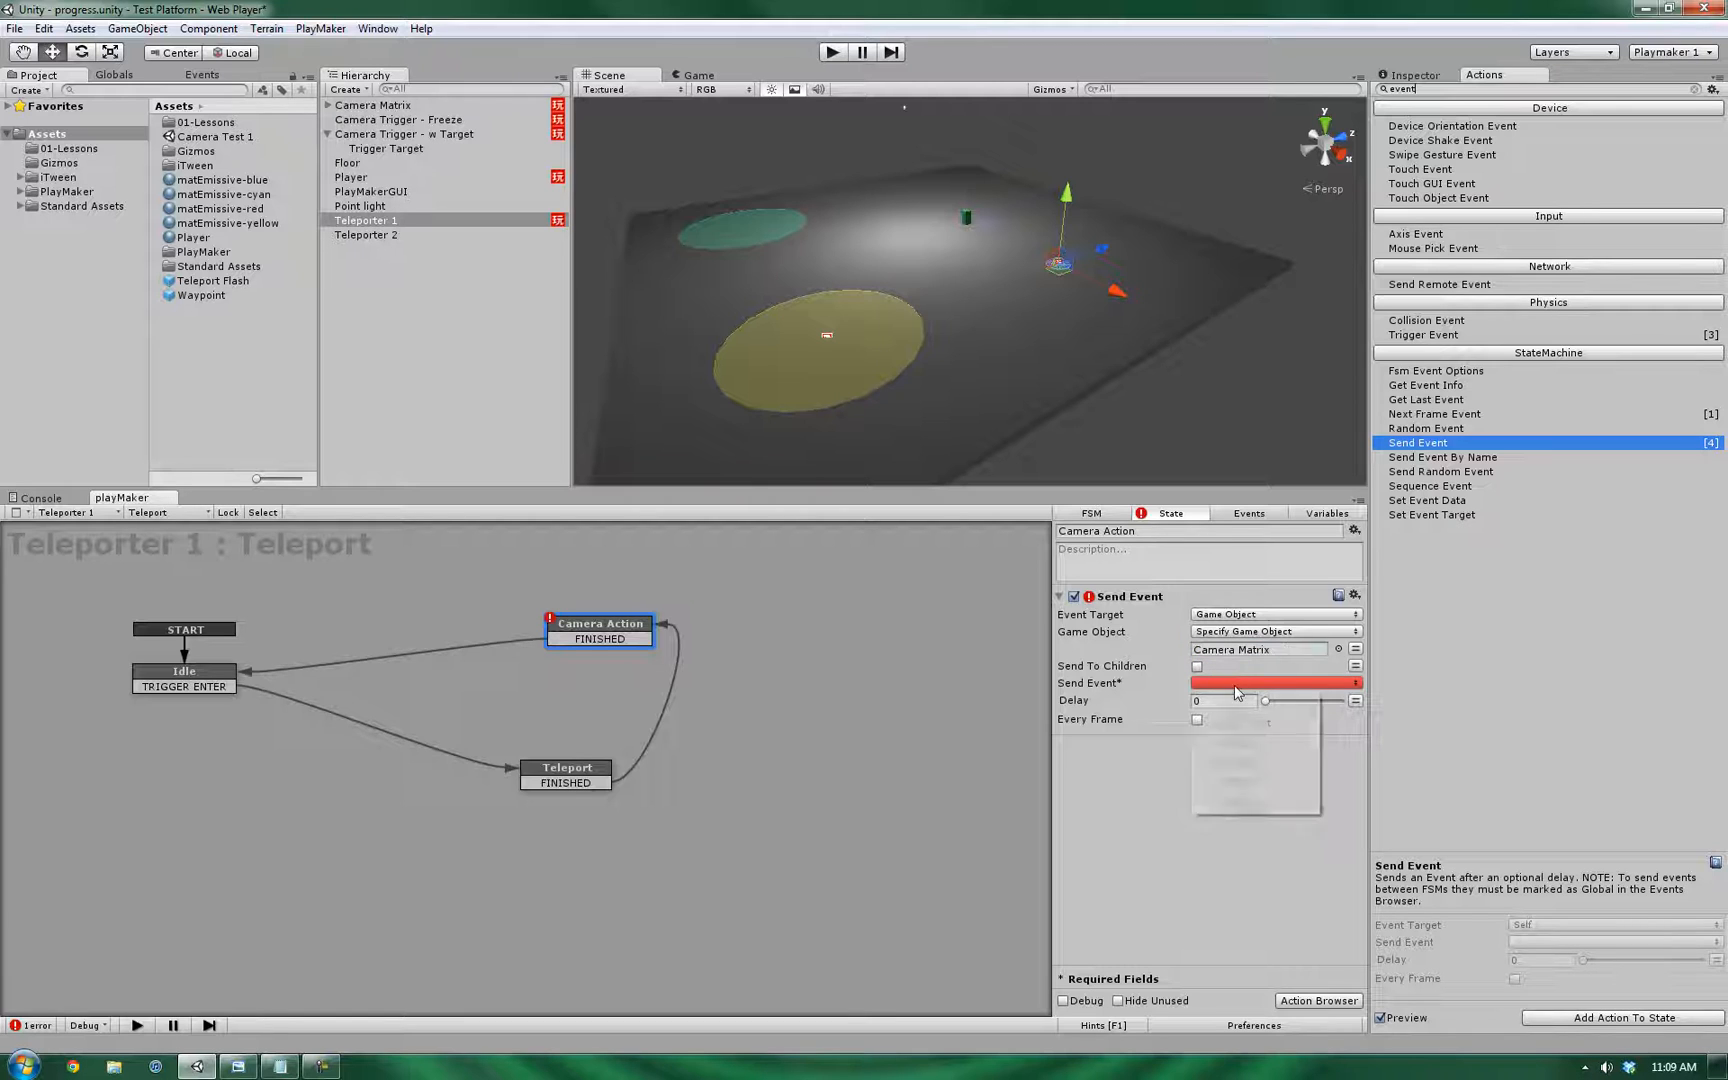
click(1256, 684)
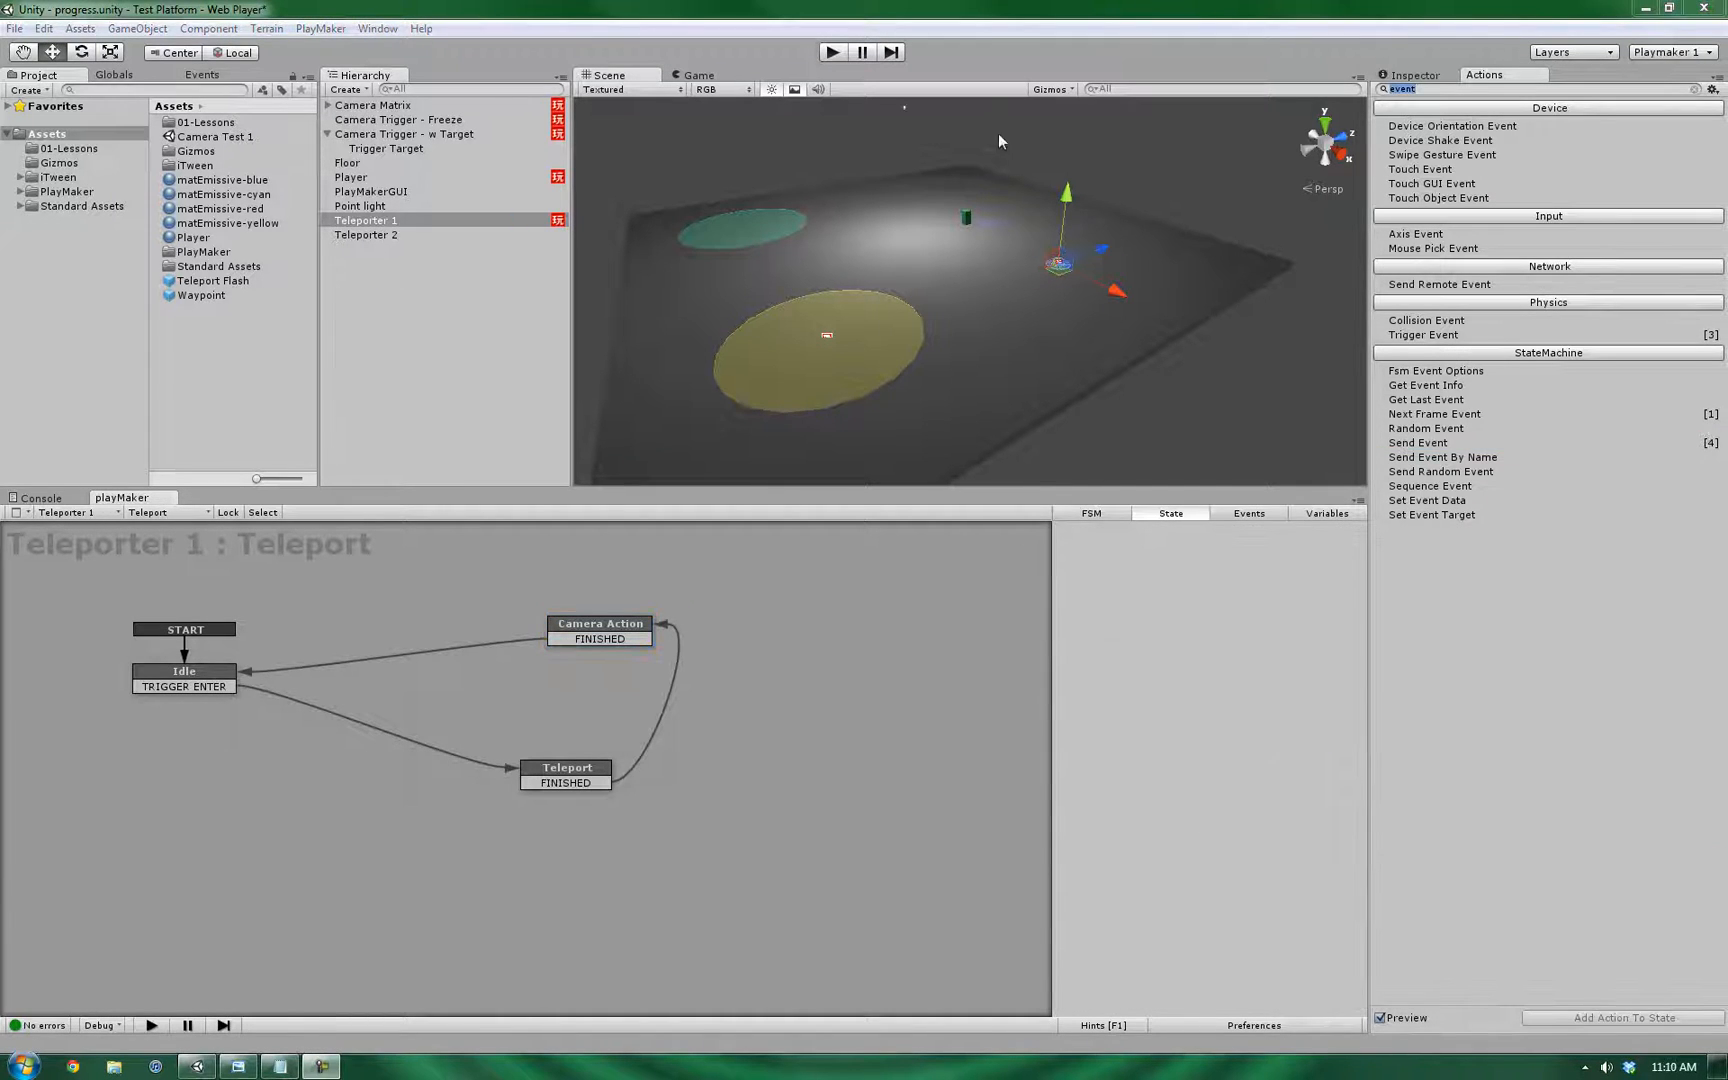
mouse_move(1046, 370)
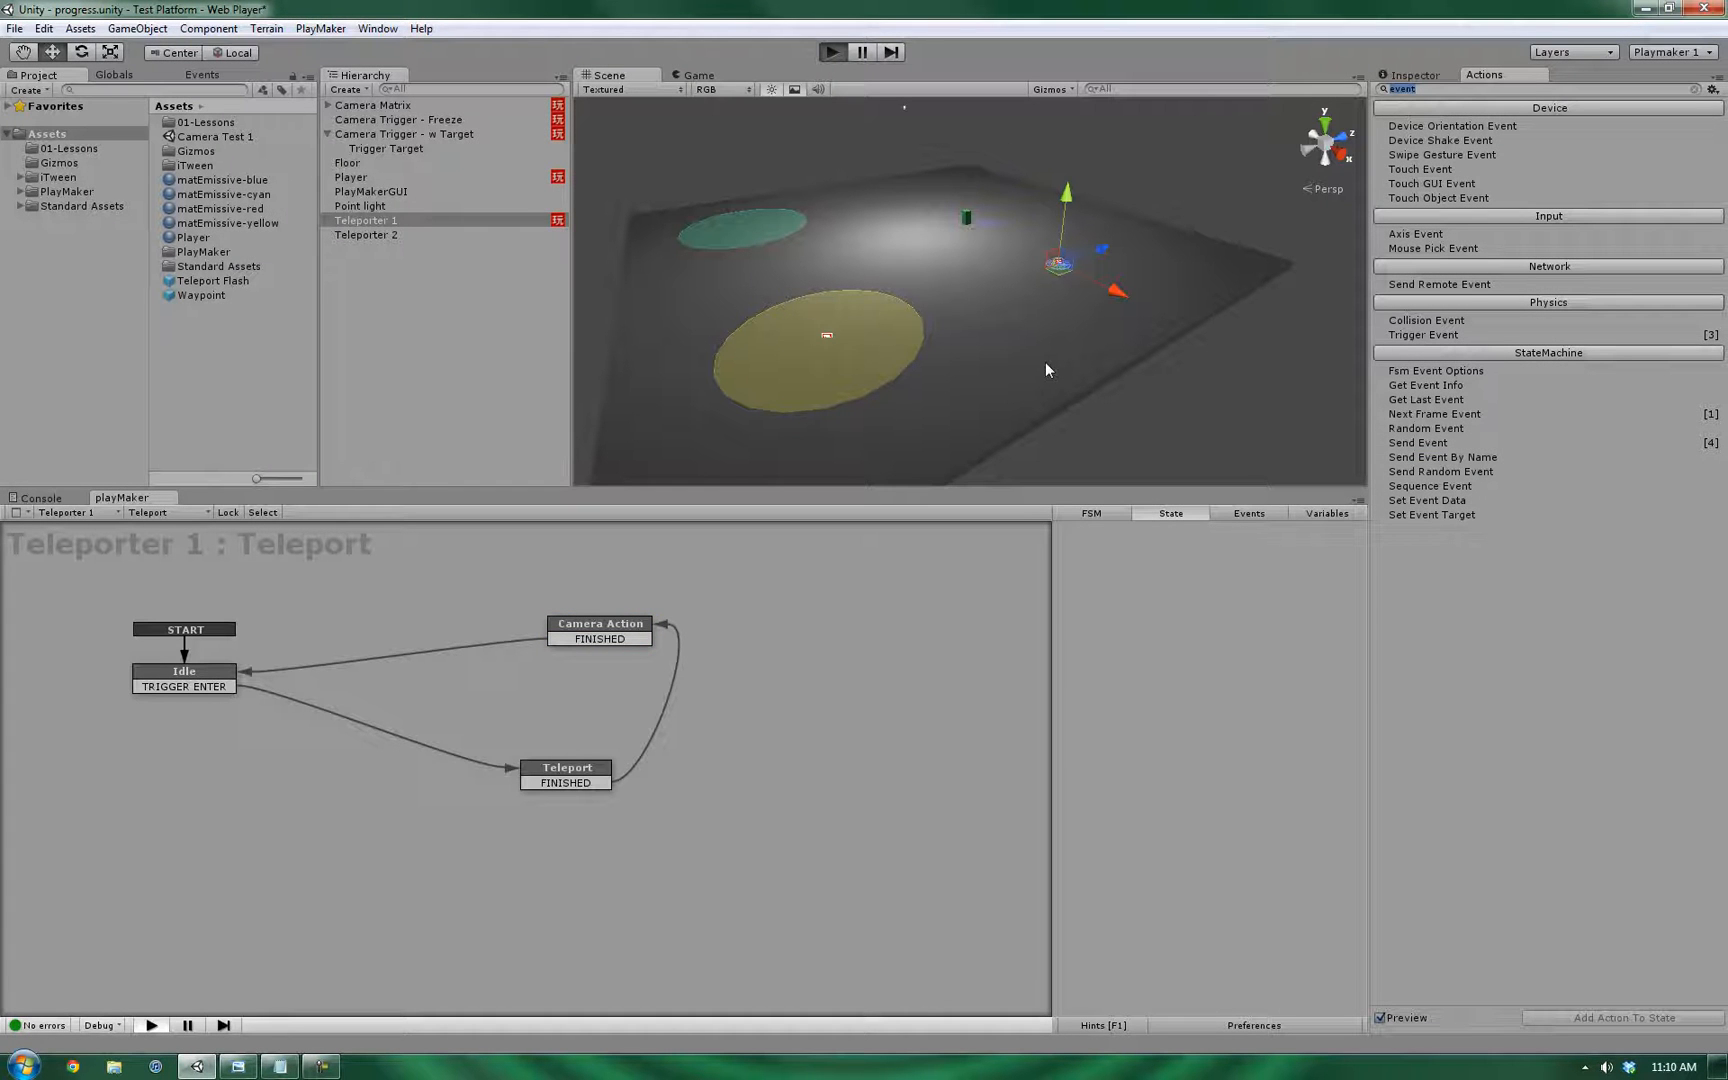
click(830, 52)
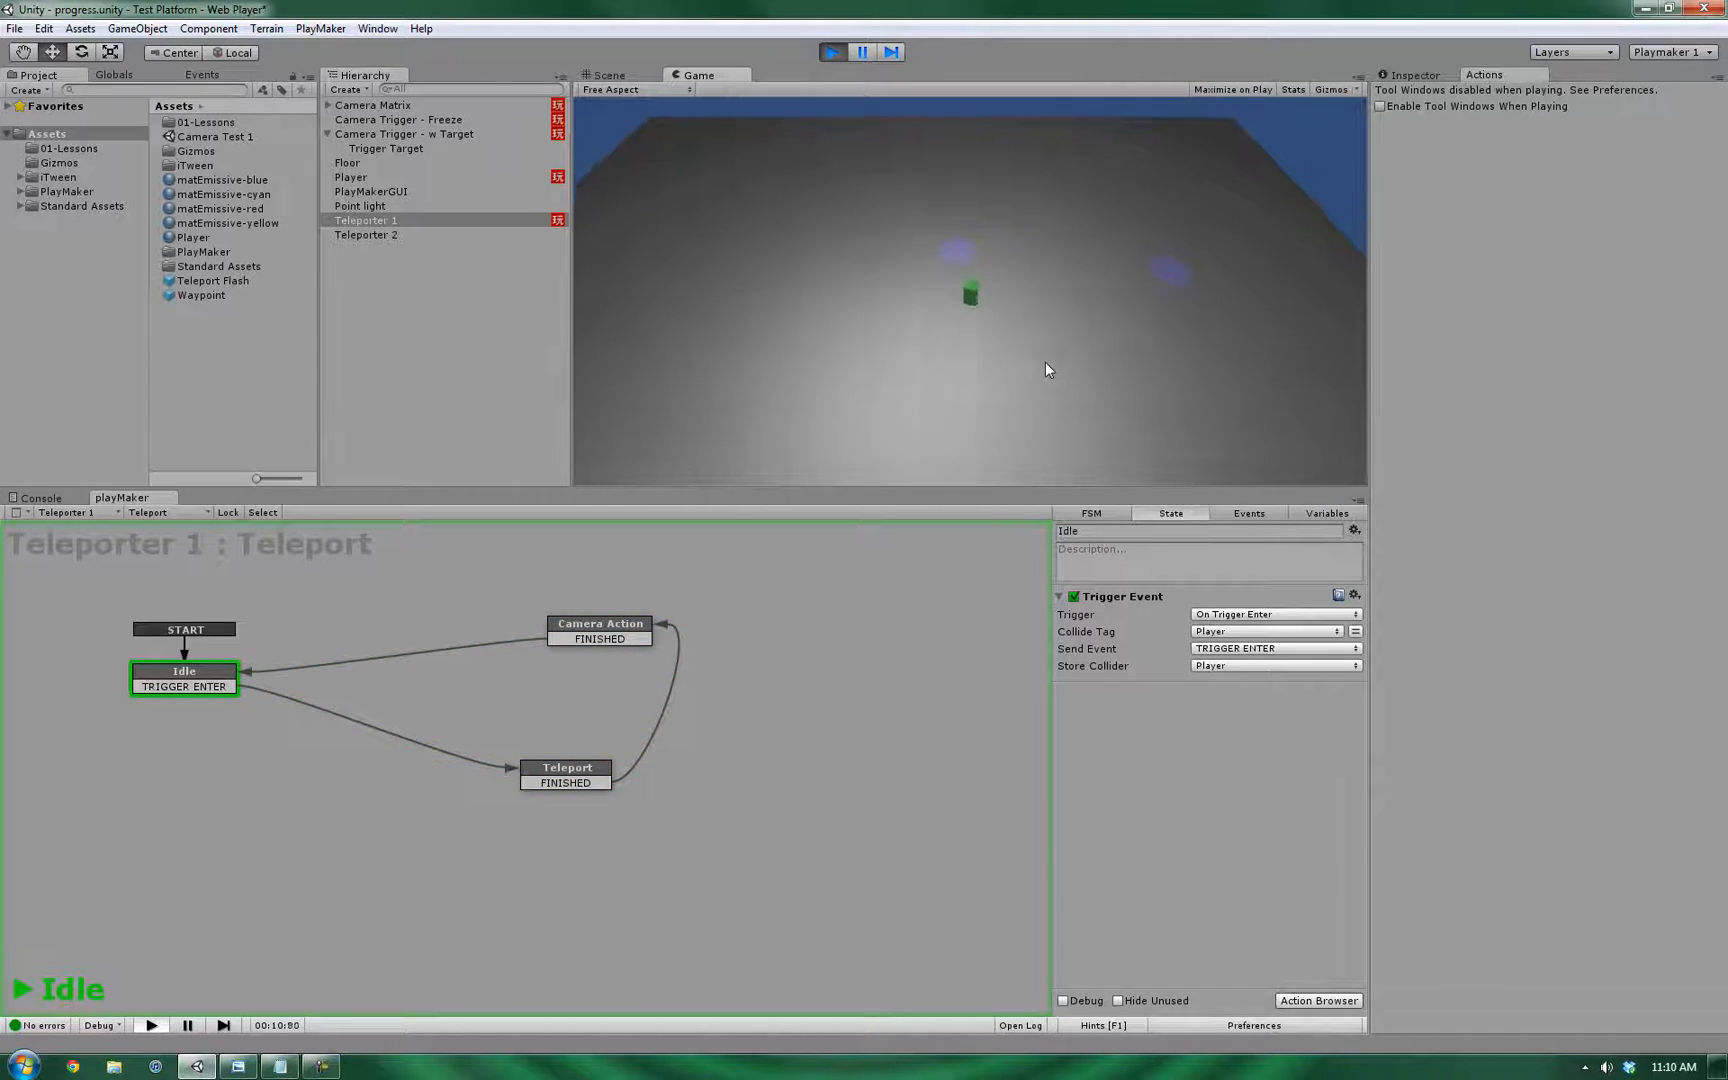
click(832, 52)
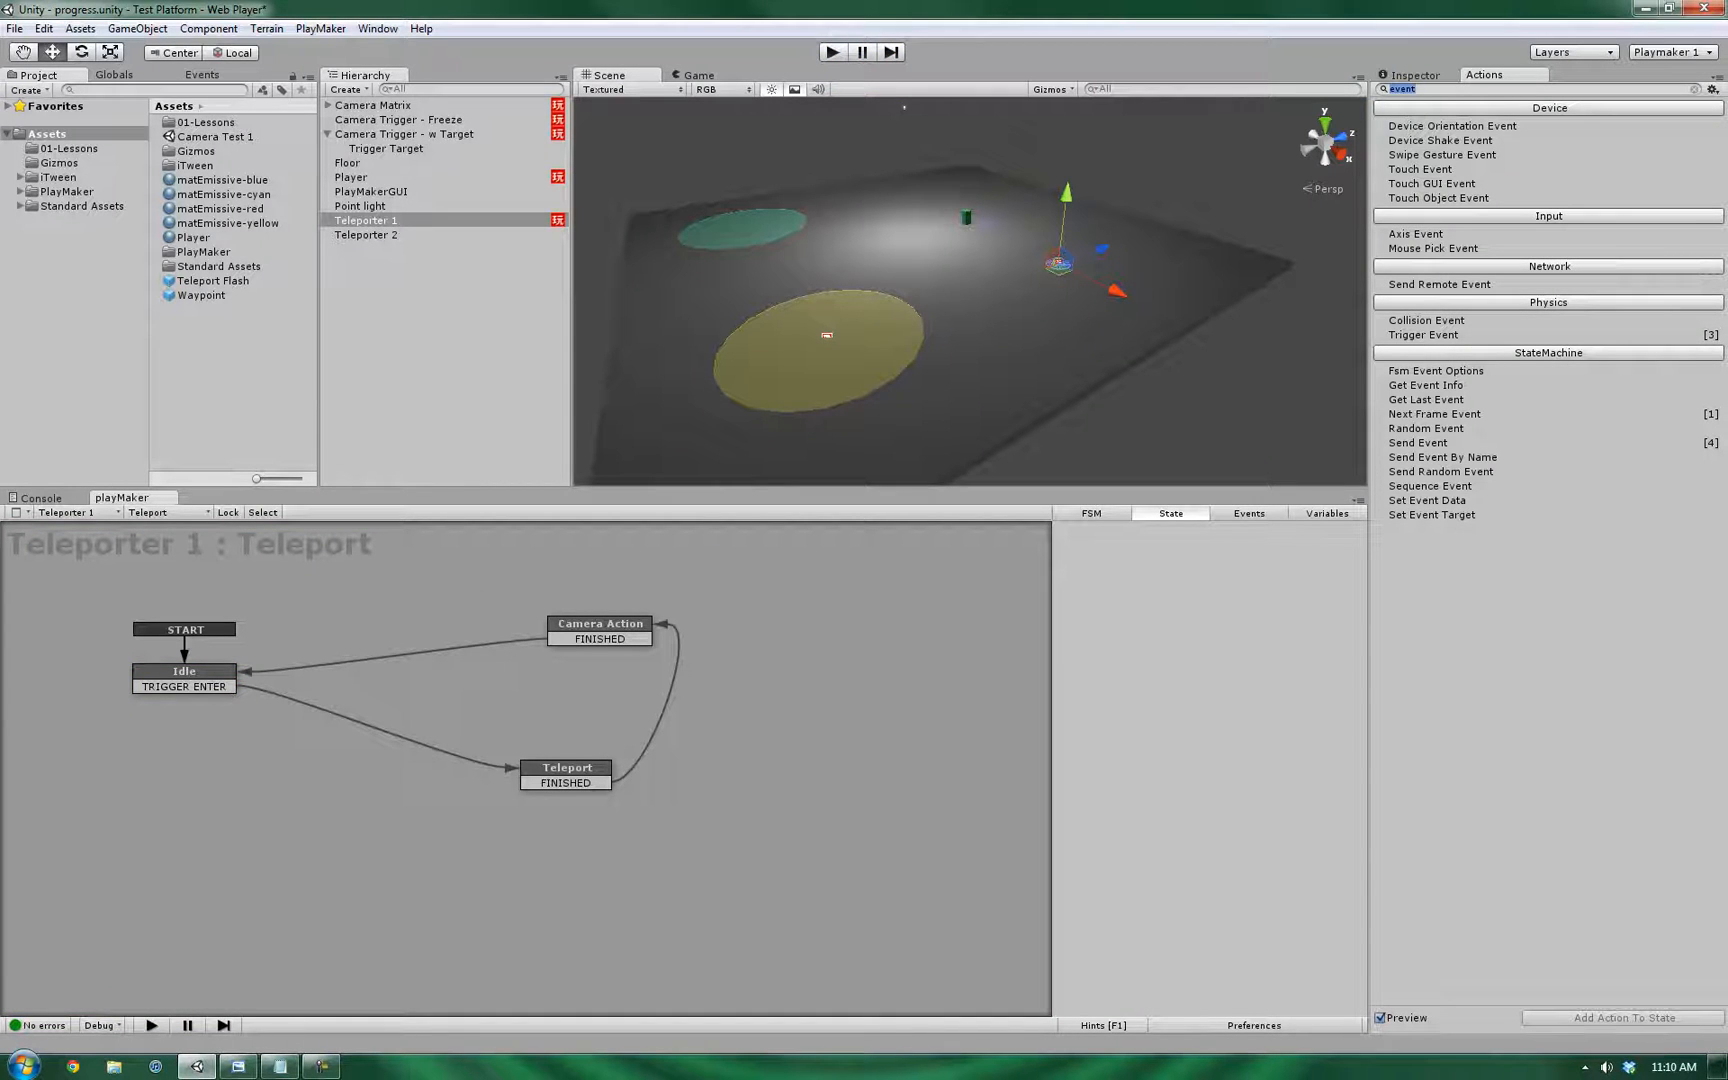
- Copy Teleporter 1's FSM onto Teleporter 2 with Next Teleporter set to Teleporter 1
click(364, 220)
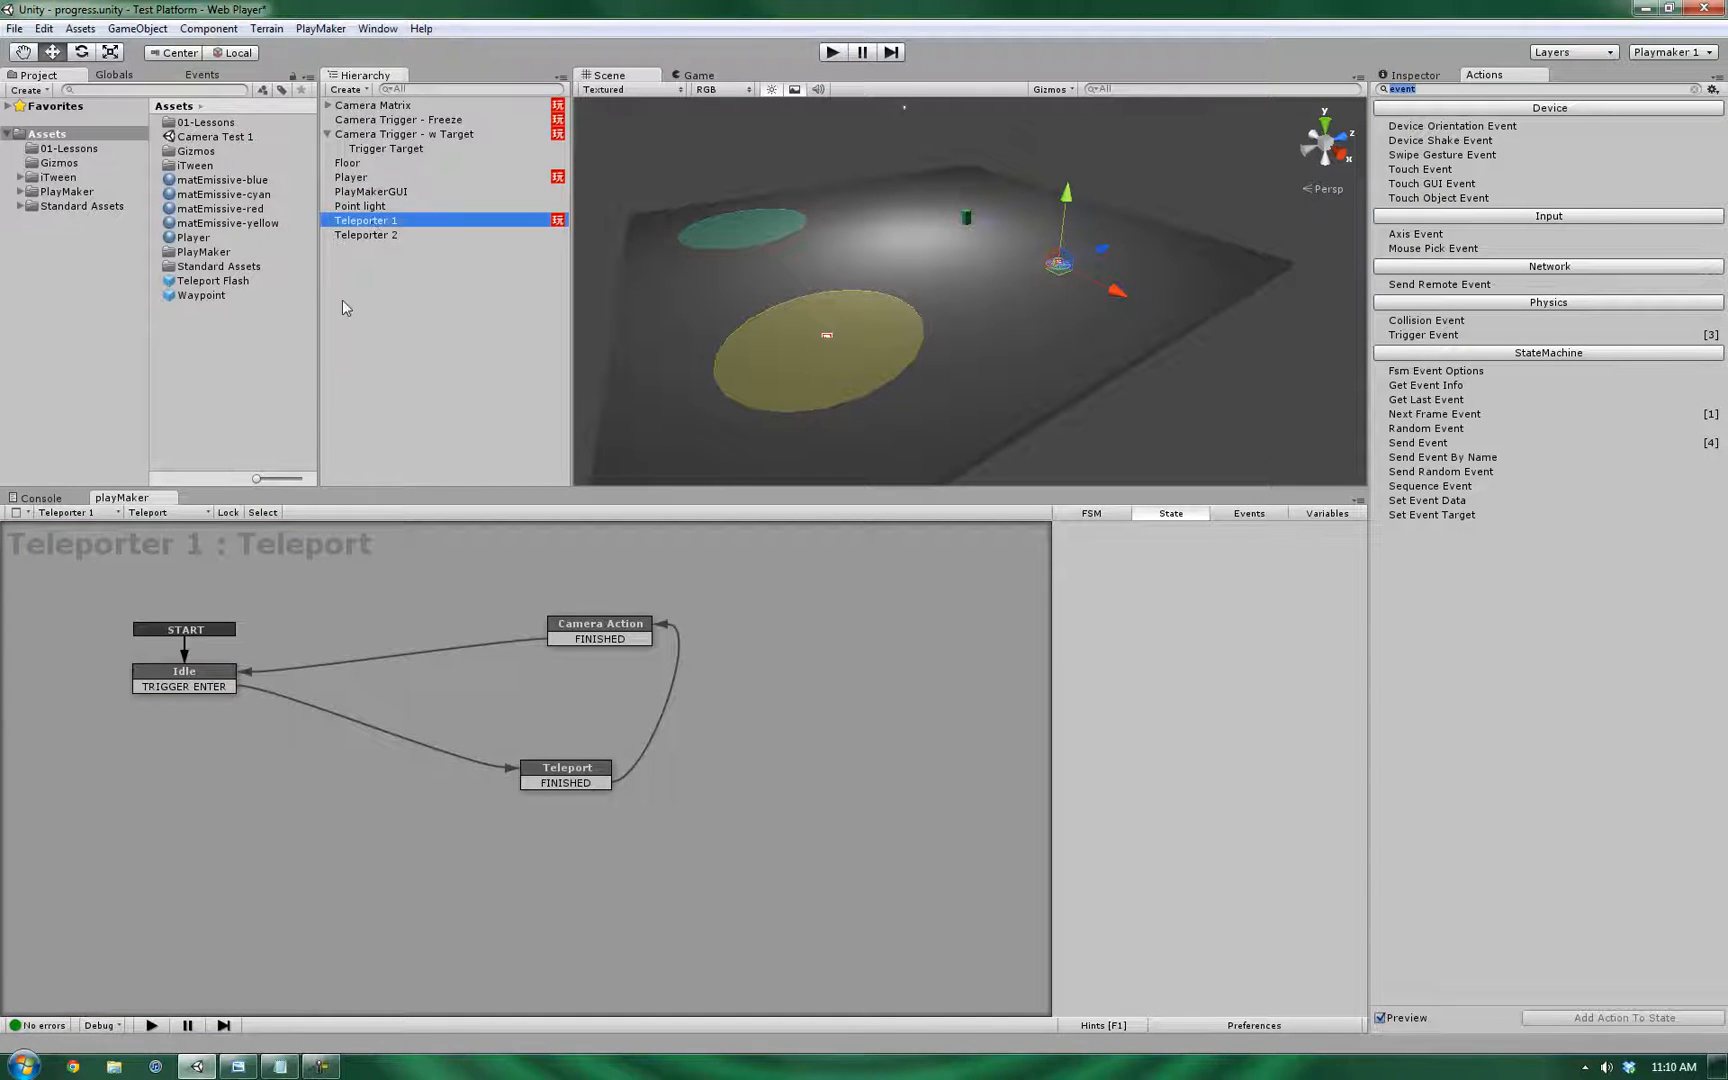
right_click(218, 788)
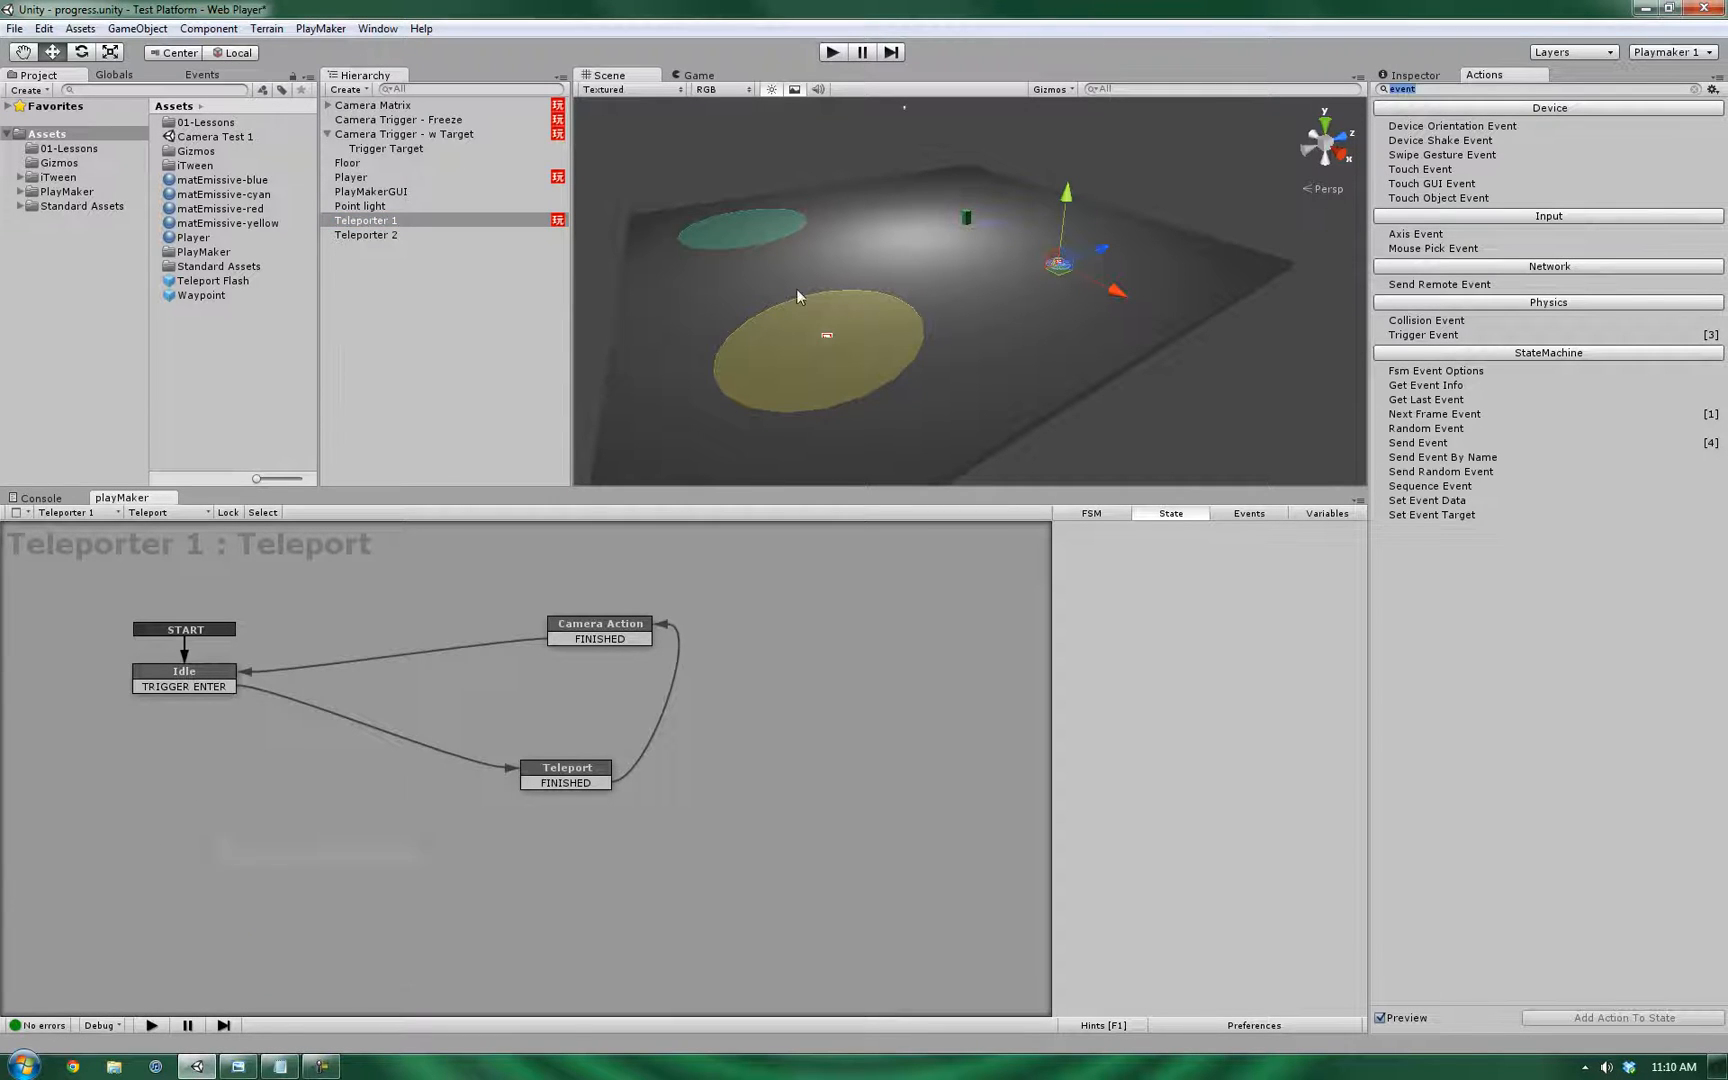
click(366, 234)
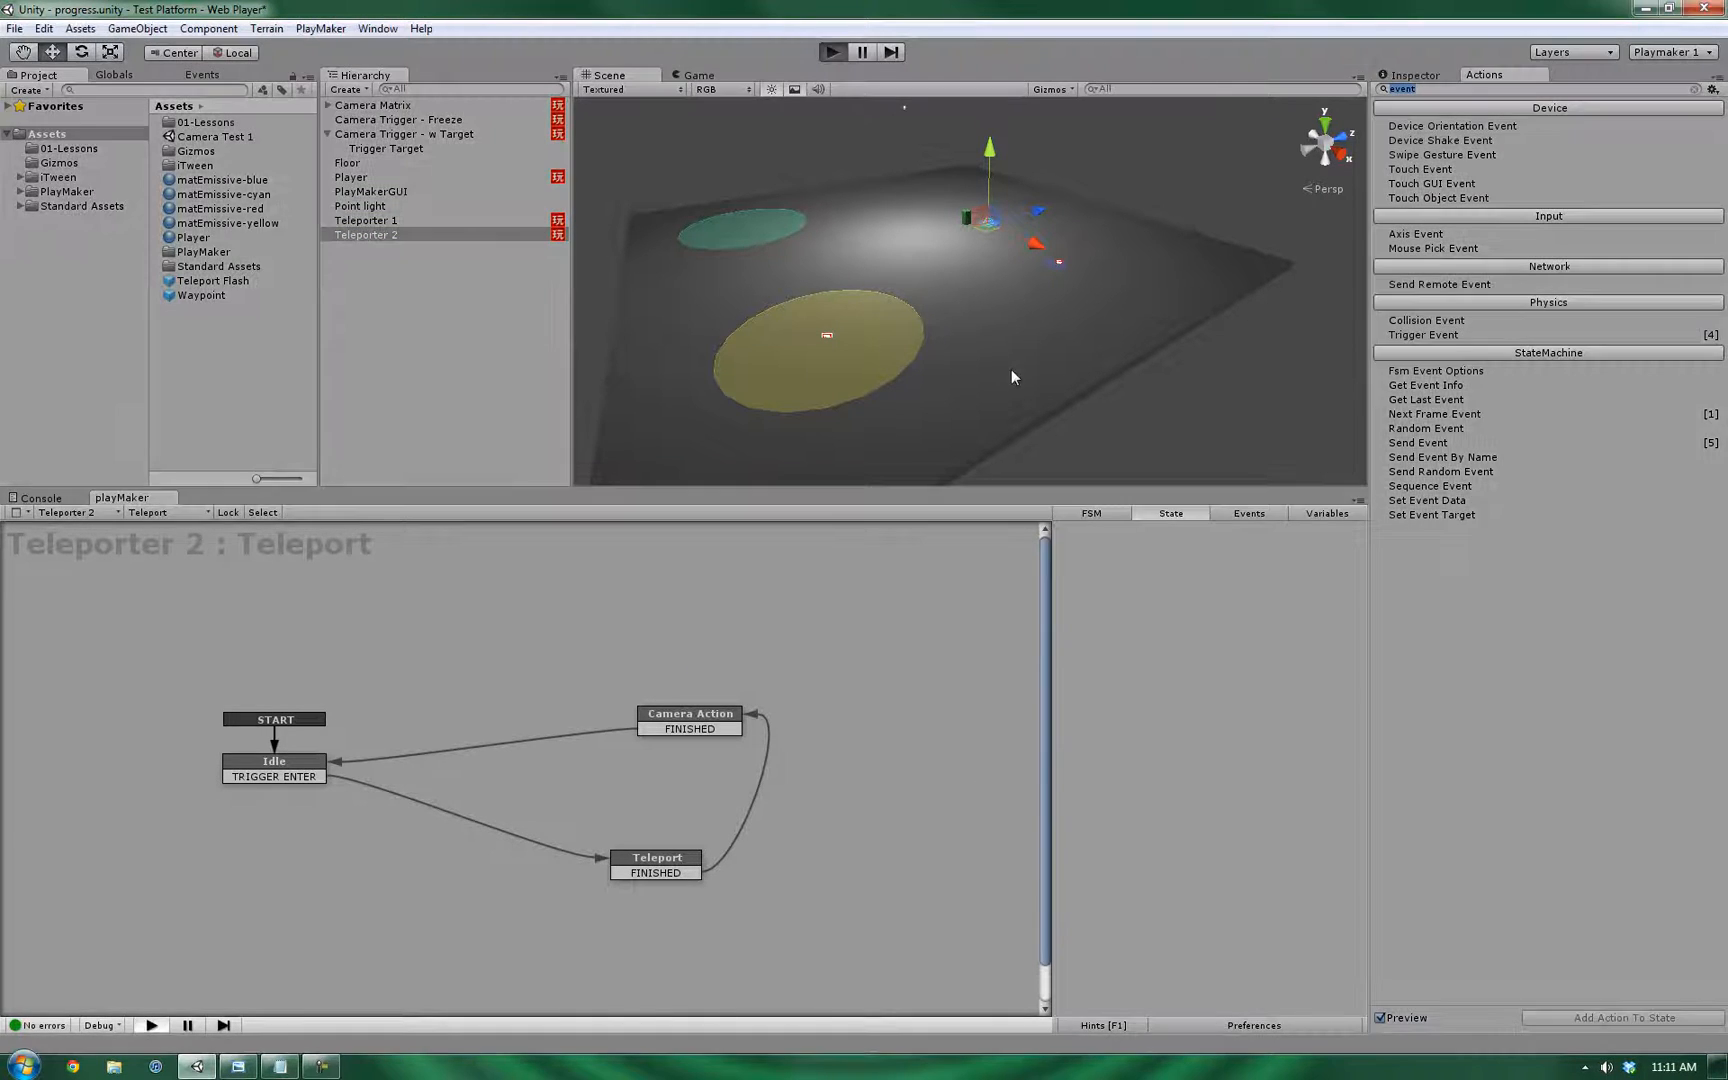
- Run the scene twice to test teleporting between the two teleporters
click(696, 74)
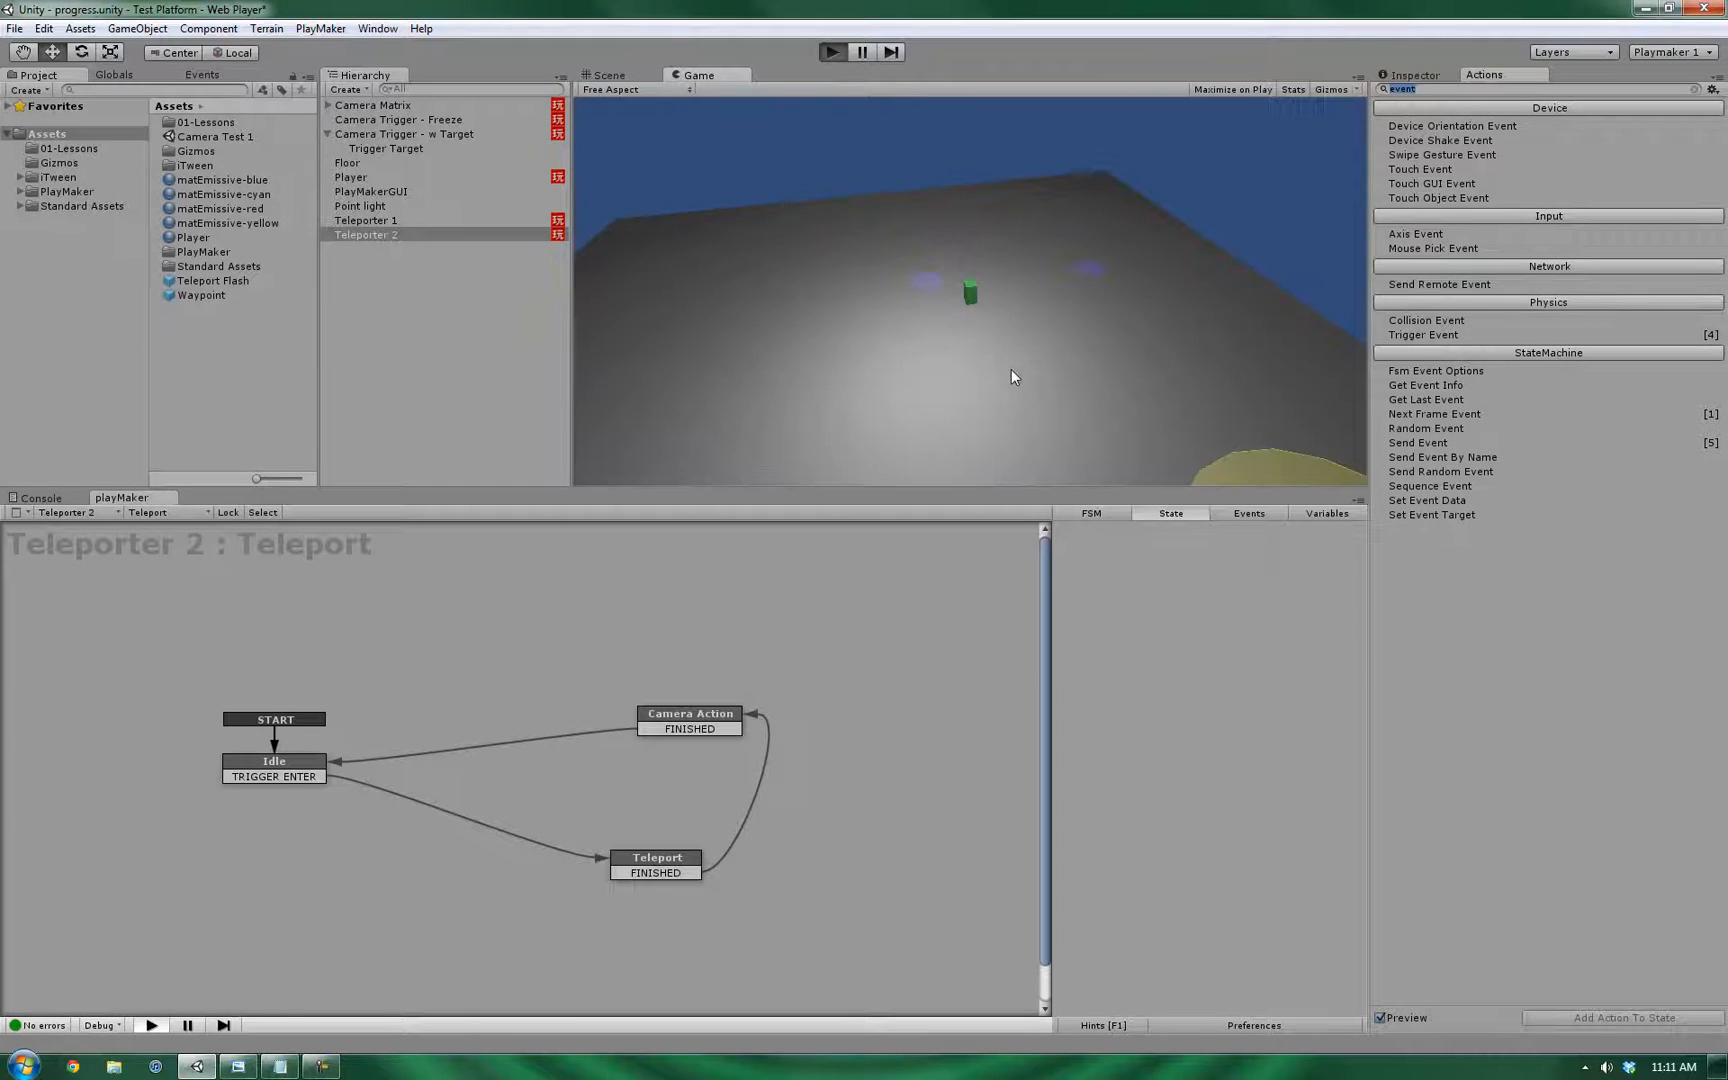
click(830, 52)
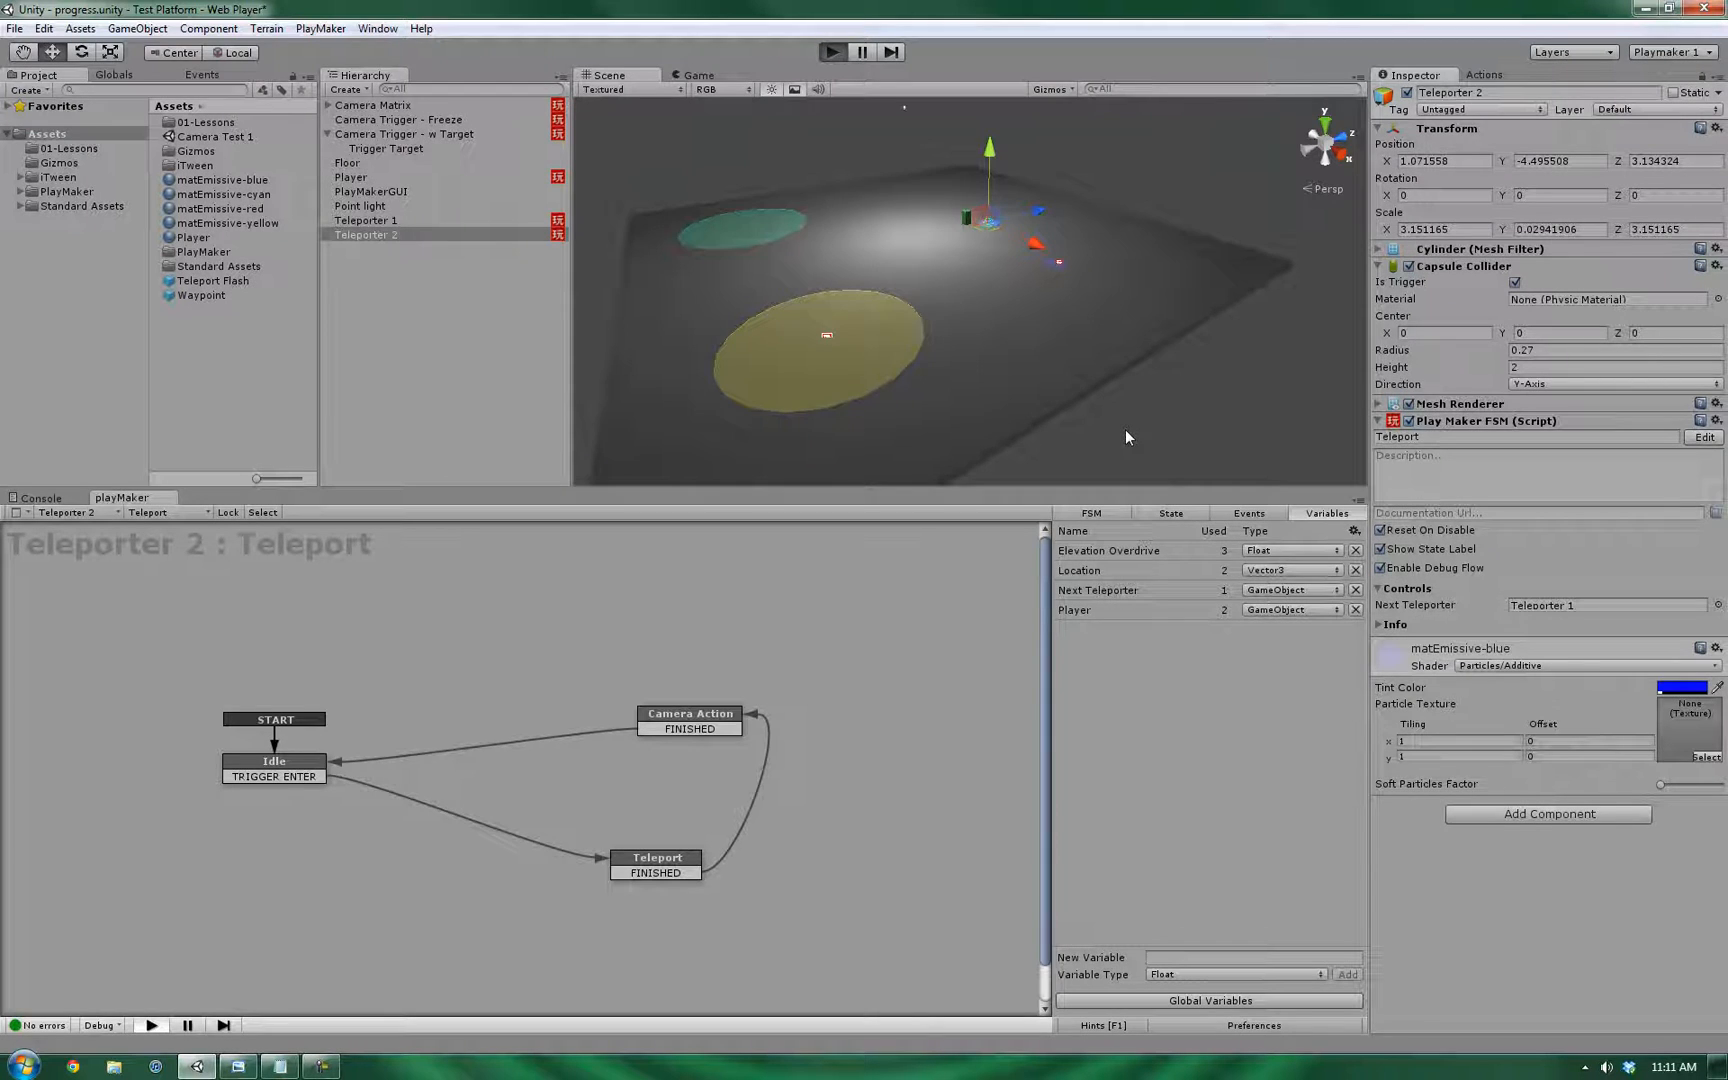
click(830, 52)
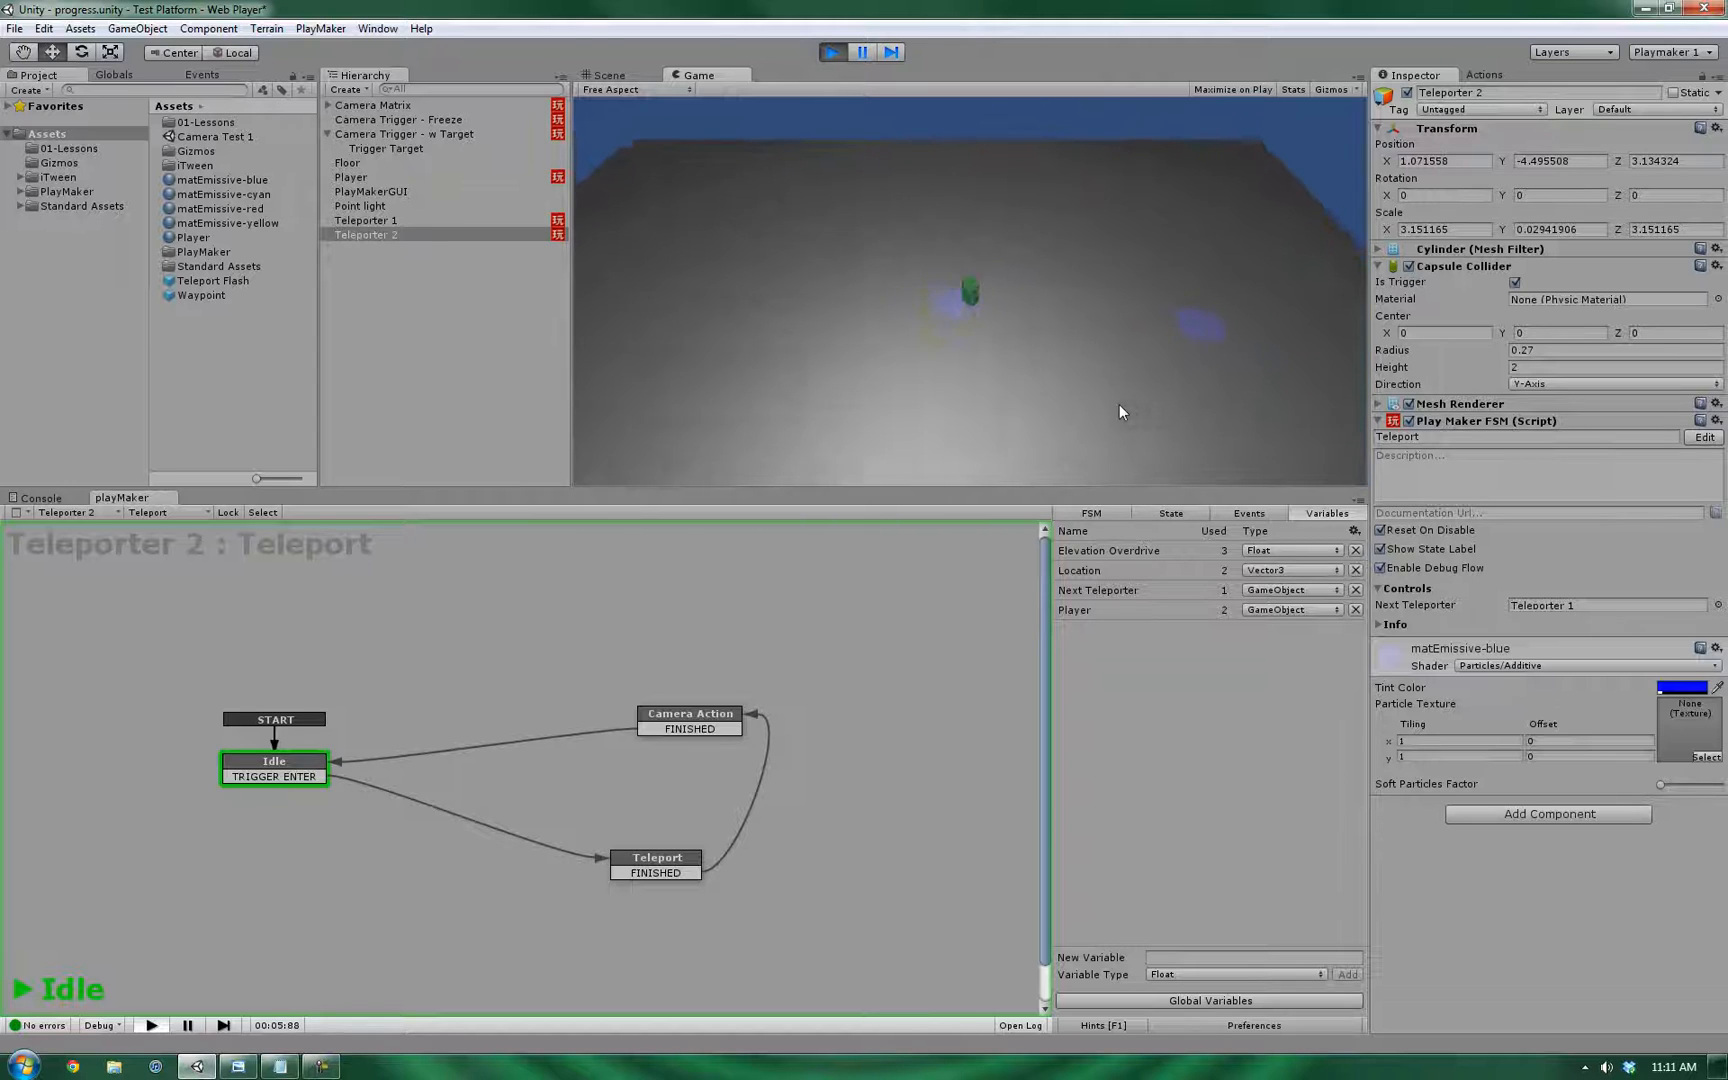
- Shrink both teleporters' Capsule Collider radius to 0.36, testing in between
click(606, 74)
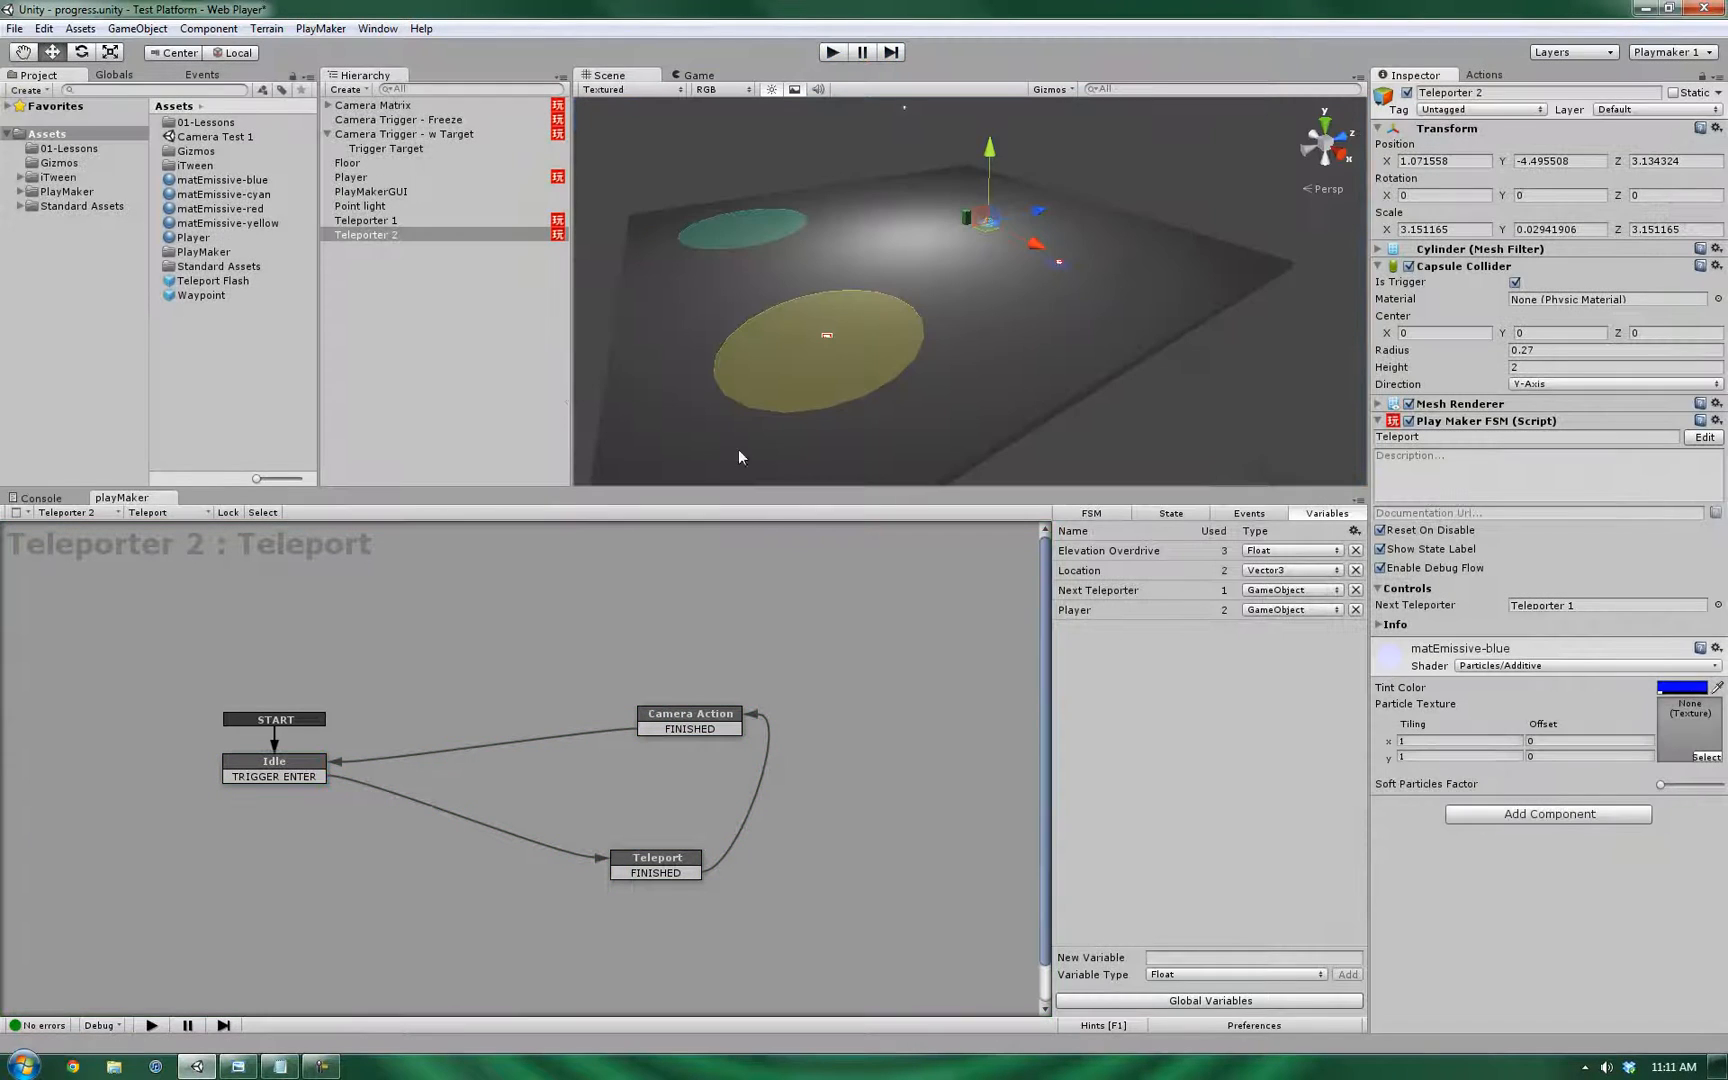
click(366, 220)
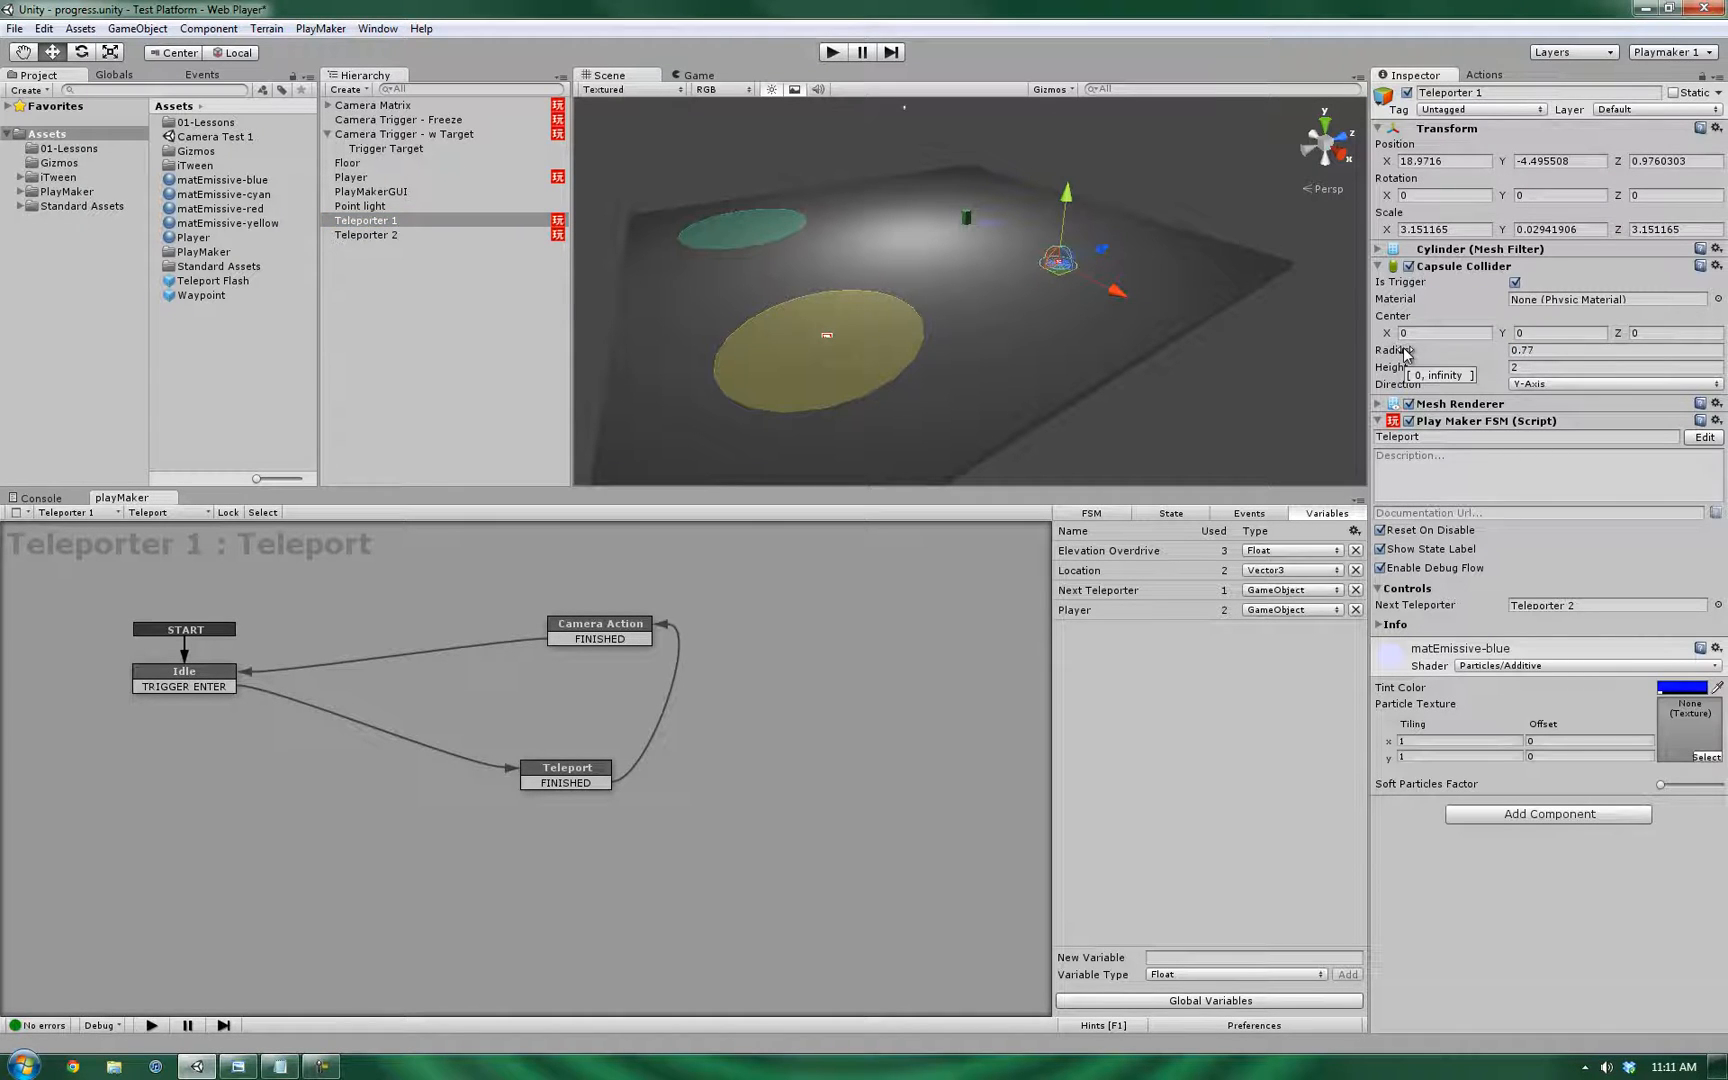
click(366, 234)
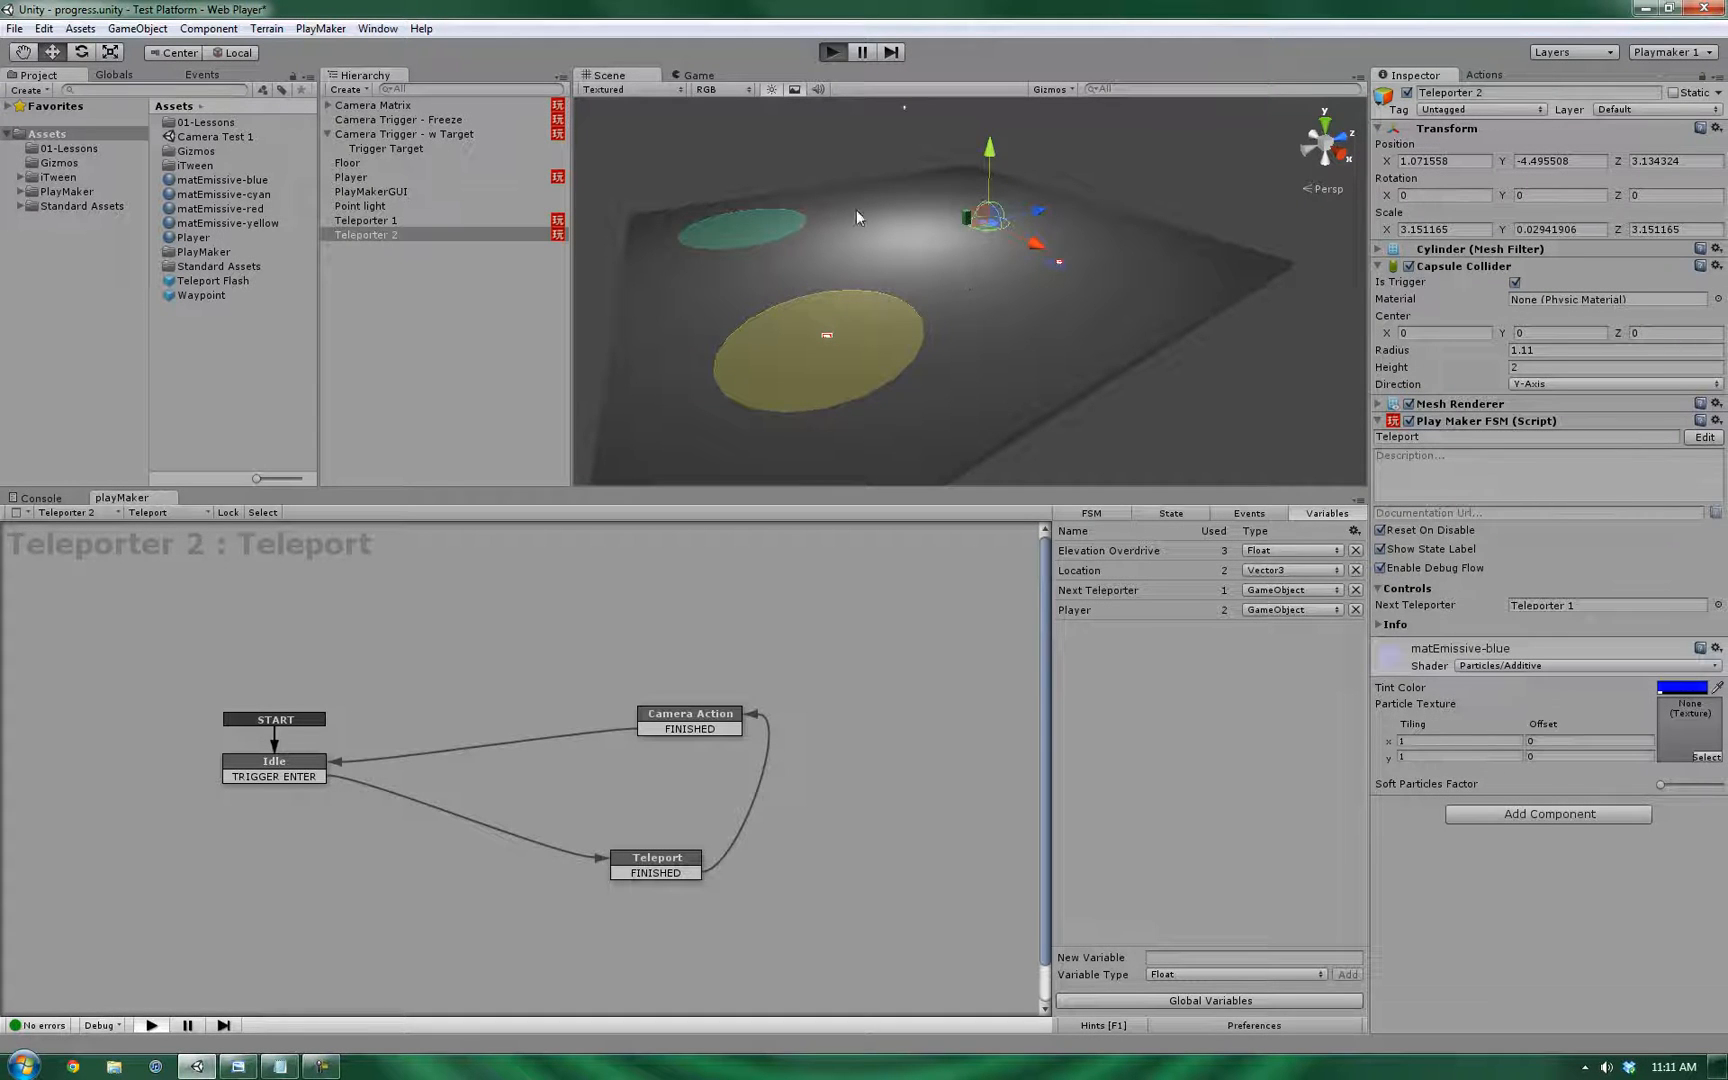
click(830, 52)
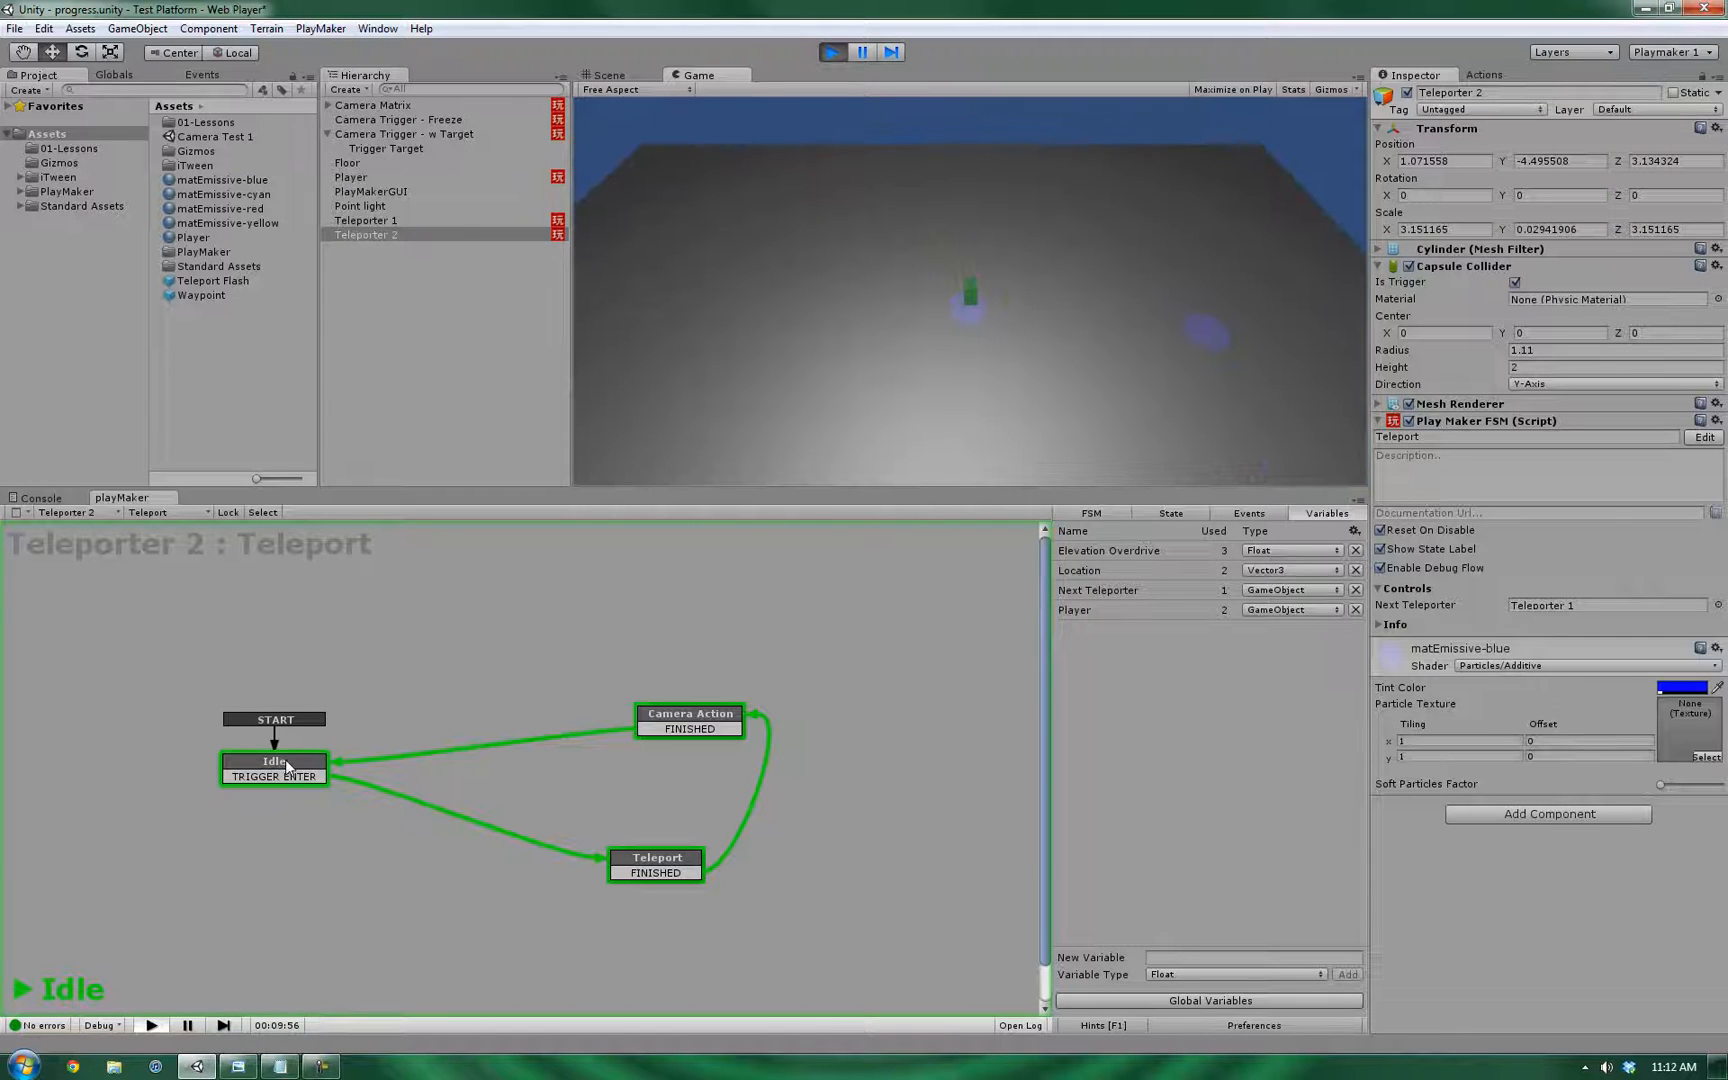
click(274, 762)
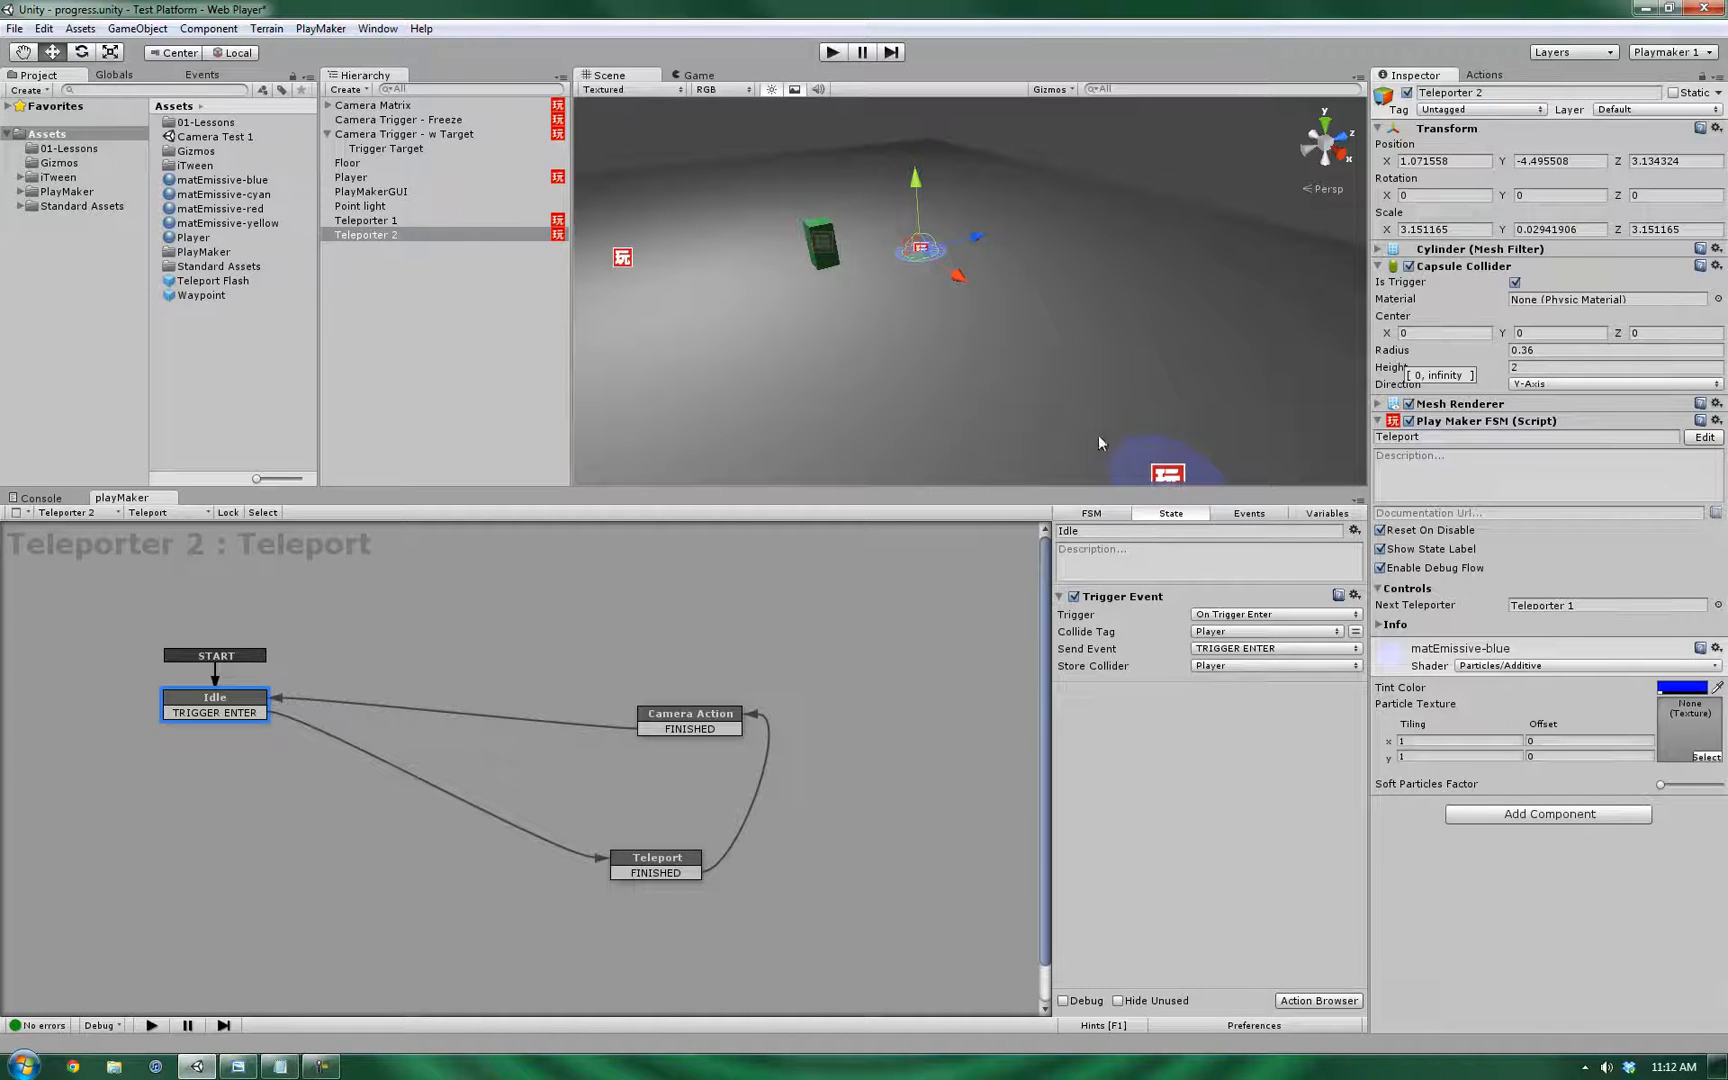
click(364, 220)
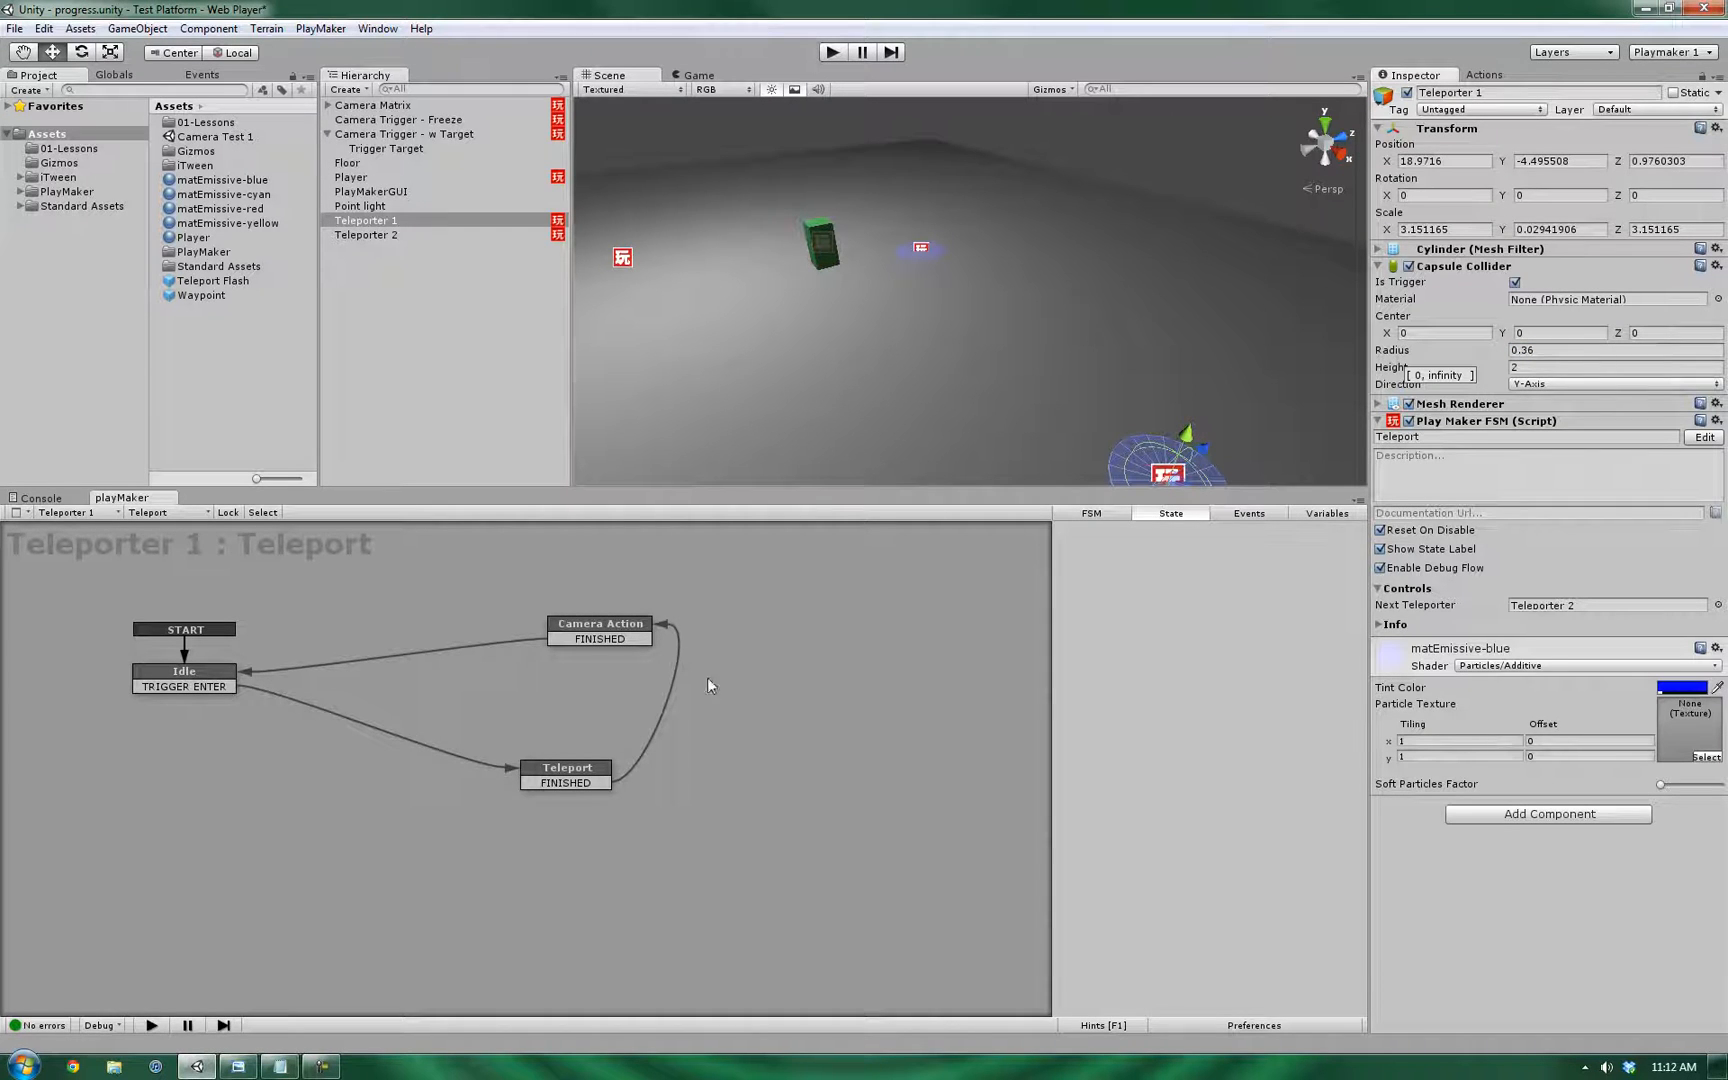
mouse_move(204, 824)
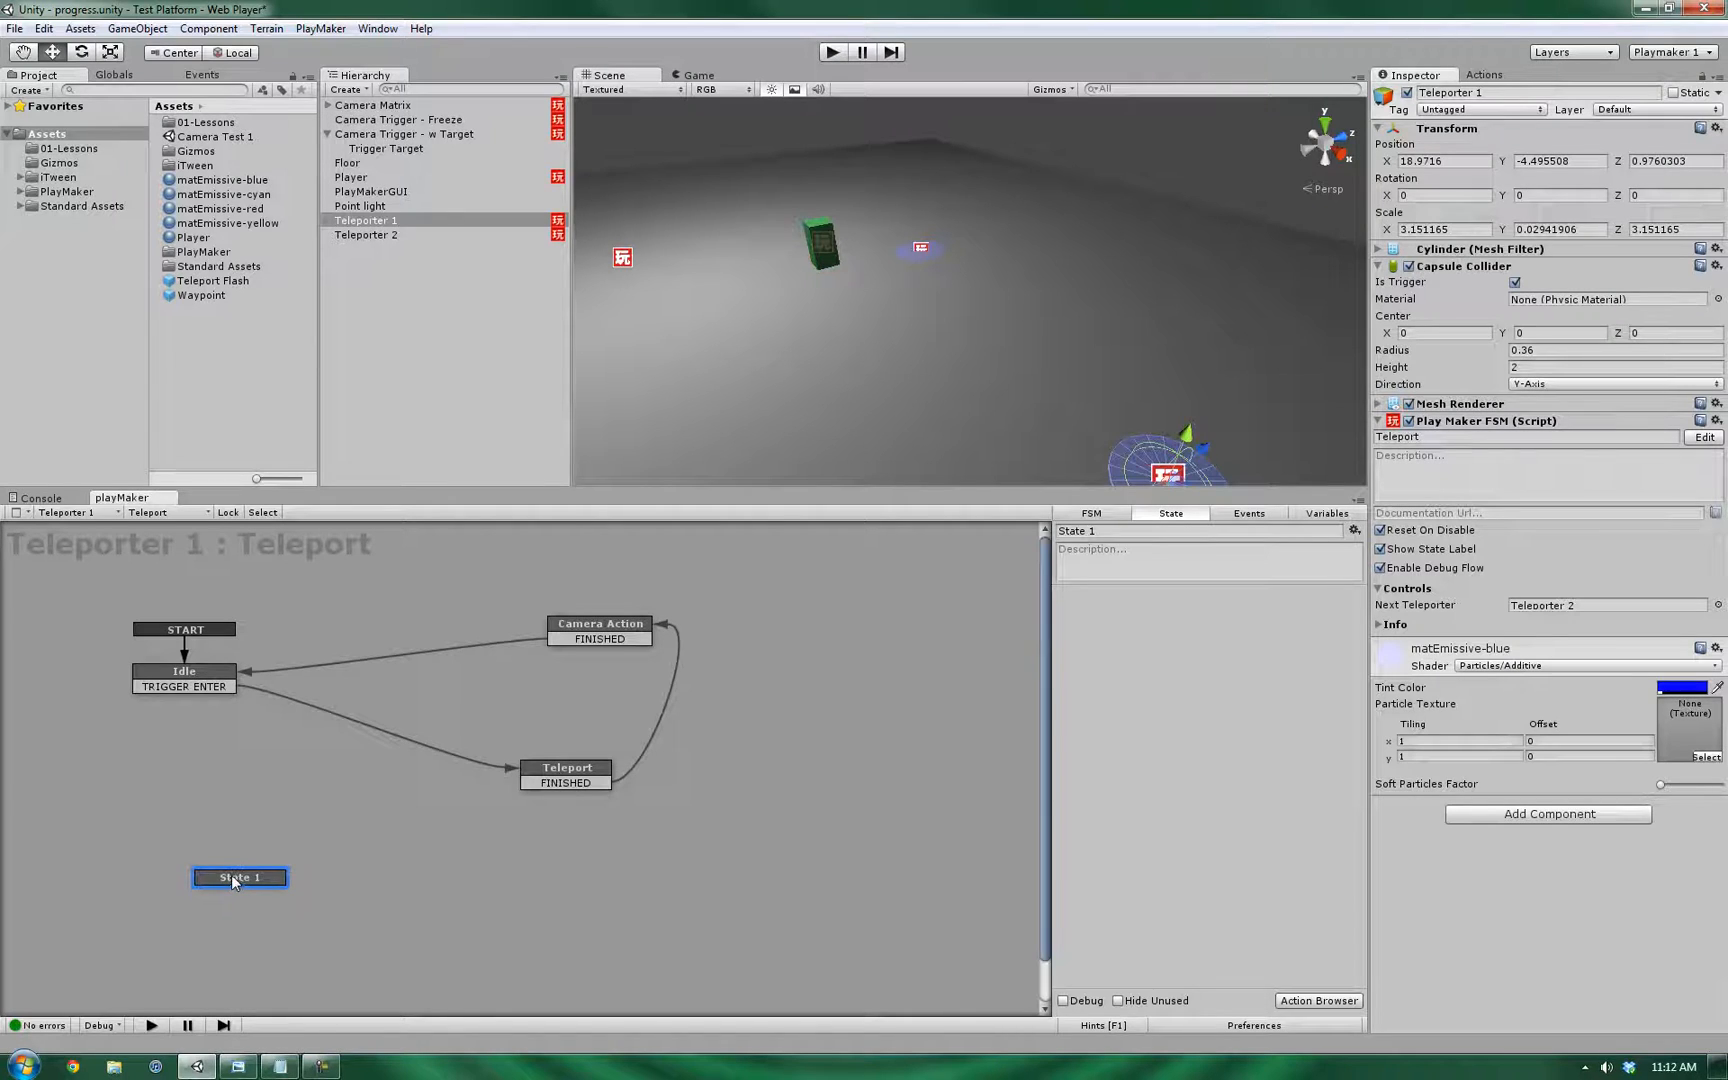
- Add a Recieved state with a global Teleport event and a 1-second Wait finishing with FINISHED
right_click(240, 878)
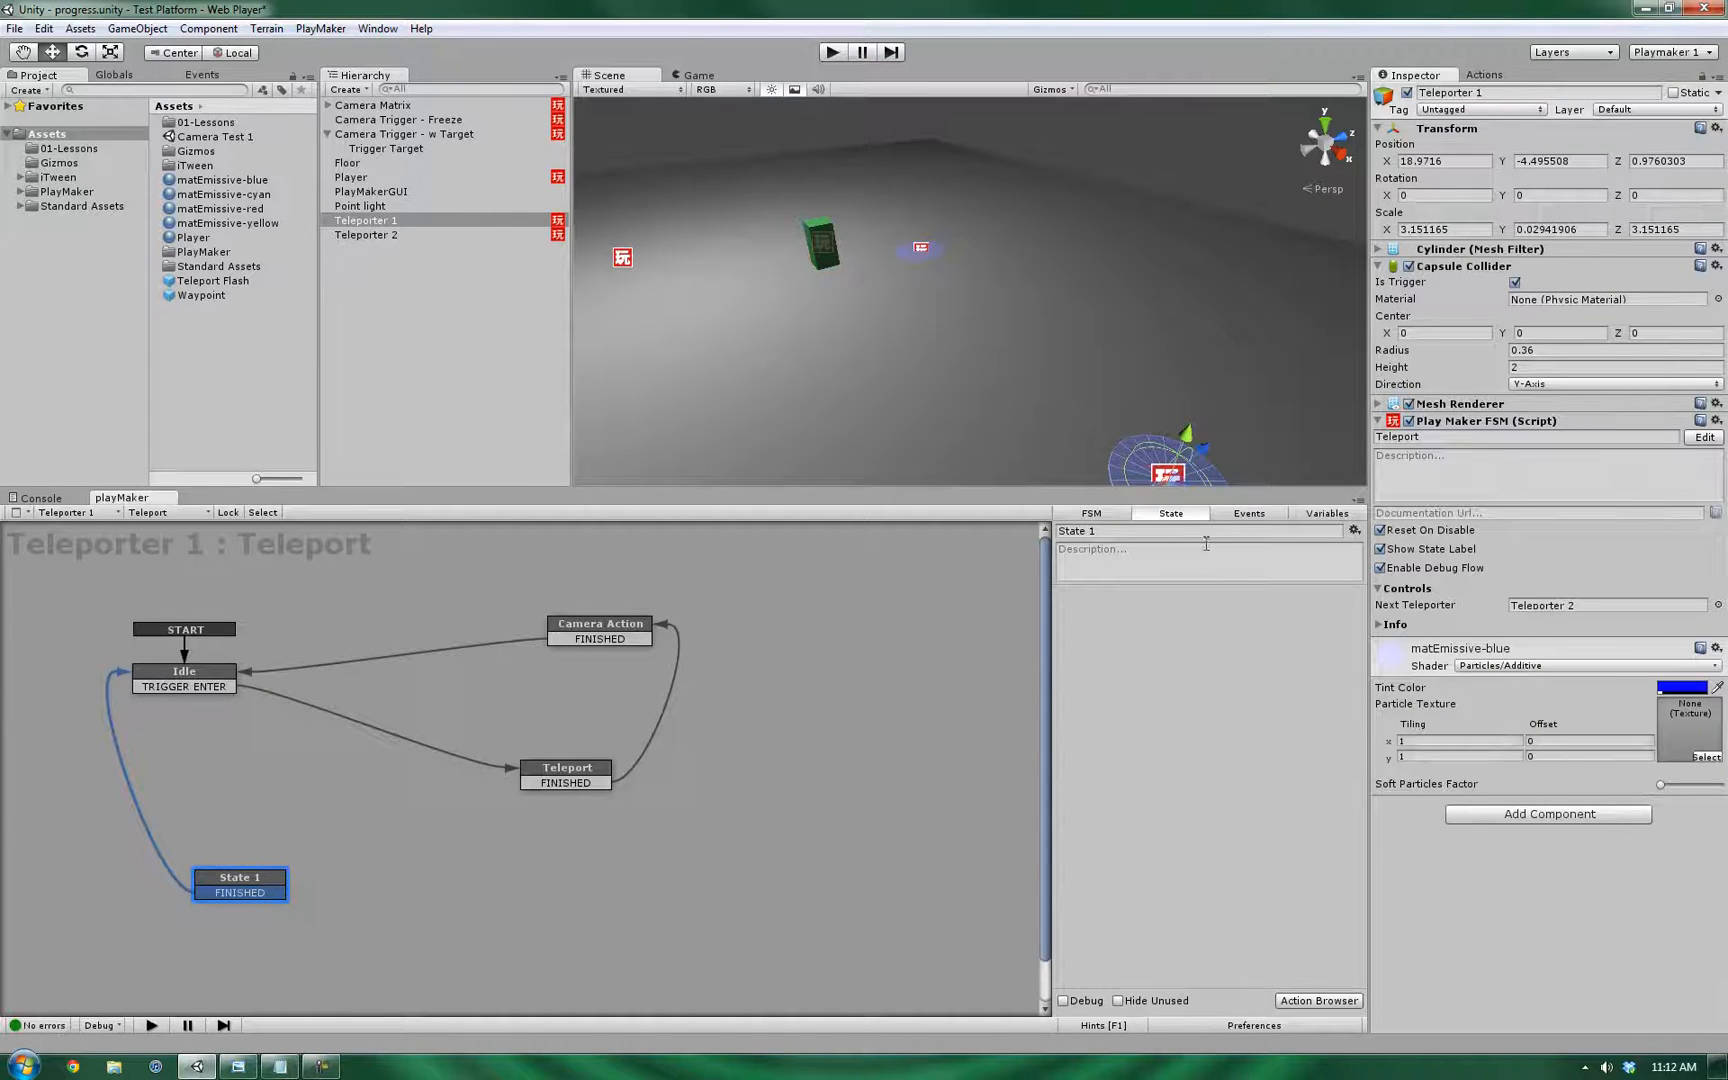
text(Recieved)
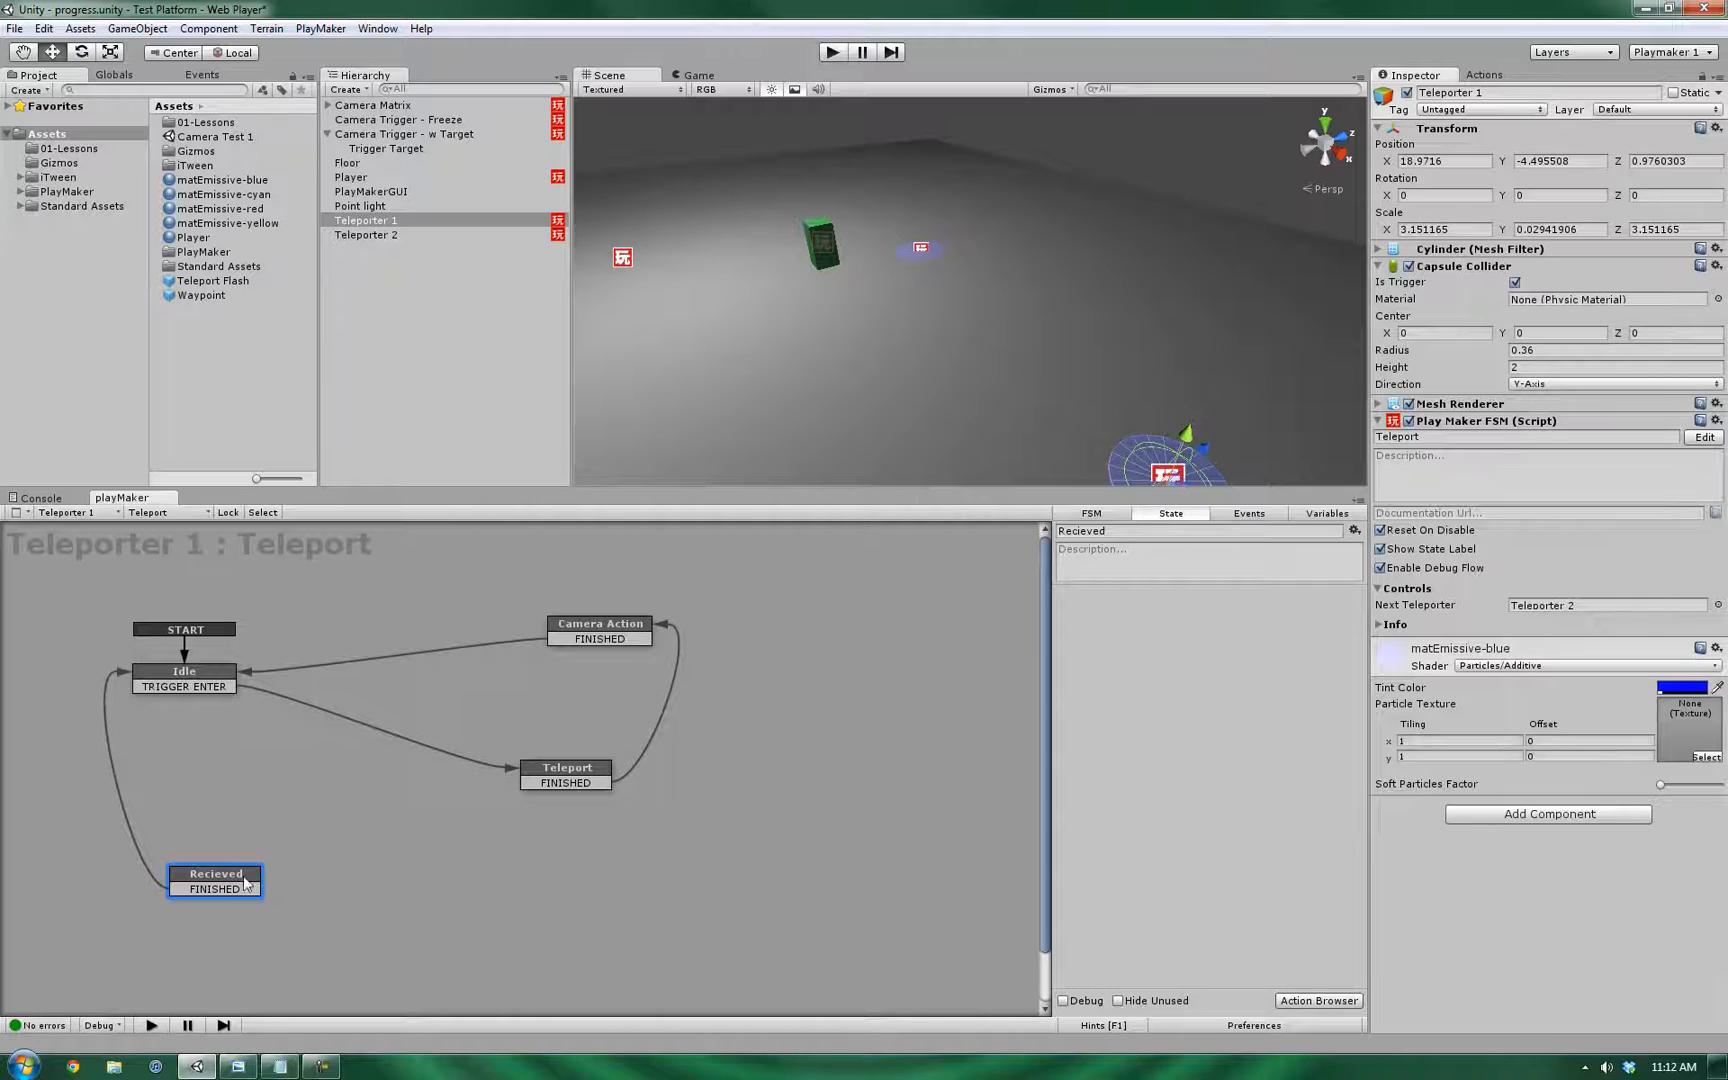
mouse_move(212, 922)
text(wait)
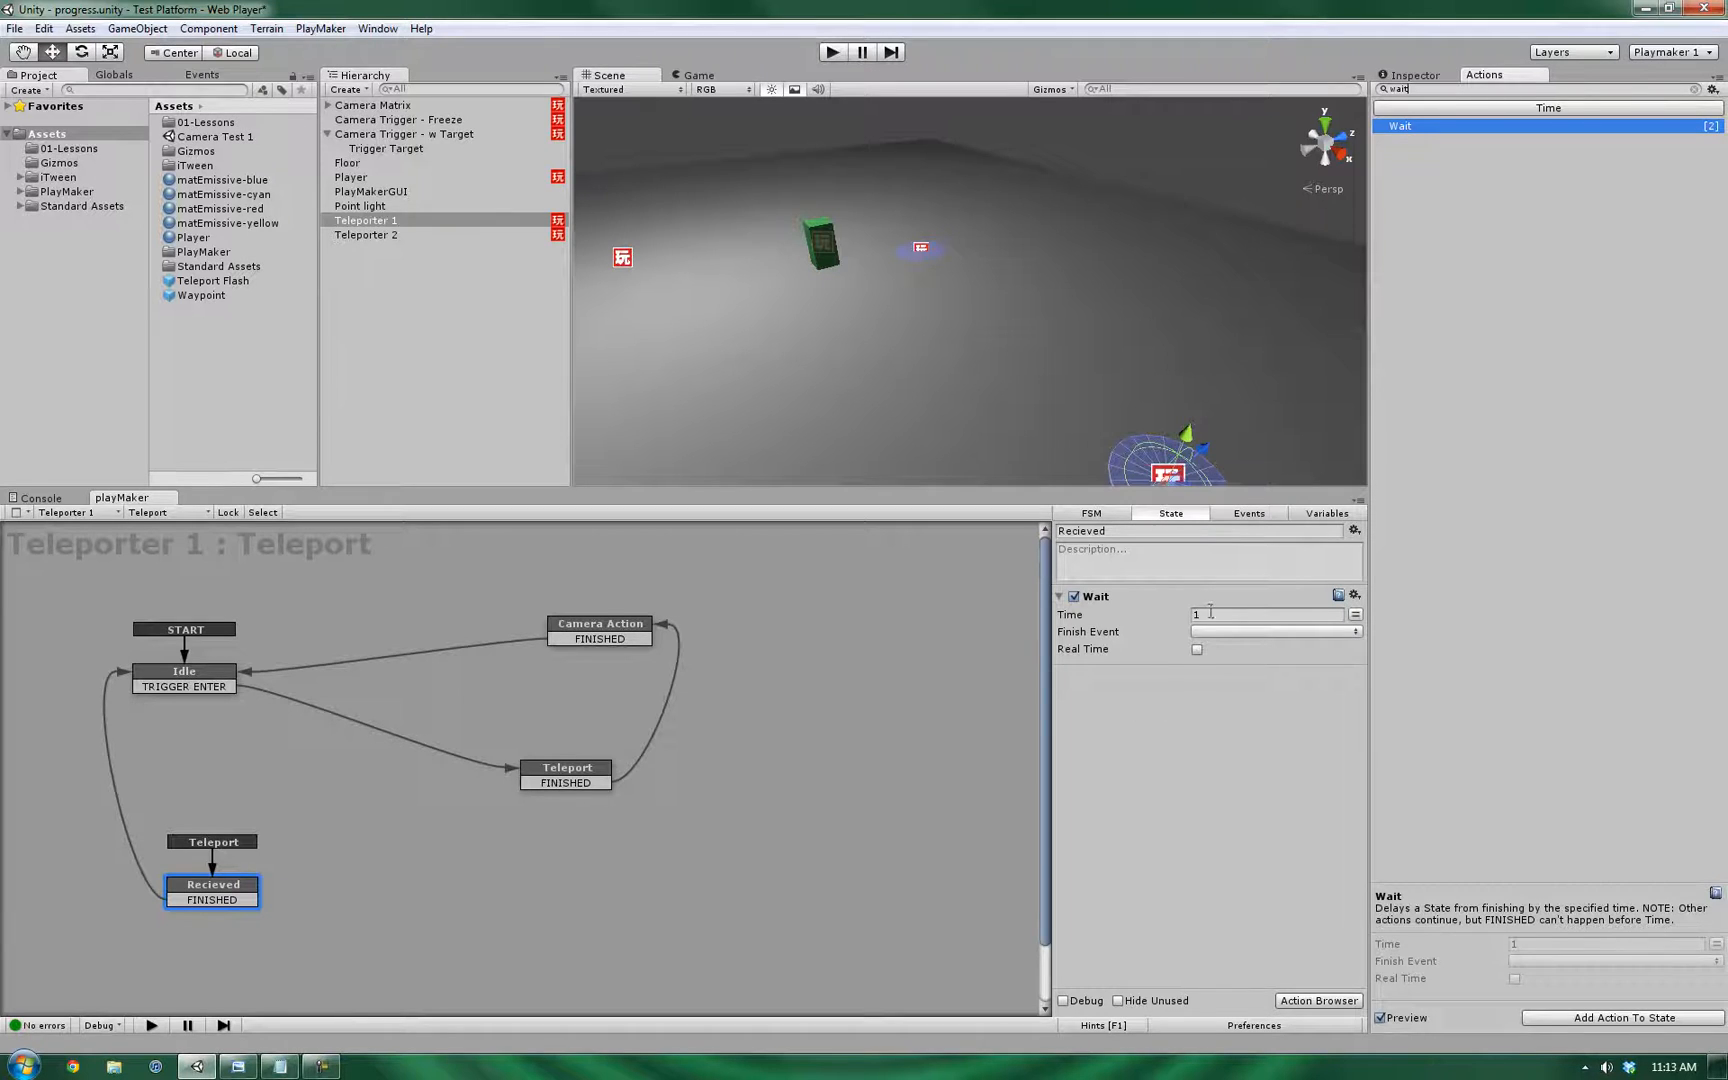
click(1276, 630)
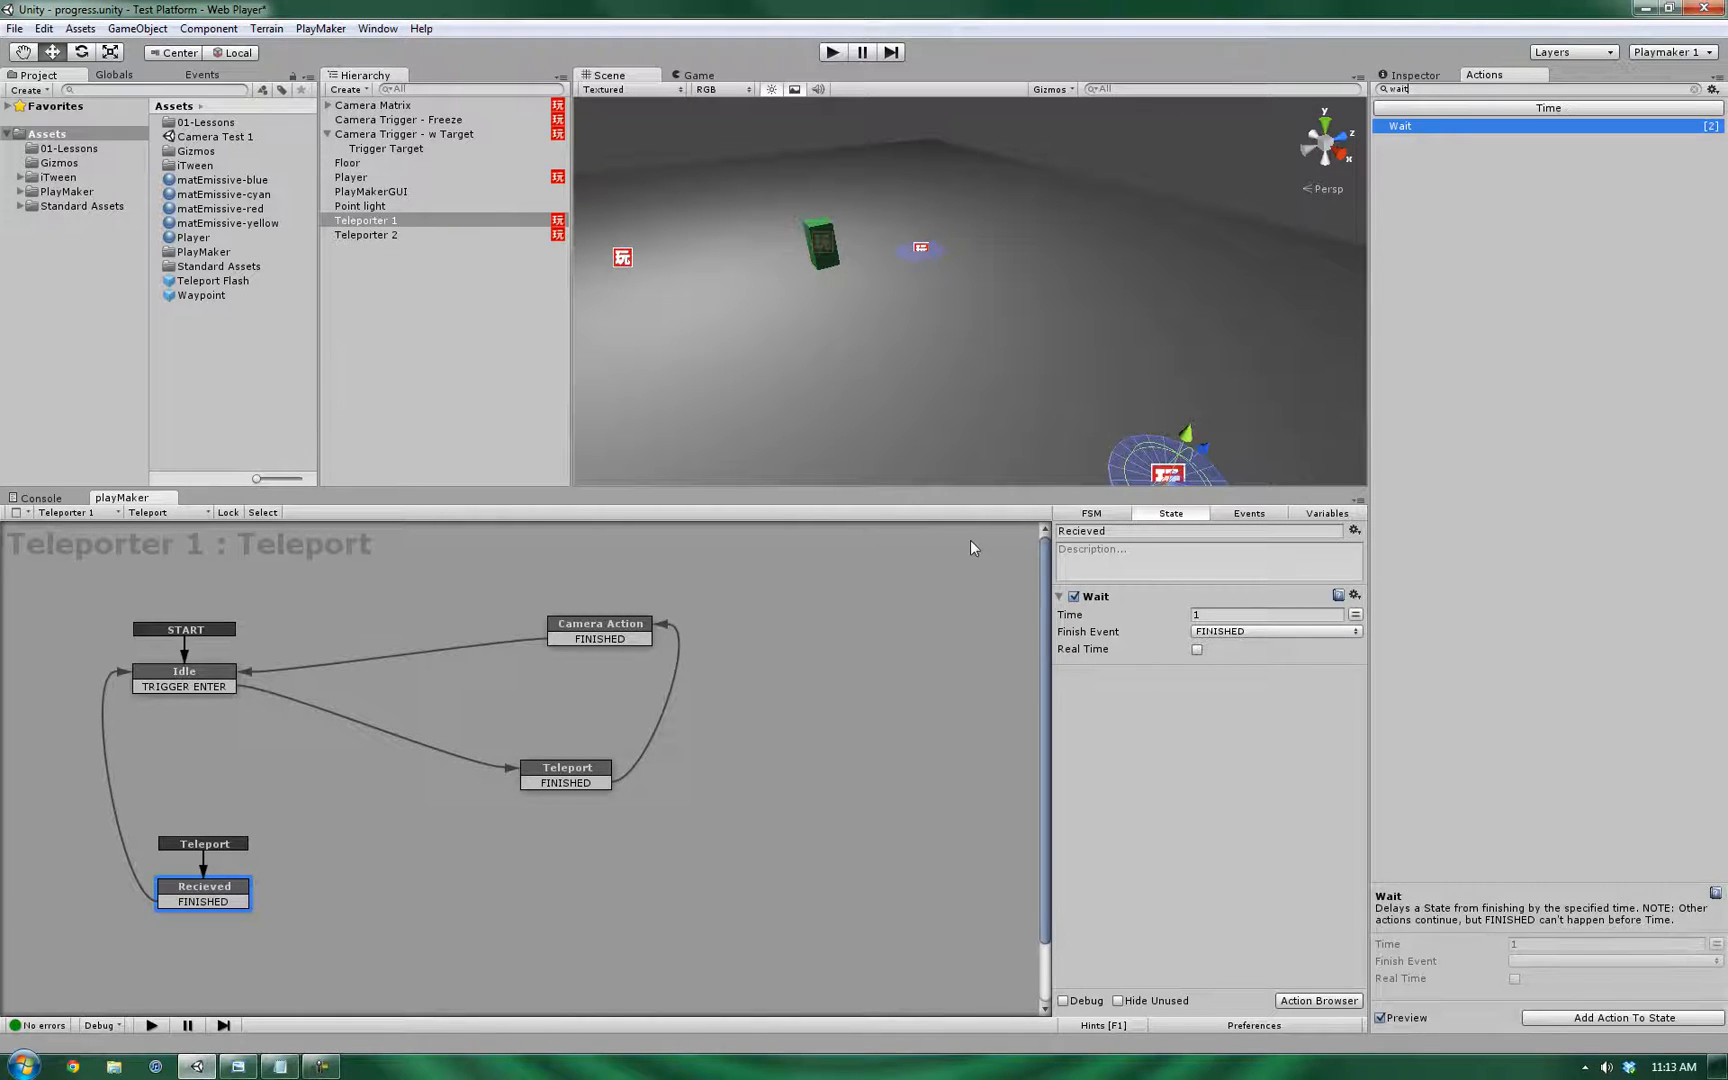
mouse_move(1042, 184)
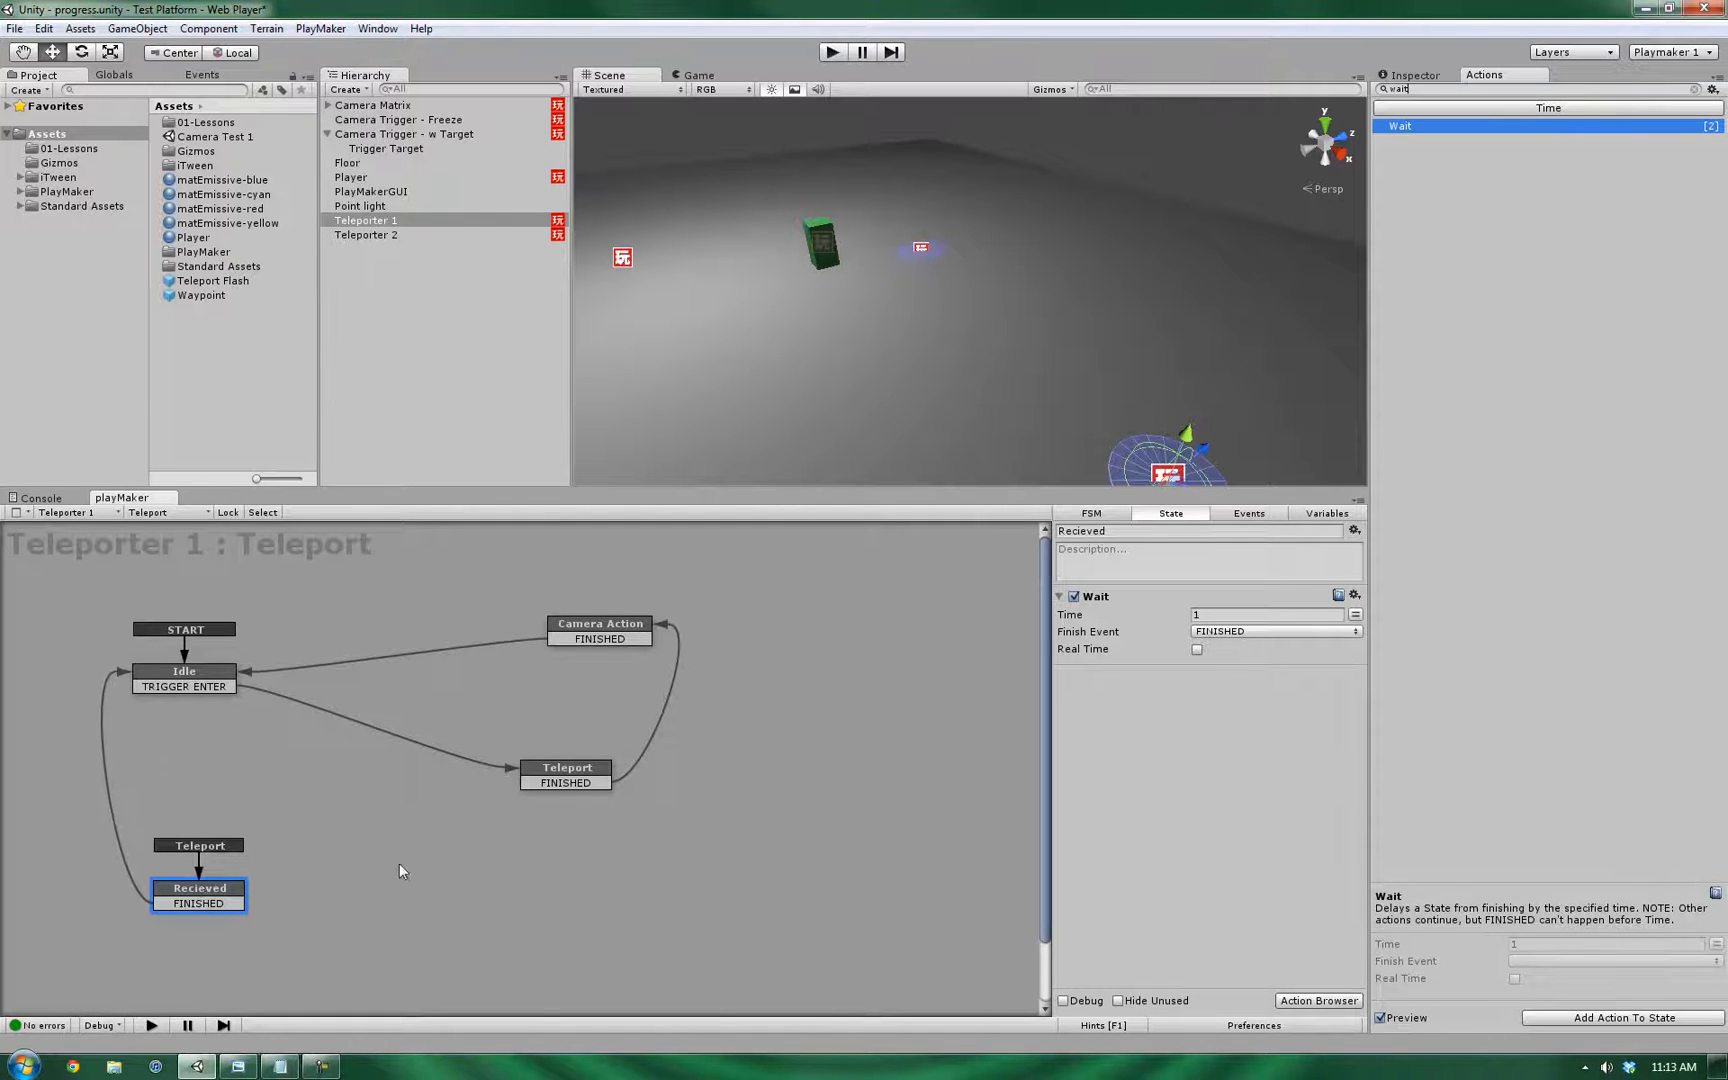
- Copy Camera Action's Send Event into Teleporter 1's Teleport state with Game Object set to None
click(566, 768)
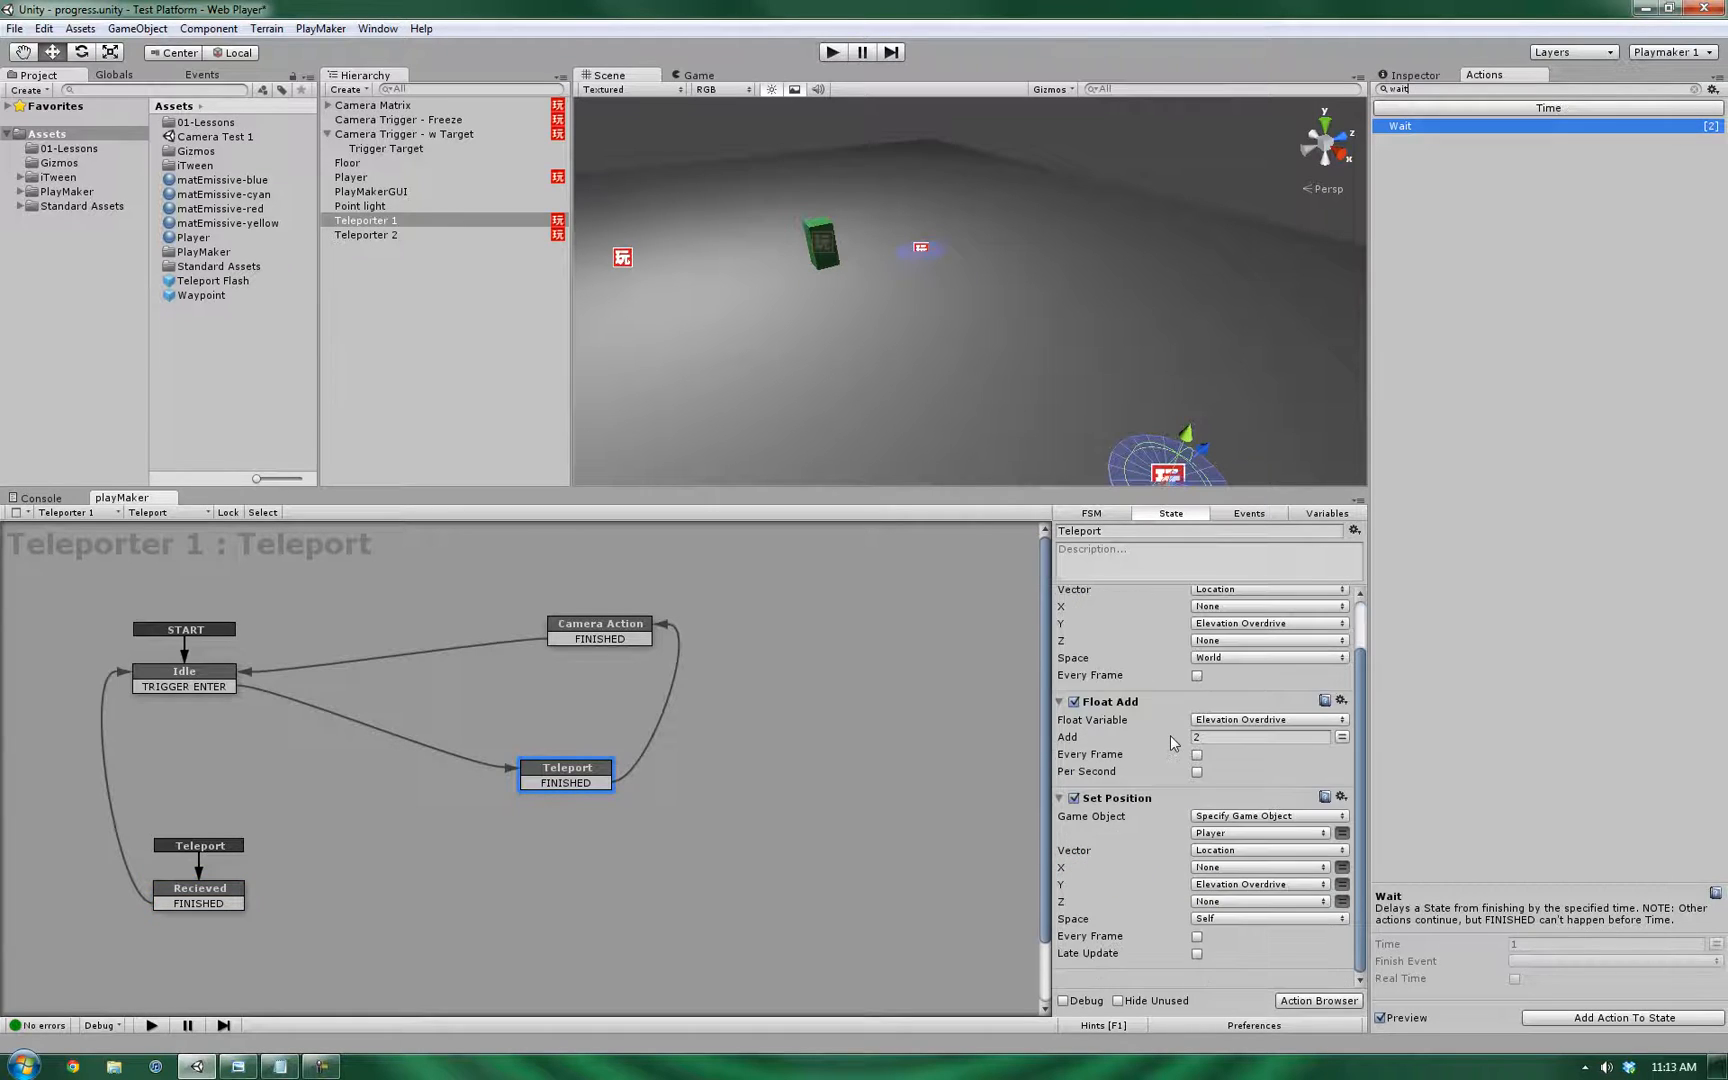
click(600, 624)
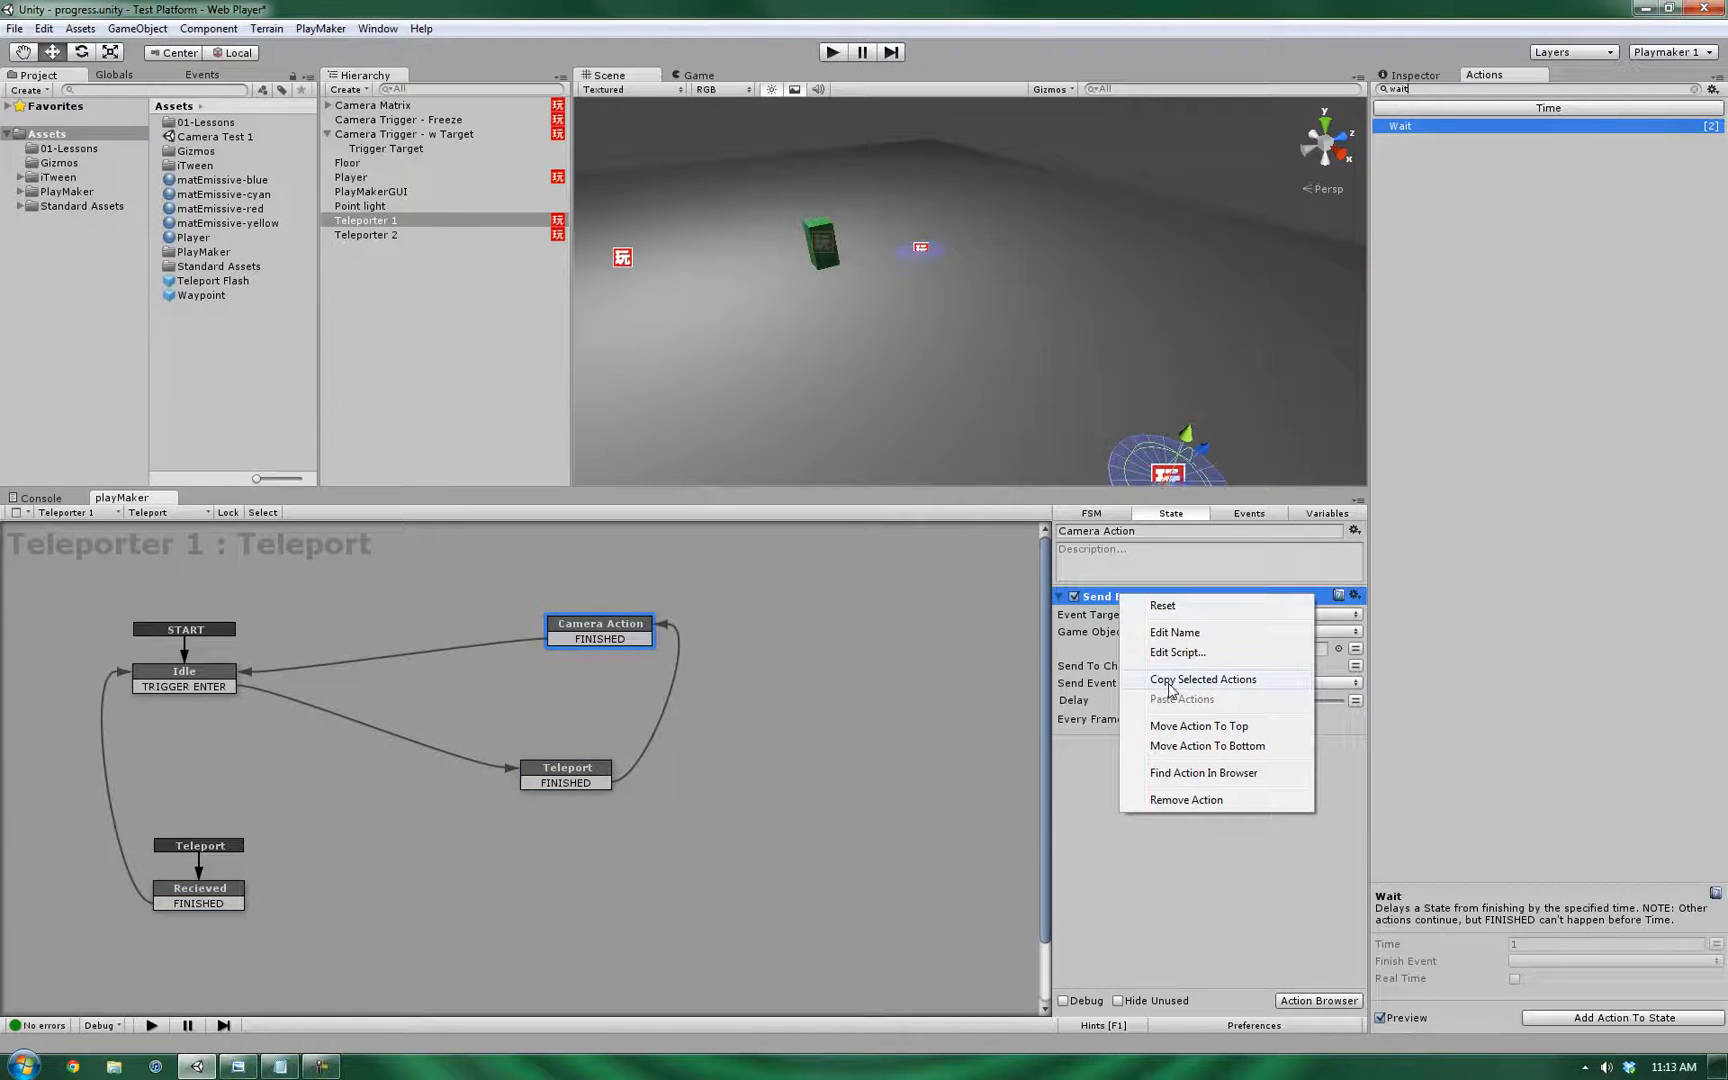
click(566, 774)
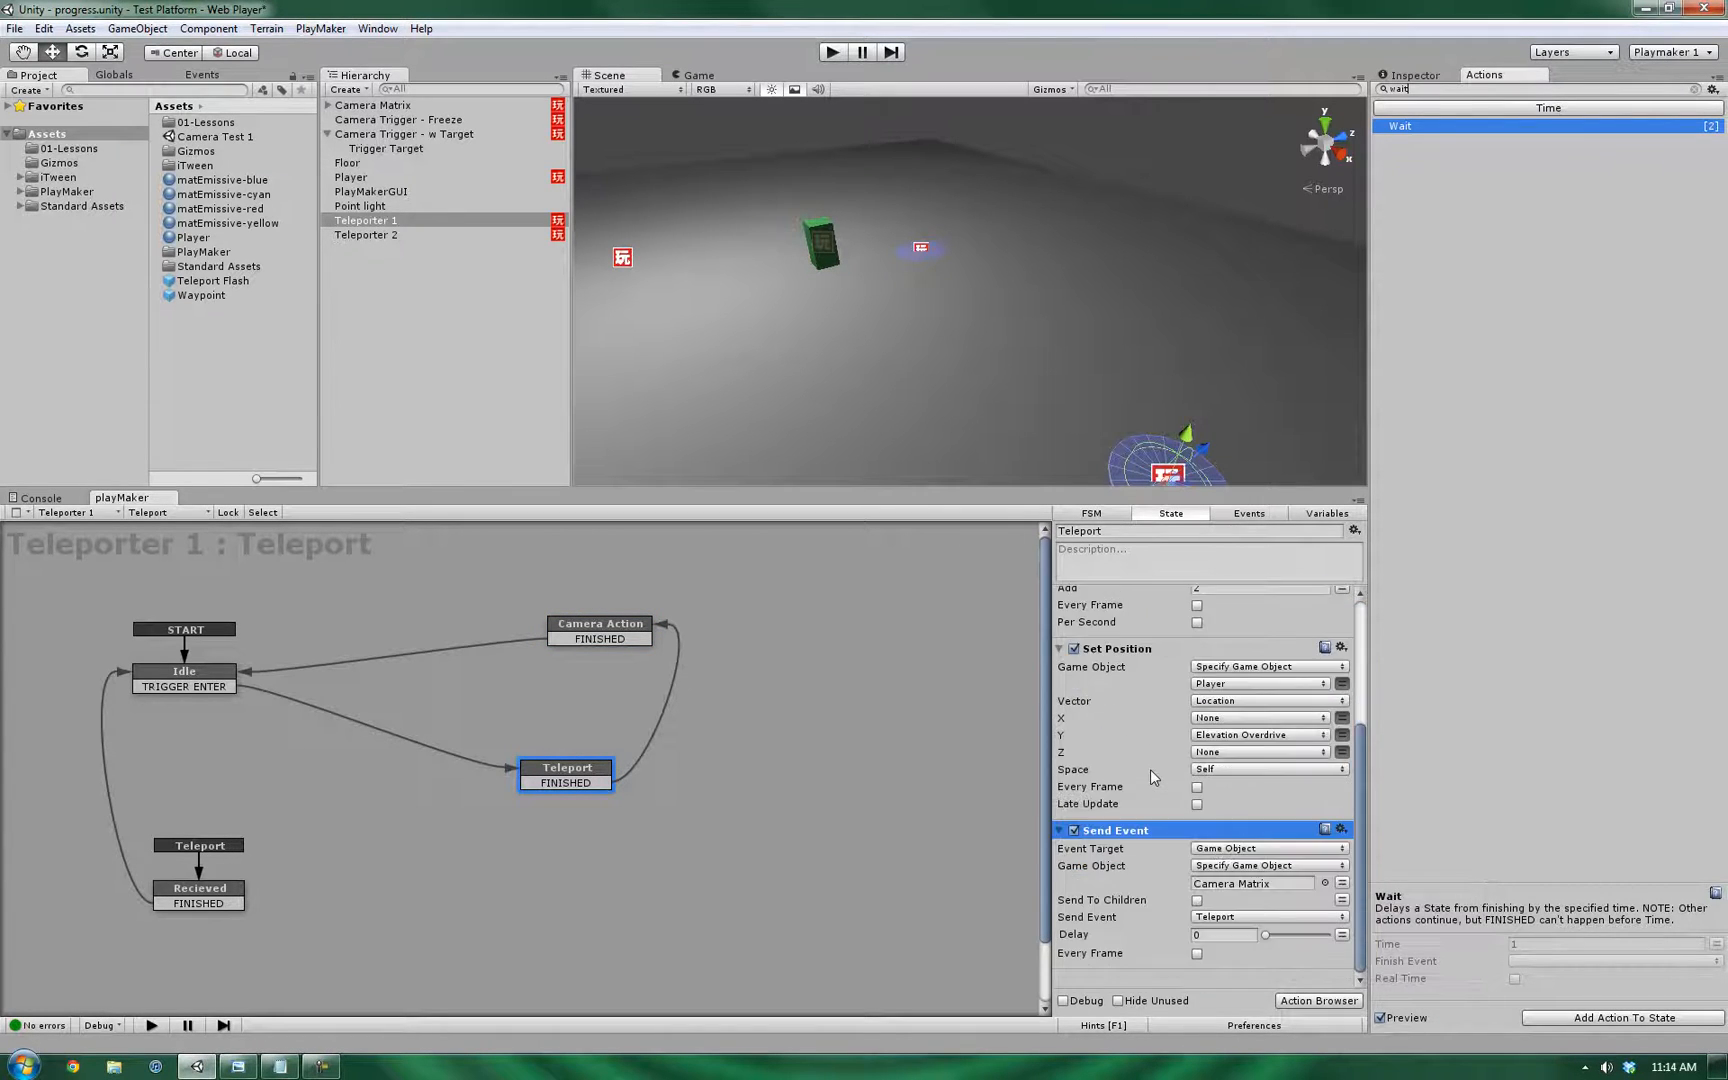
mouse_move(1256, 882)
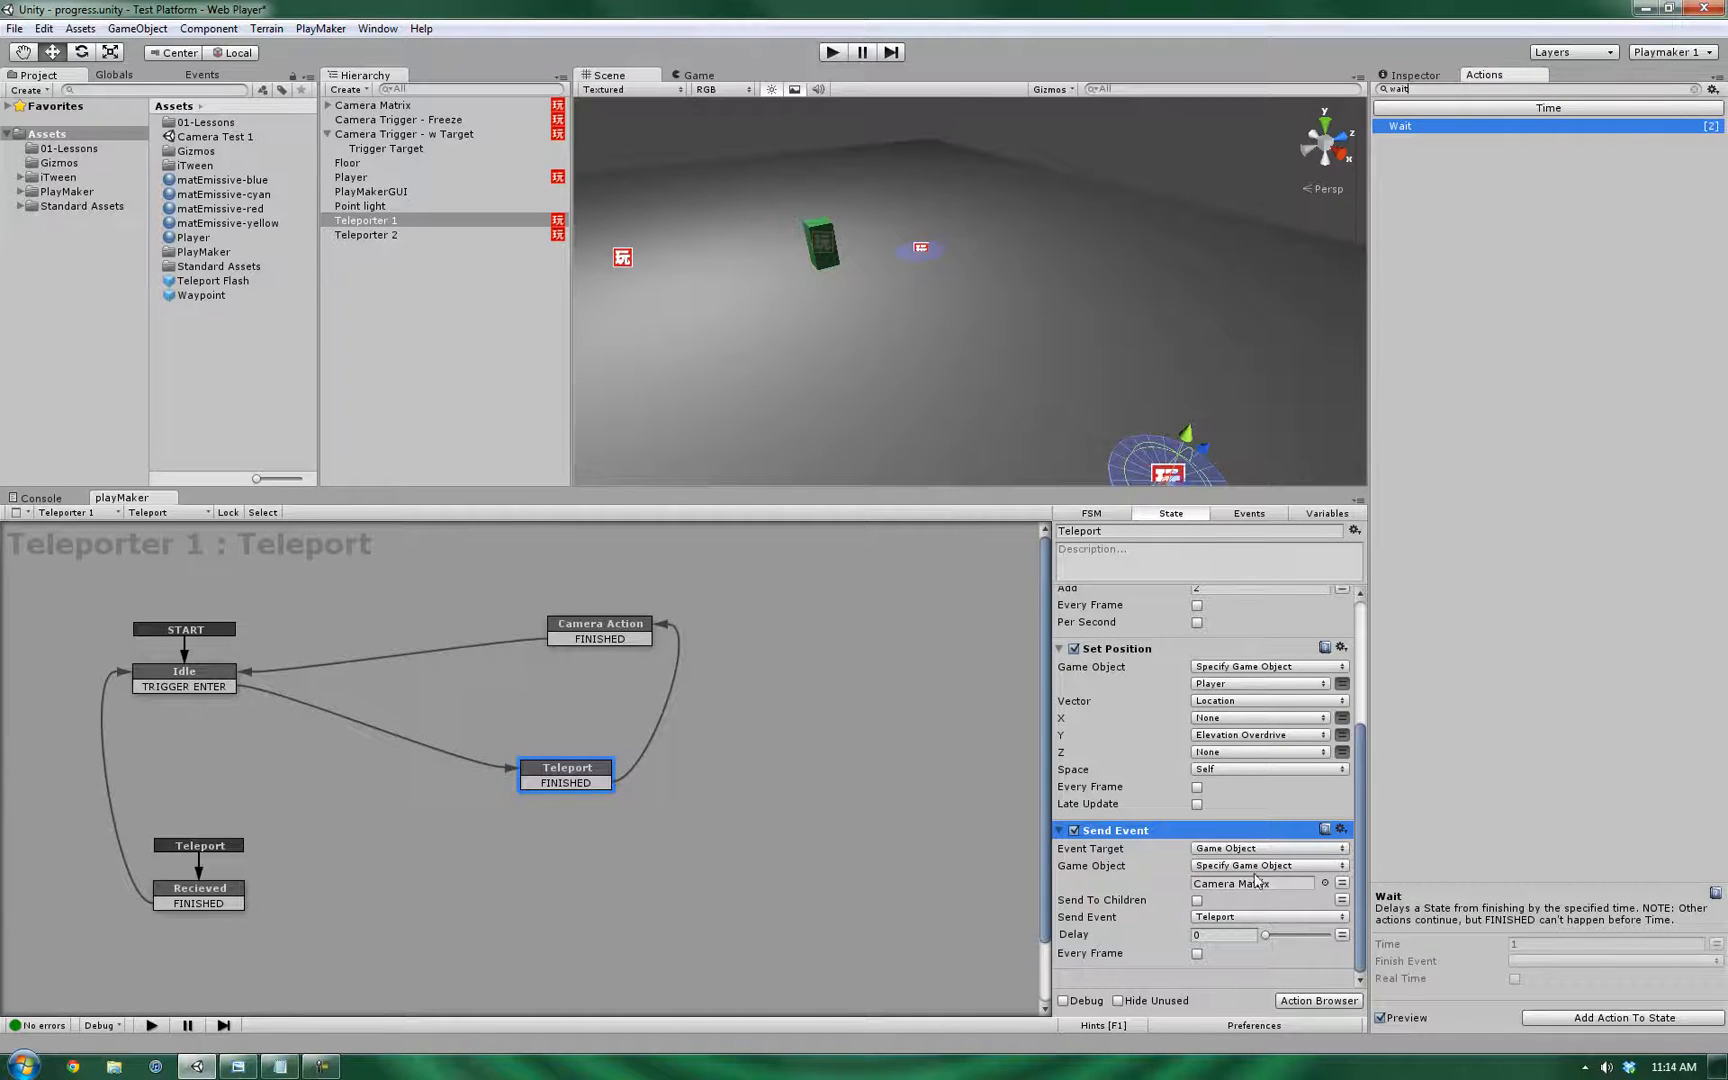
click(1264, 882)
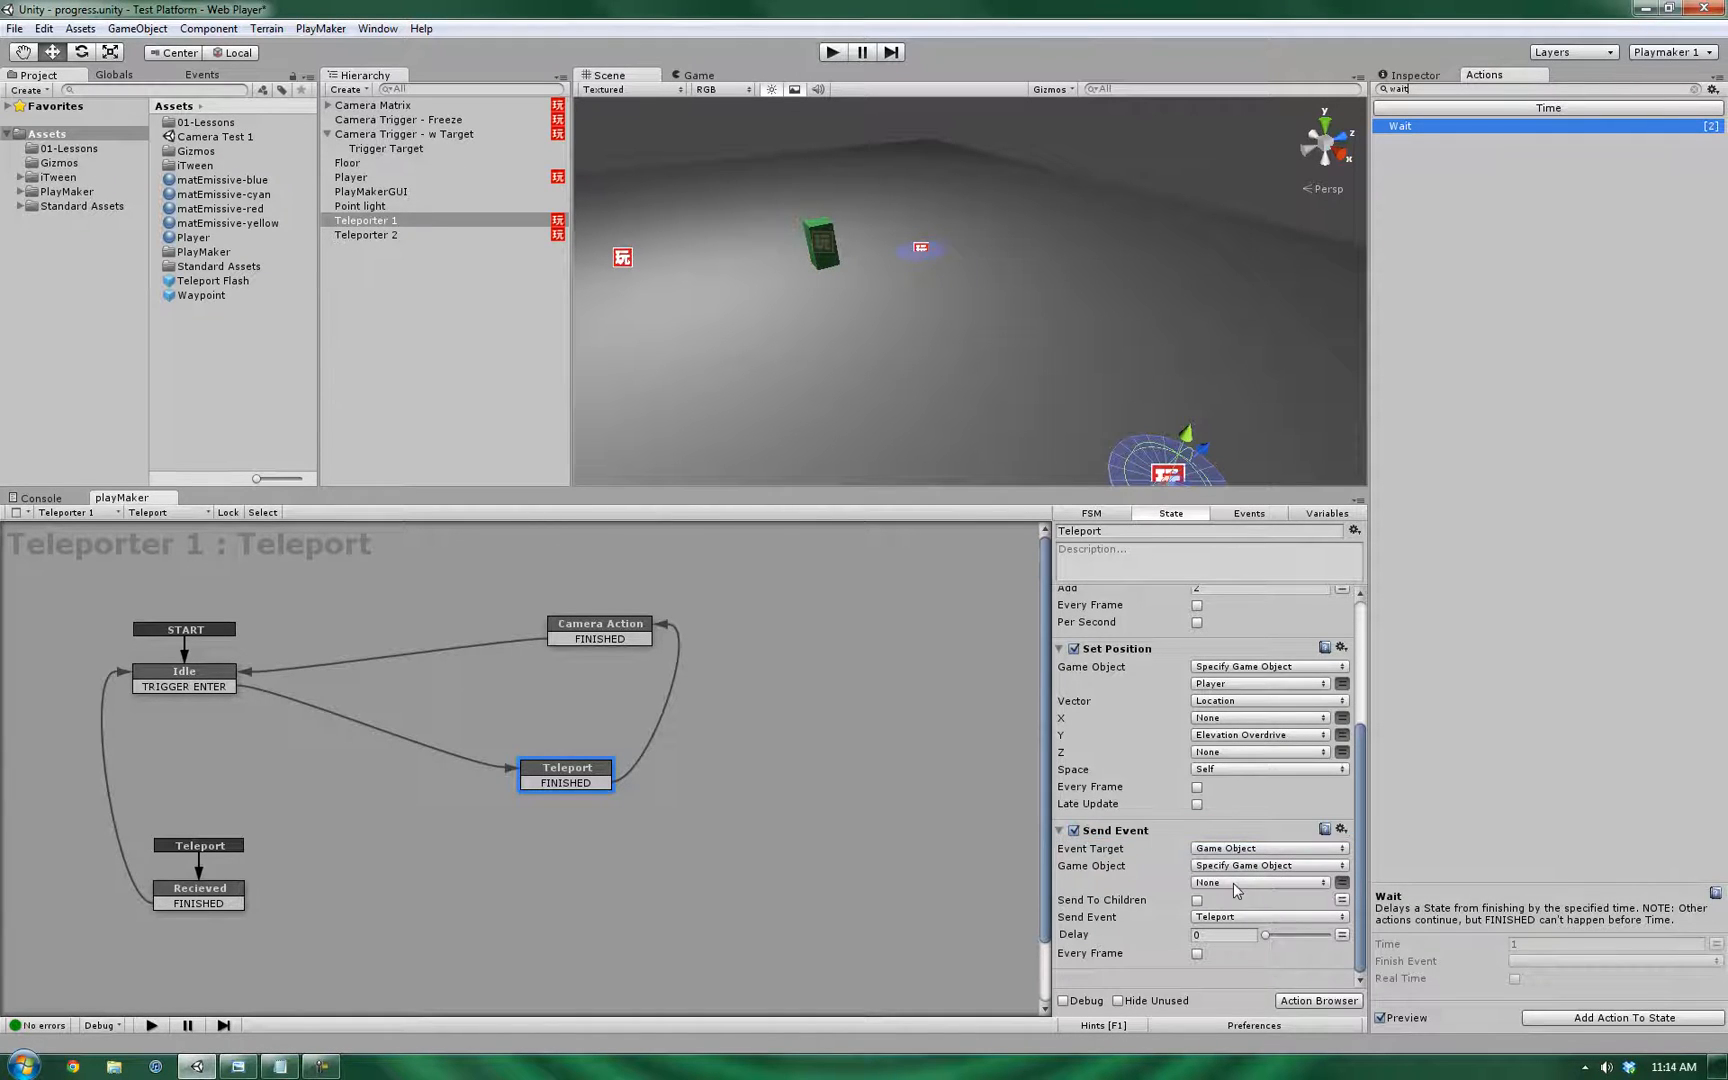
click(1262, 882)
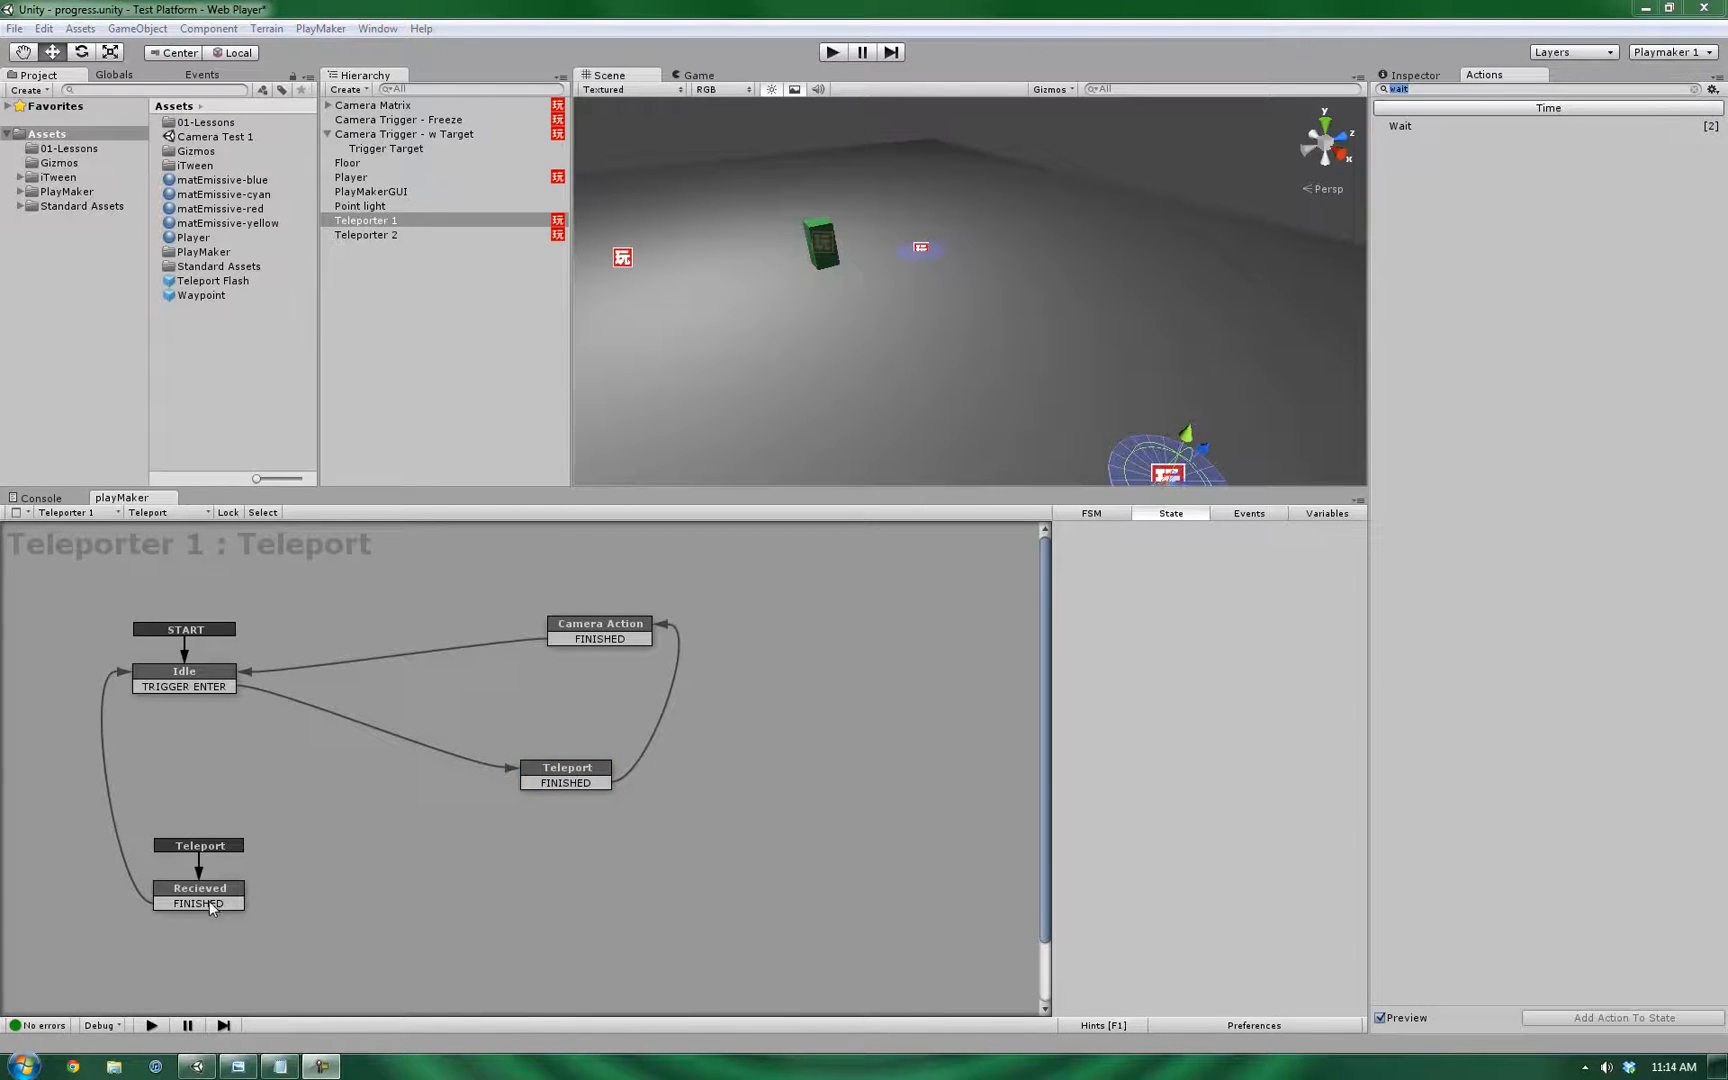
click(198, 888)
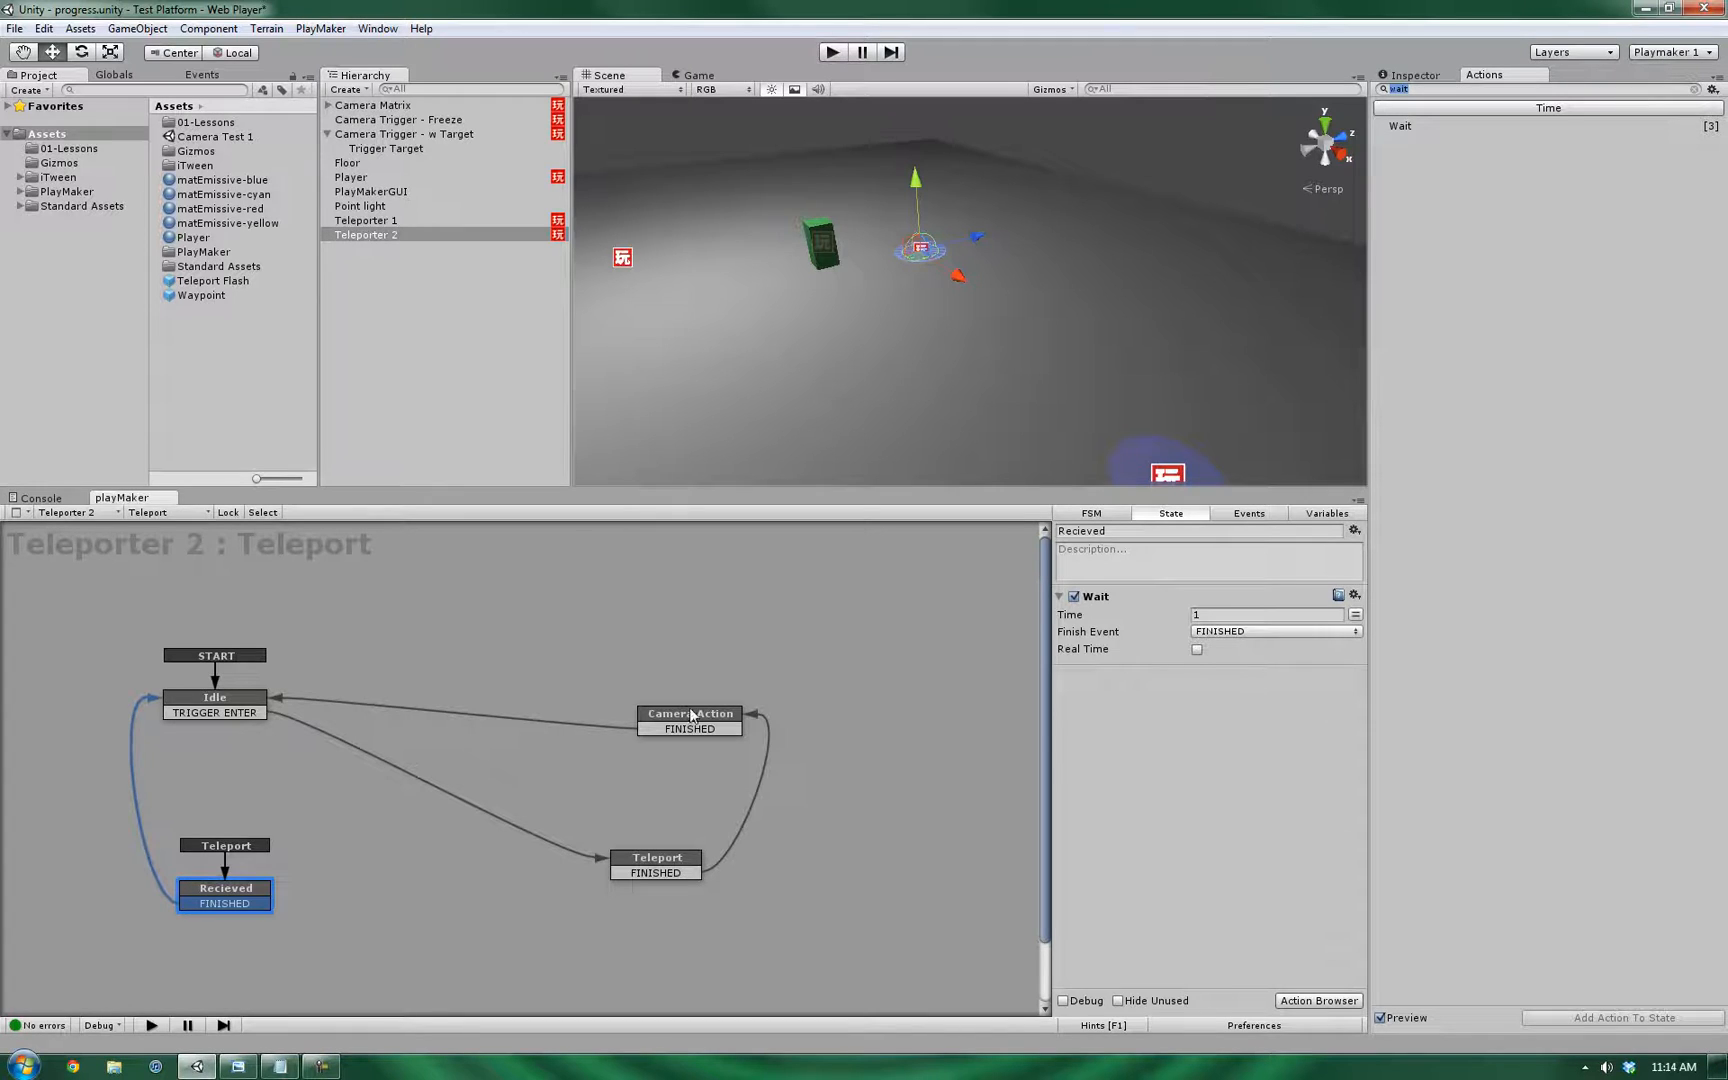
- Paste Send Event into Teleporter 2's Teleport state aimed at the Next Teleporter variable
right_click(688, 720)
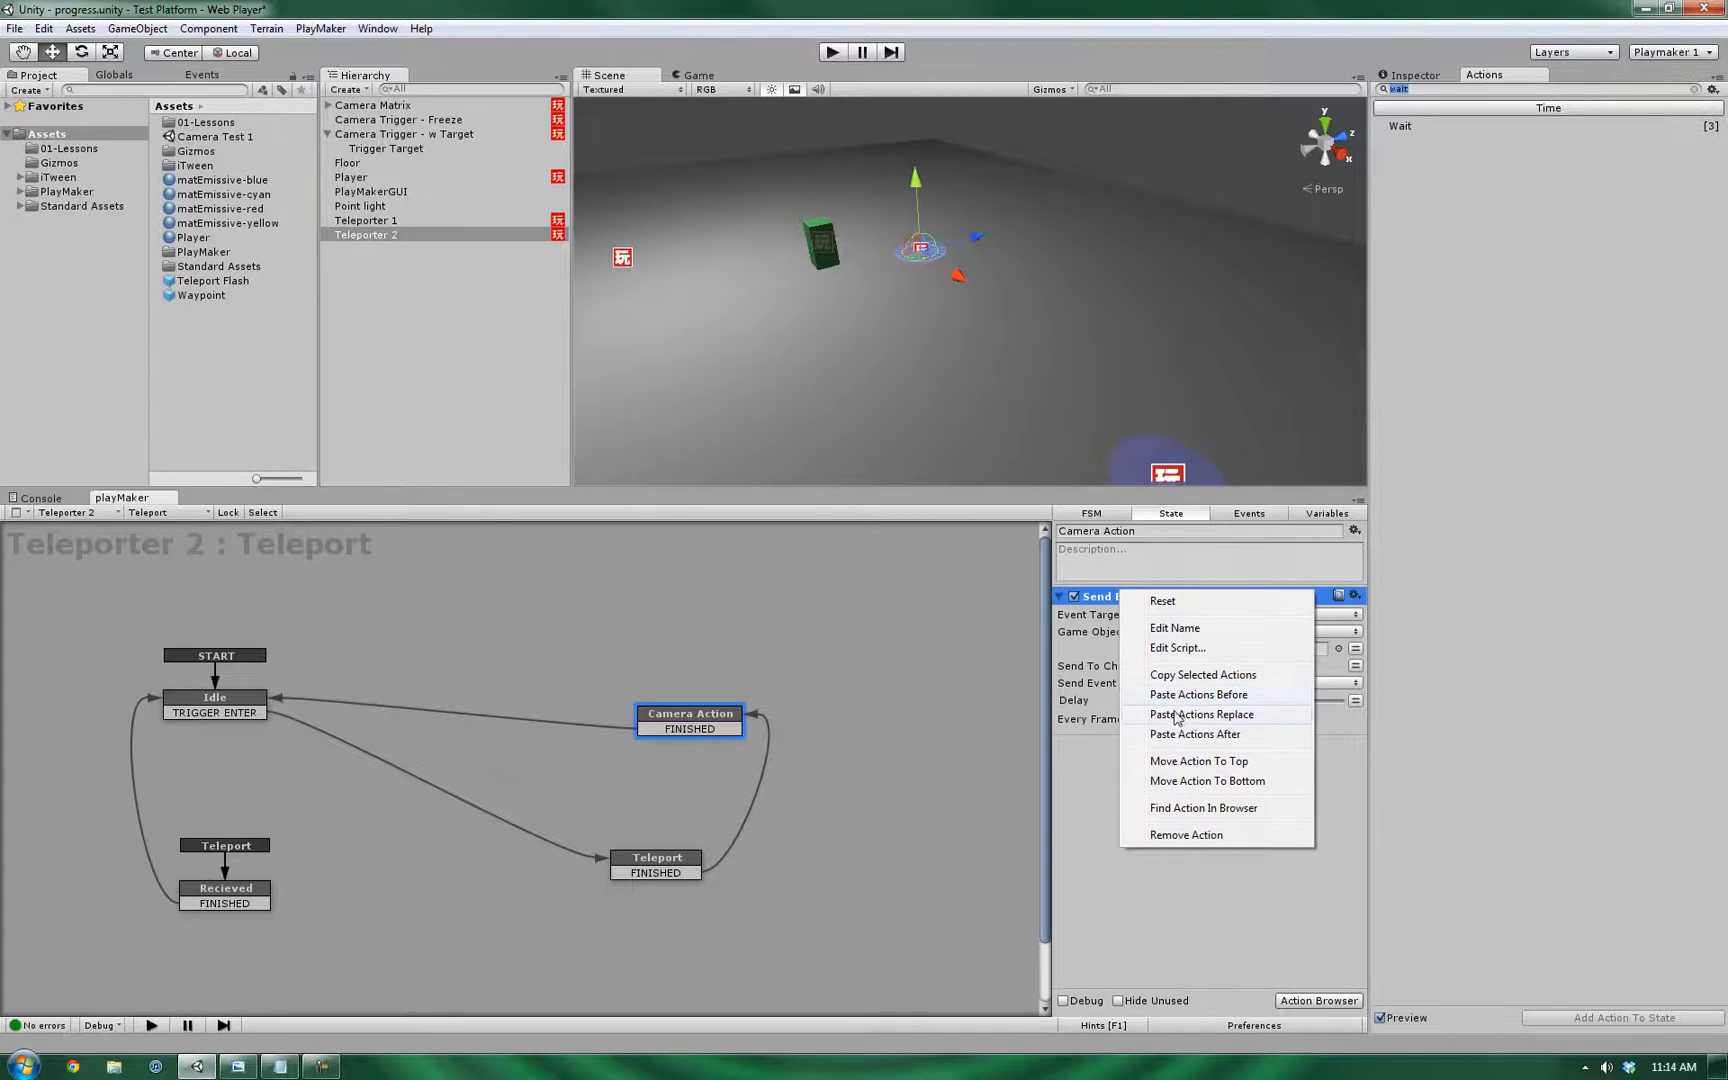
click(656, 864)
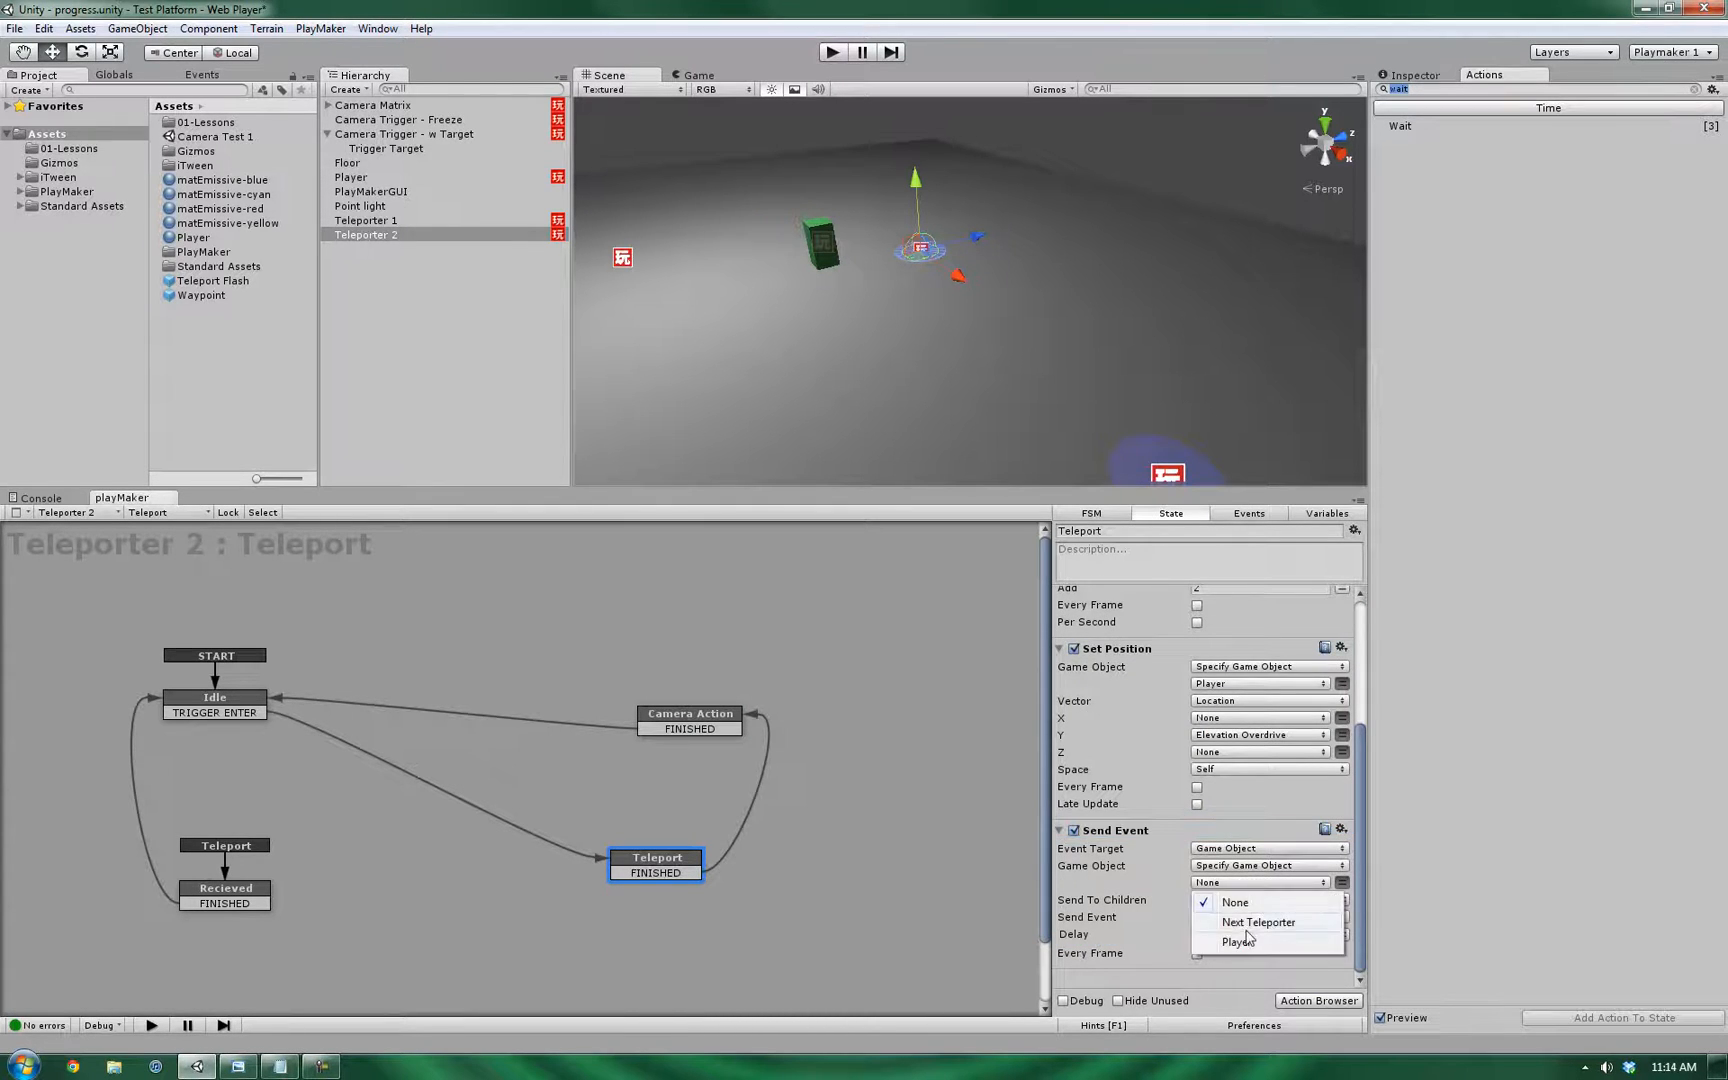
click(1258, 922)
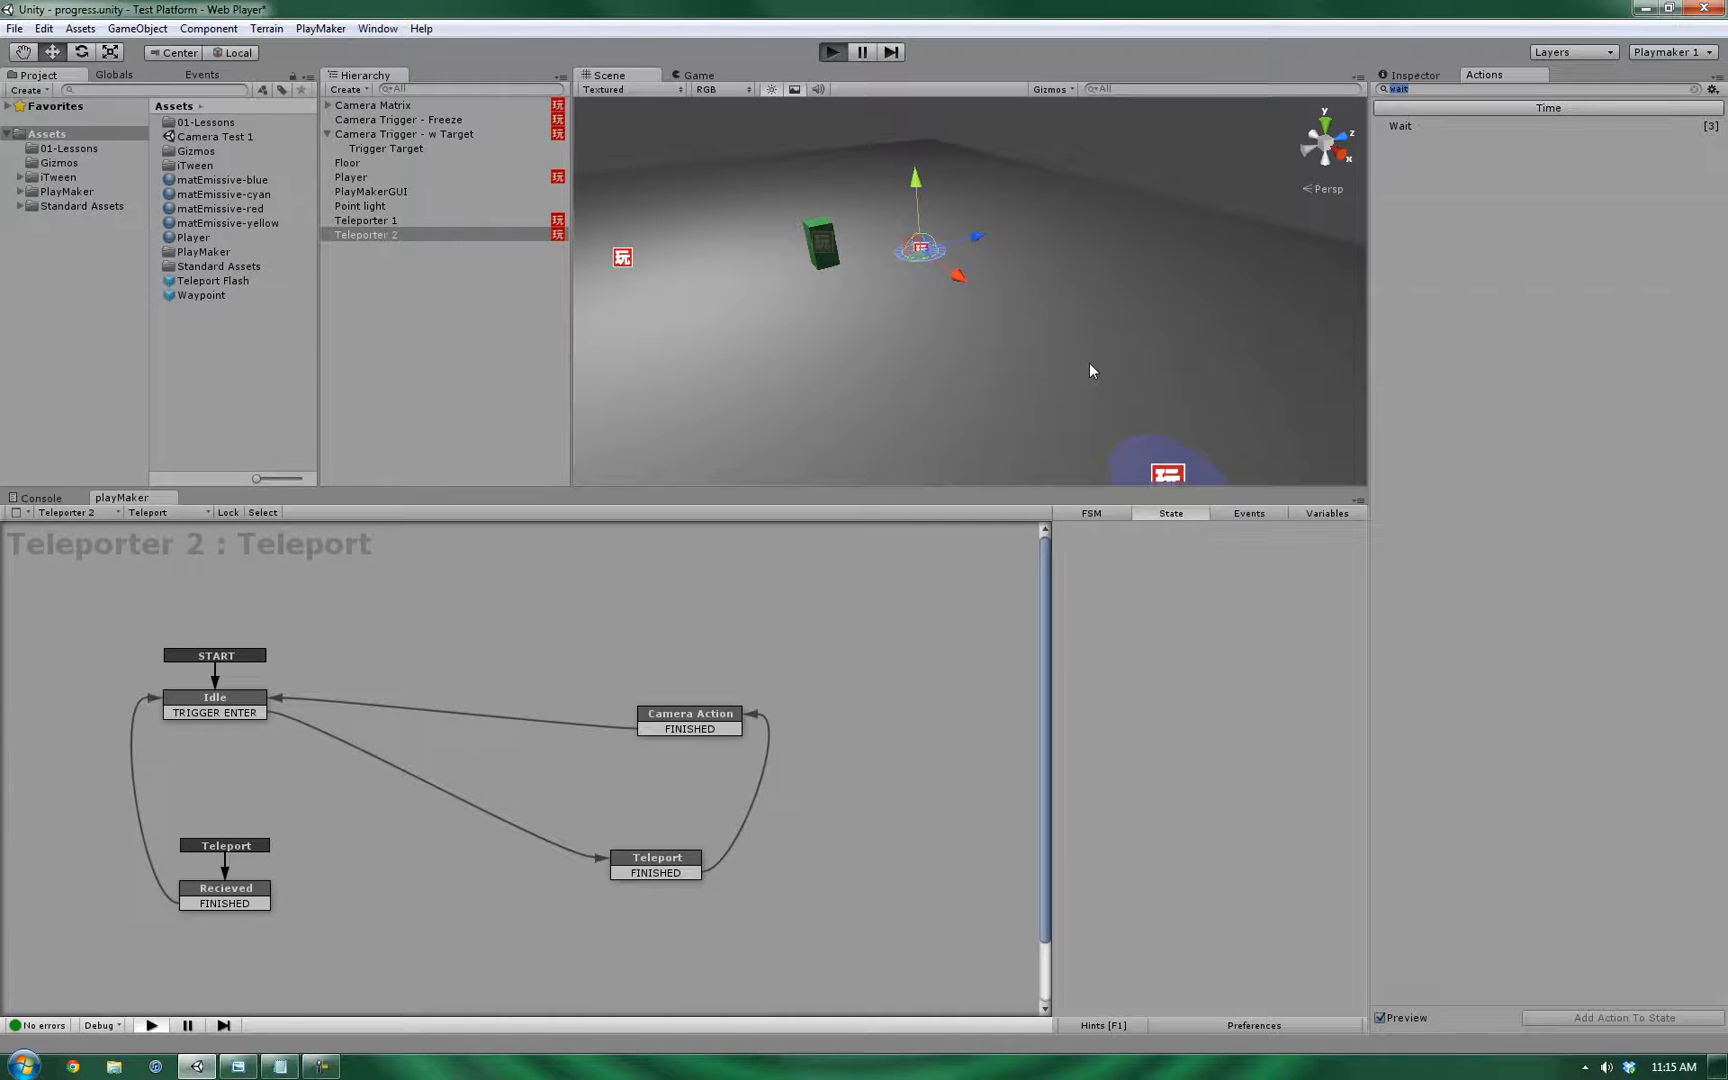
- Test the scene watching the Recieved state, stop, and reopen Teleporter 1's FSM
click(830, 52)
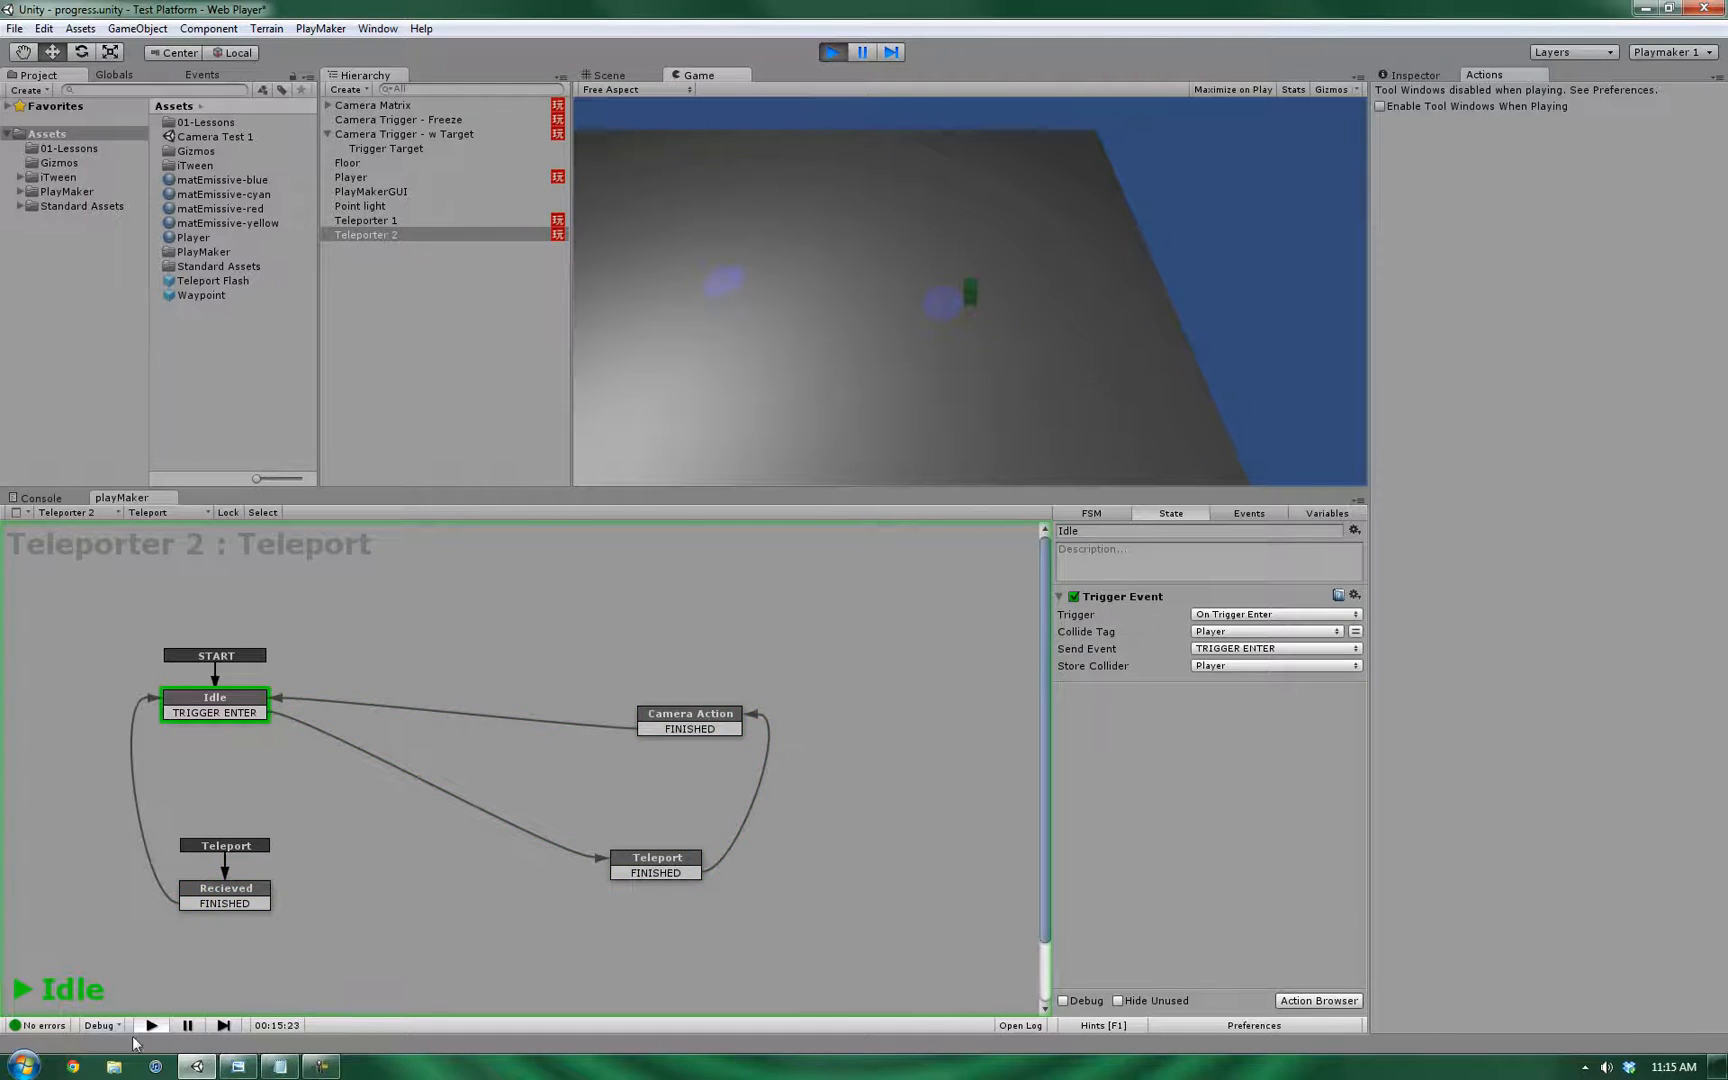
click(224, 870)
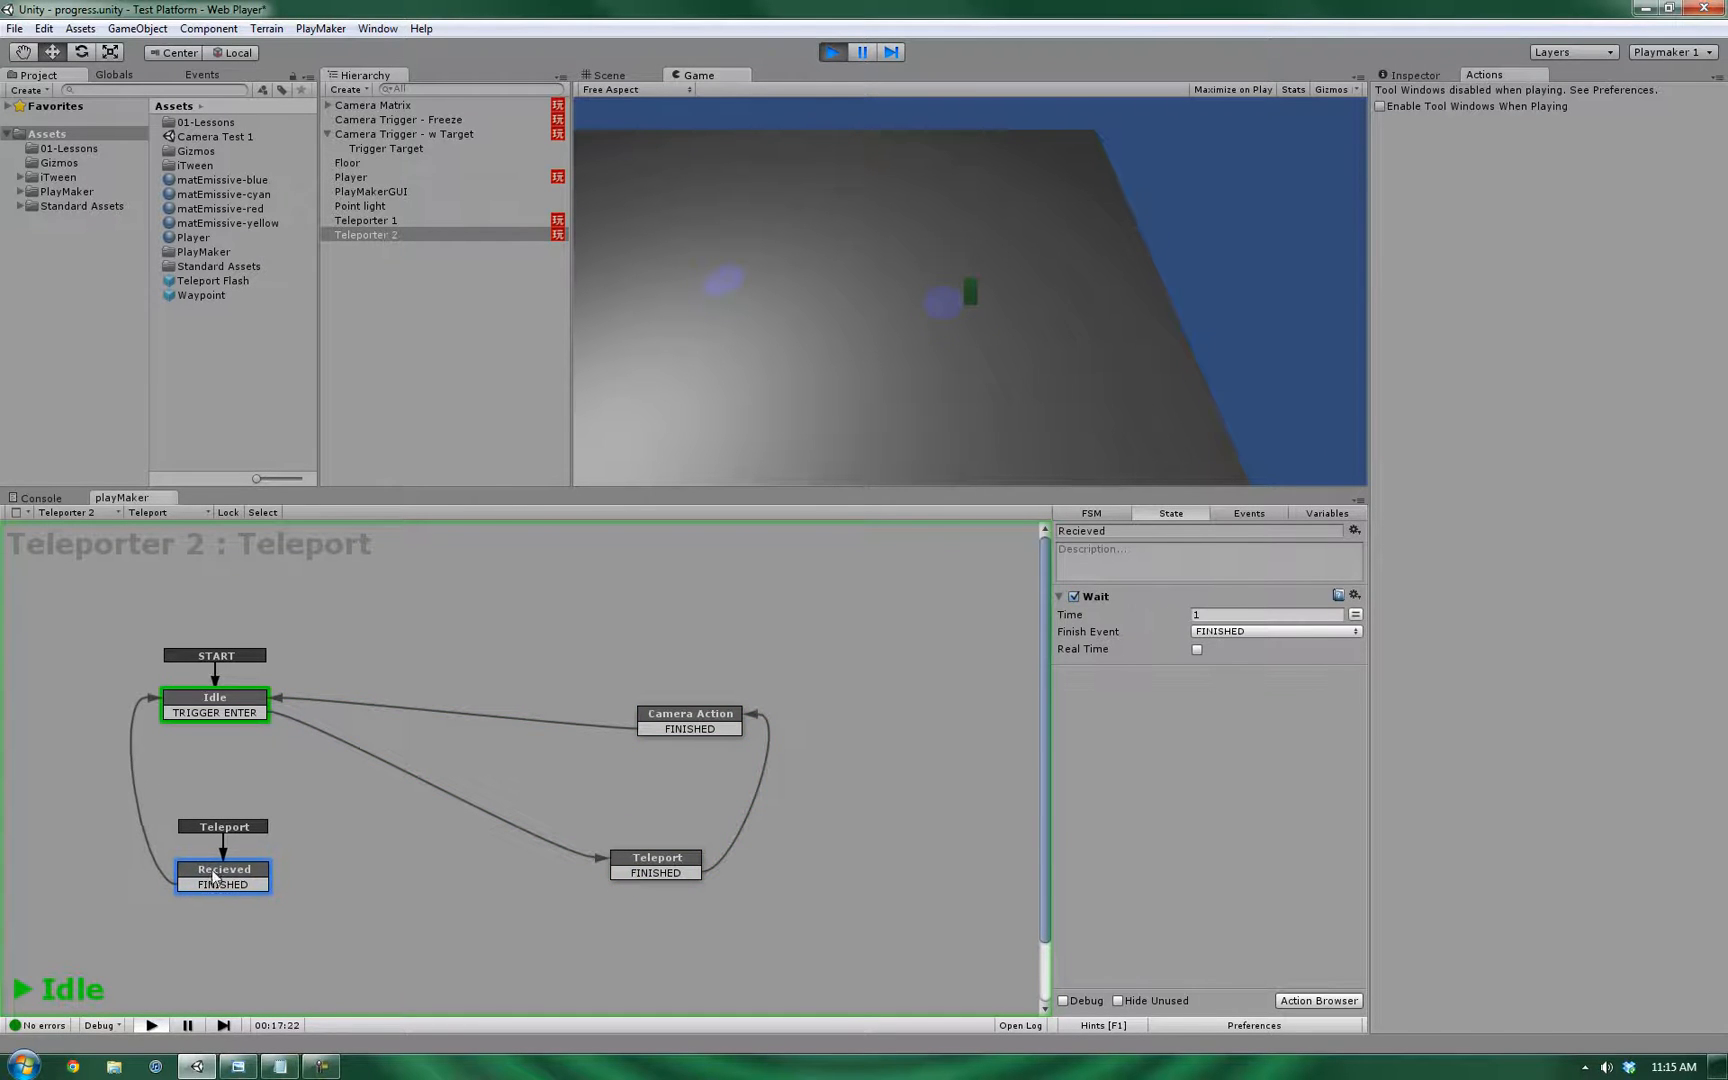
click(860, 52)
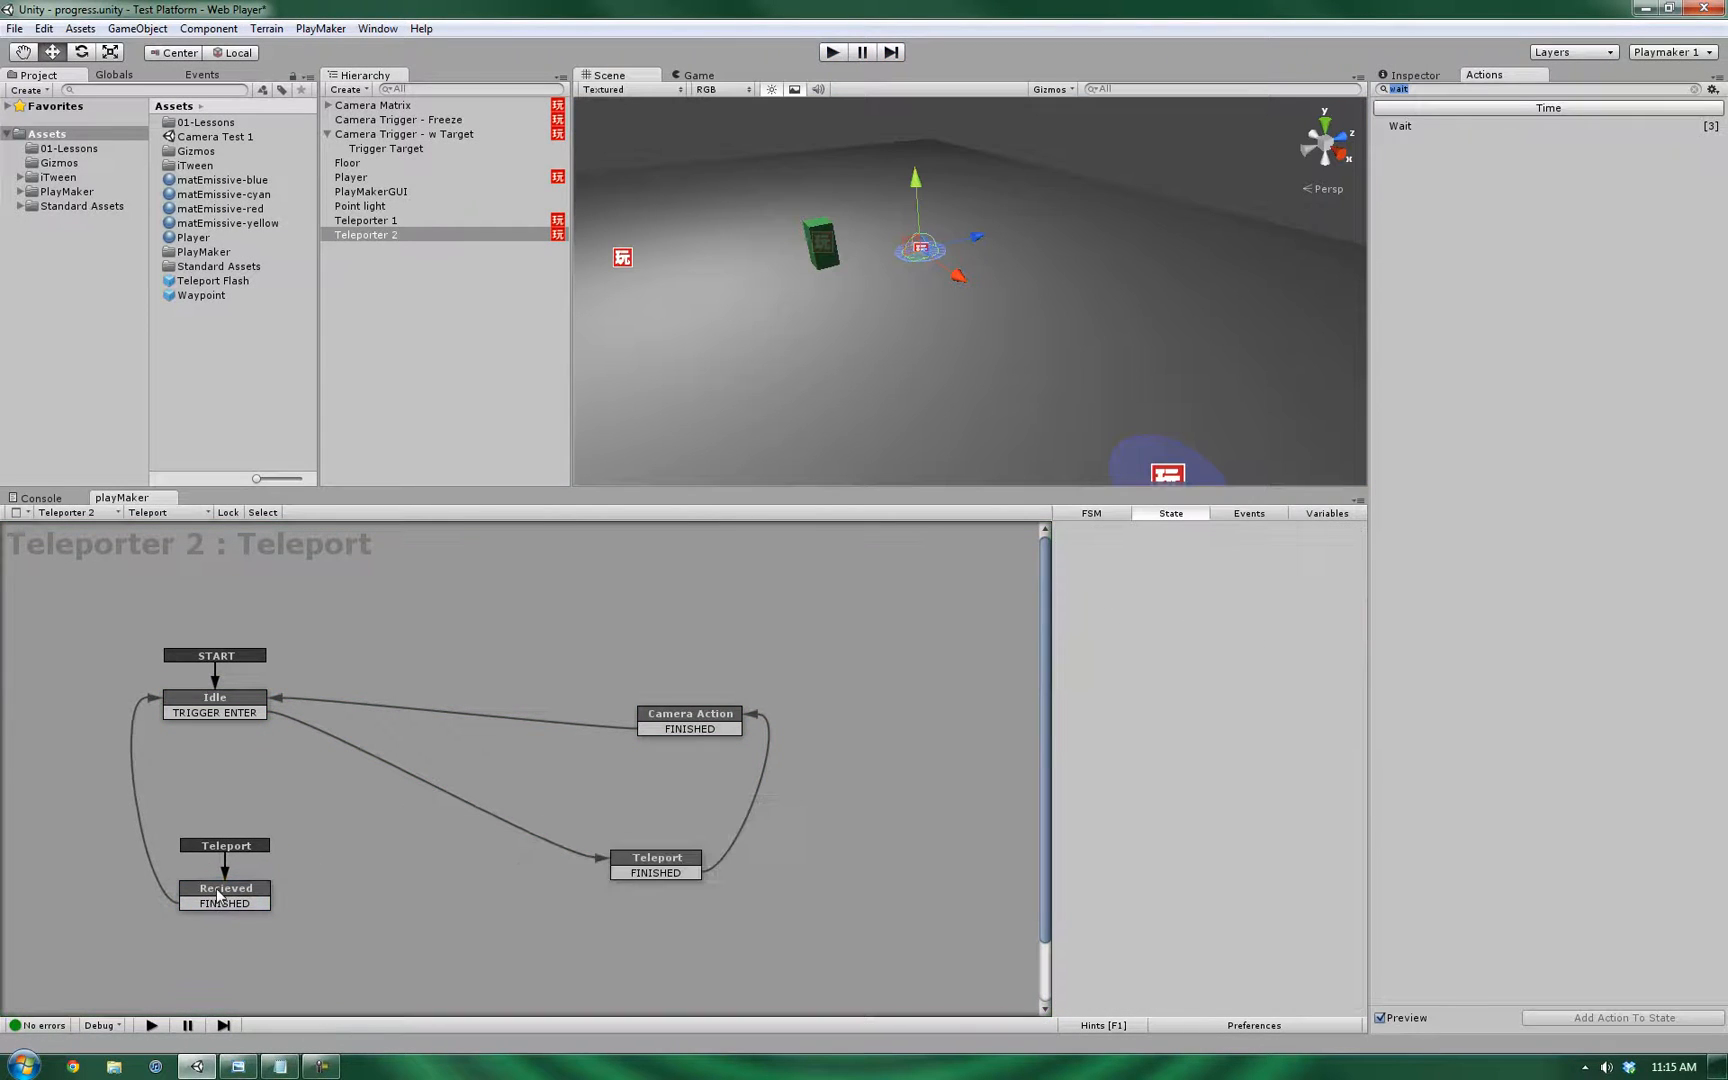
click(224, 876)
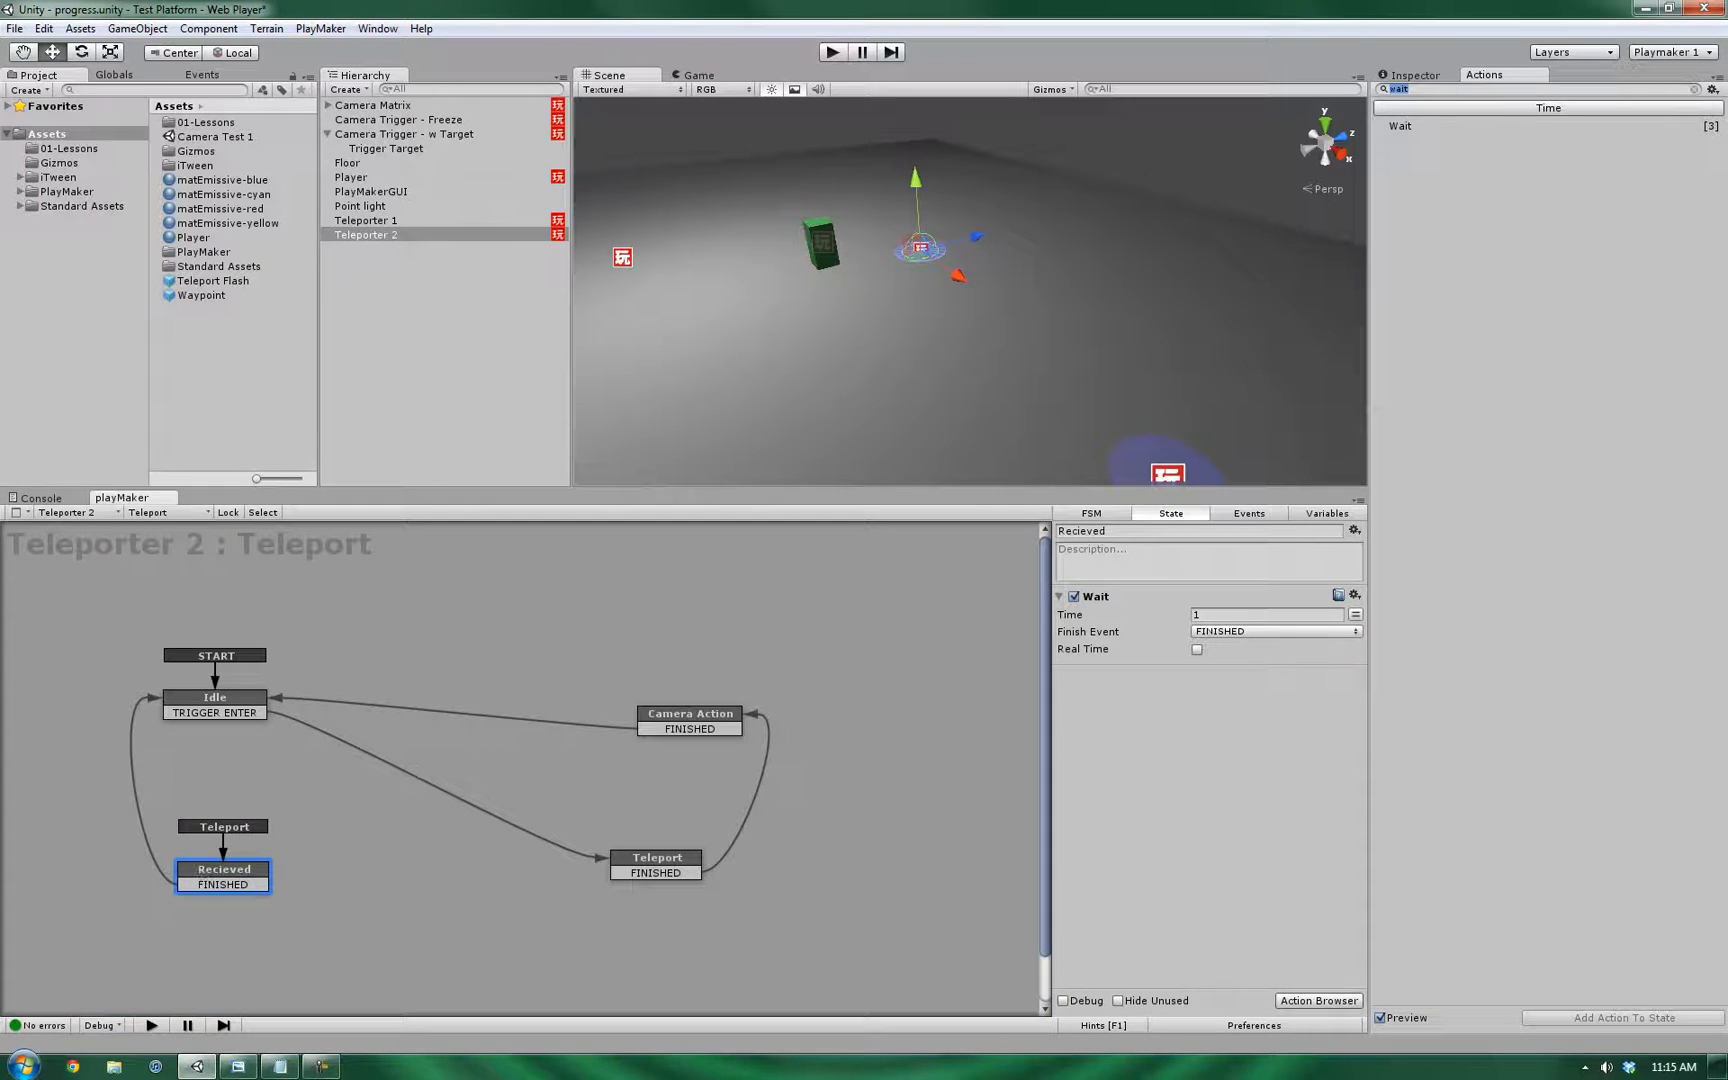
click(366, 220)
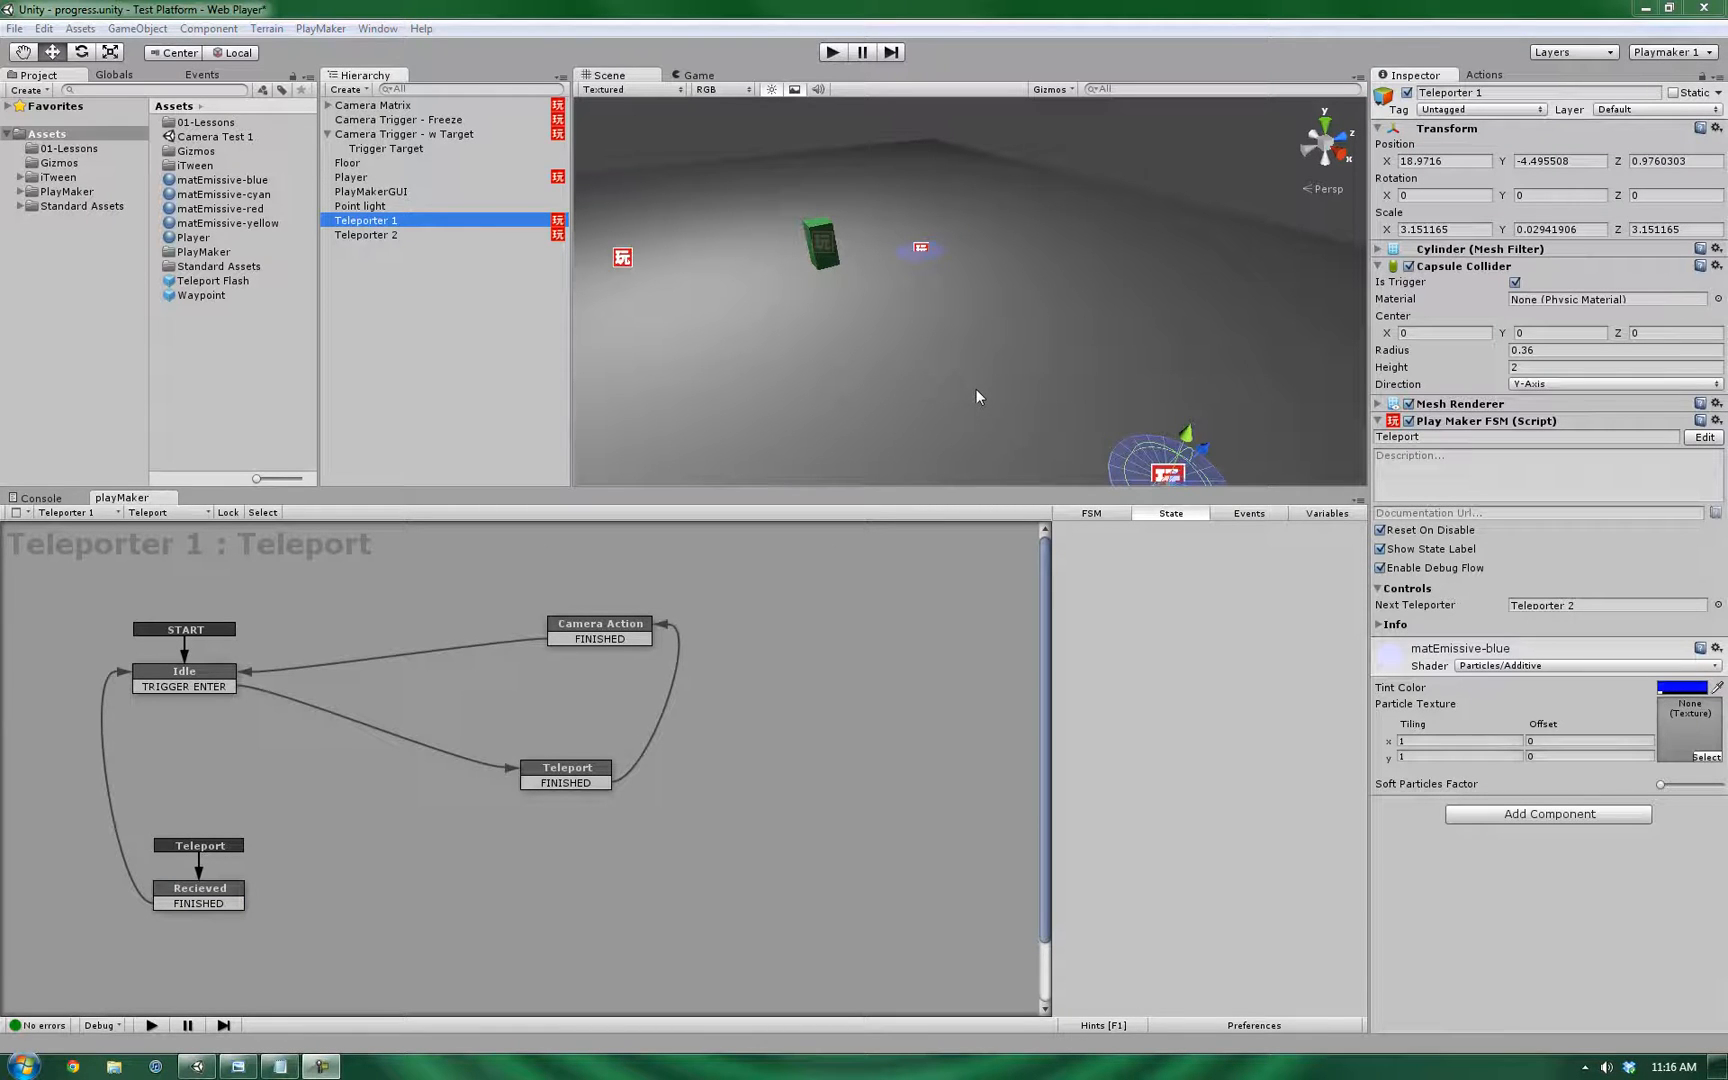
- Select the Player and run a quick play test of the scene, then stop it
click(350, 176)
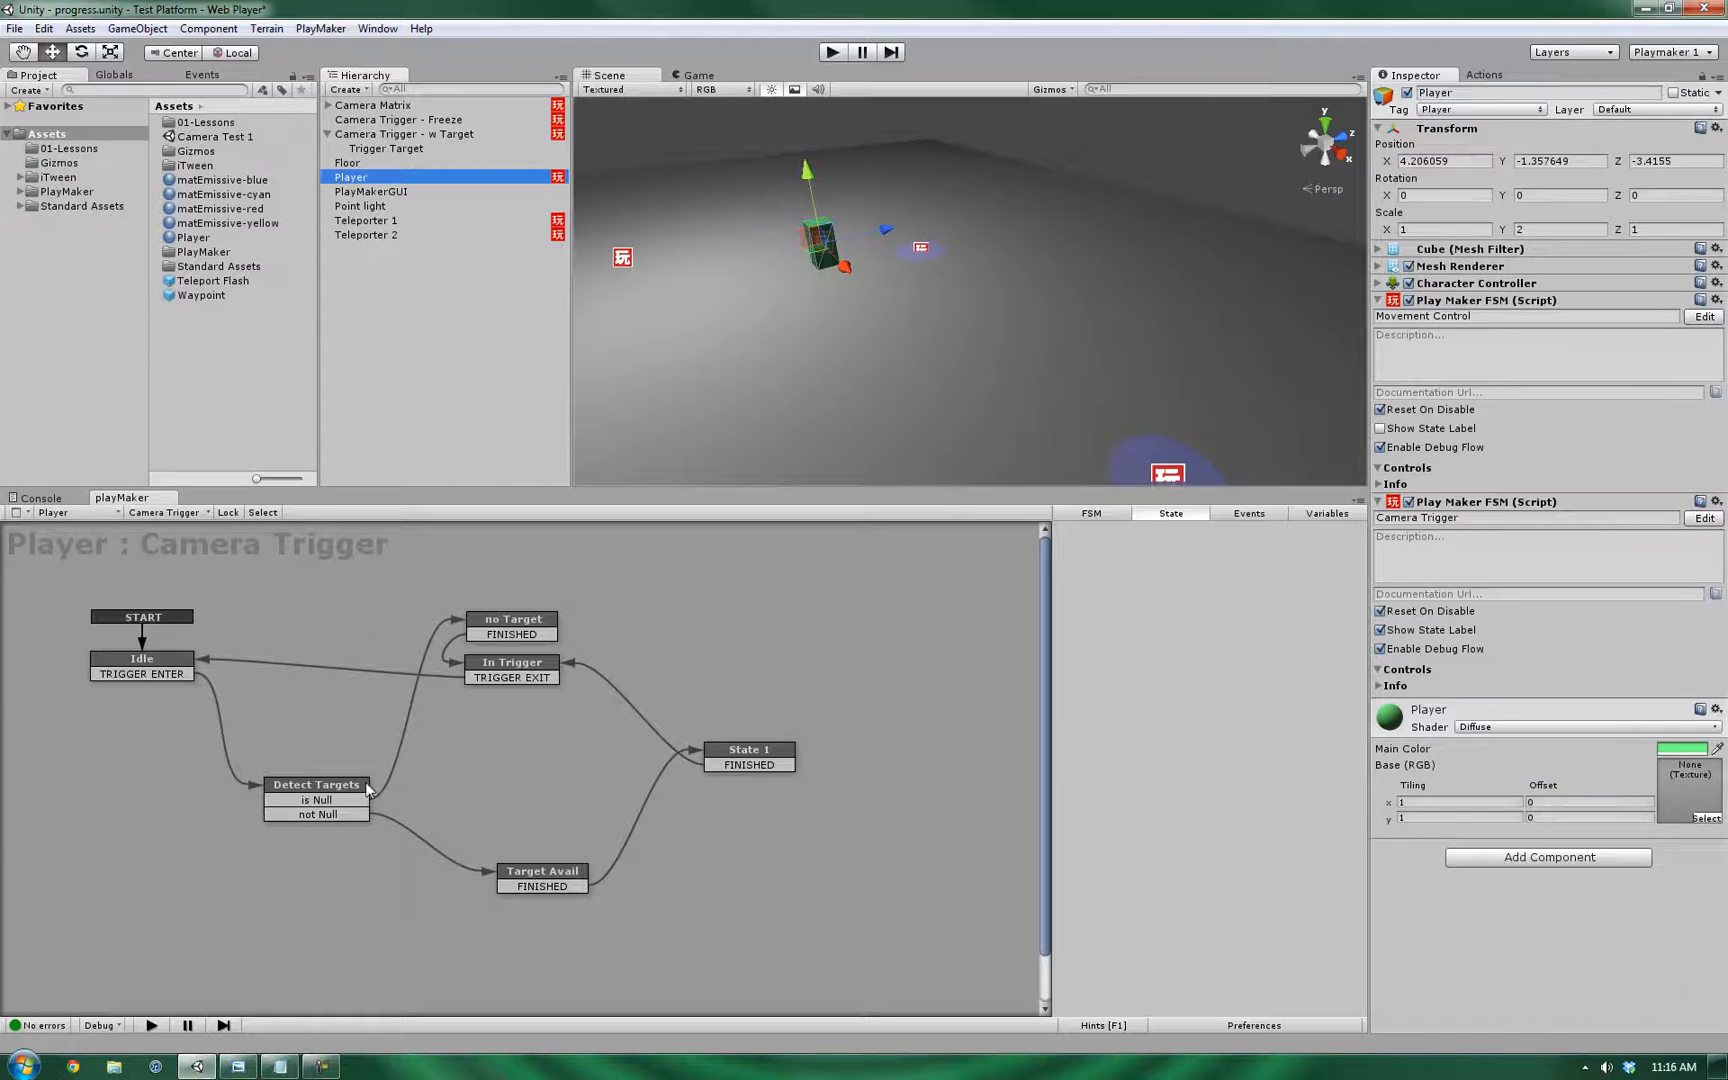
mouse_move(352, 450)
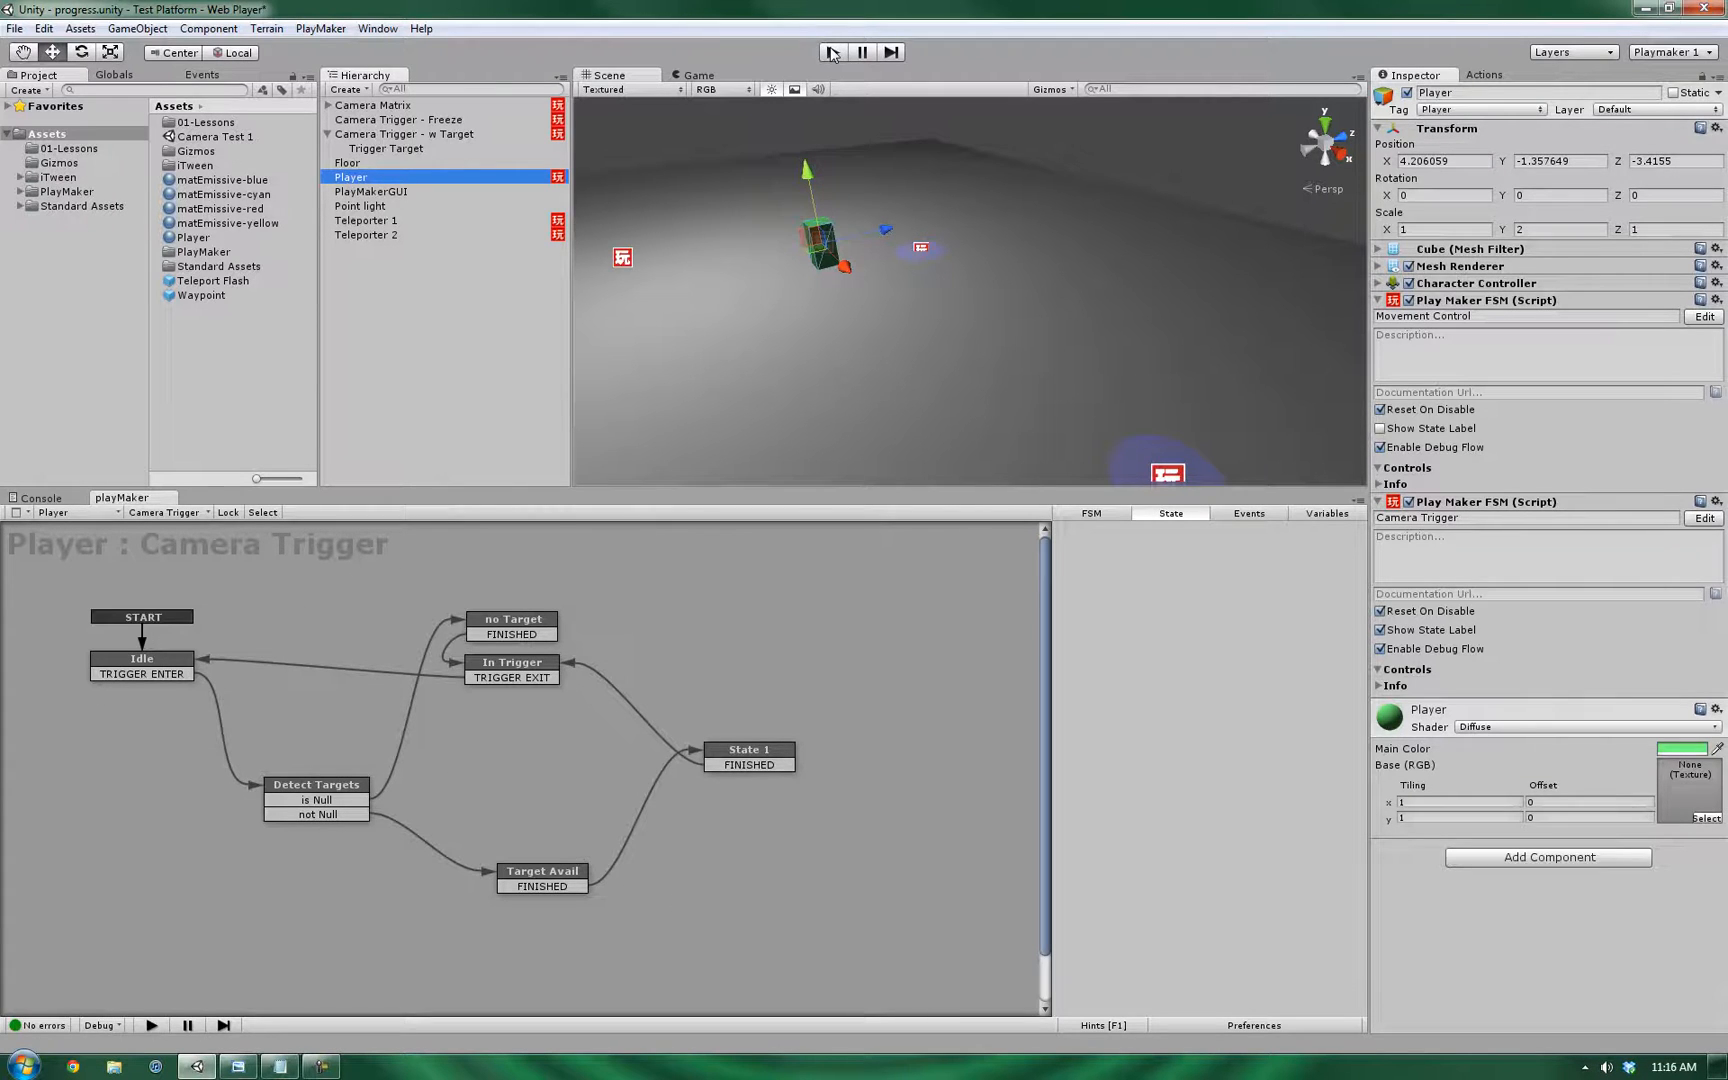
click(830, 52)
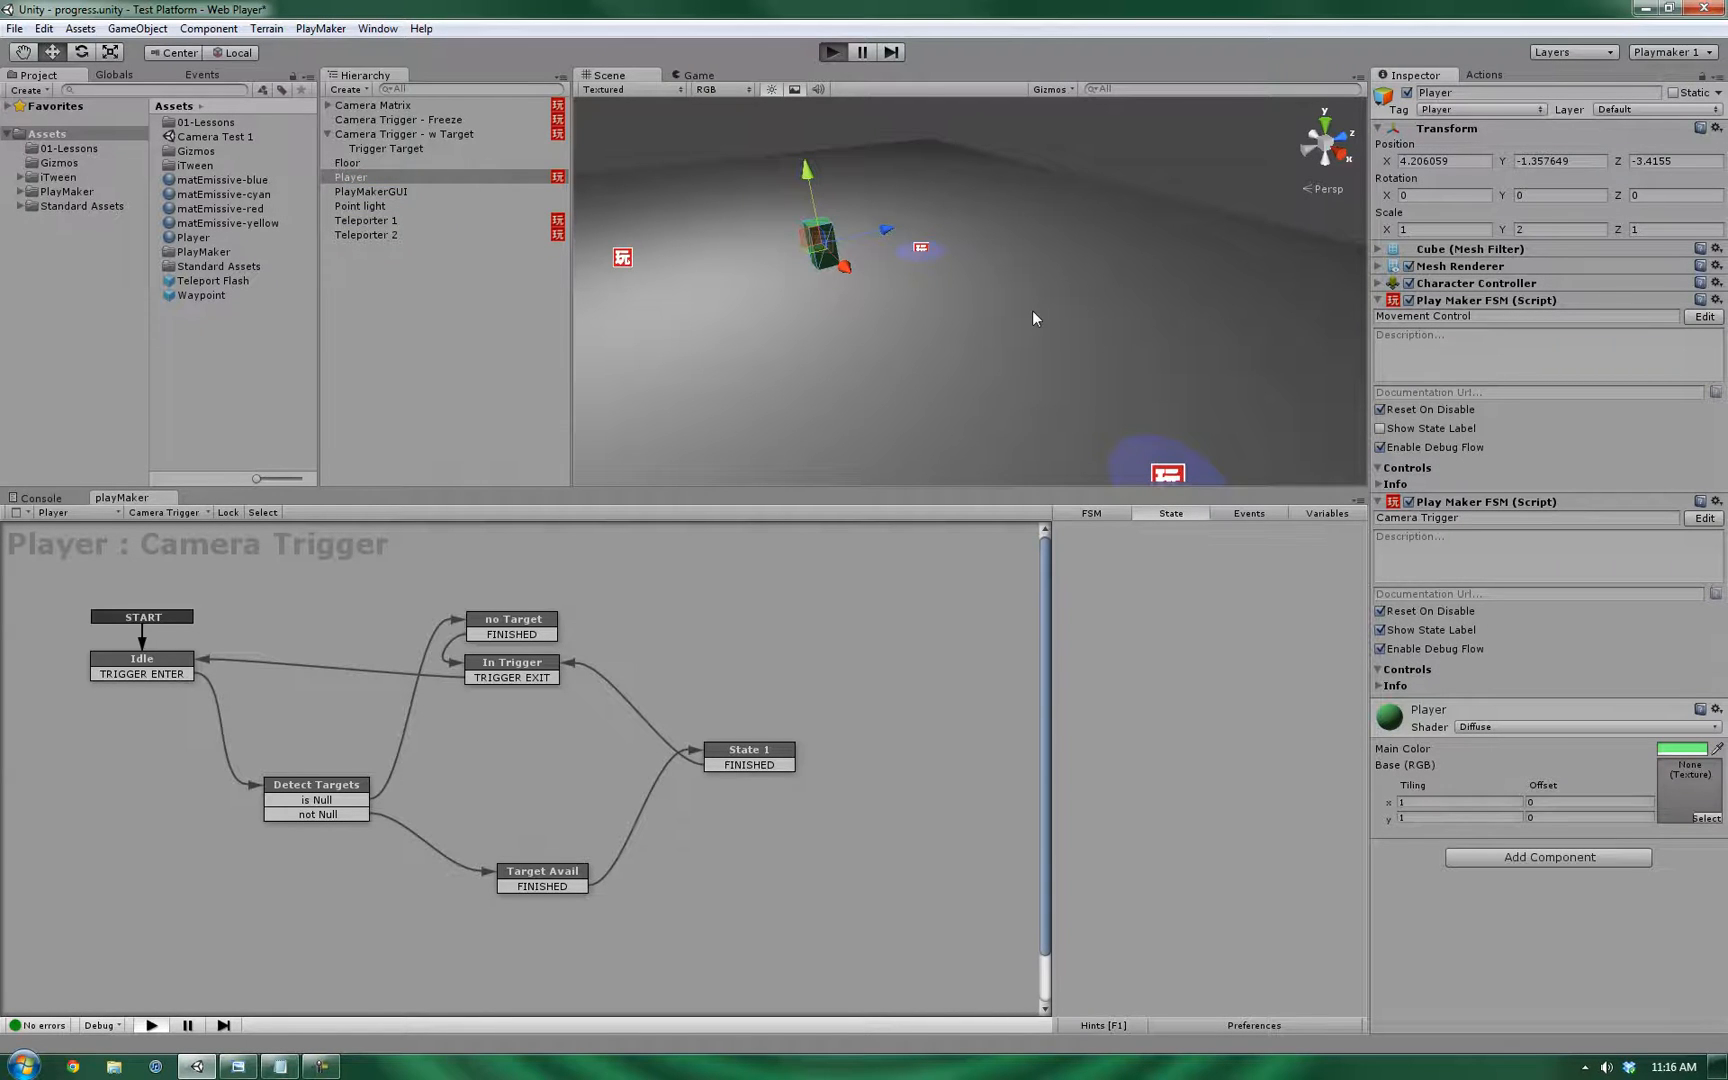
click(830, 52)
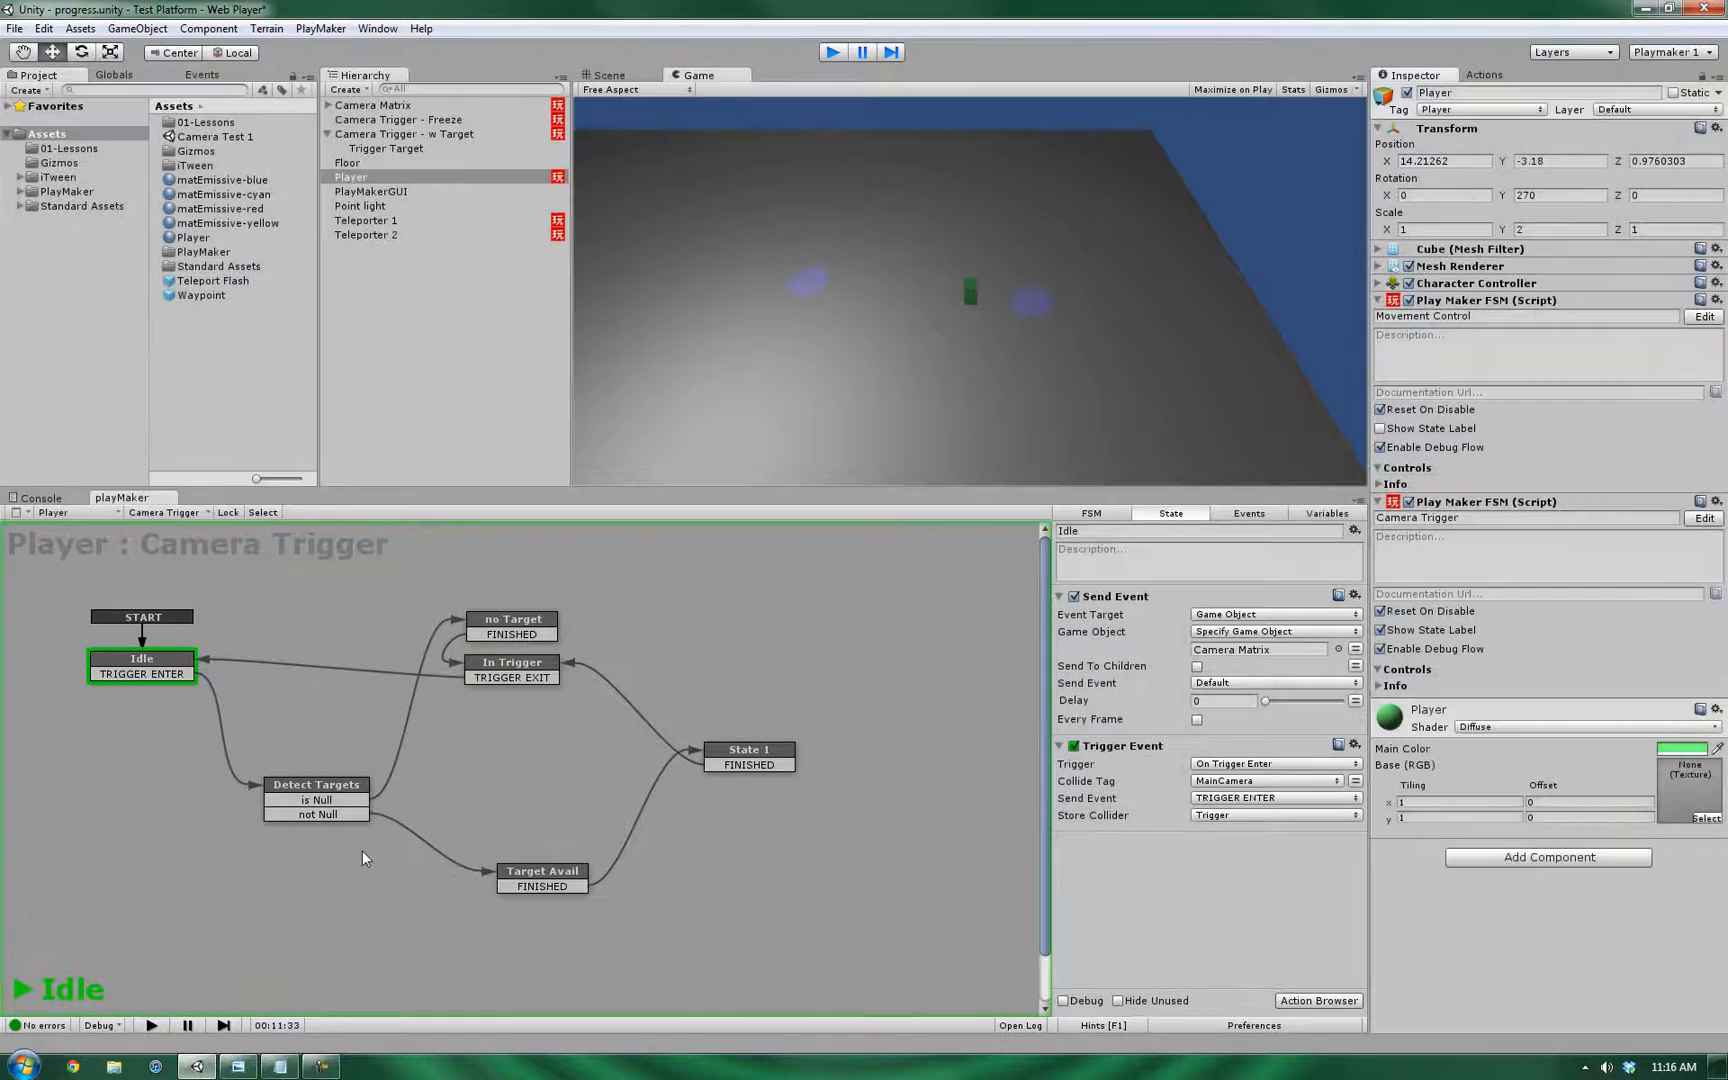
click(606, 74)
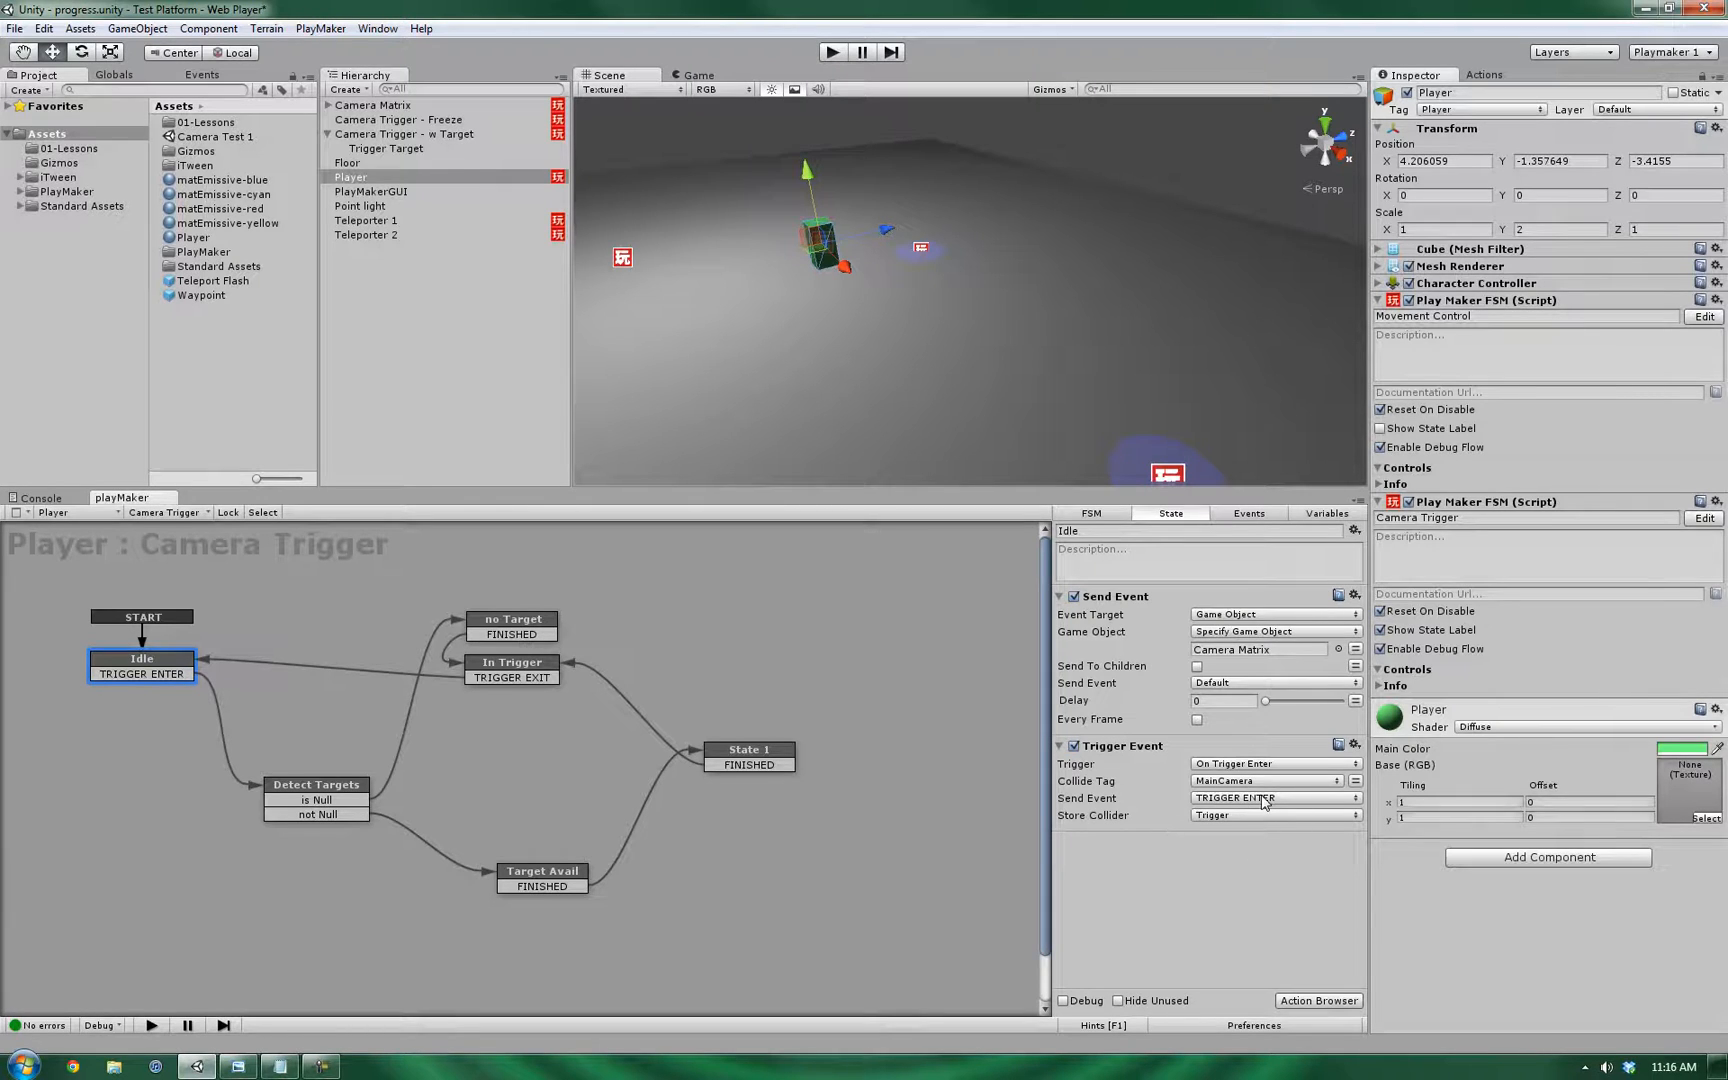
mouse_move(266, 648)
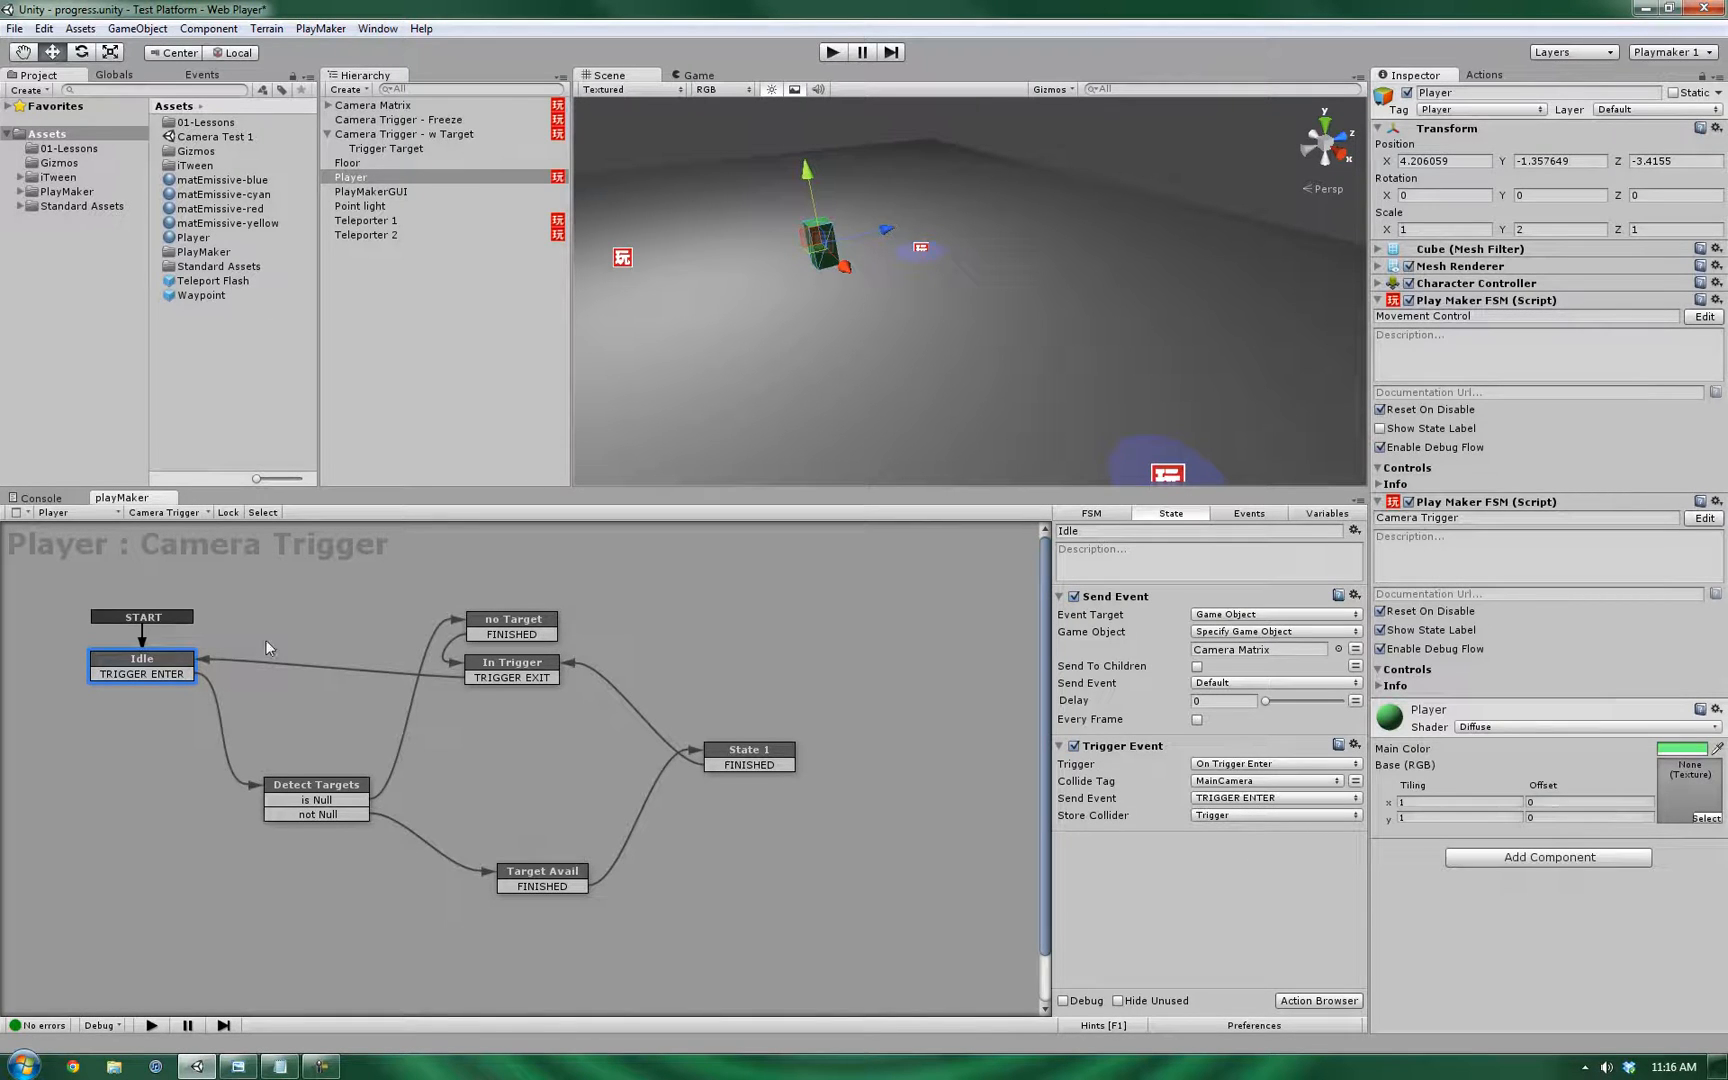
- Inspect the Detect Targets state's actions and the Idle state's trigger settings
click(316, 792)
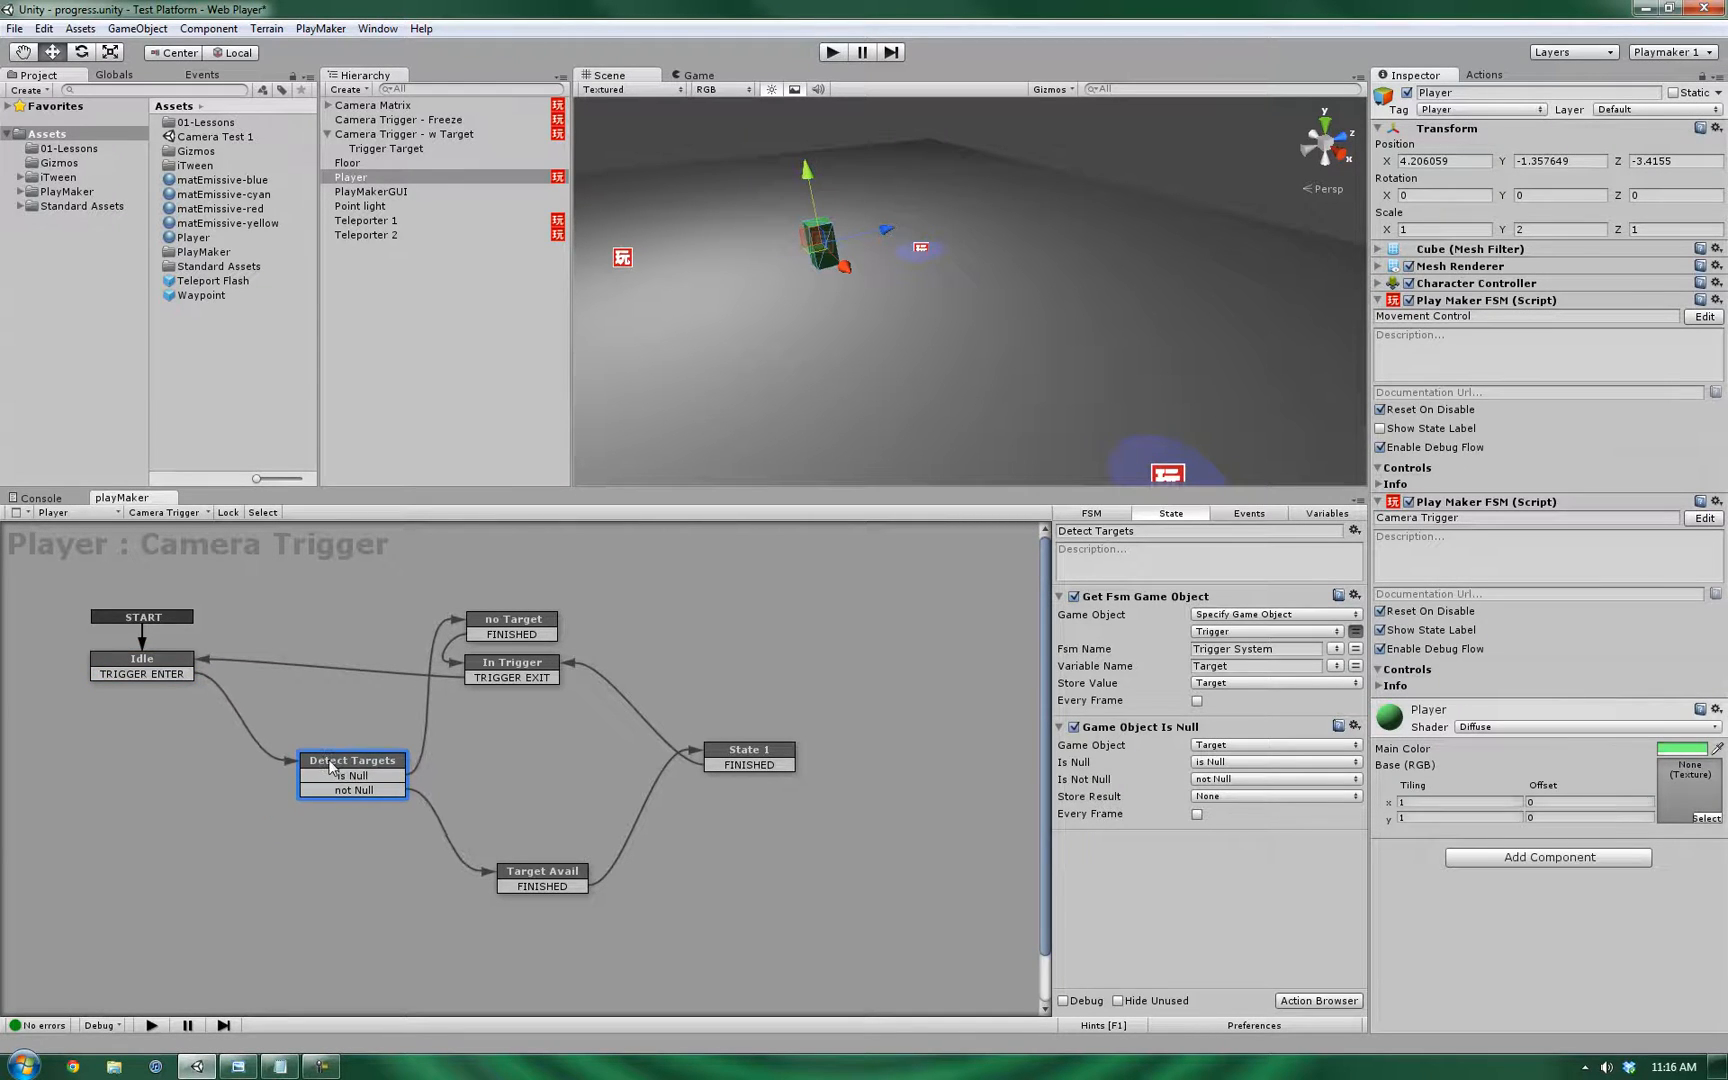
mouse_move(976, 884)
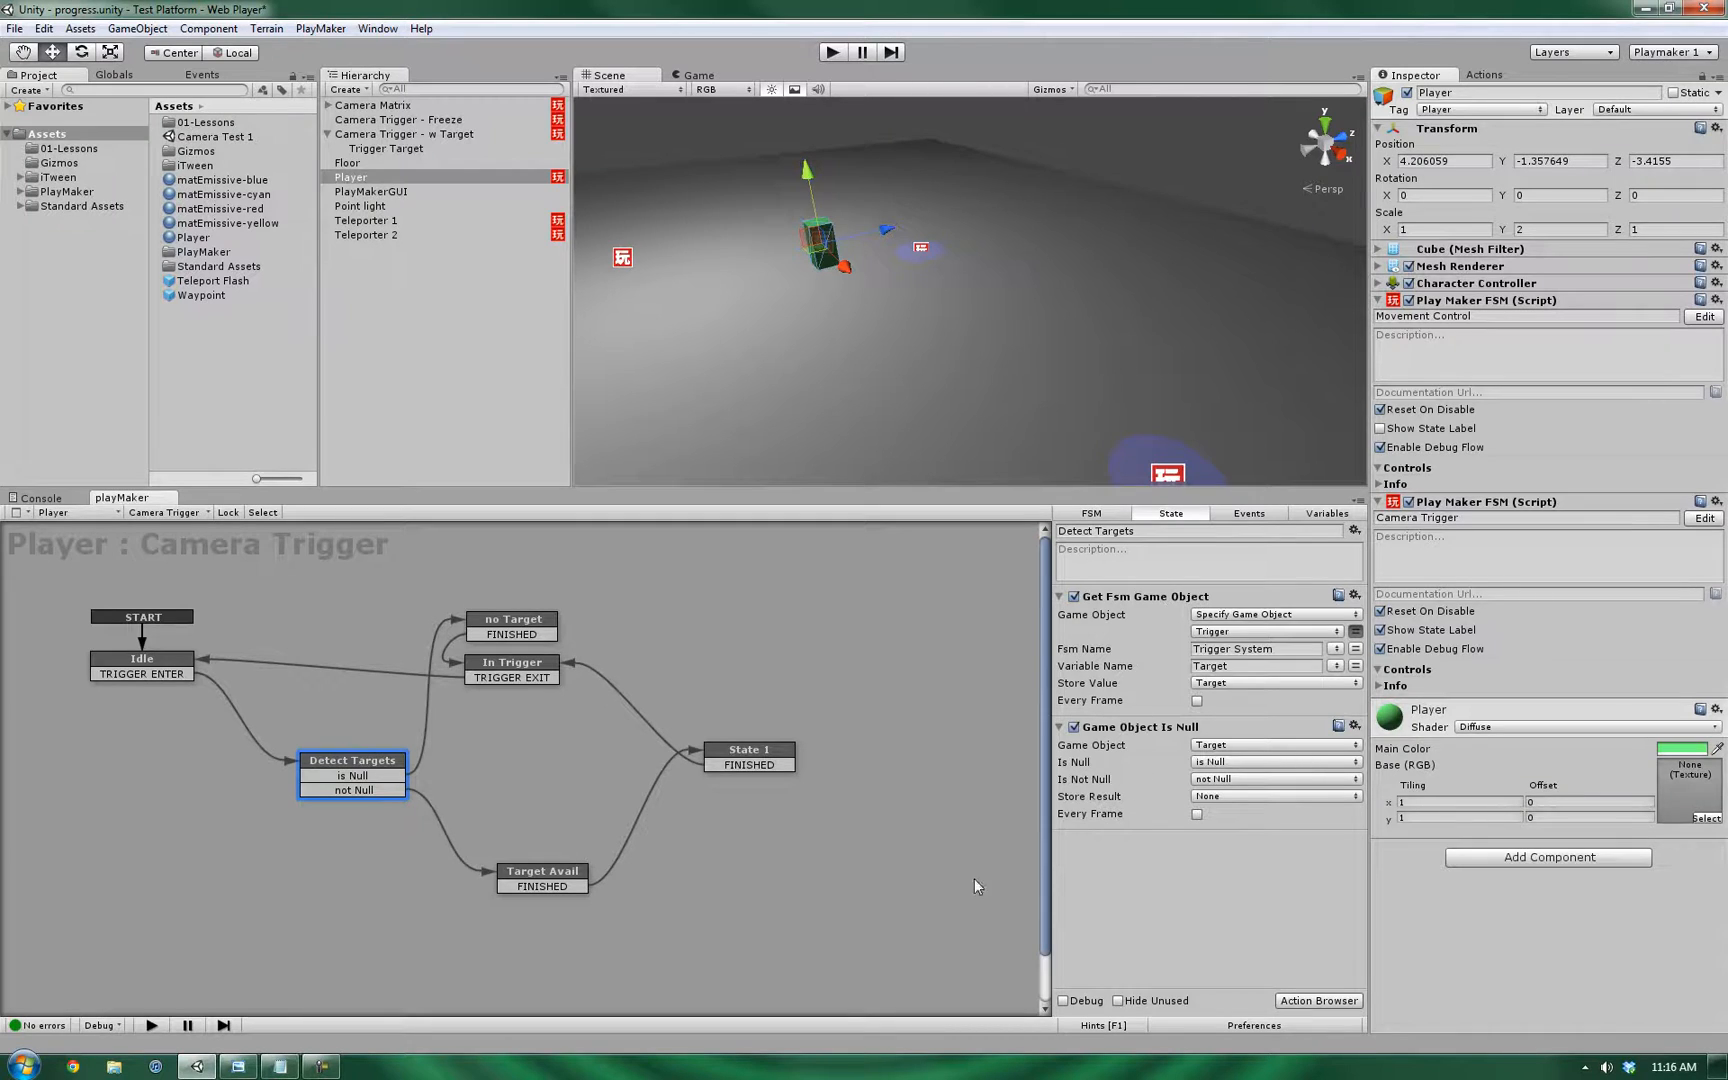
click(140, 658)
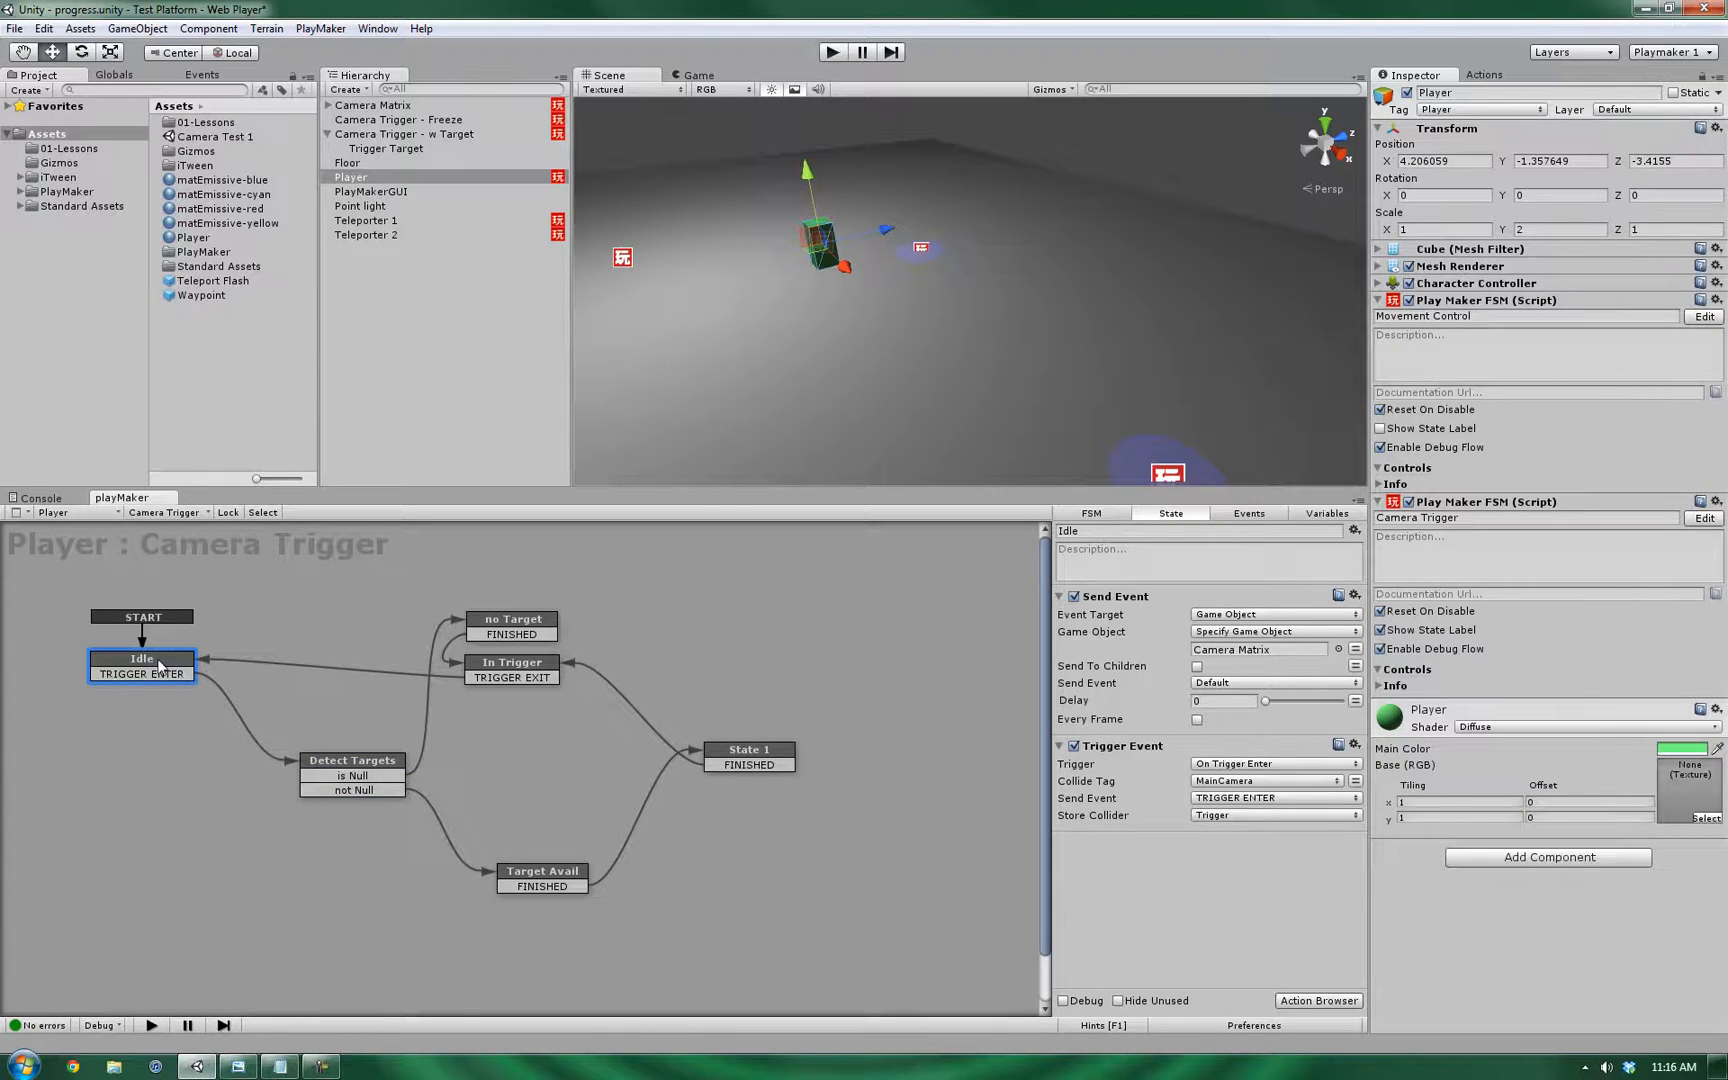
mouse_move(128, 814)
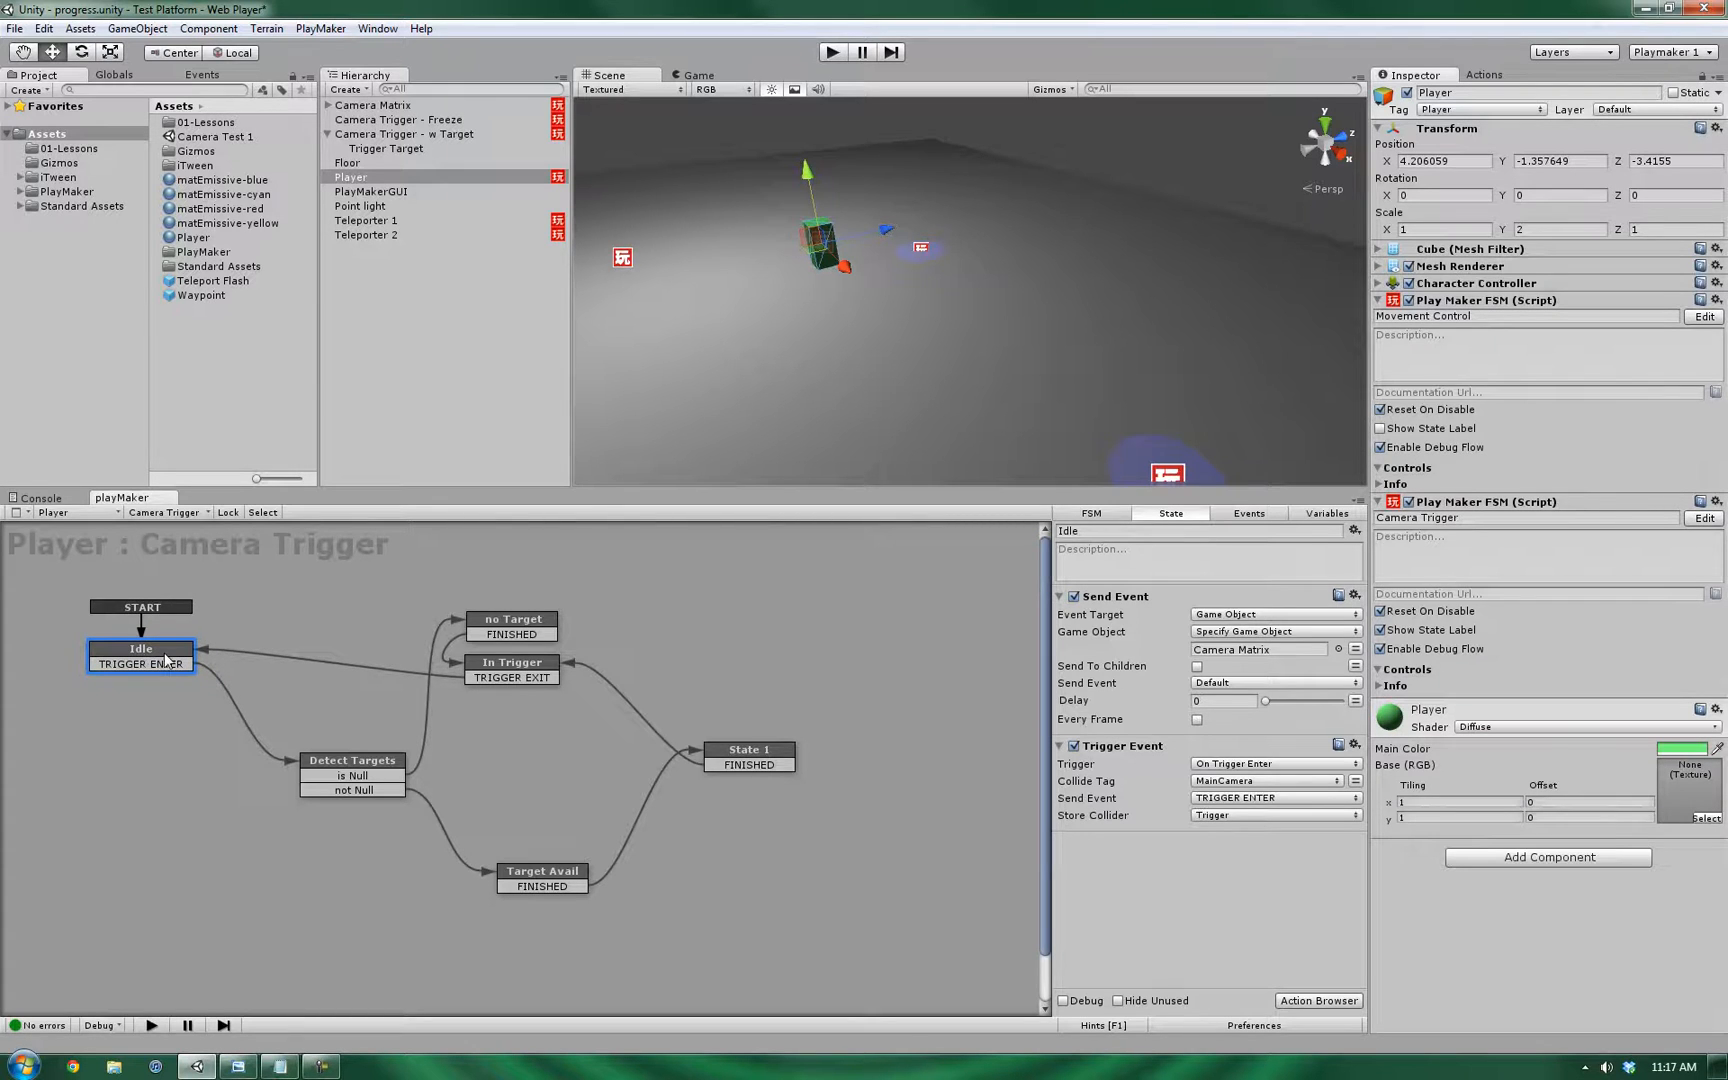
- Add a Game Object Compare Tag action to the Tag Compare state via the Actions browser
click(352, 760)
text(Tag Compare)
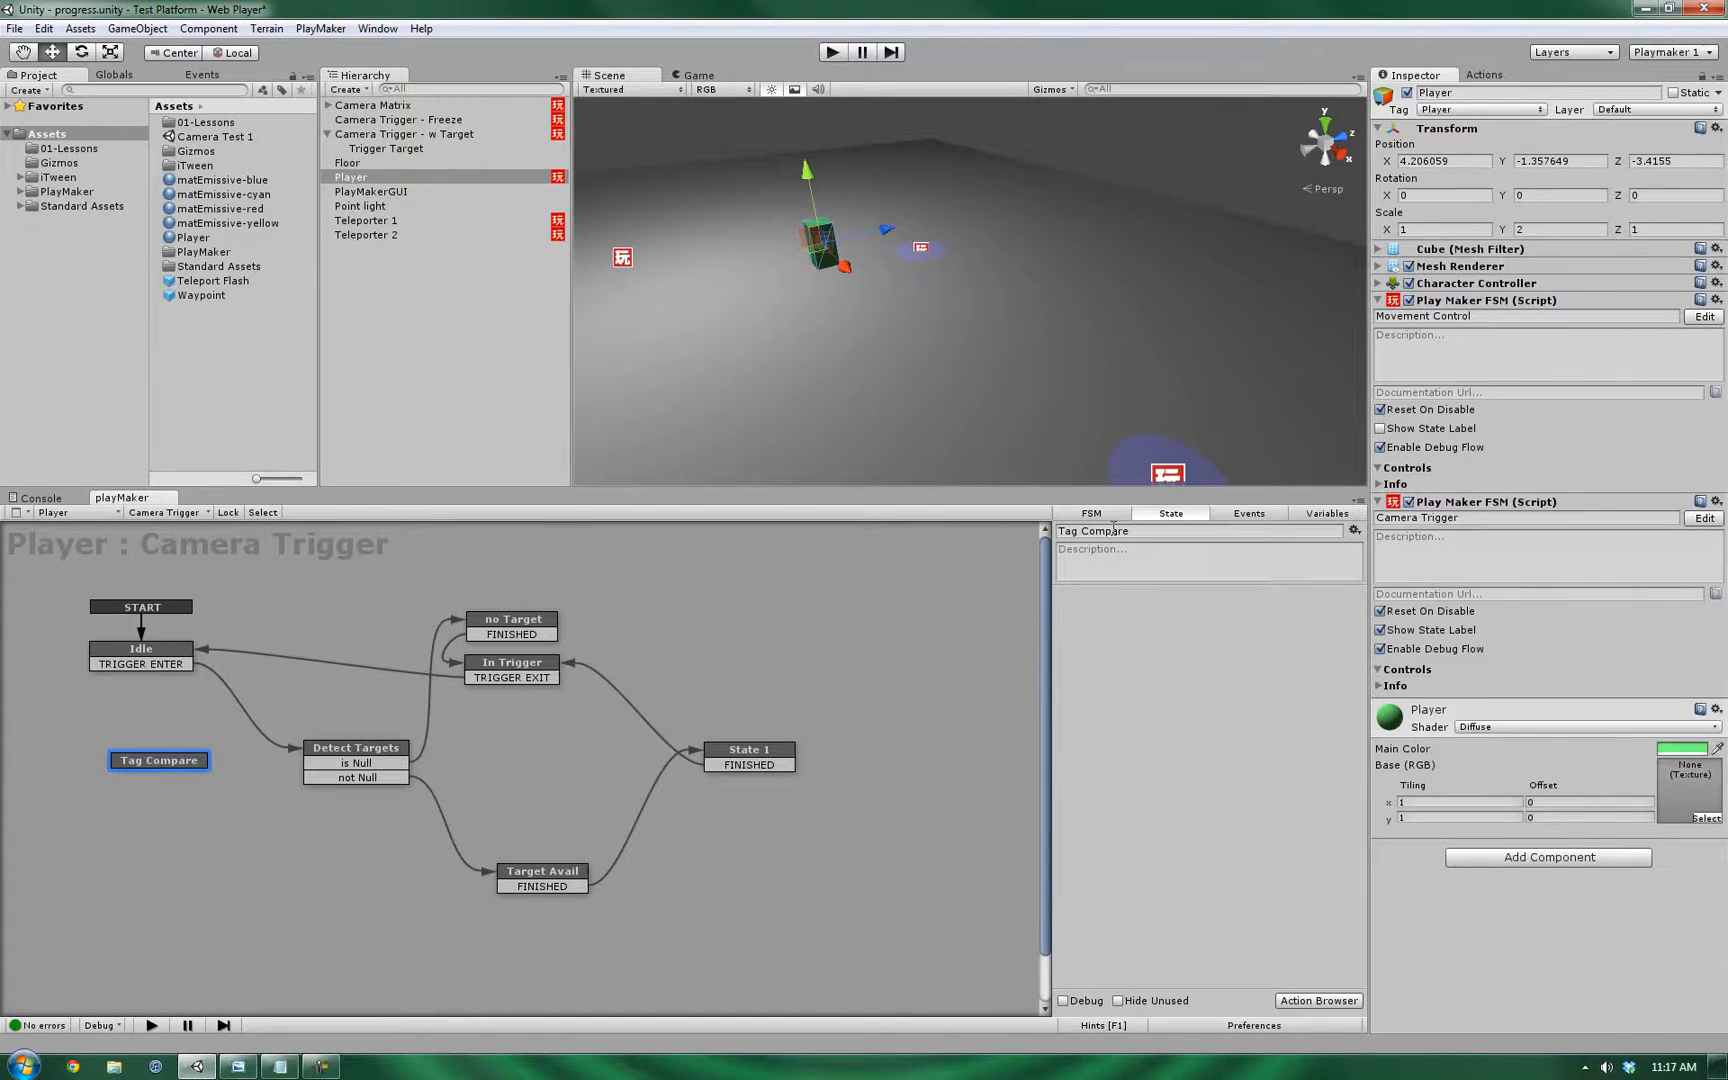
click(1484, 74)
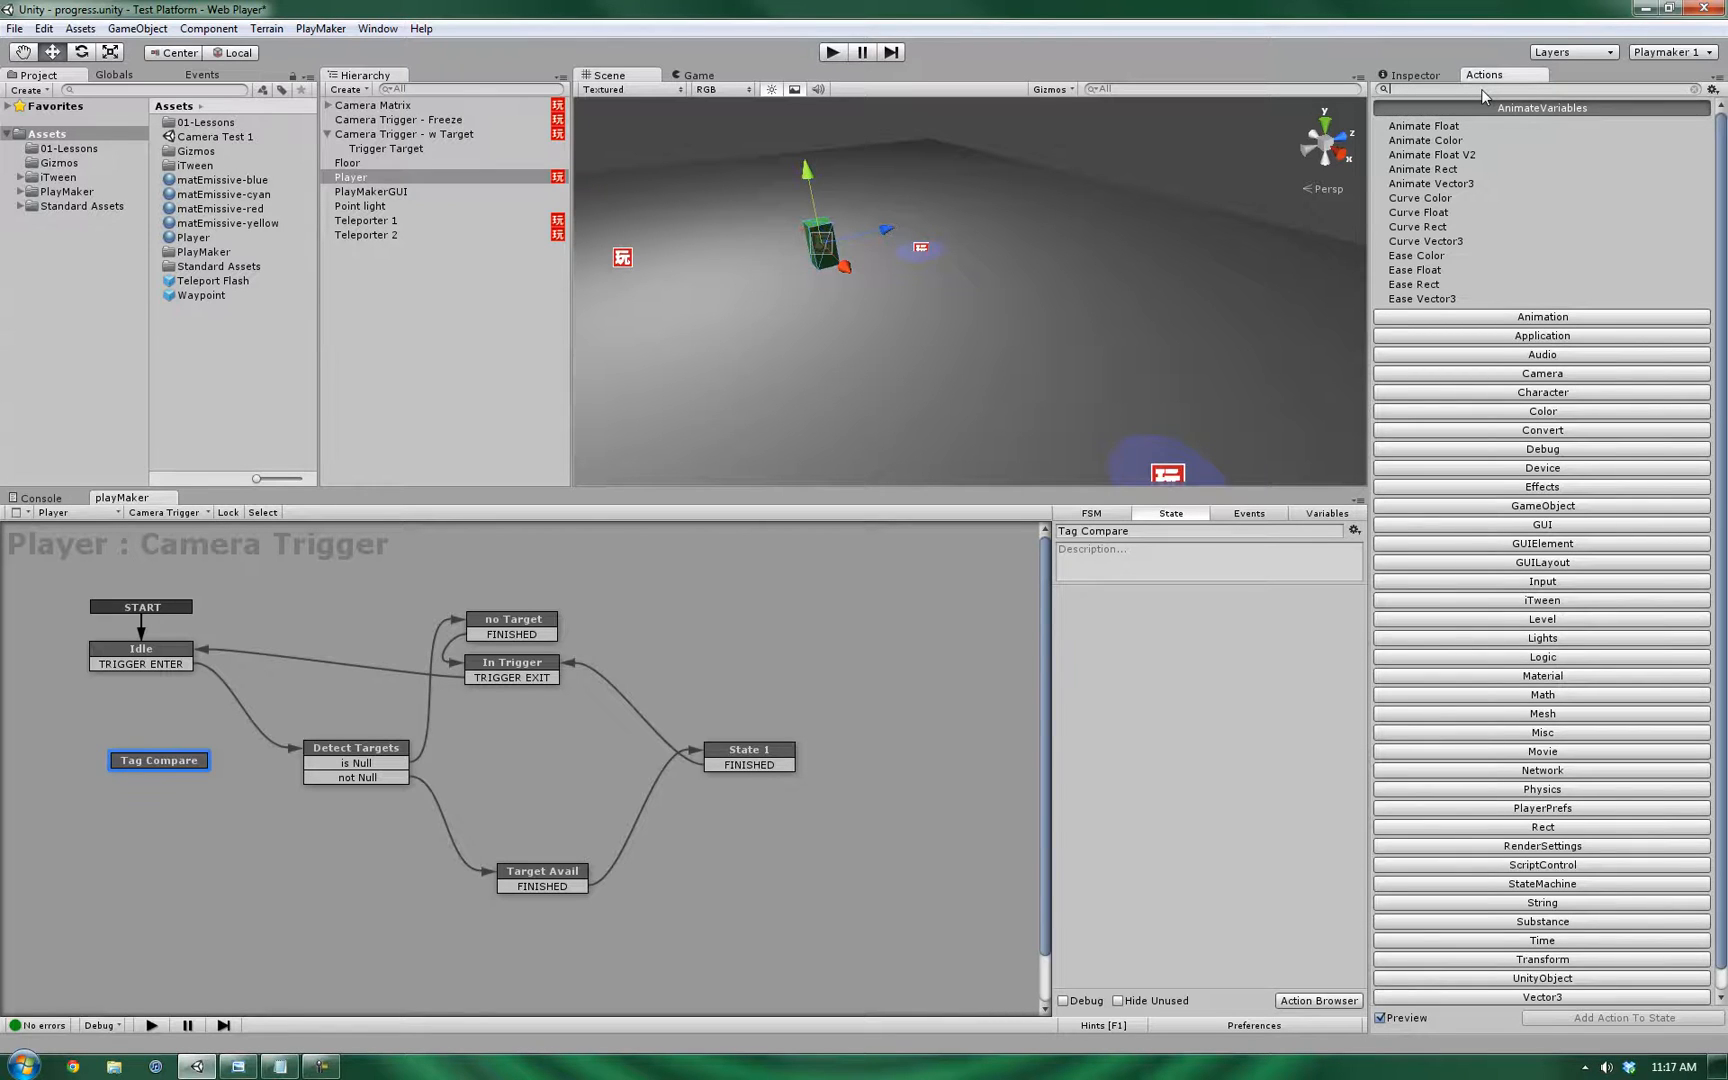
text(Game Tag)
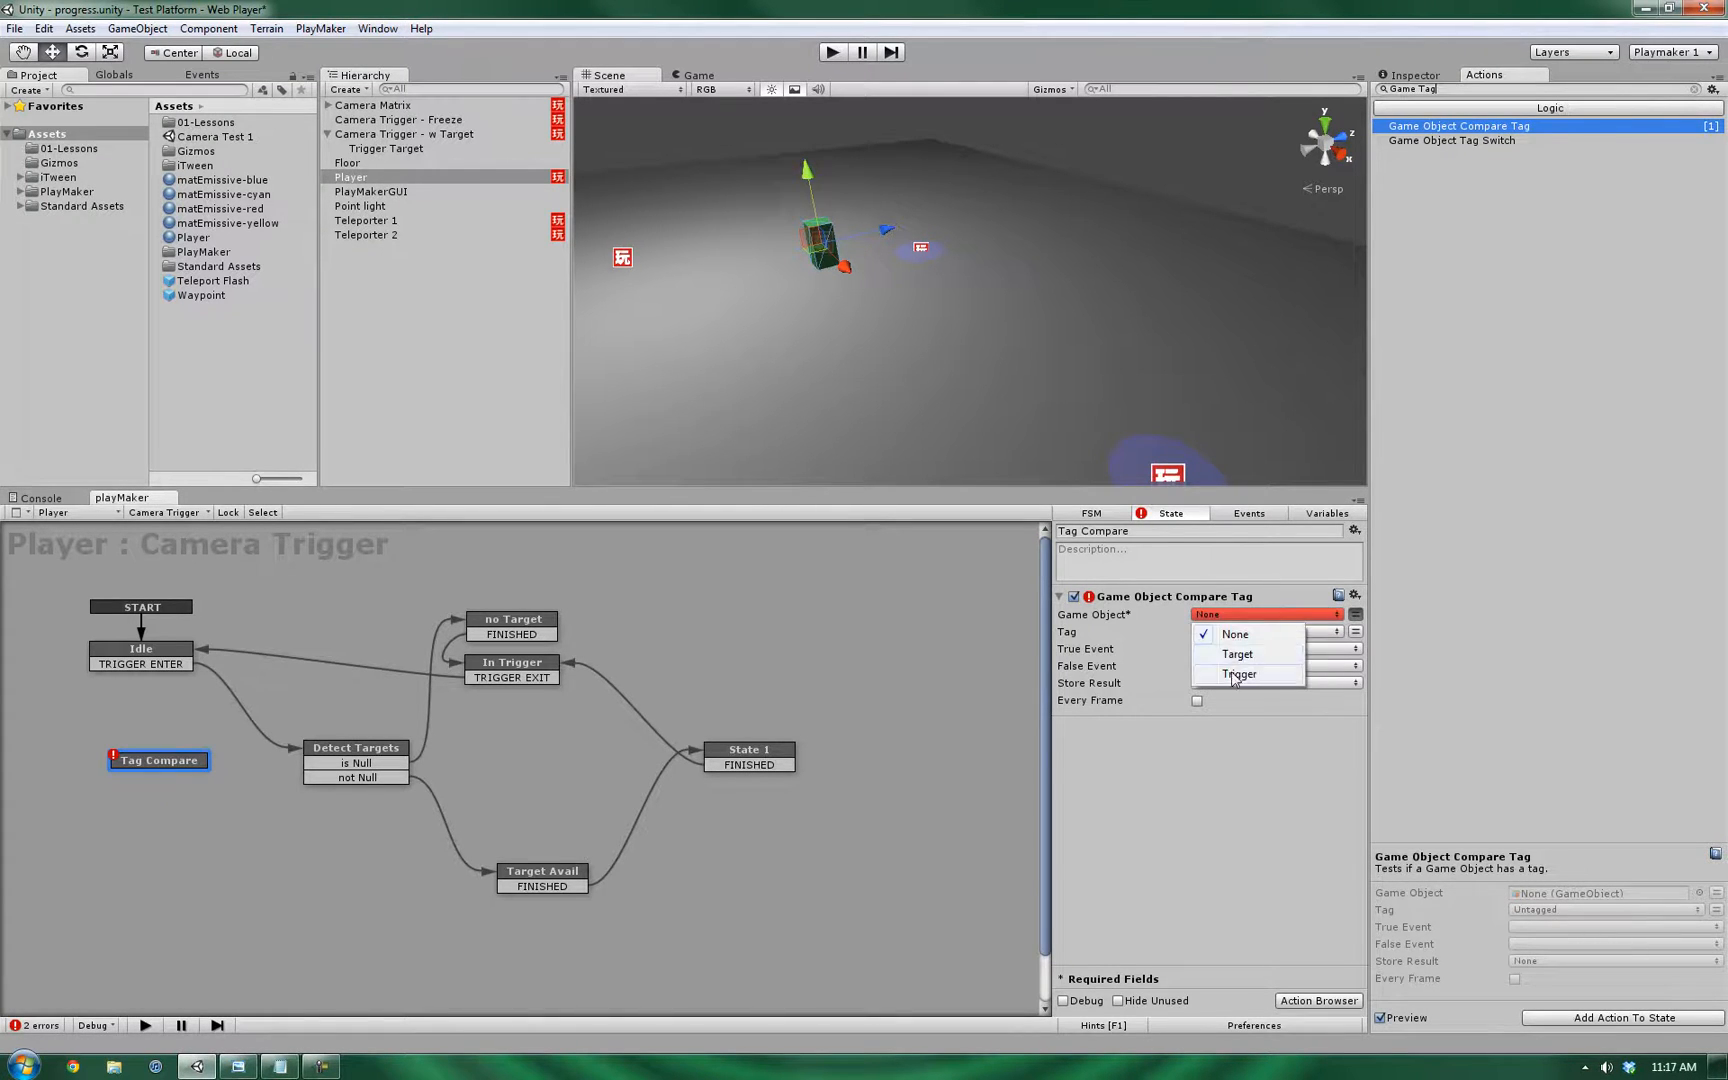
- Set the action's Game Object to Trigger and its Tag to MainCamera
click(1238, 674)
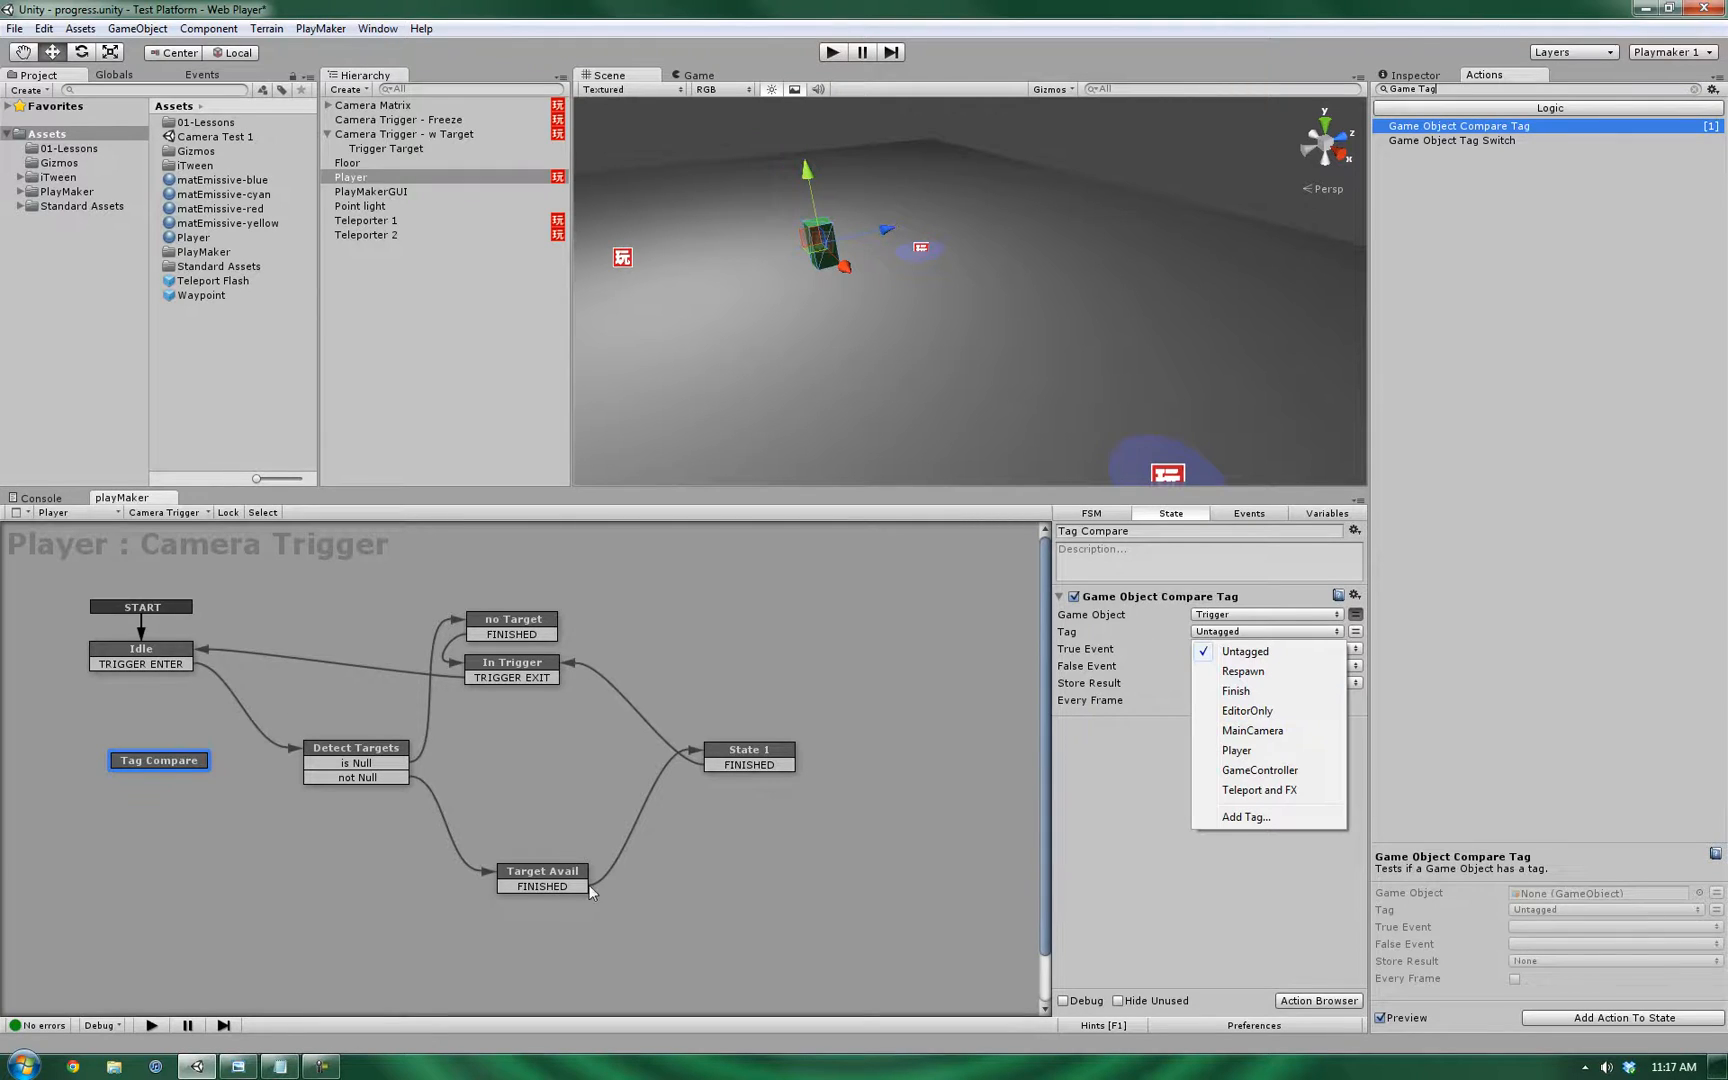
mouse_move(1252, 730)
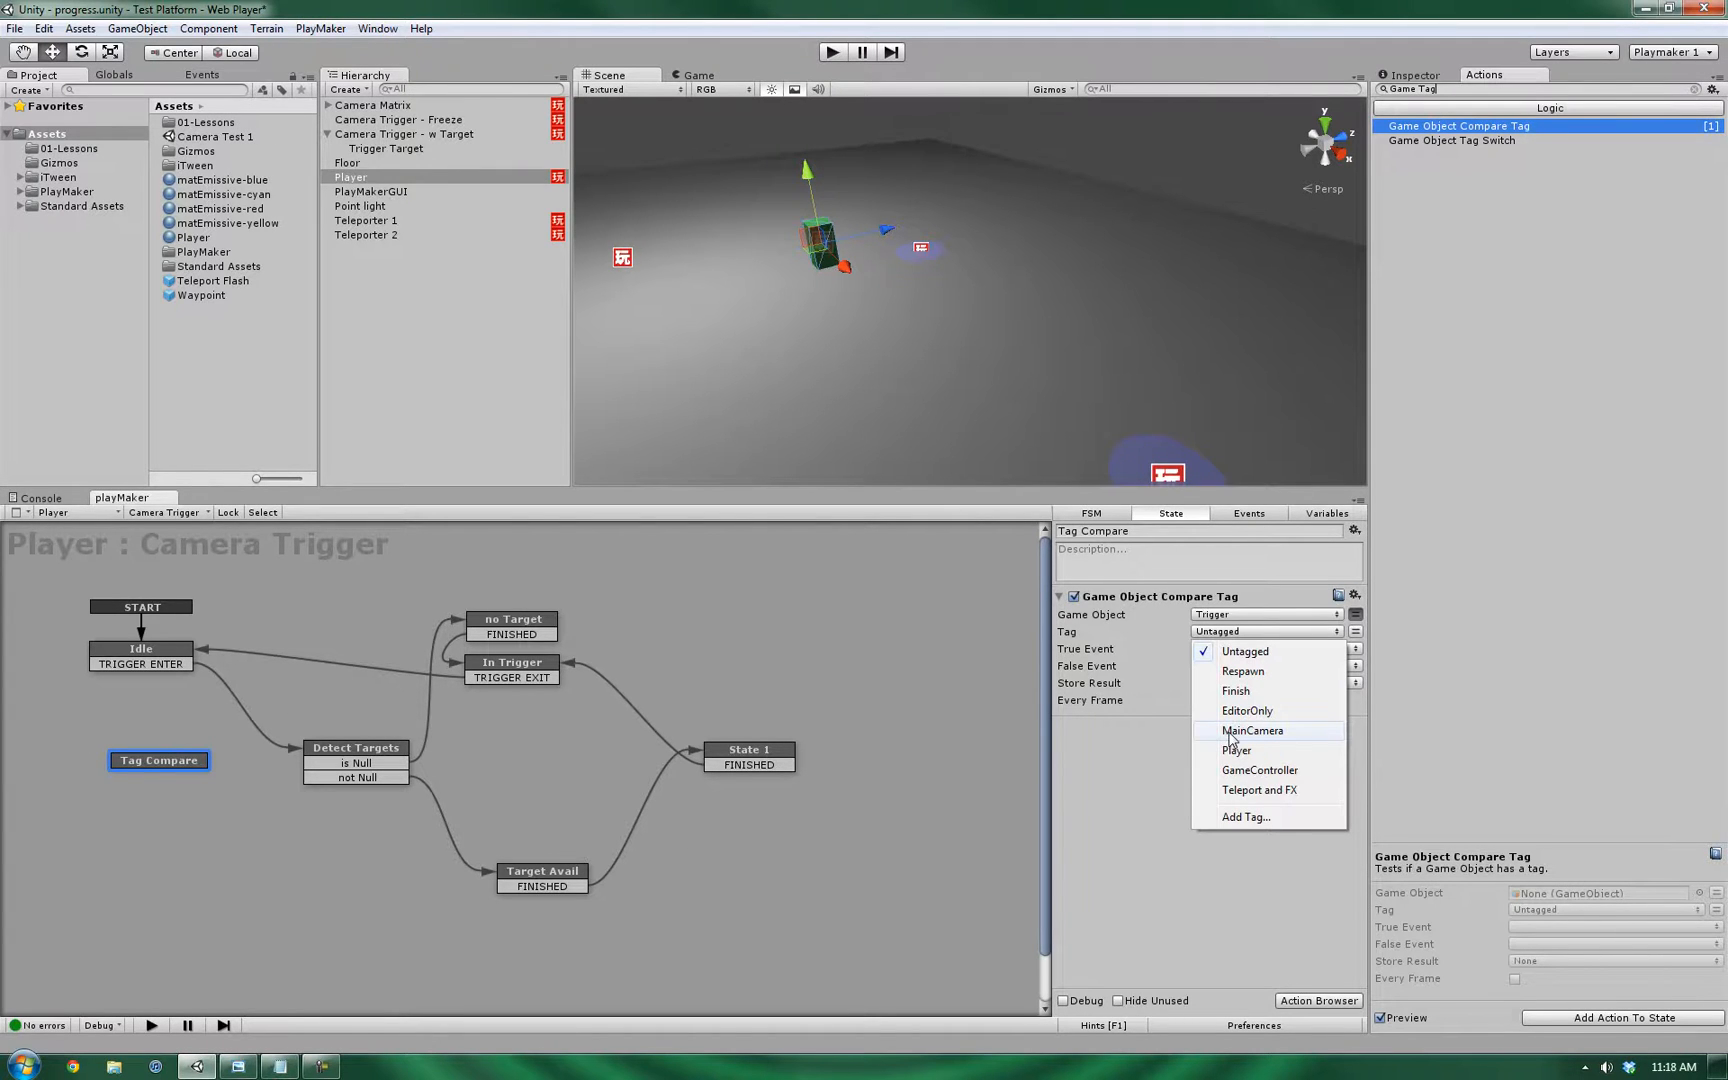
click(1254, 730)
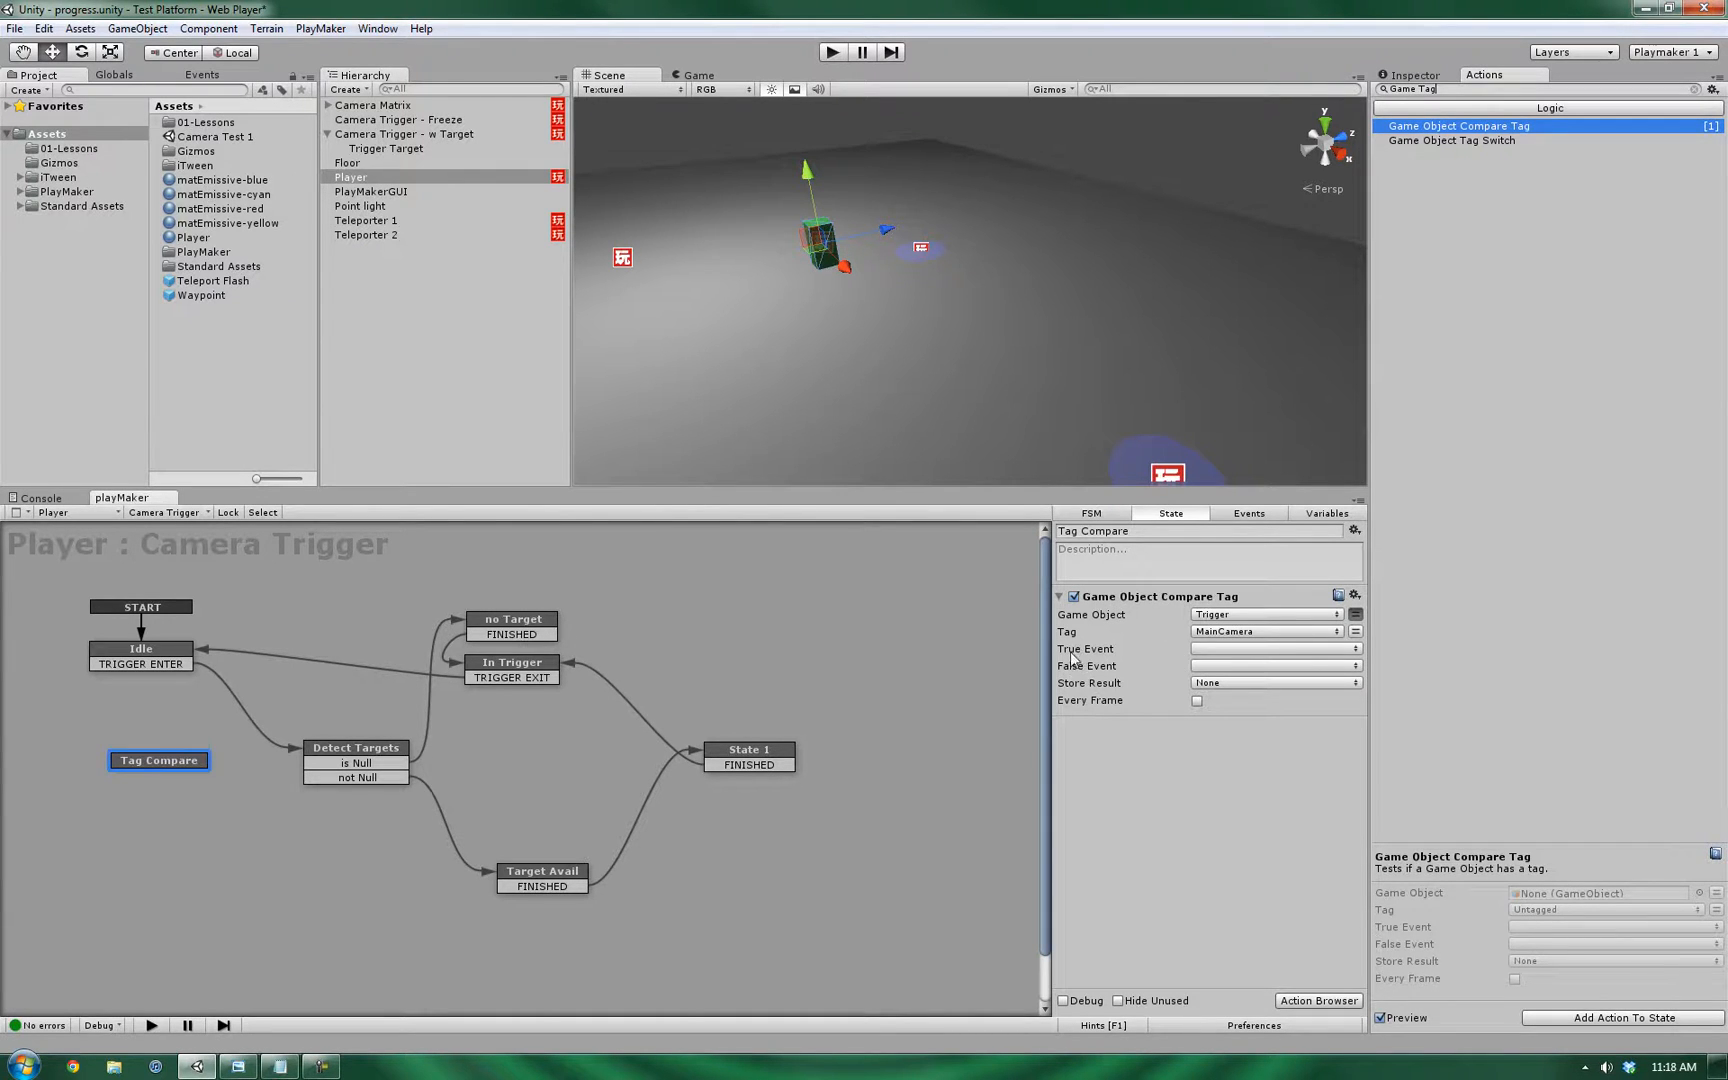
mouse_move(1174, 652)
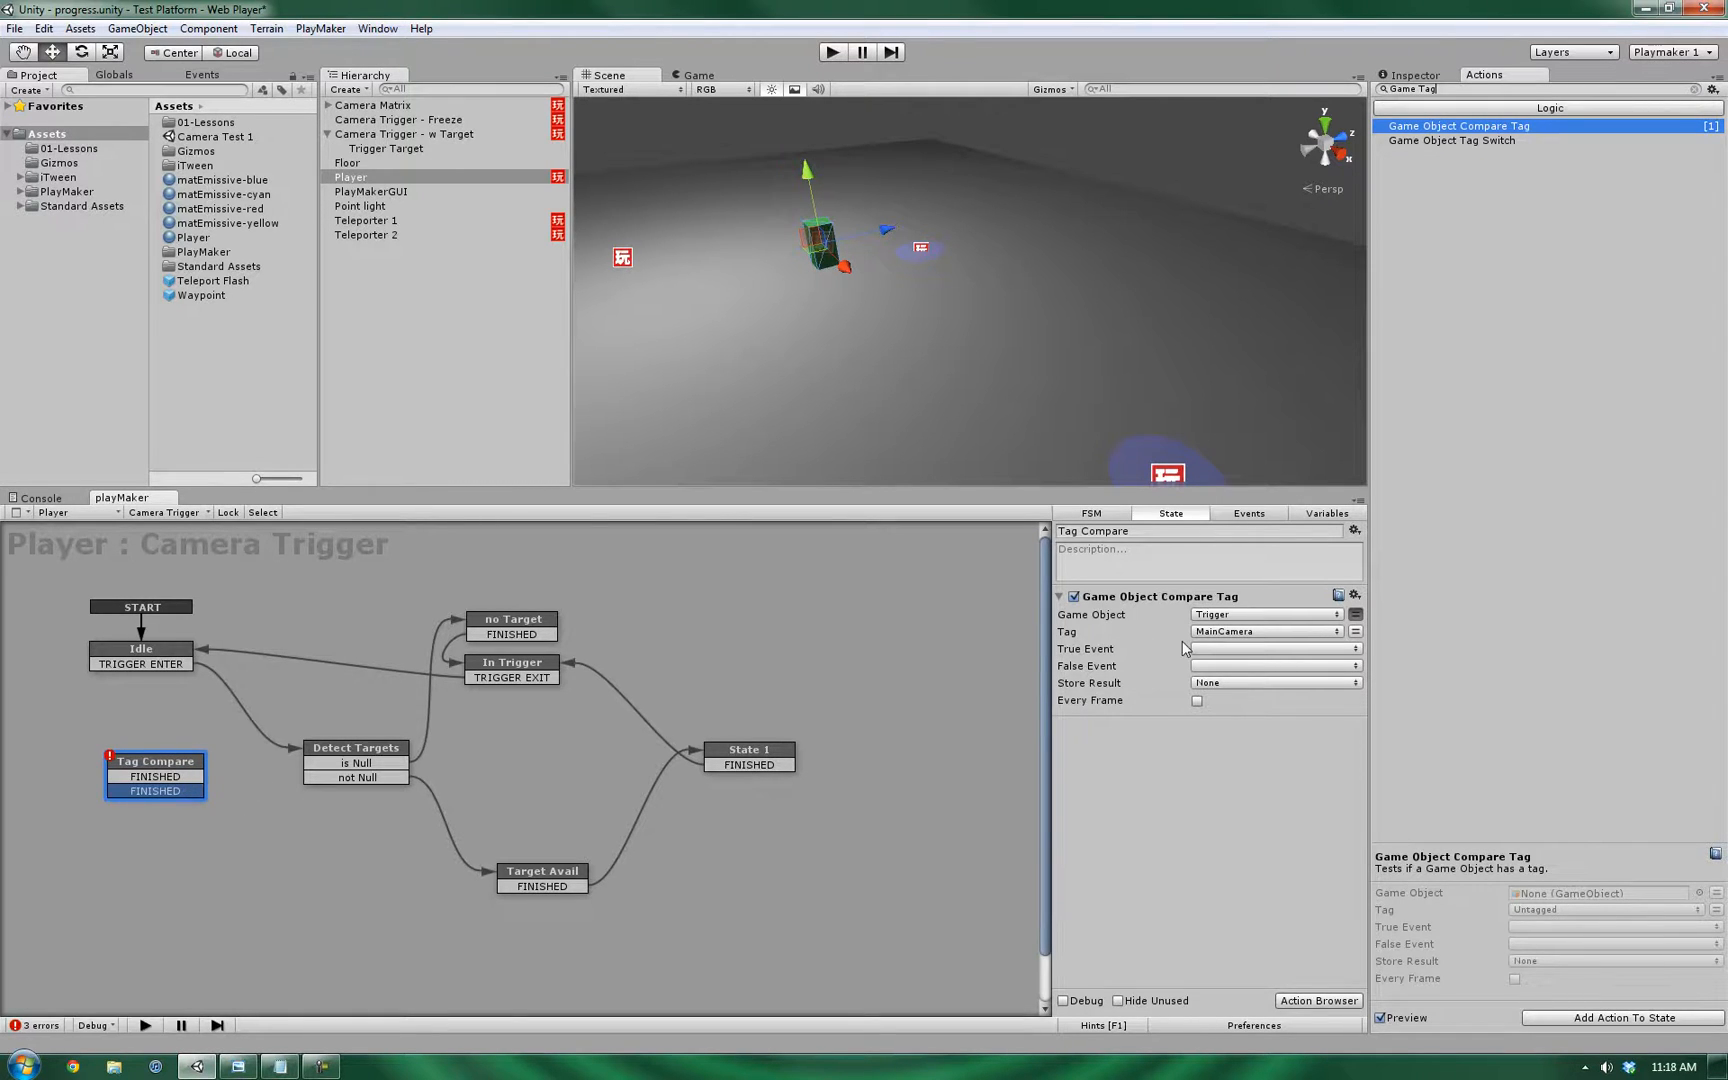
mouse_move(1292, 698)
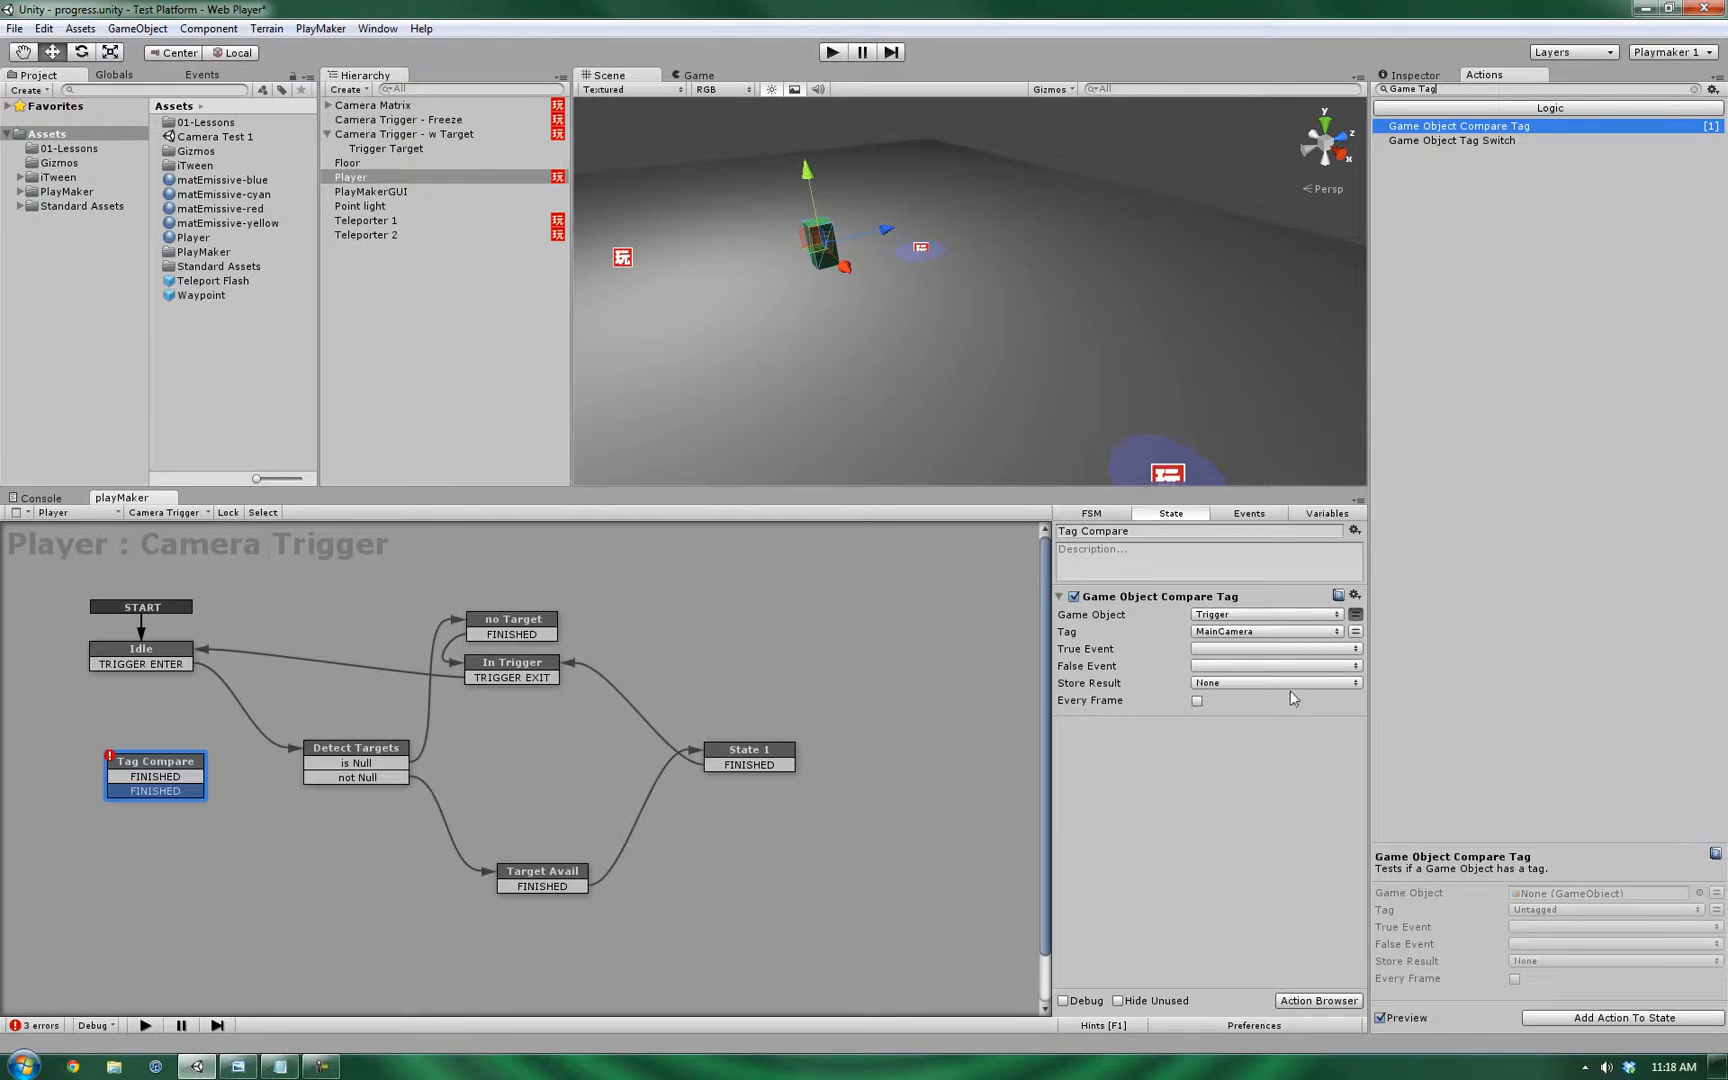
- Assign the custom event return to Tag Compare's first exit
right_click(154, 776)
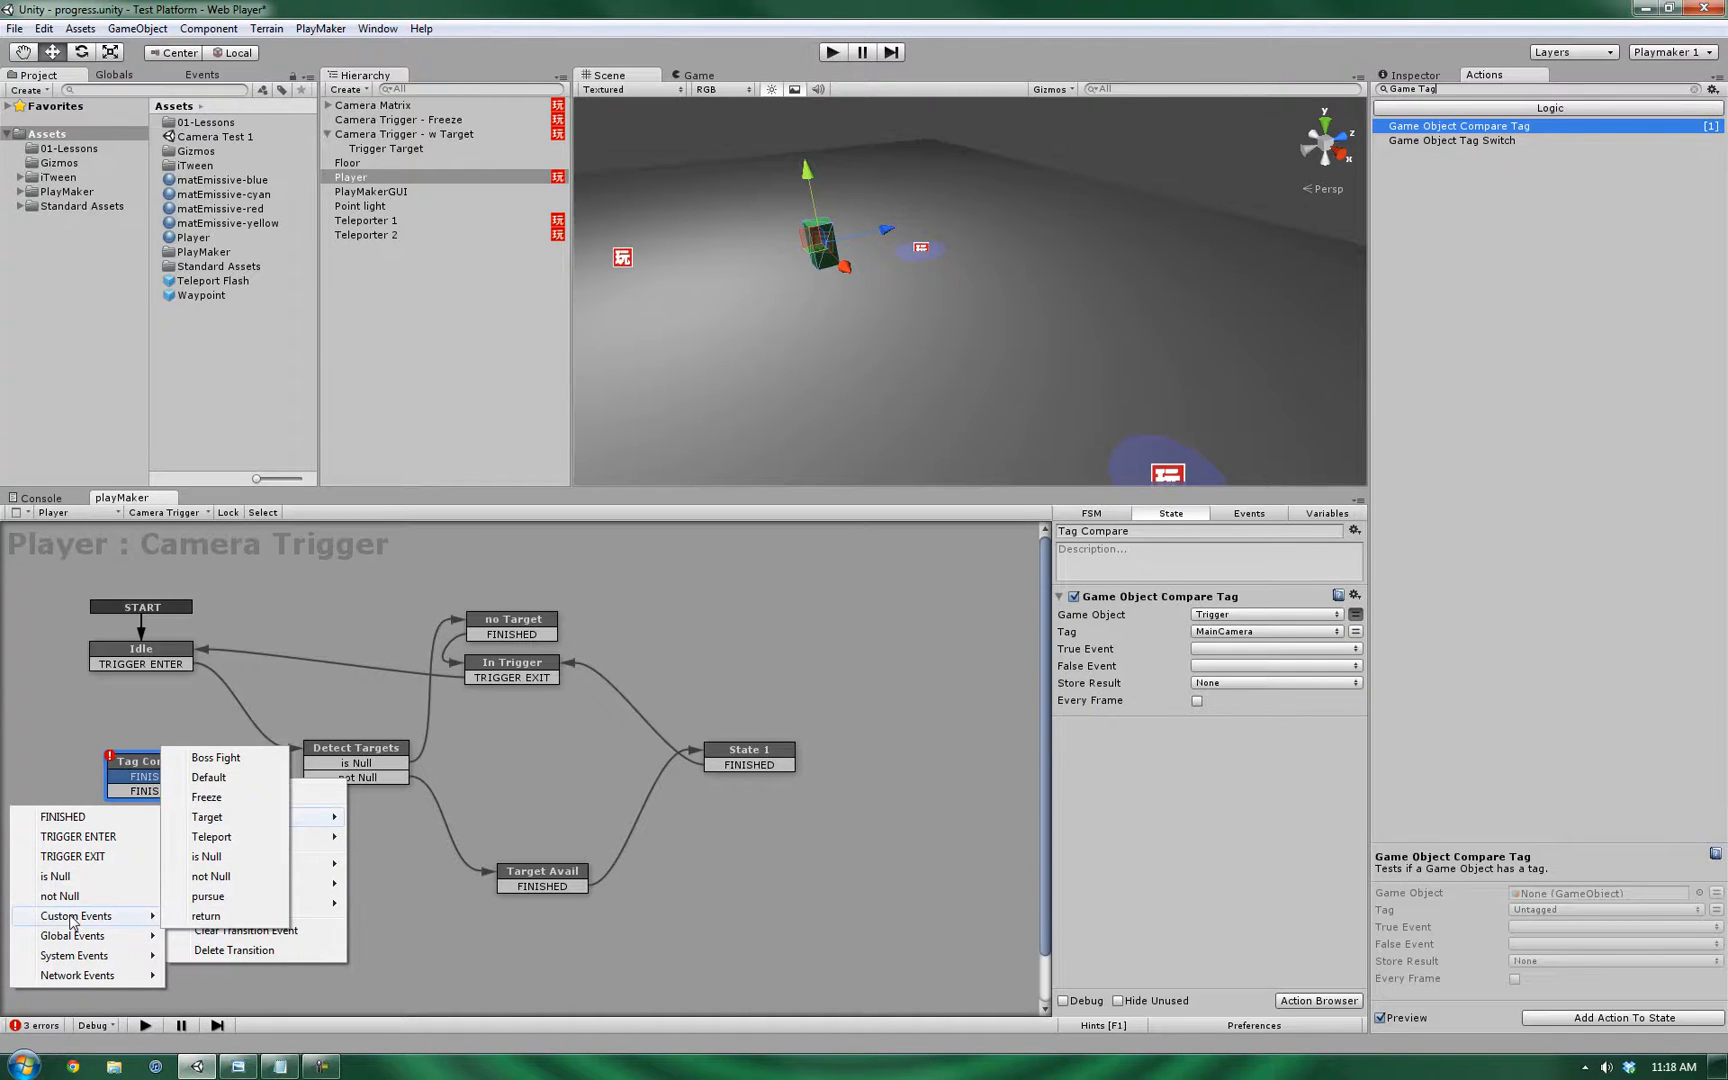
click(204, 916)
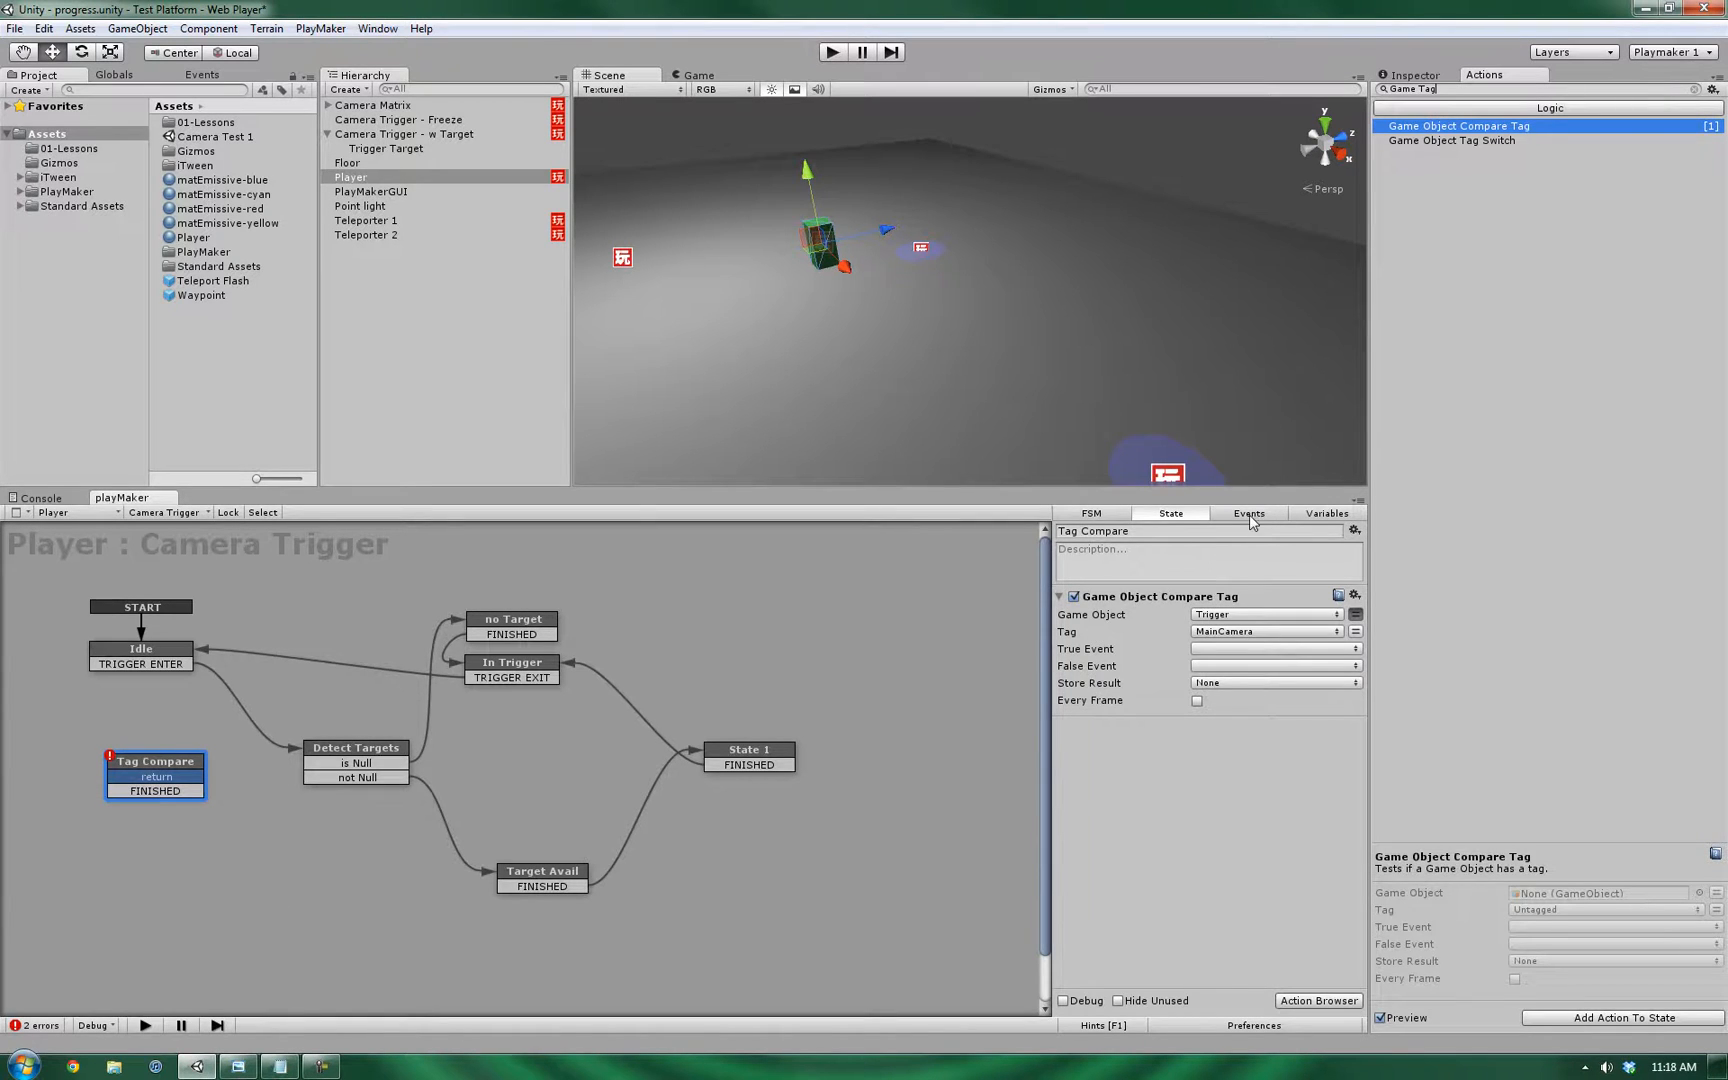
- Add a new 'continue' event to the FSM and assign it to the second exit
click(1248, 514)
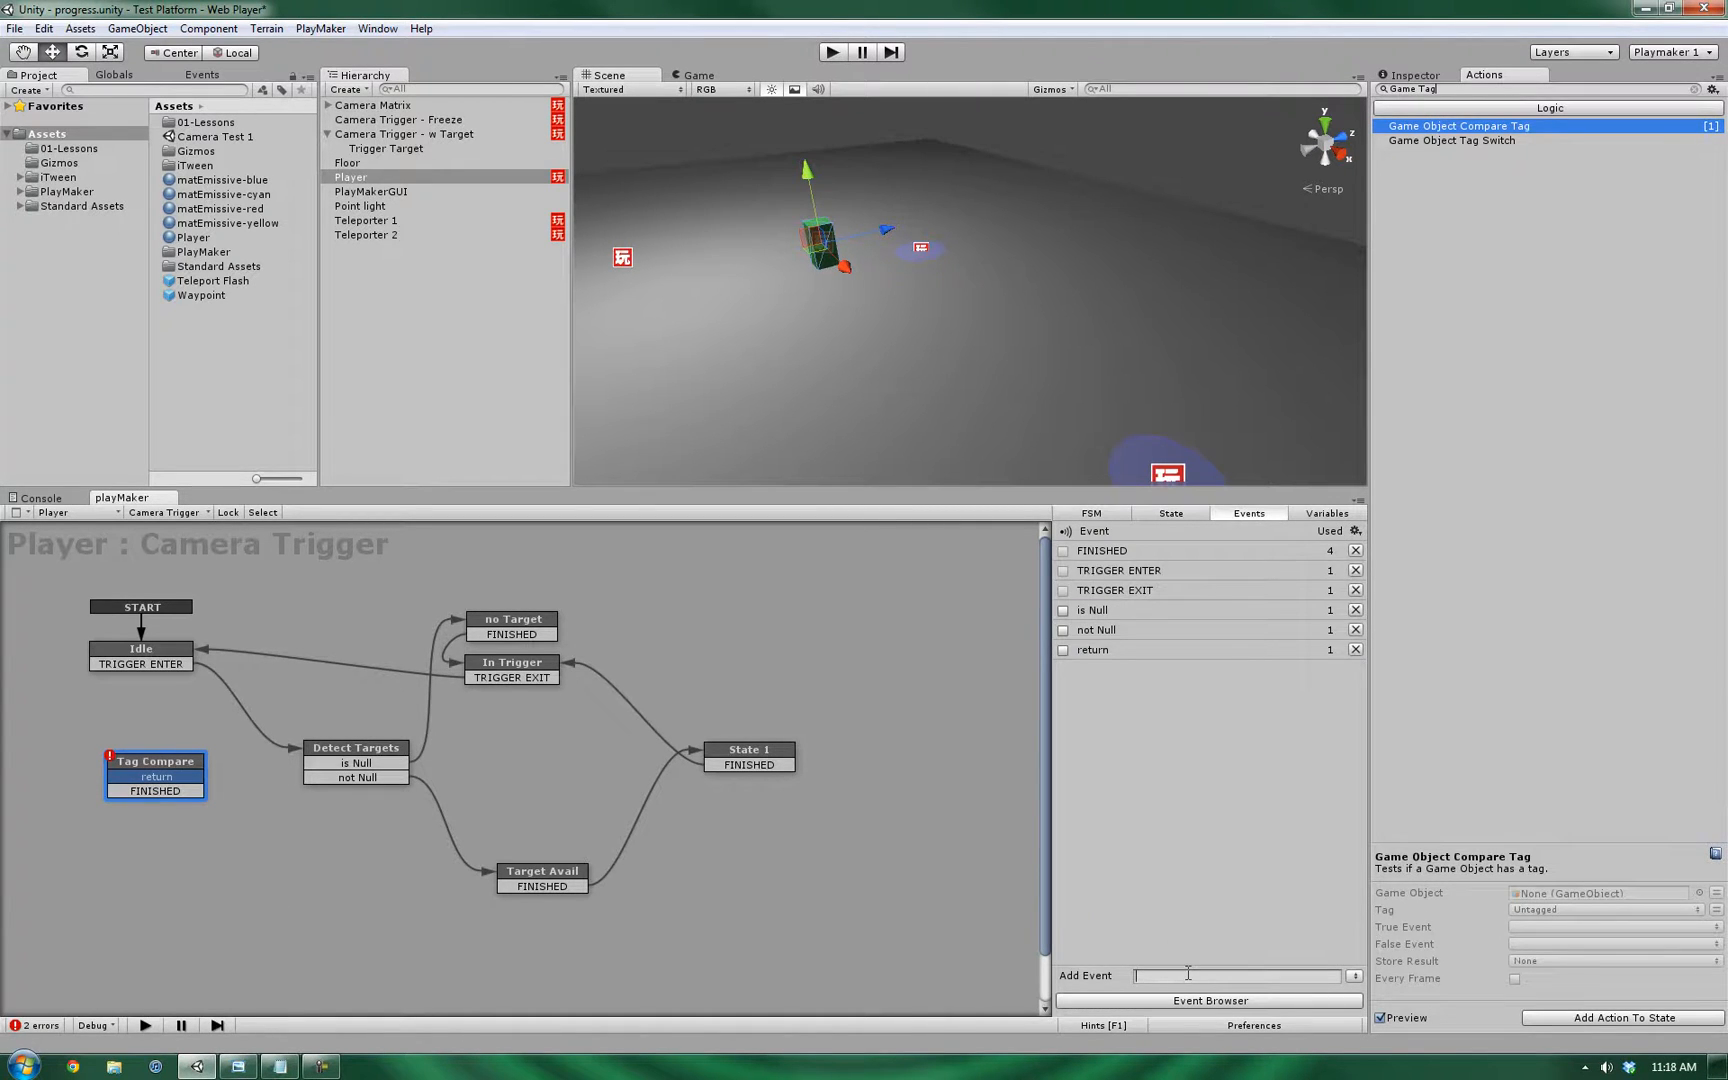
text(continu)
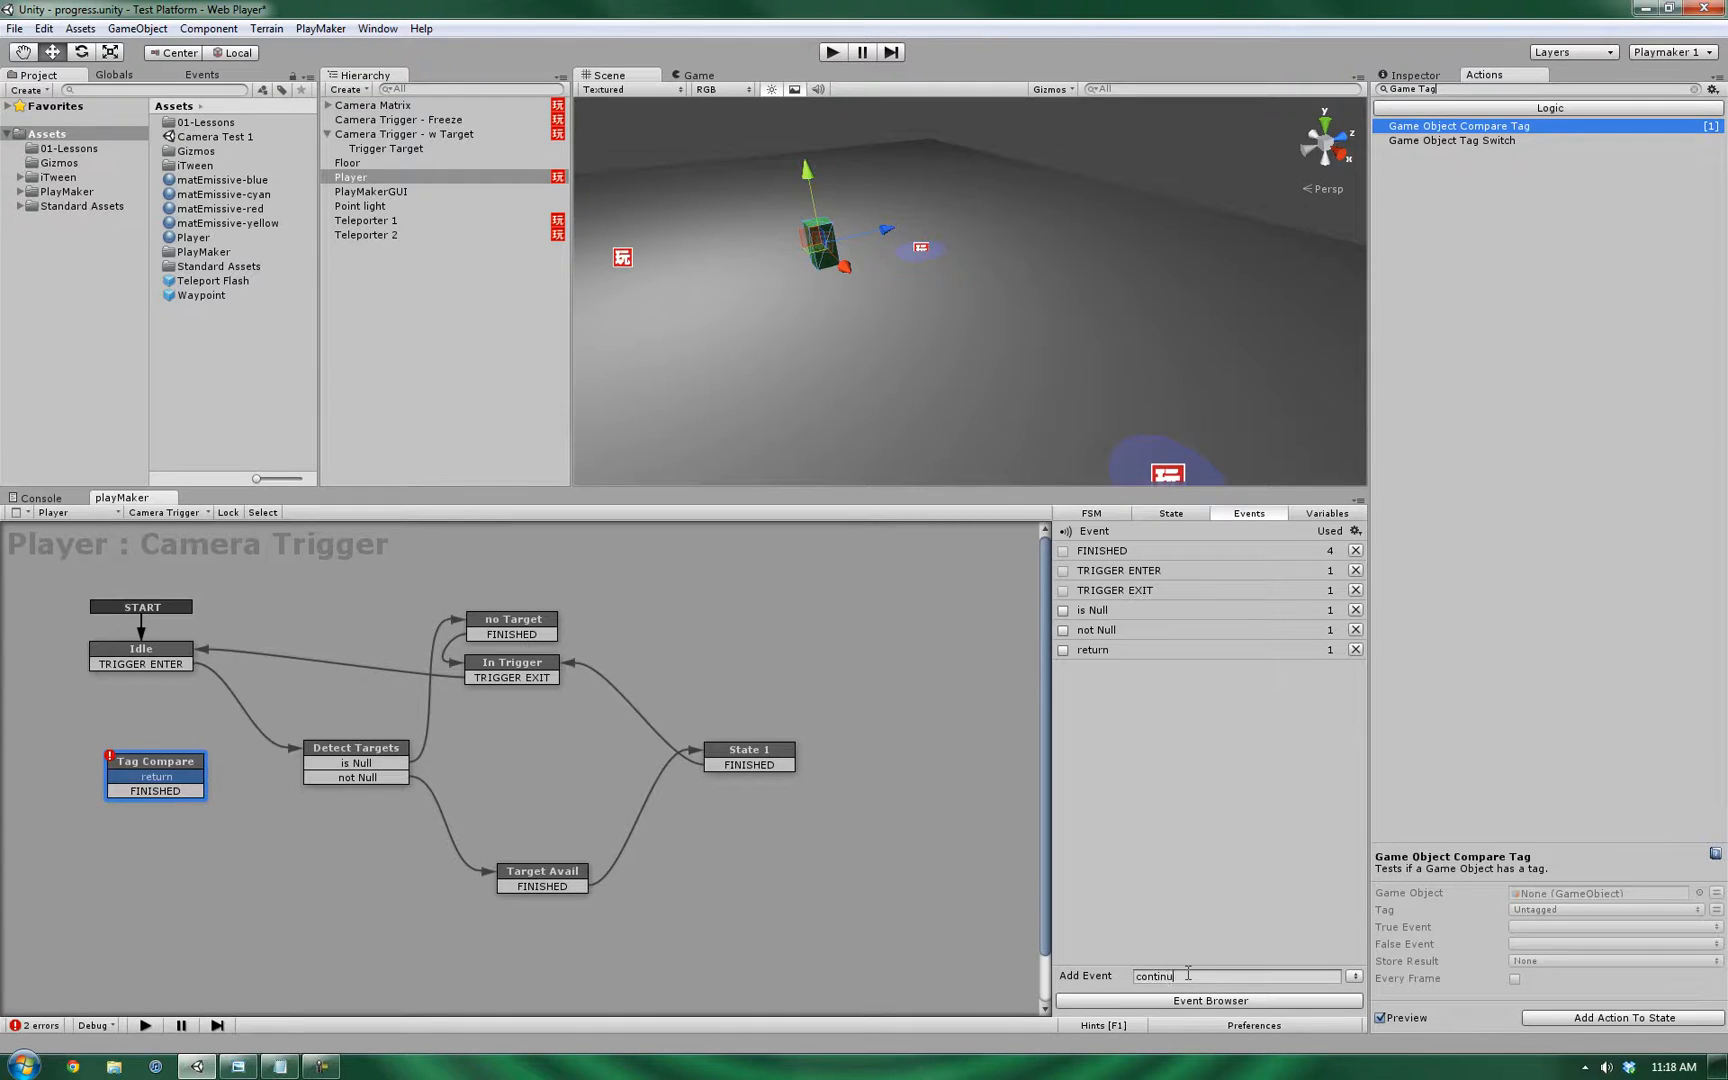
key(Return)
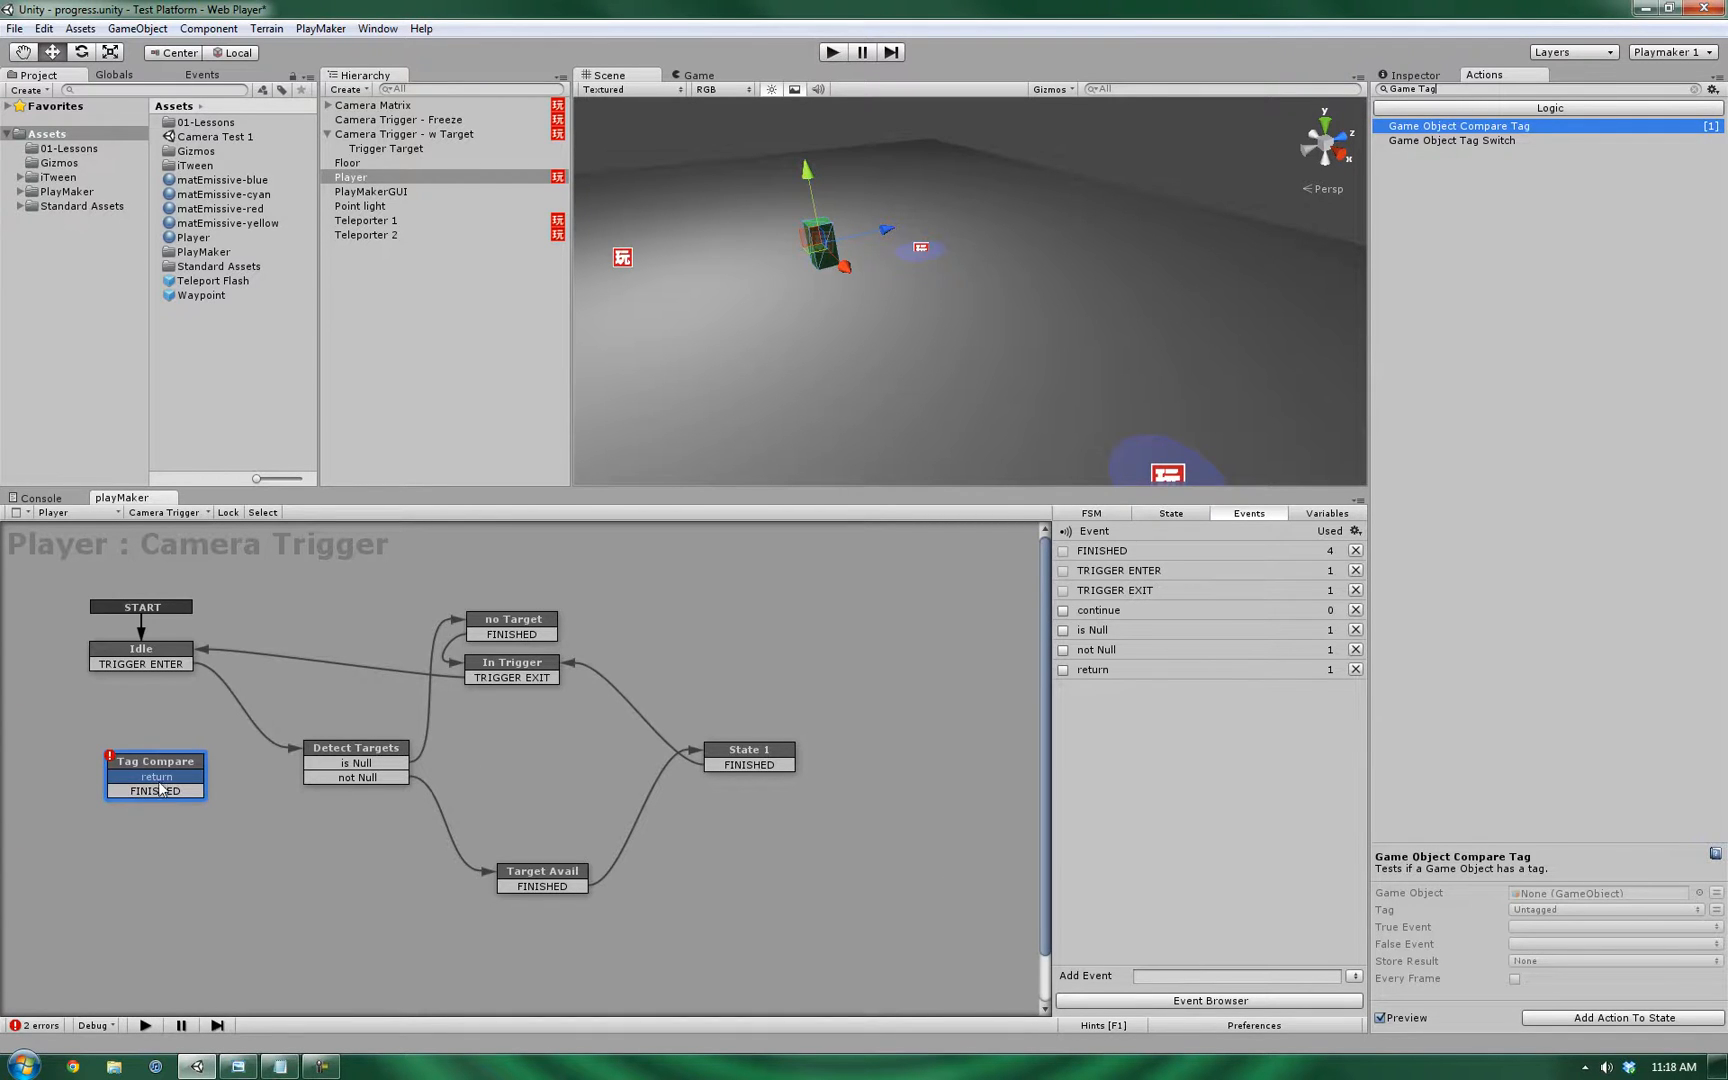
right_click(156, 790)
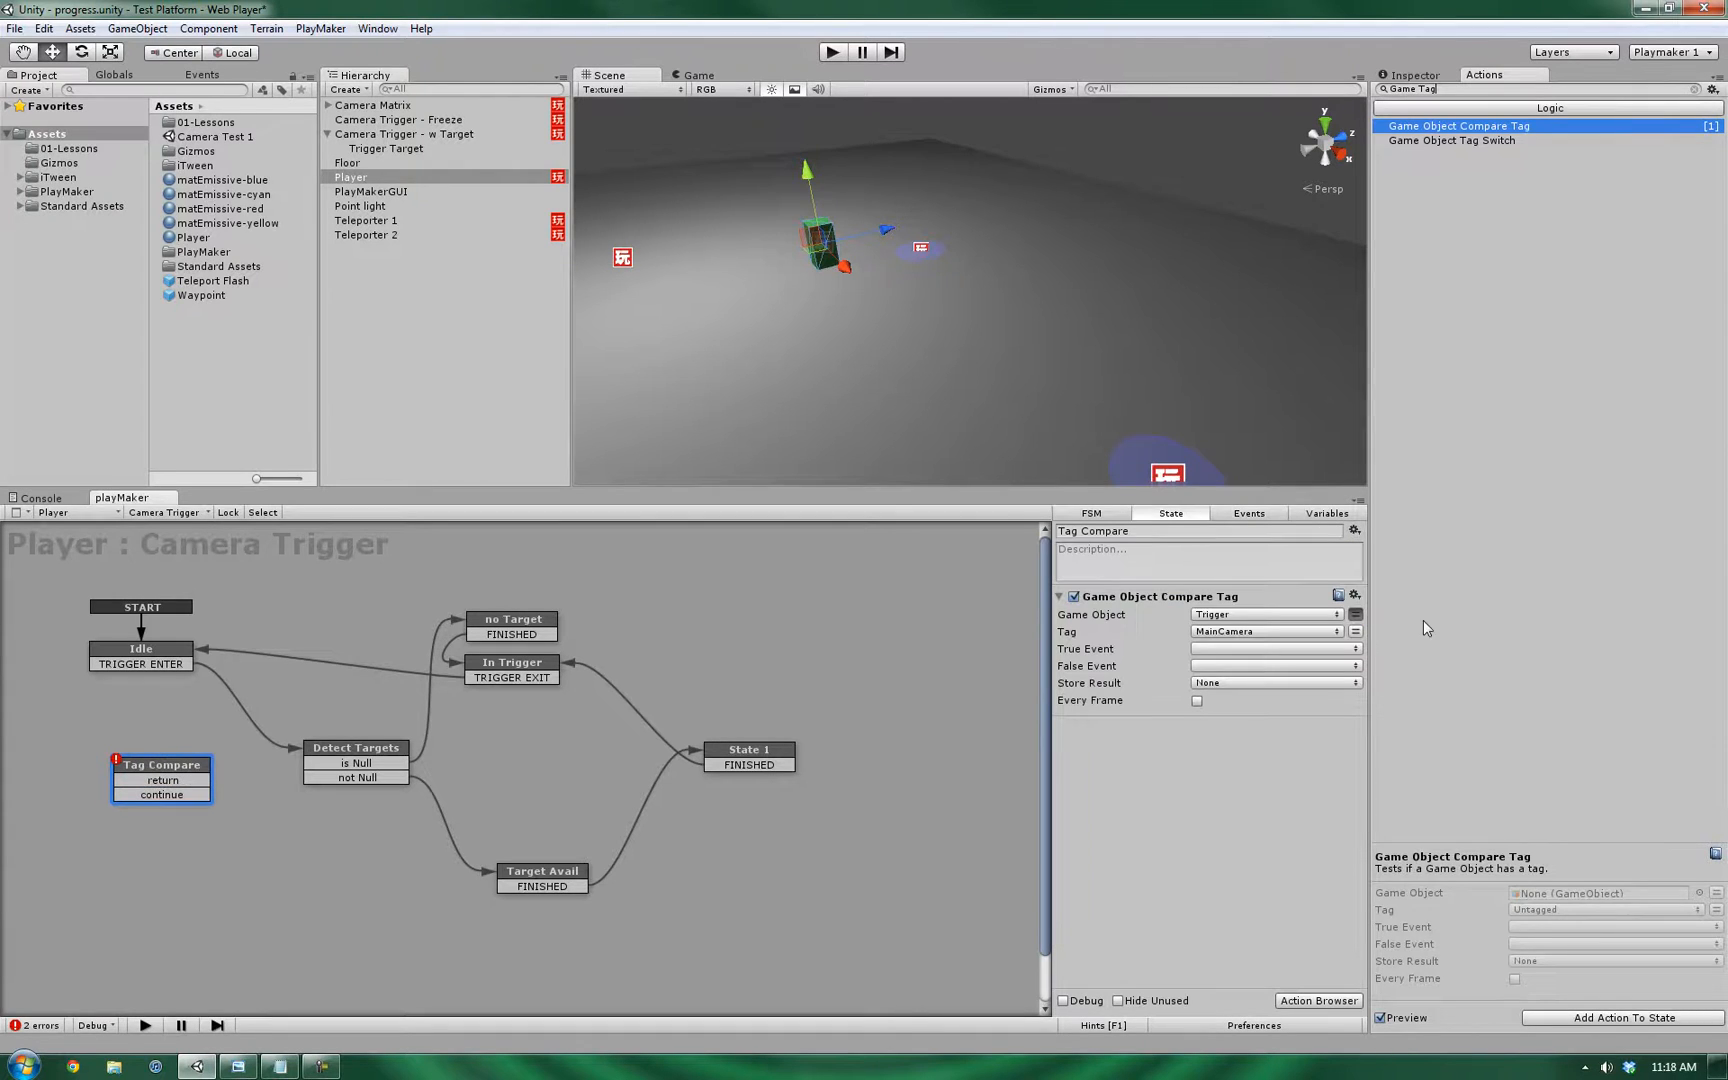
- Set the action's False Event to return and True Event to continue
click(1272, 666)
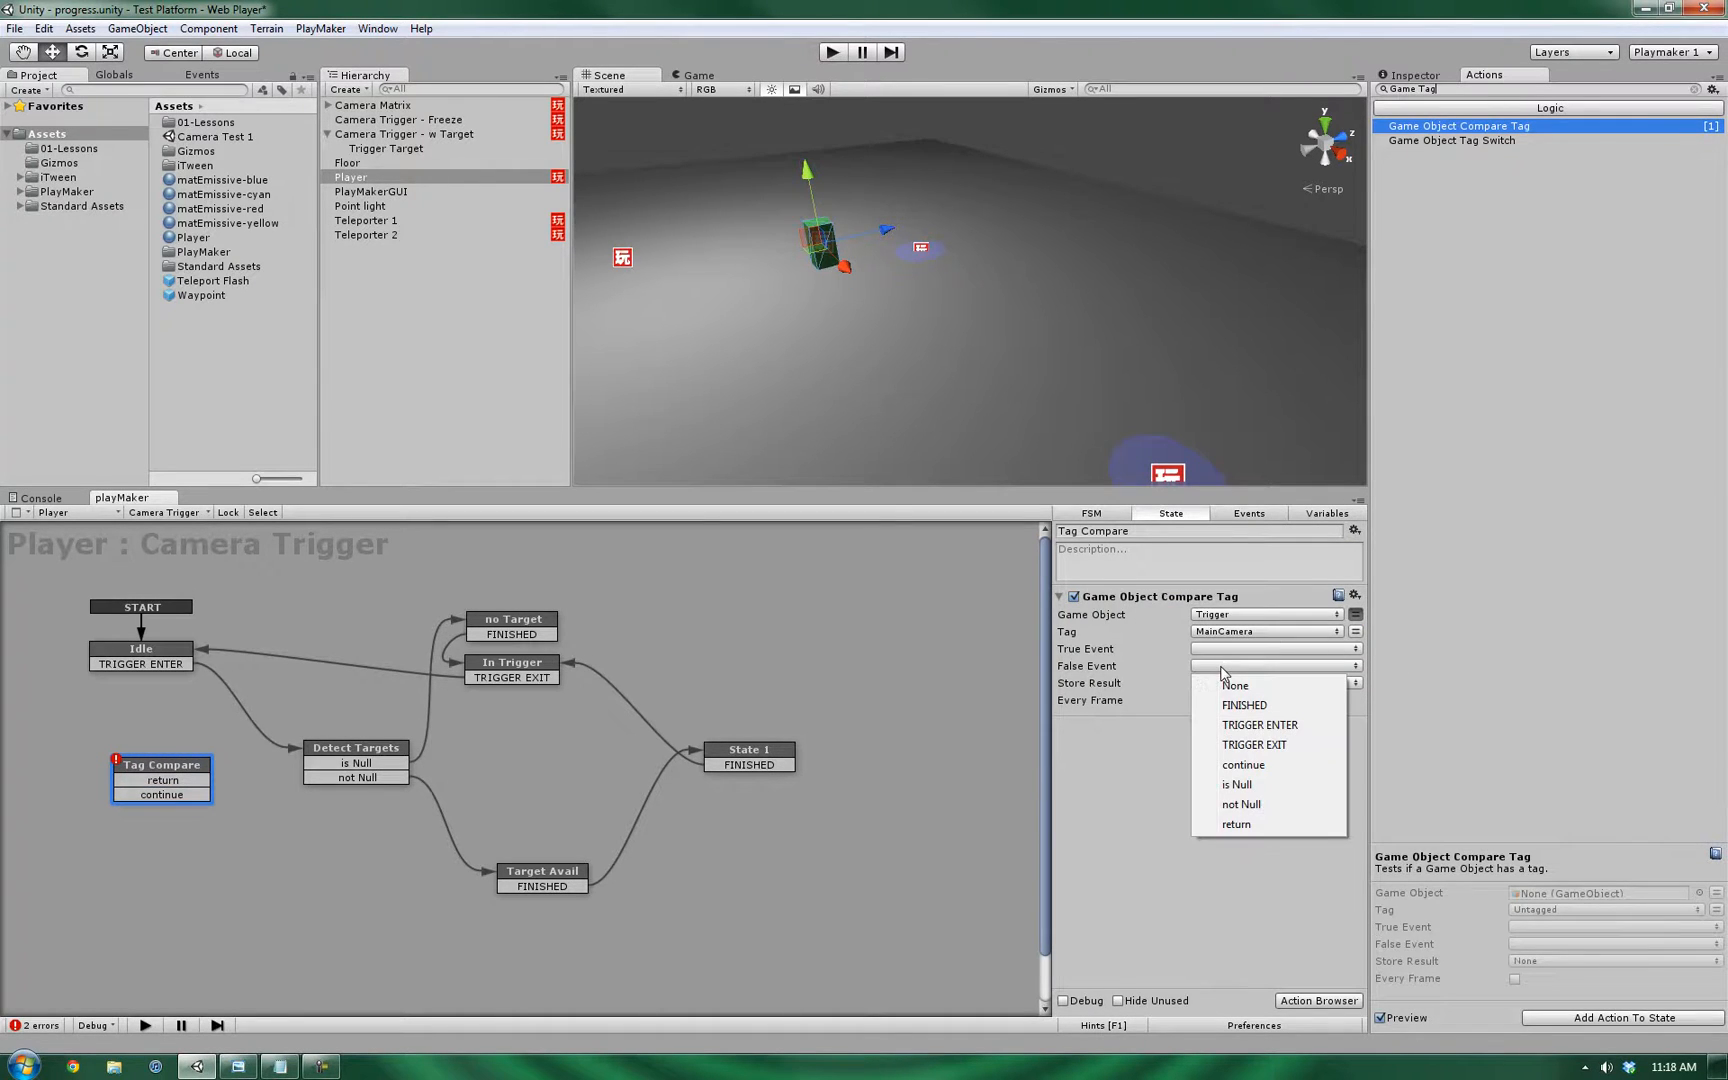
click(1236, 824)
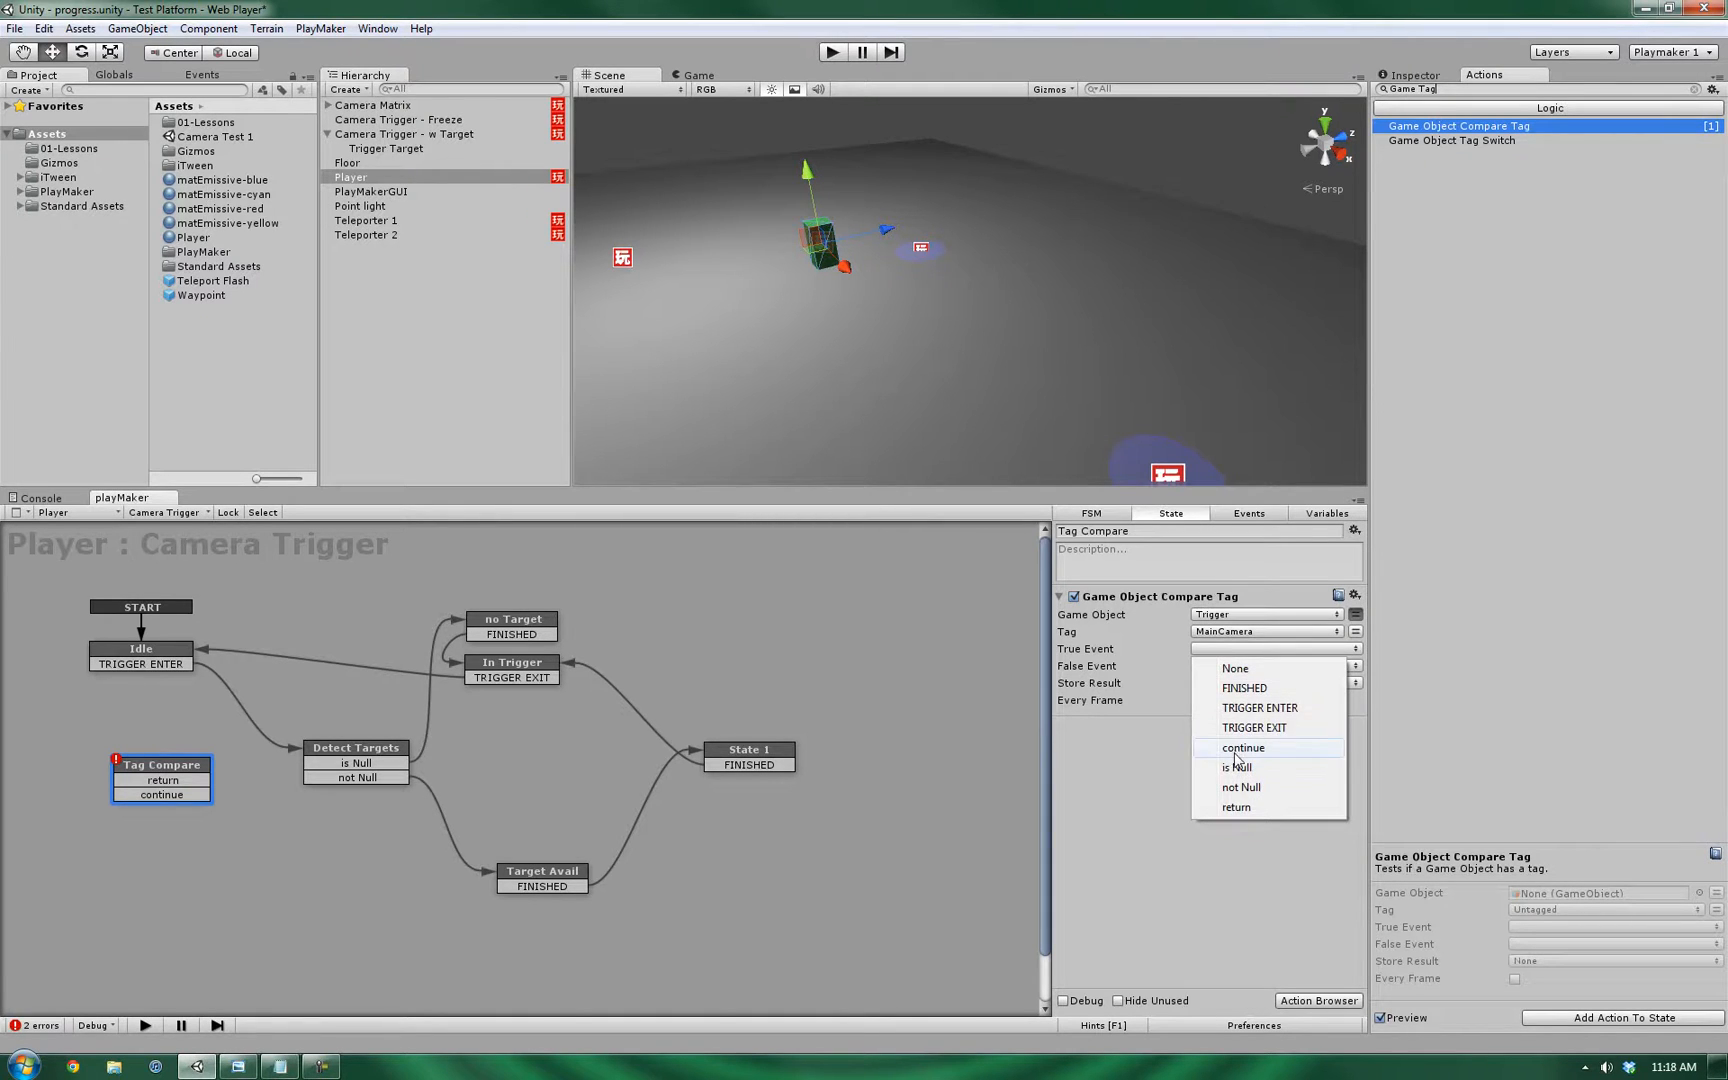
click(1240, 748)
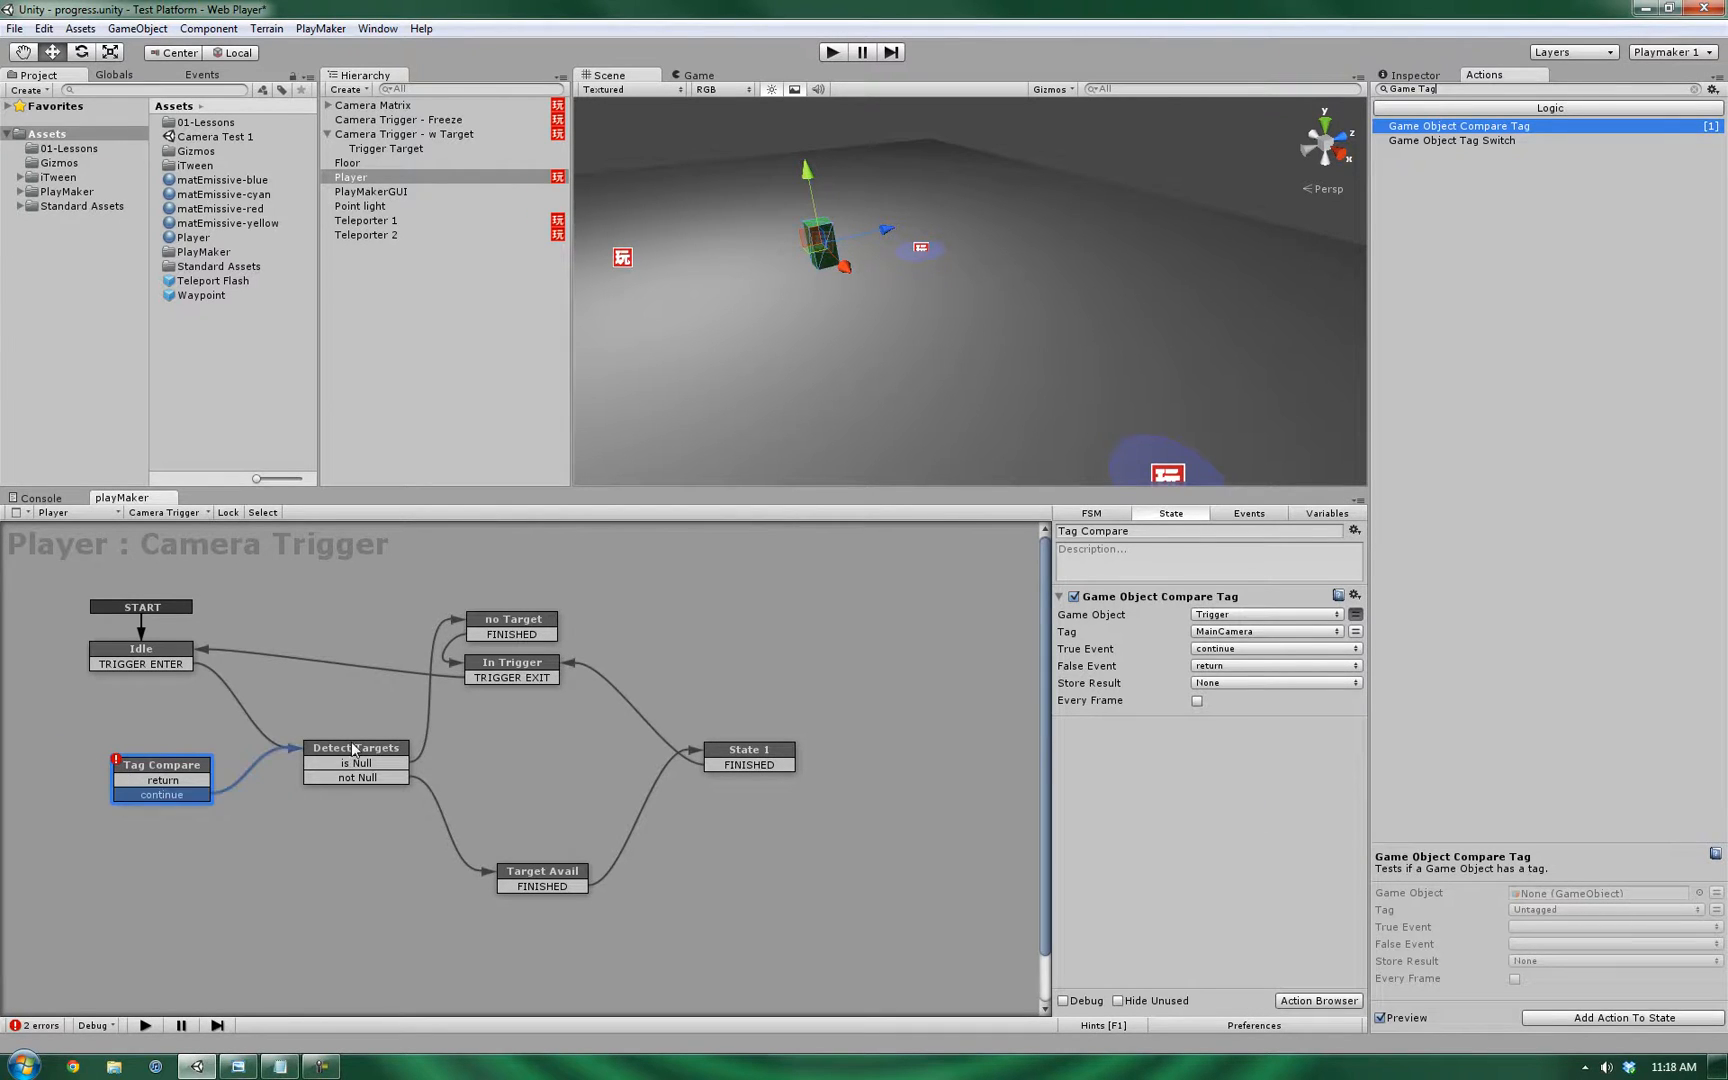
- Route continue to Detect Targets, return back to Idle, and Idle's TRIGGER ENTER into Tag Compare
click(162, 780)
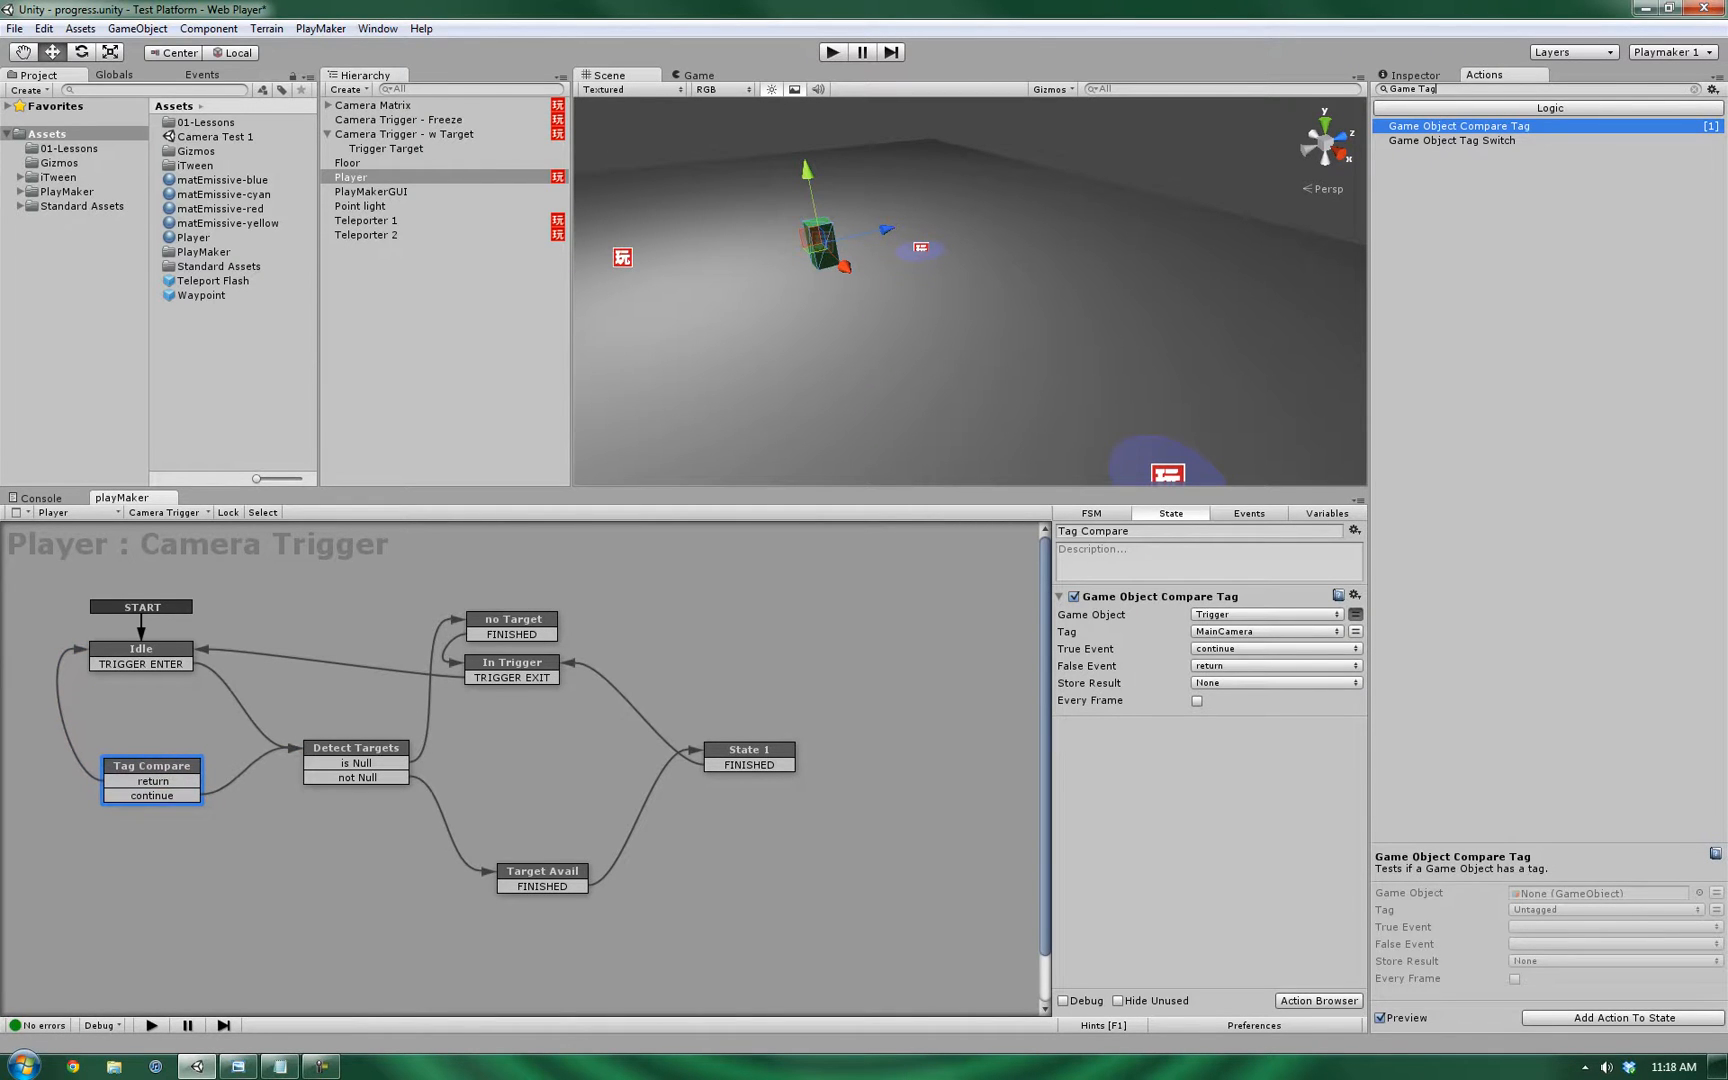
click(140, 656)
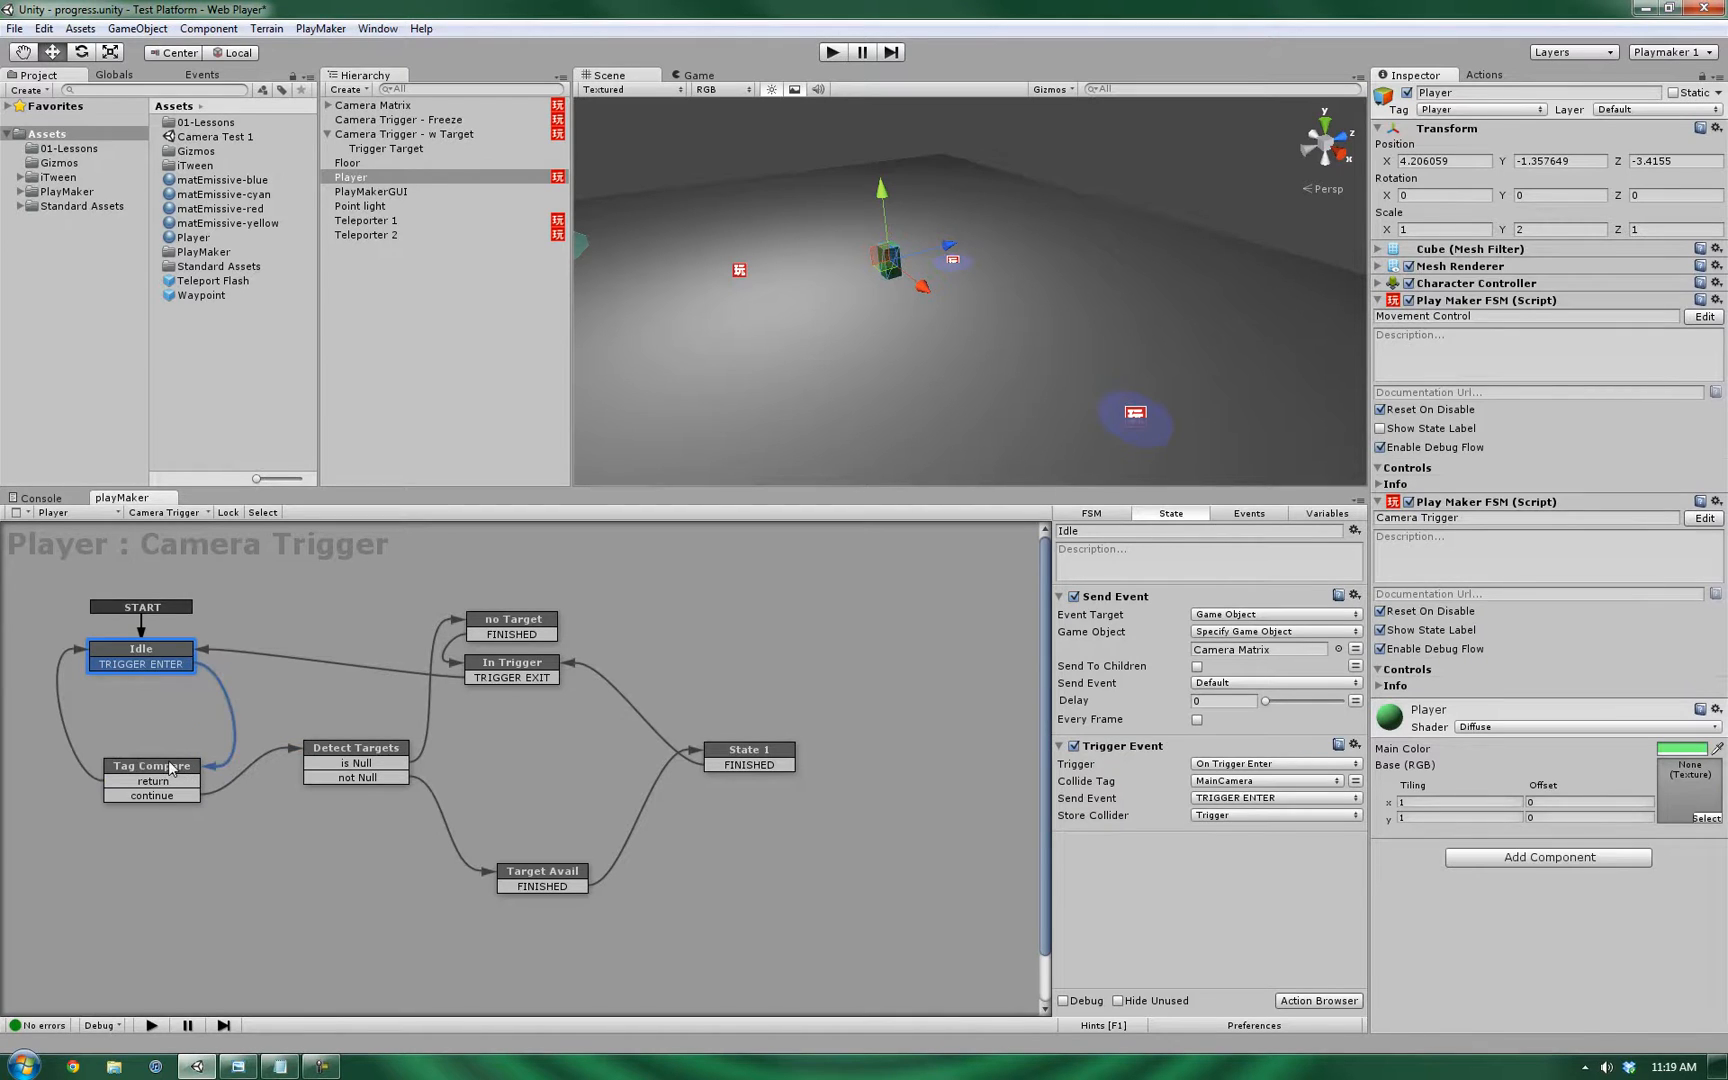
click(150, 780)
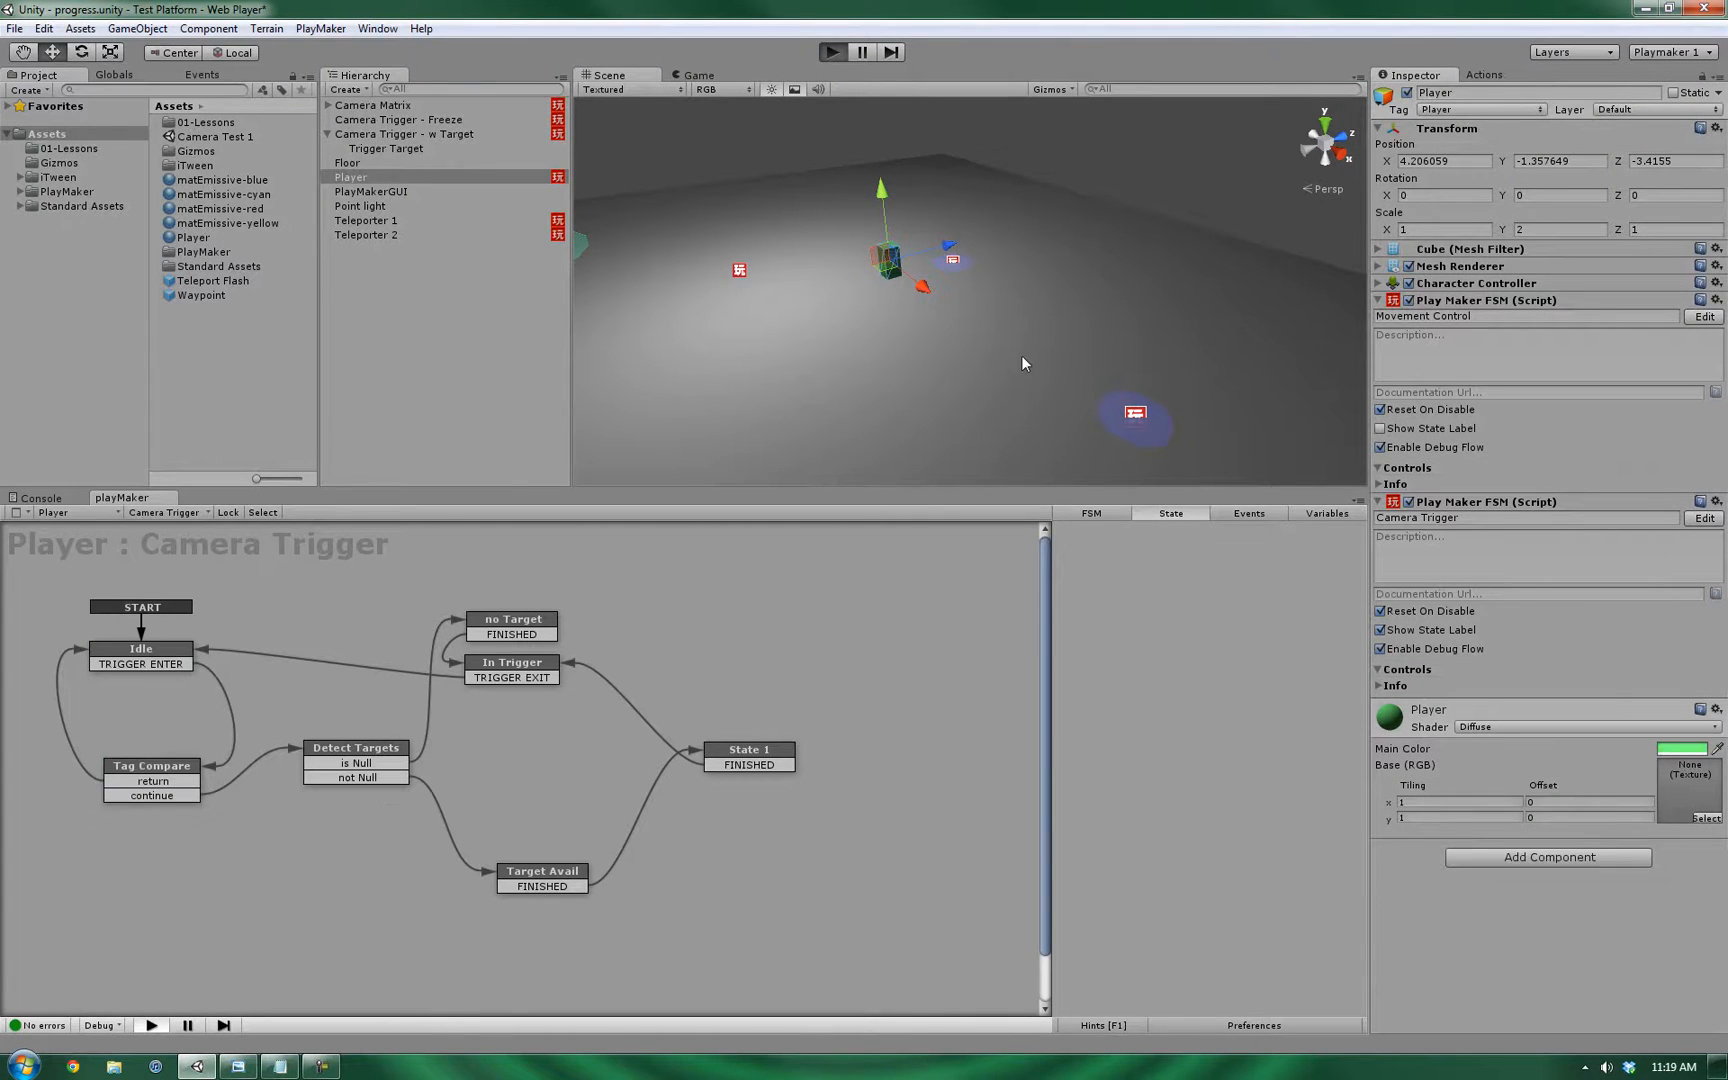
click(830, 52)
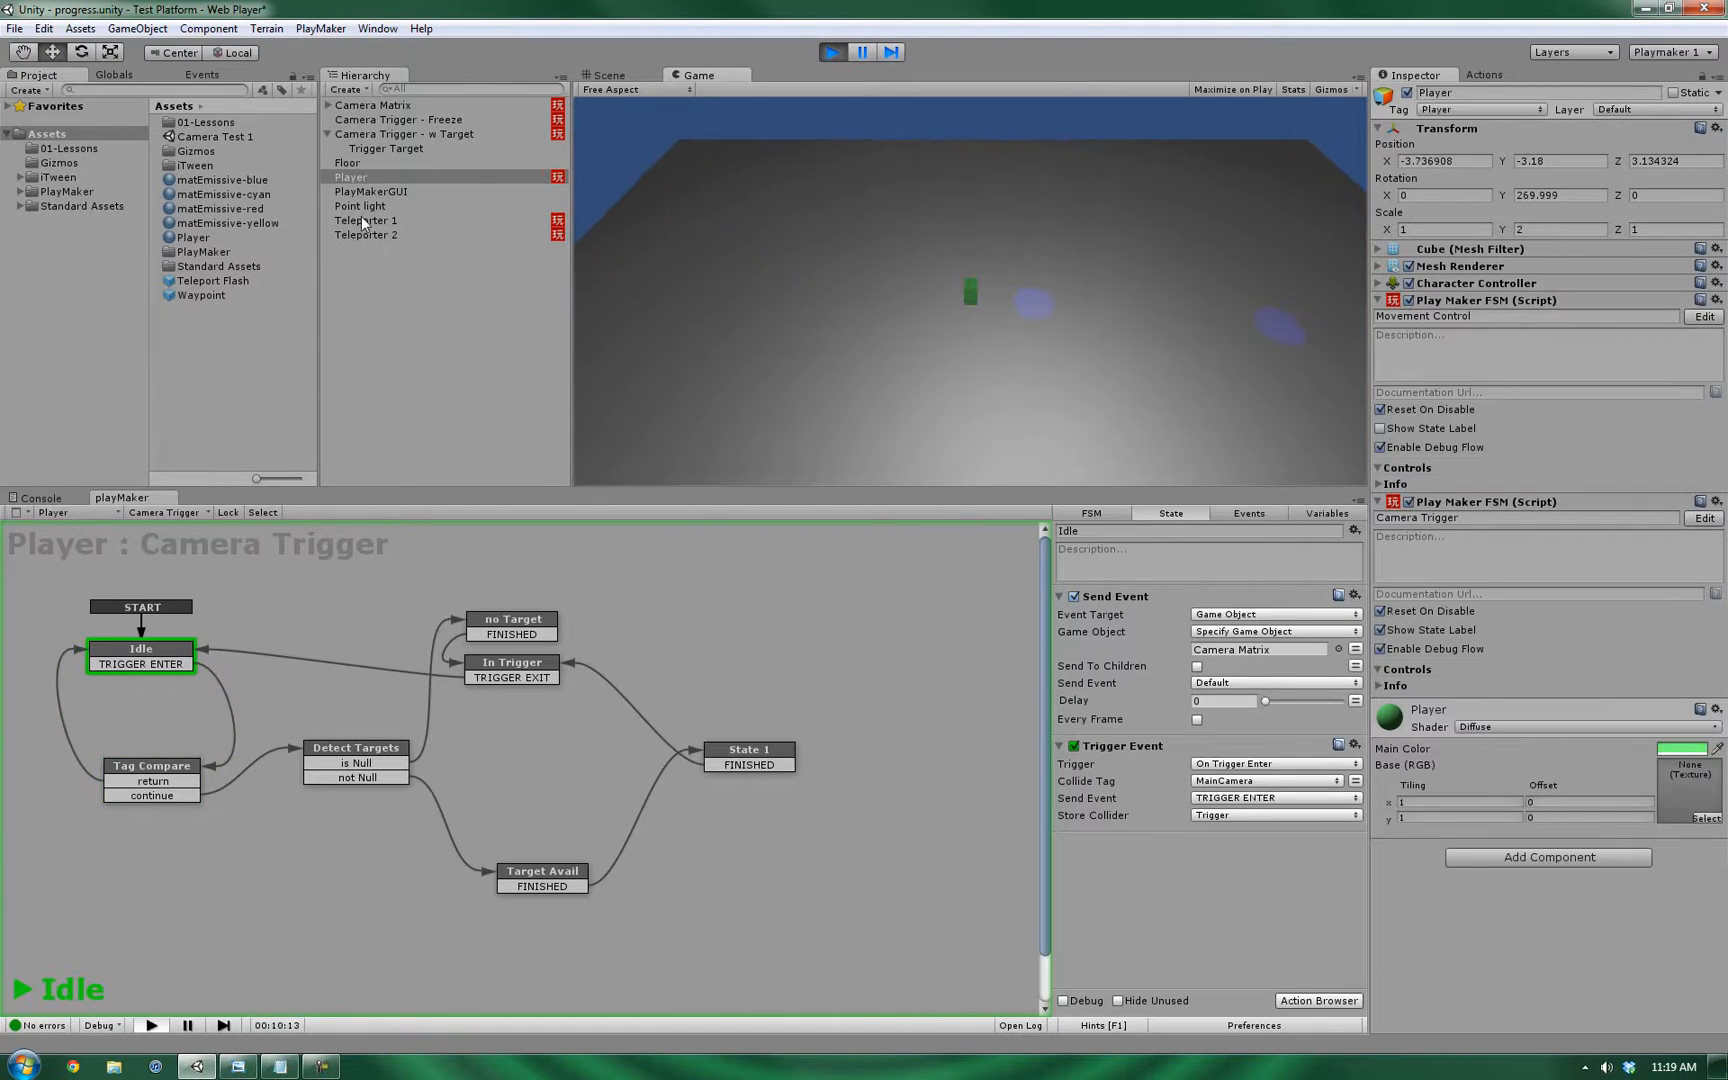
click(364, 234)
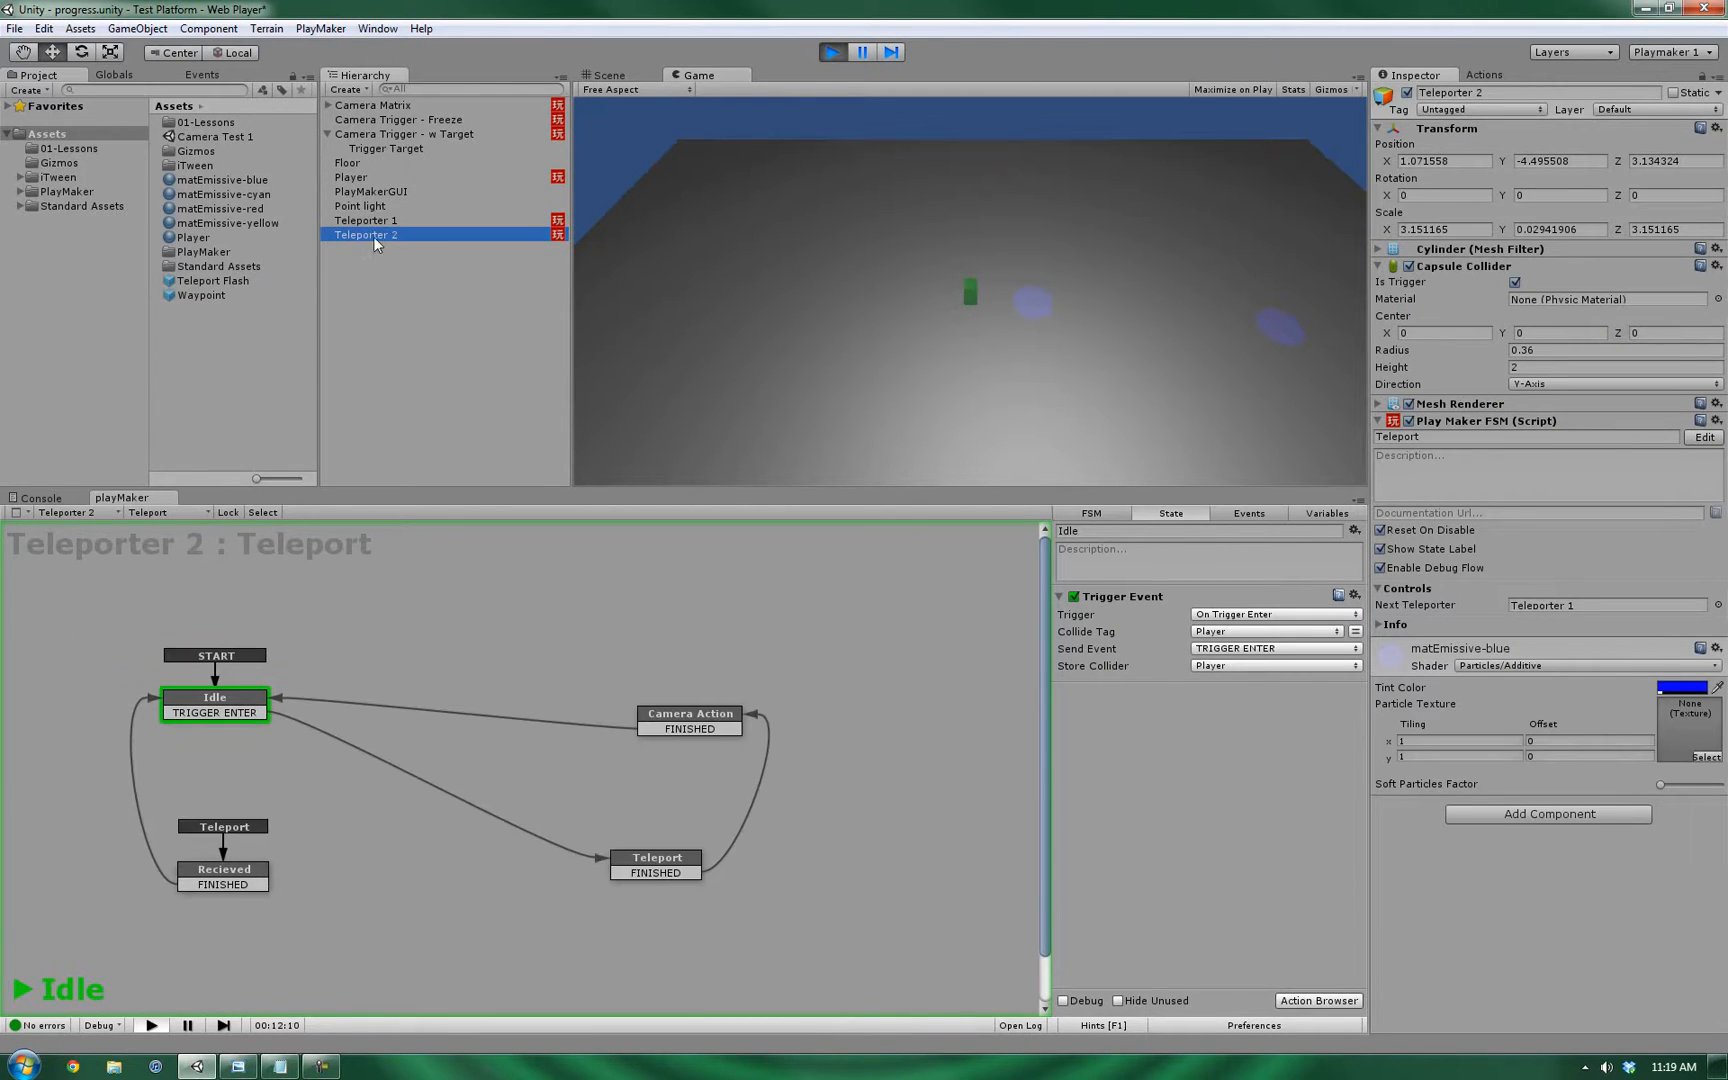
click(1482, 110)
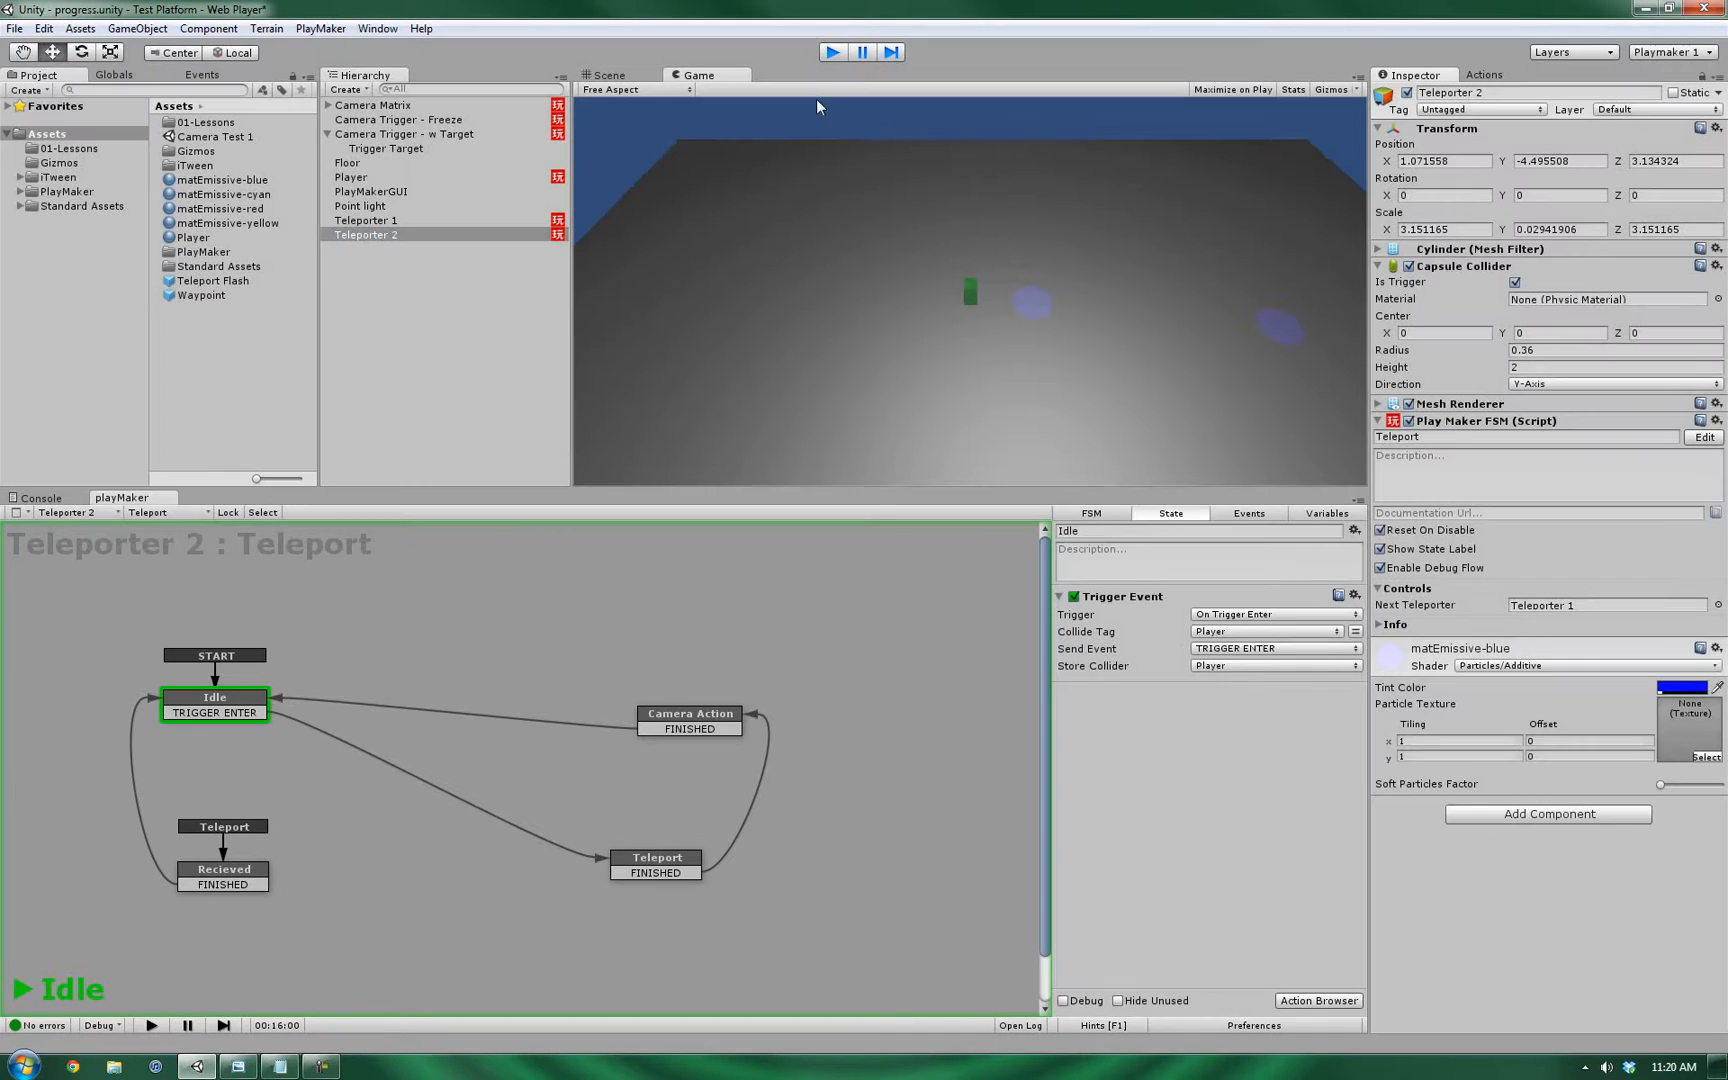
click(604, 74)
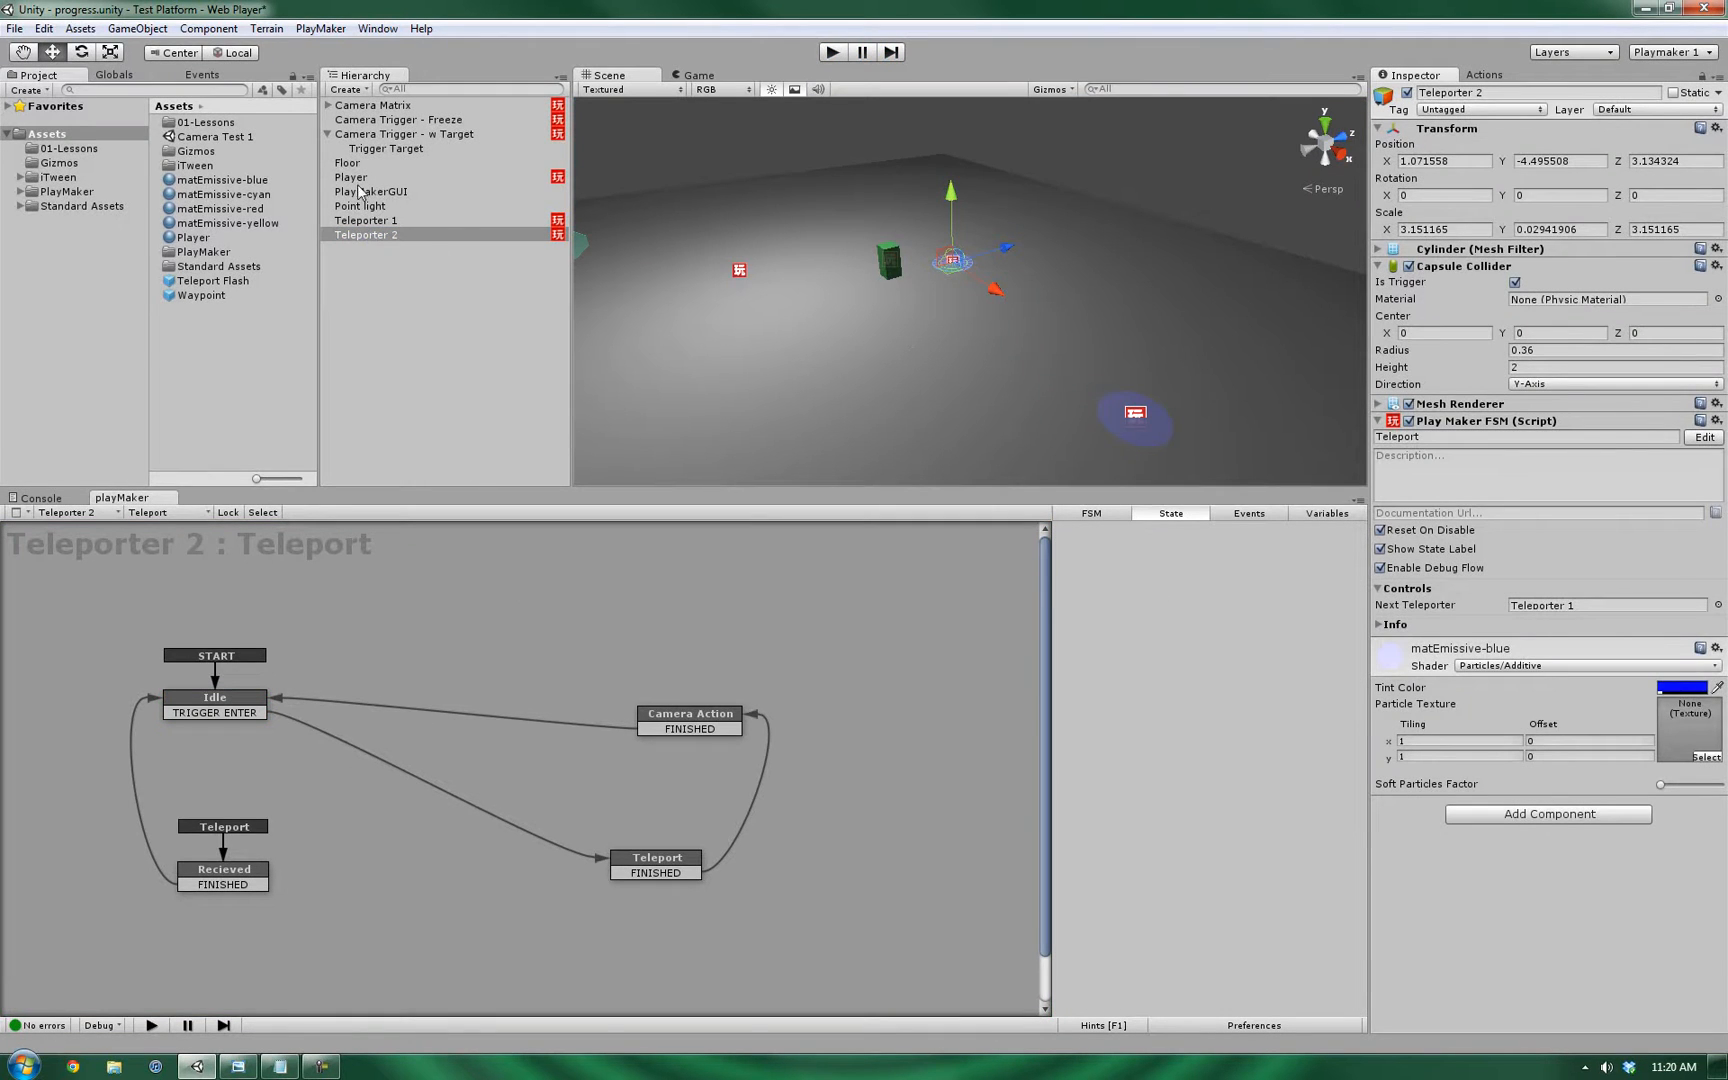
click(352, 176)
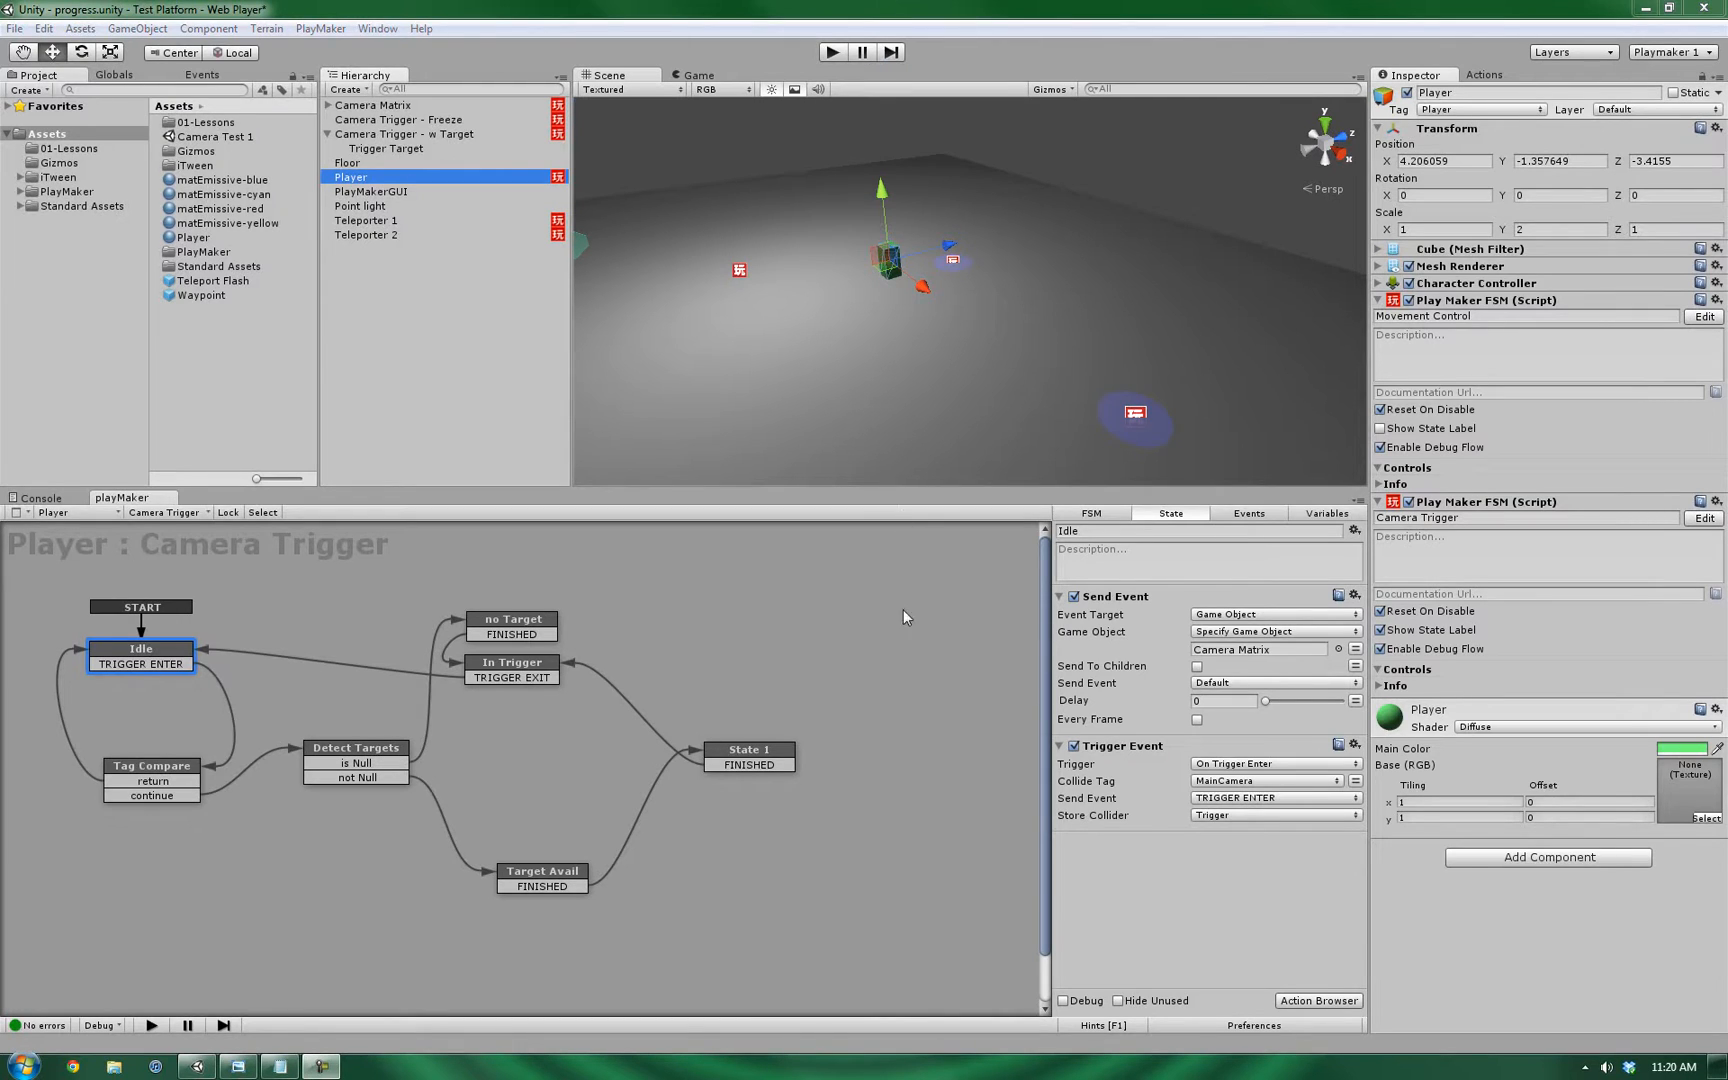
mouse_move(1258, 320)
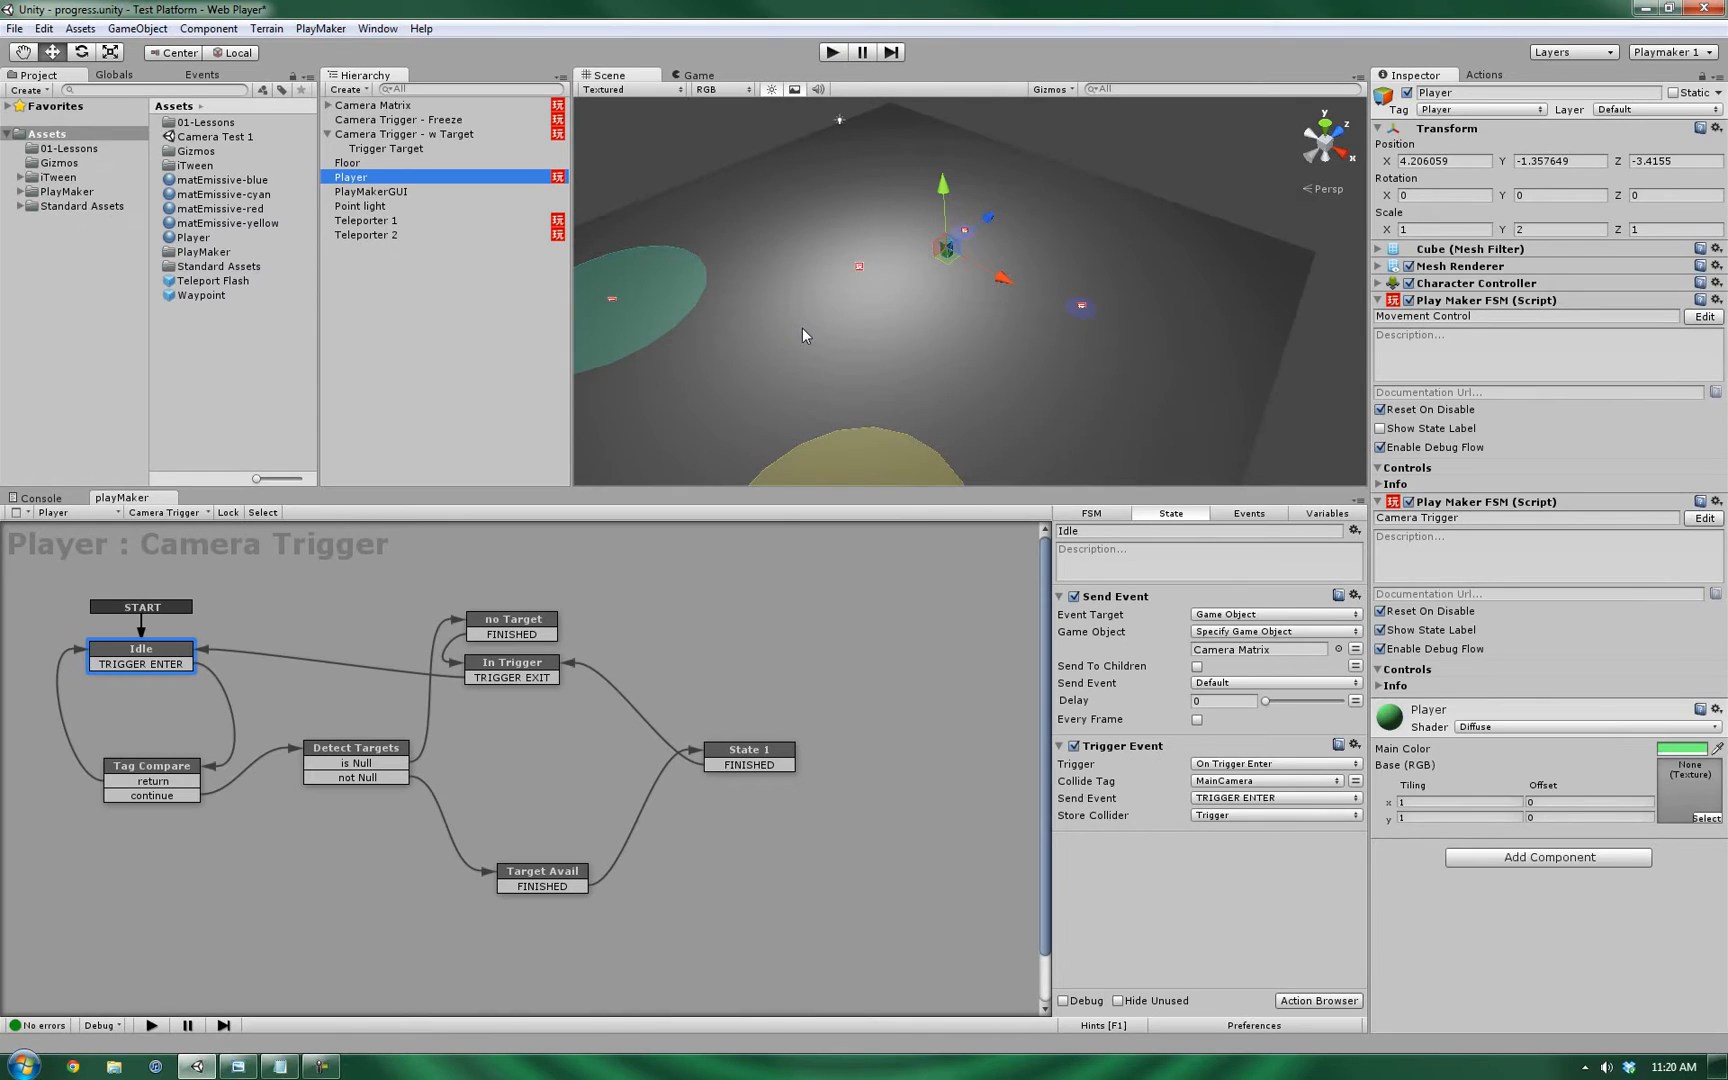
mouse_move(954, 268)
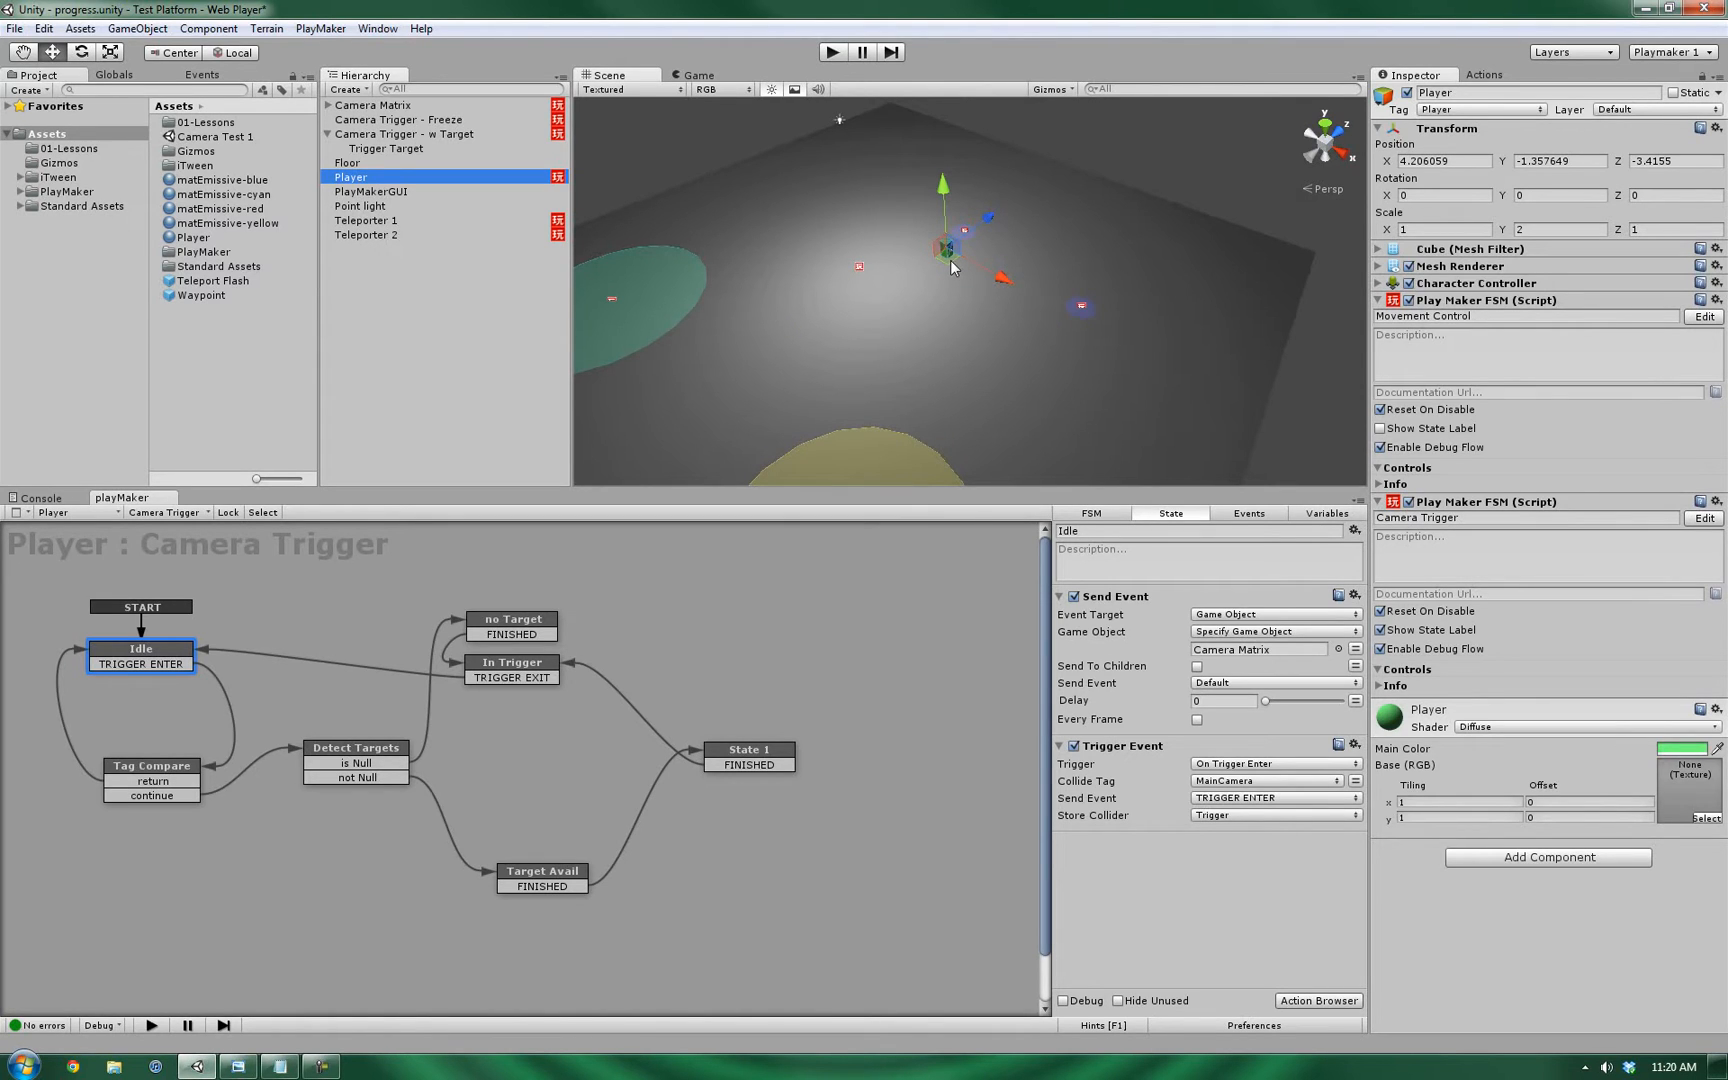
mouse_move(932, 278)
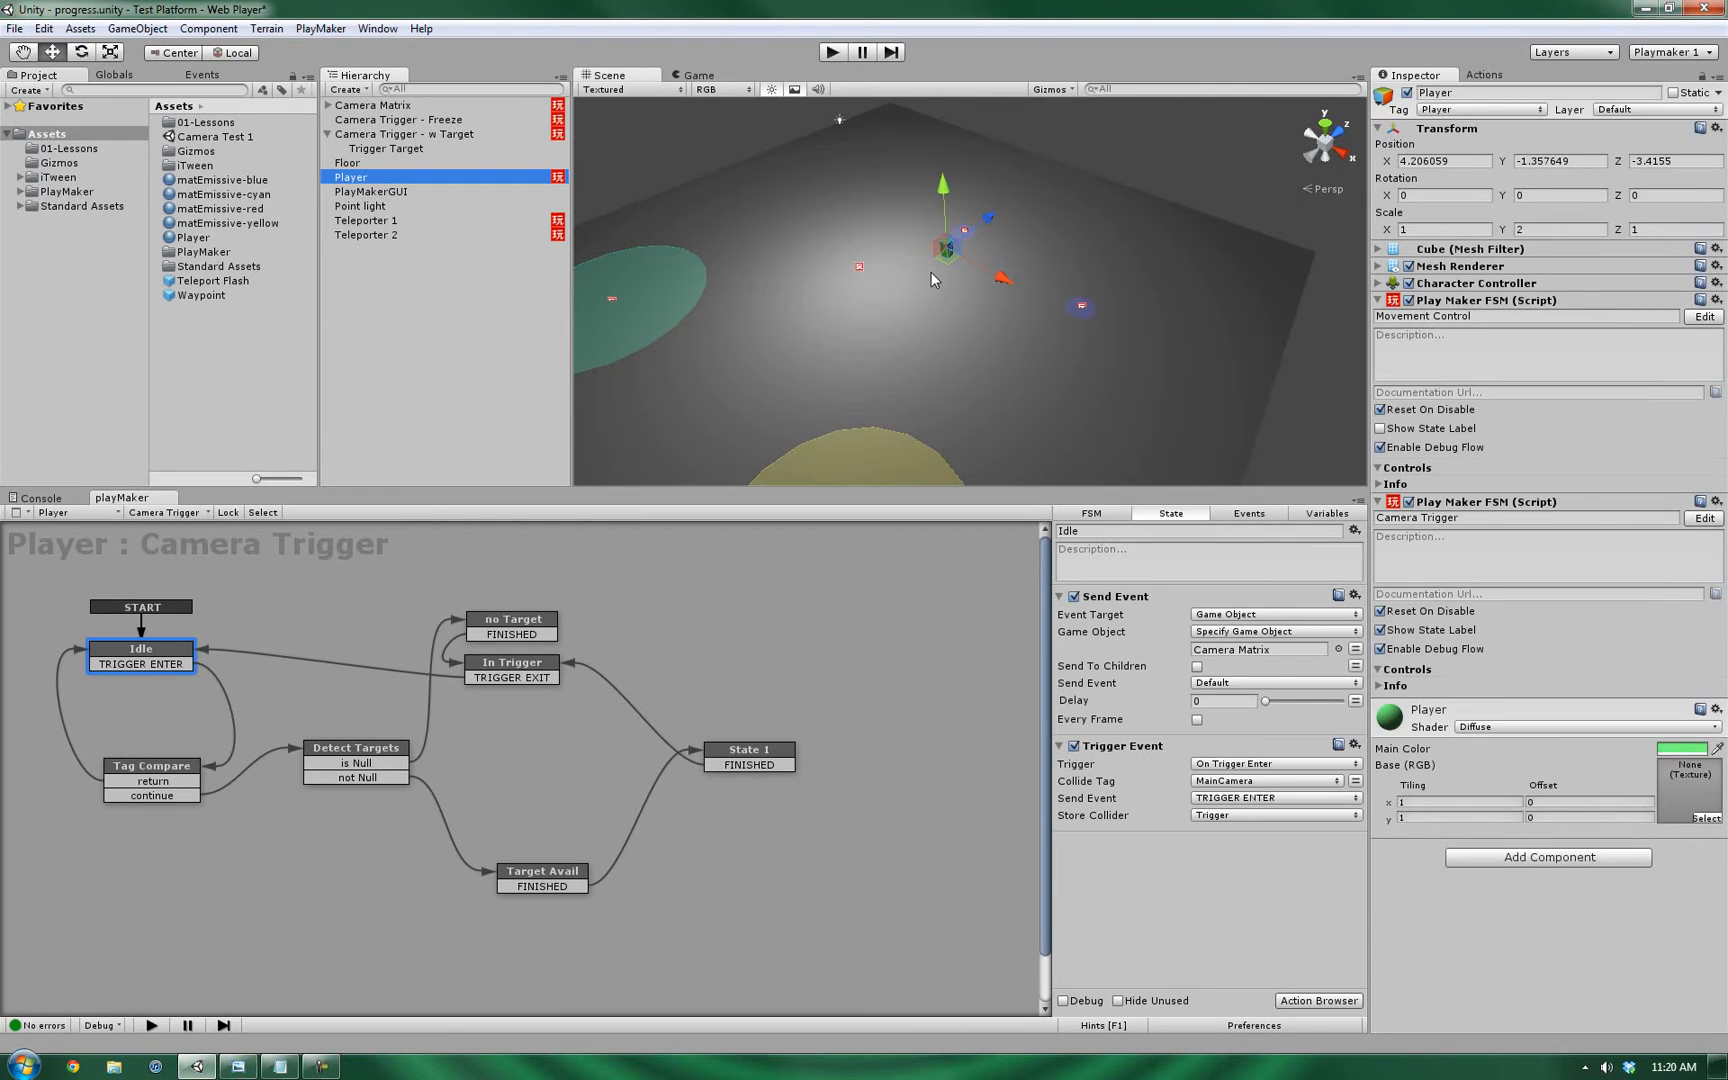
mouse_move(932, 290)
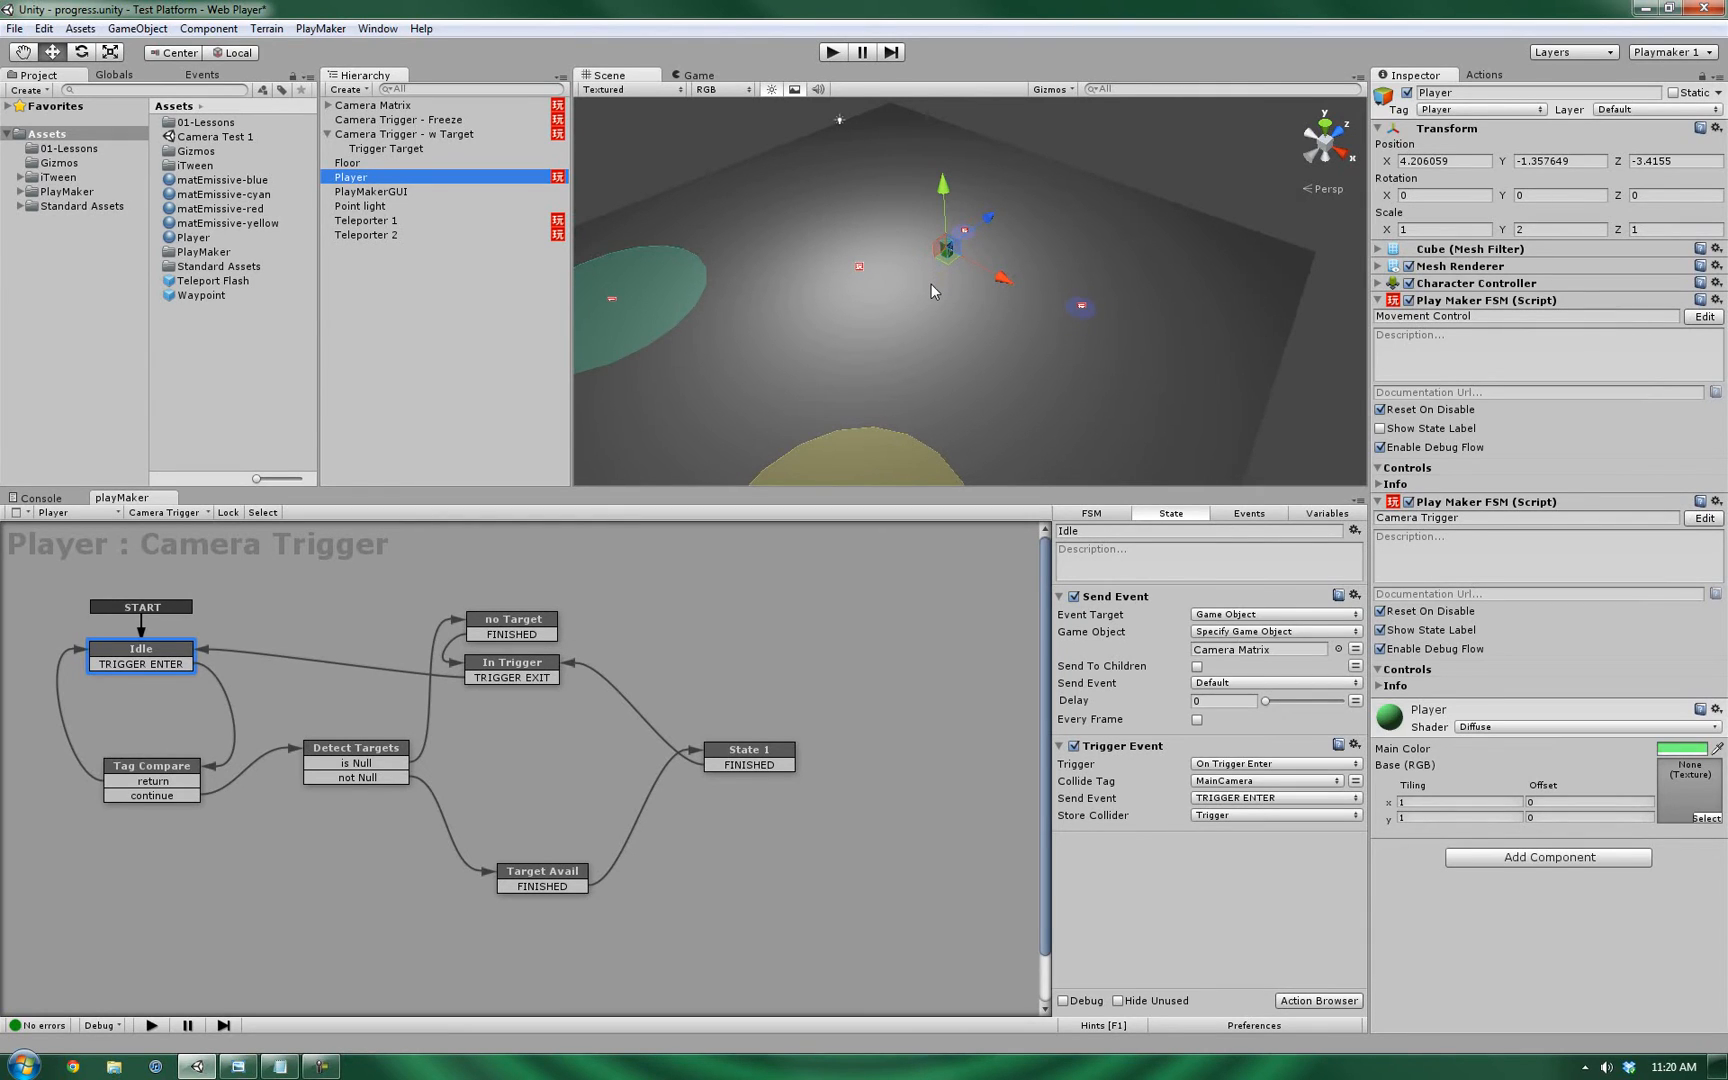
mouse_move(932, 290)
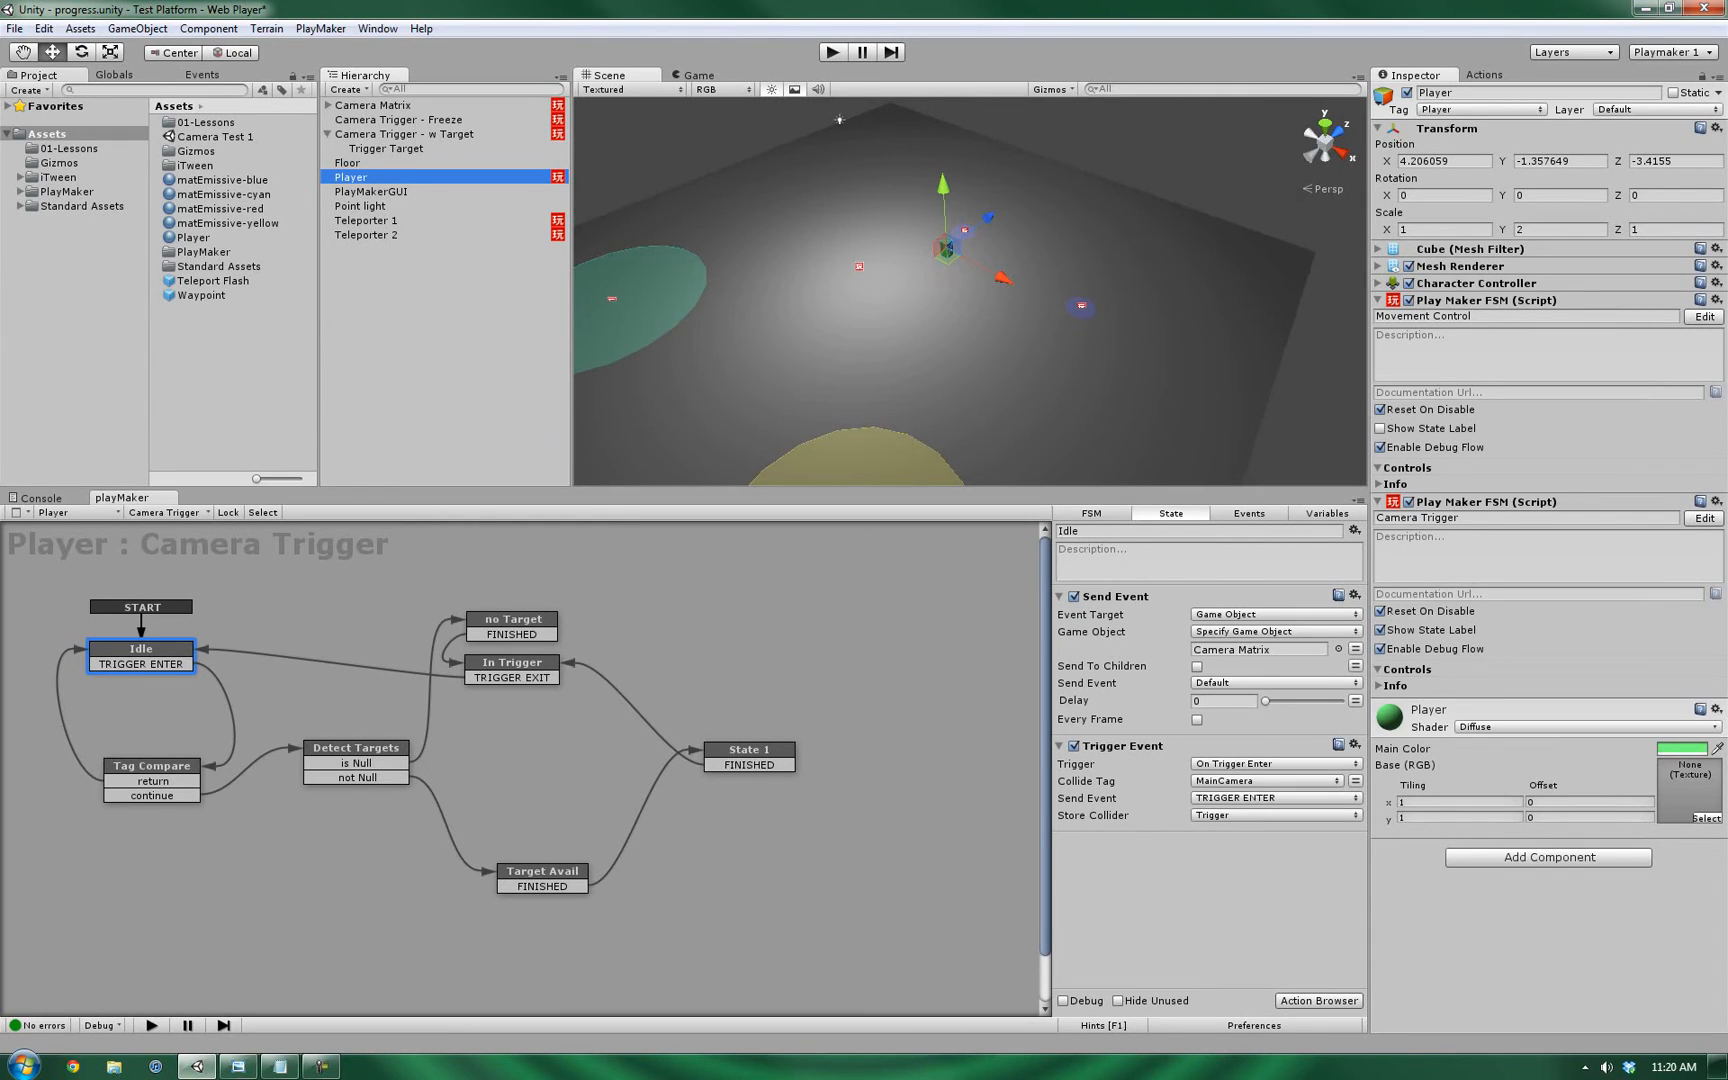